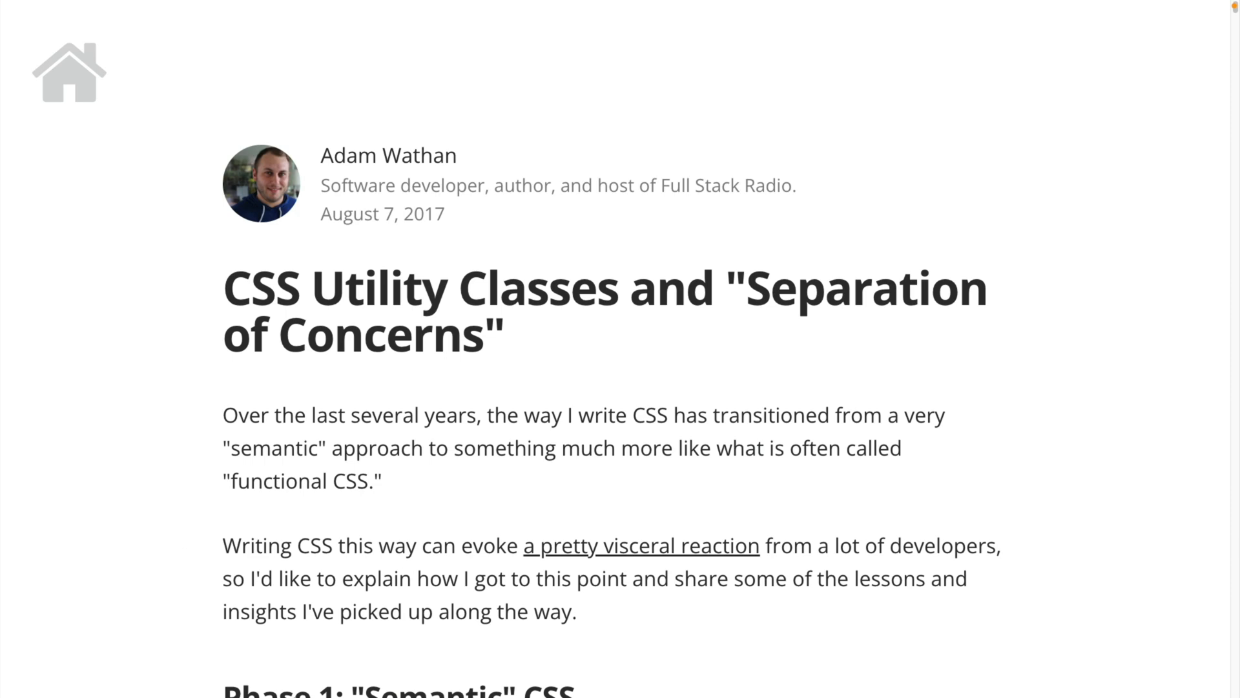
Scroll down the Bootstrap homepage and follow a link into its documentation.
{"action": "scroll", "scroll_direction": "down", "scroll_amount": 3}
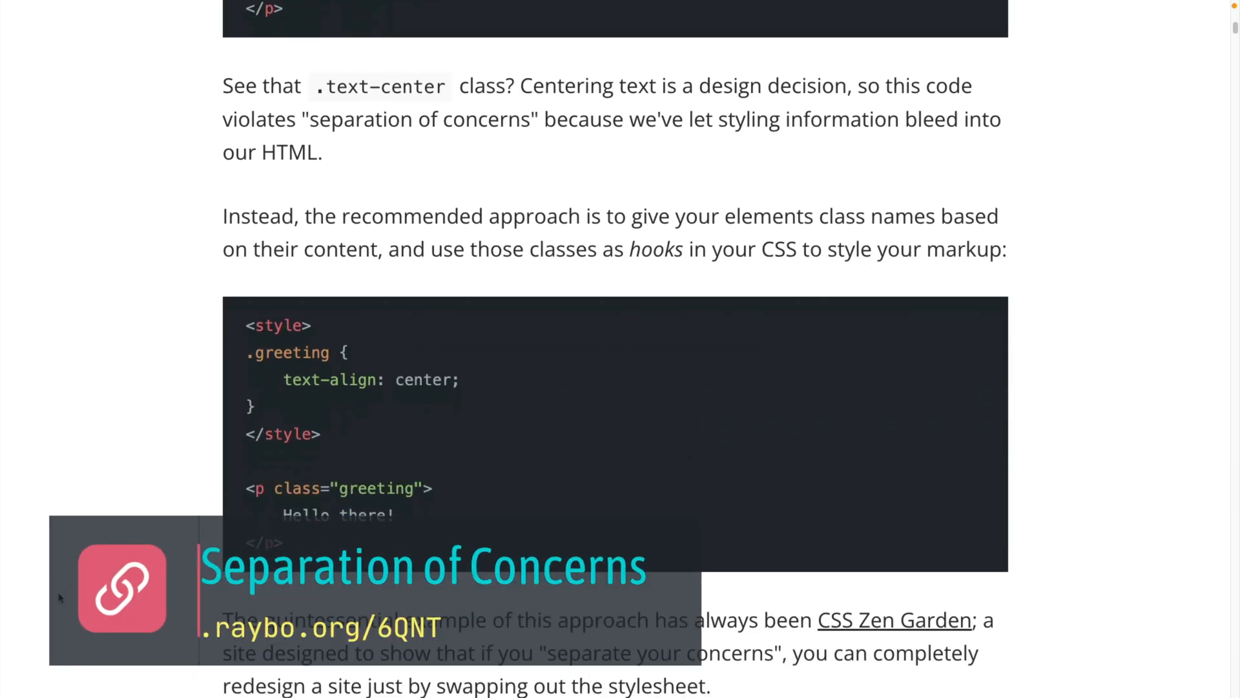
{"action": "scroll", "scroll_direction": "down", "scroll_amount": 3}
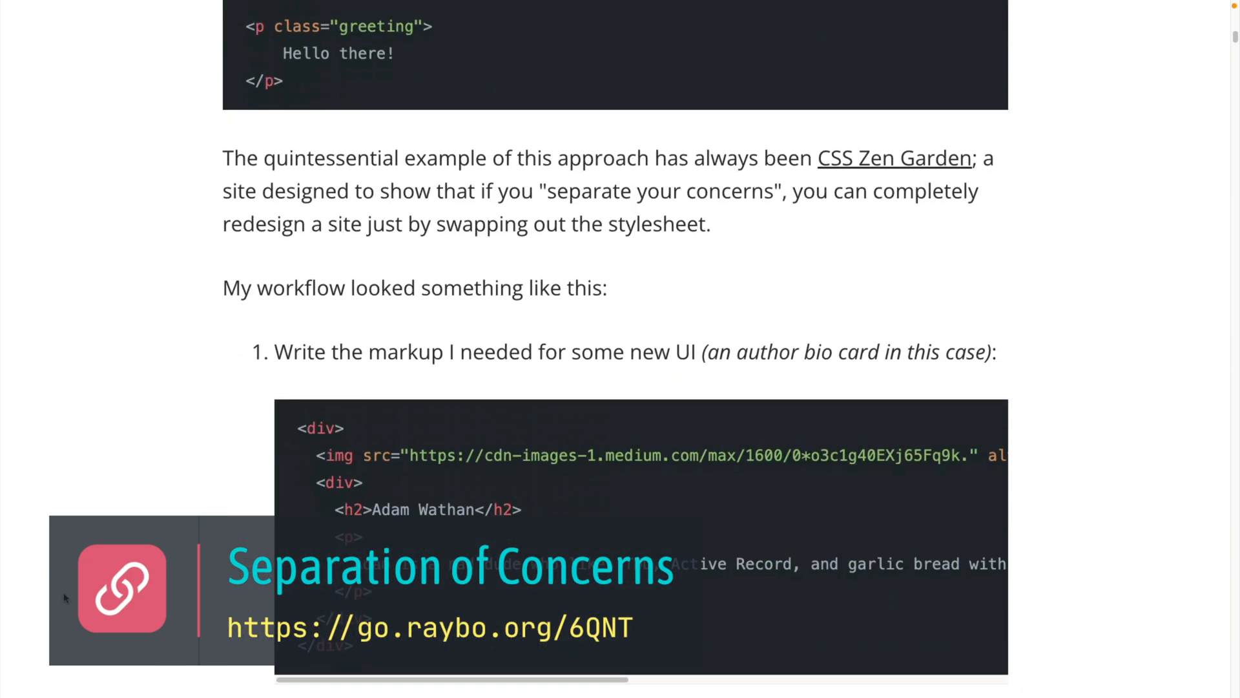
{"action": "scroll", "scroll_direction": "down", "scroll_amount": 3}
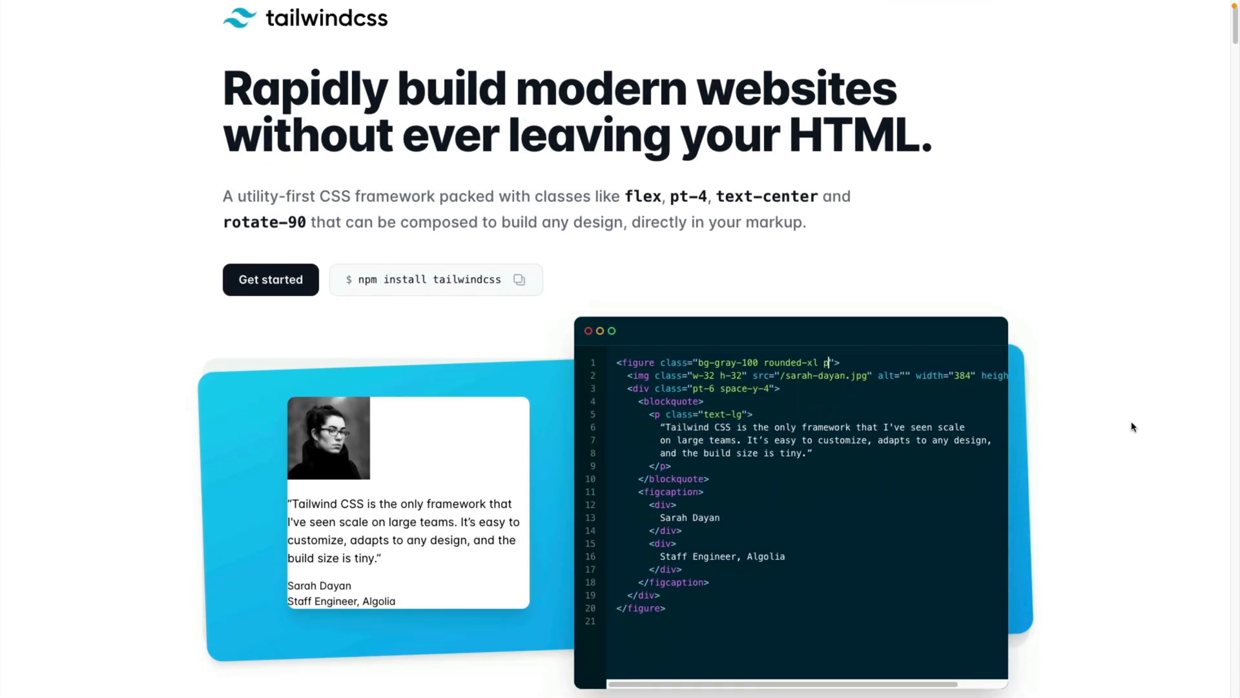
{"action": "scroll", "scroll_direction": "down", "scroll_amount": 3}
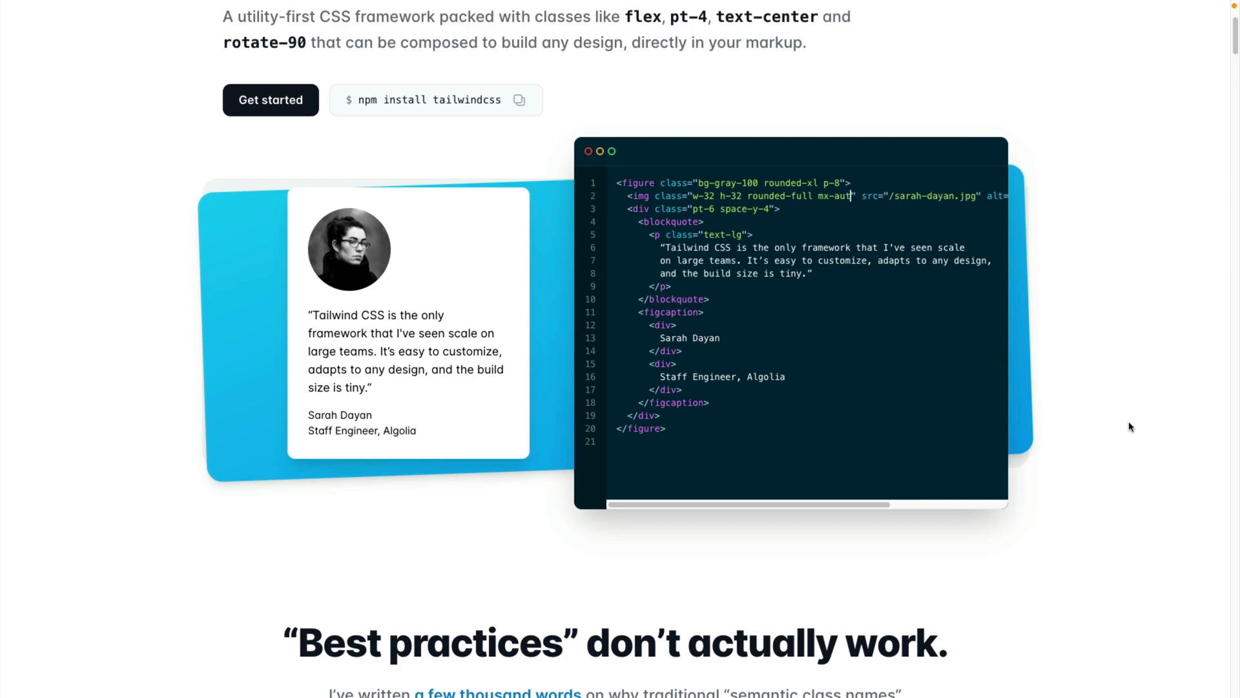
{"action": "scroll", "scroll_direction": "down", "scroll_amount": 3}
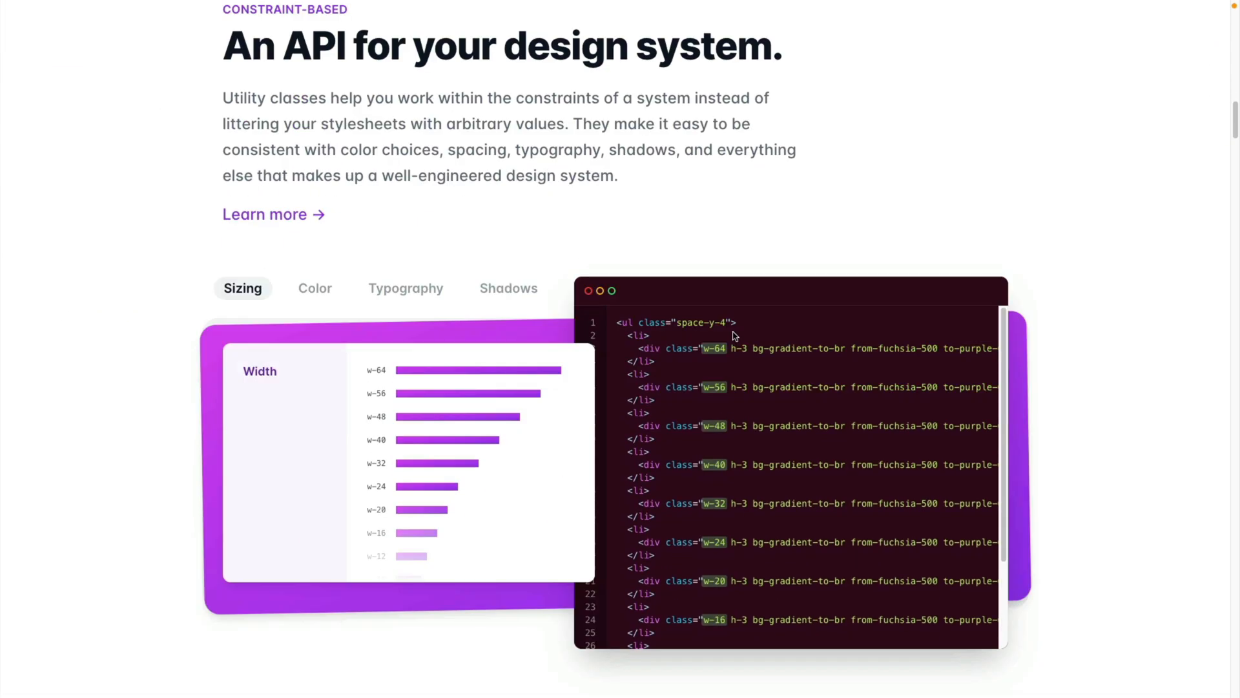
{"action": "scroll", "scroll_direction": "down", "scroll_amount": 3}
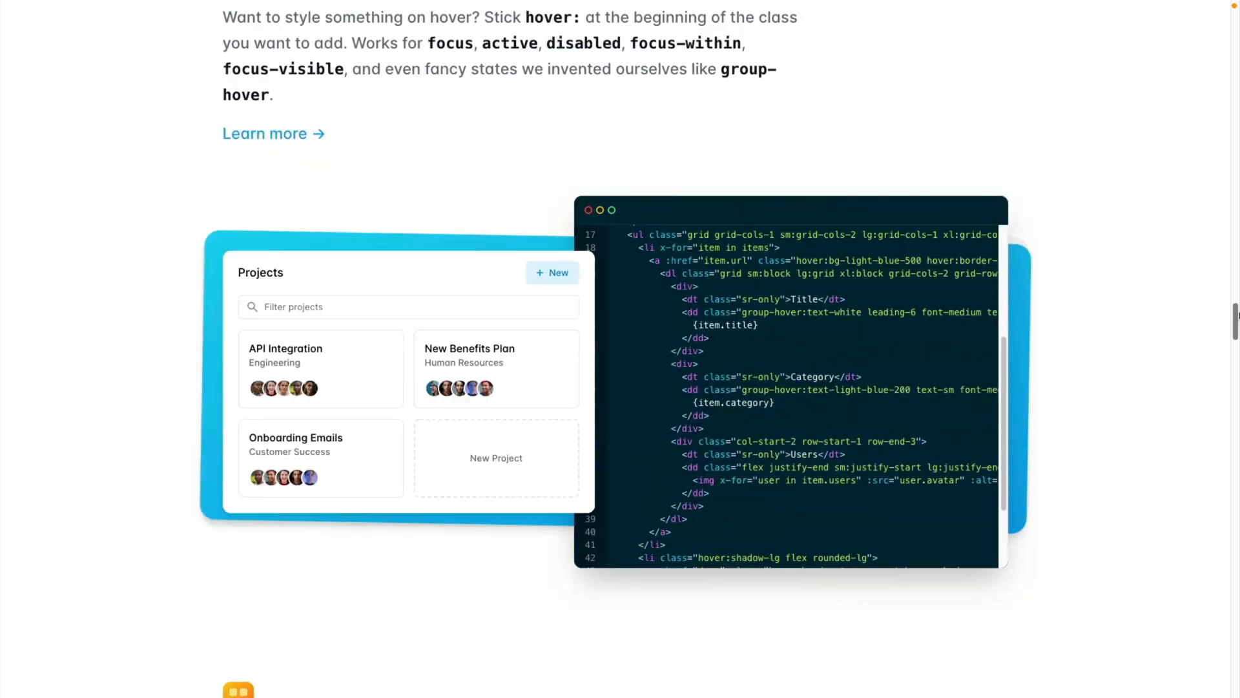
{"action": "scroll", "scroll_direction": "down", "scroll_amount": 3}
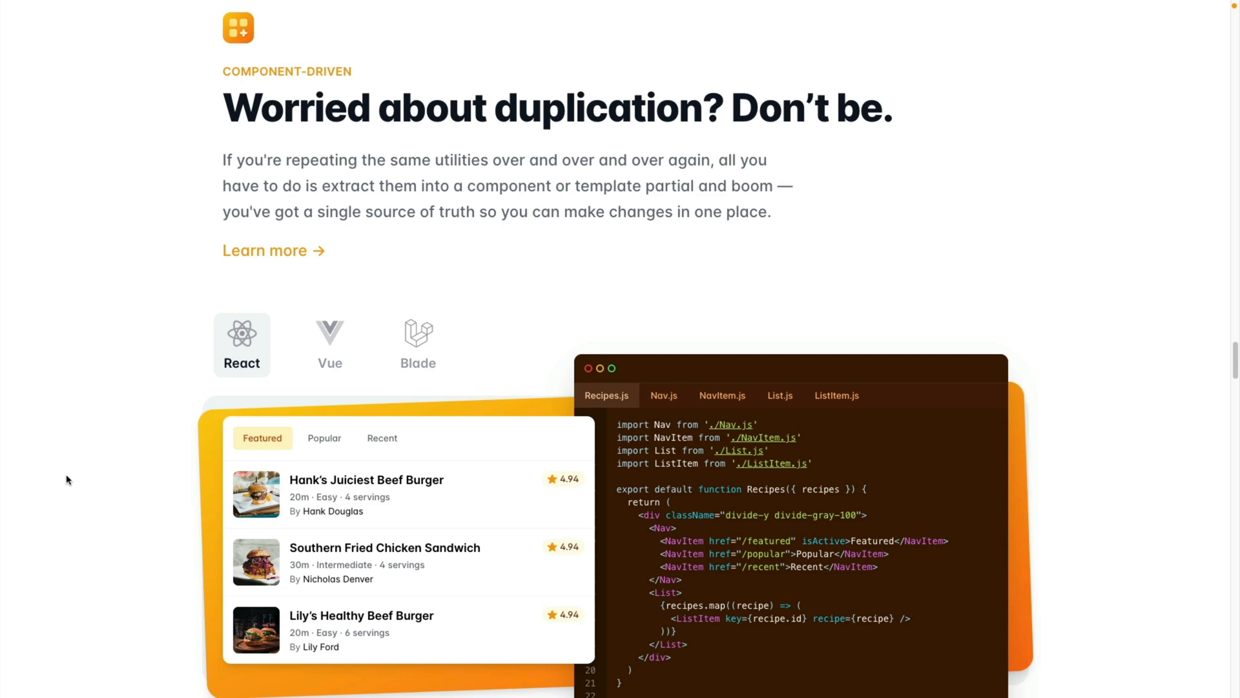
{"action": "left_click", "coordinate": [330, 344]}
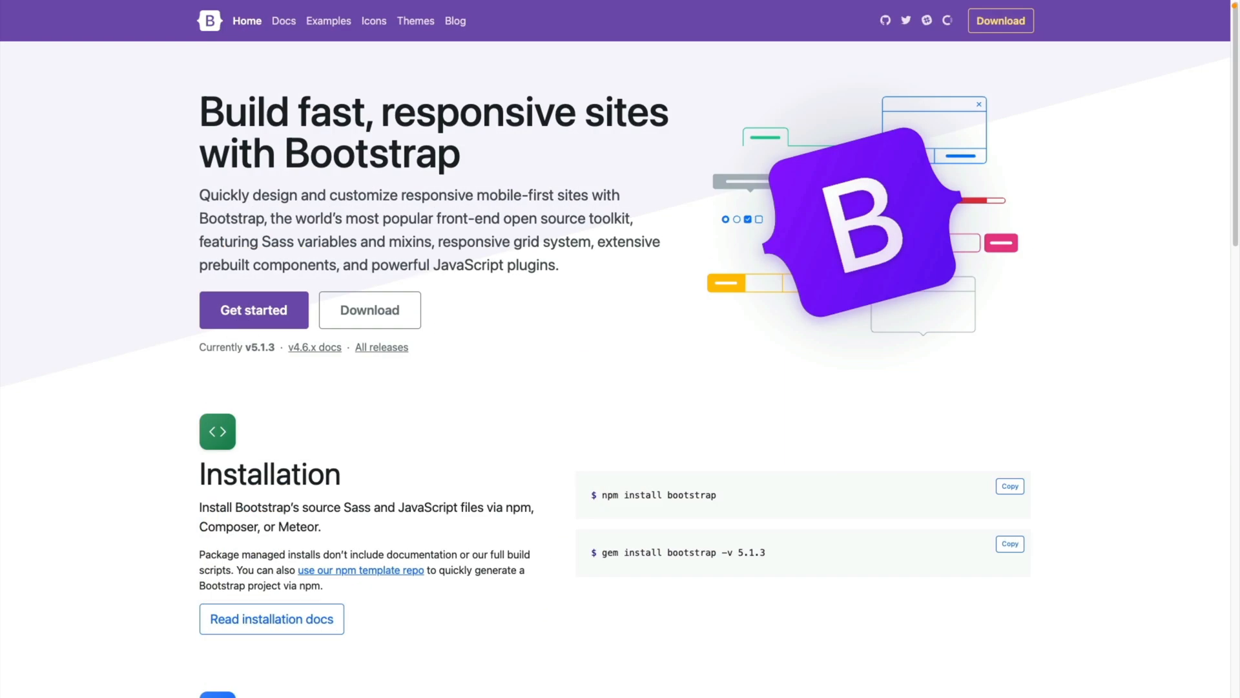
Browse the Bootstrap docs: Buttons, then Modal, then Navs and tabs.
{"action": "left_click", "coordinate": [283, 20]}
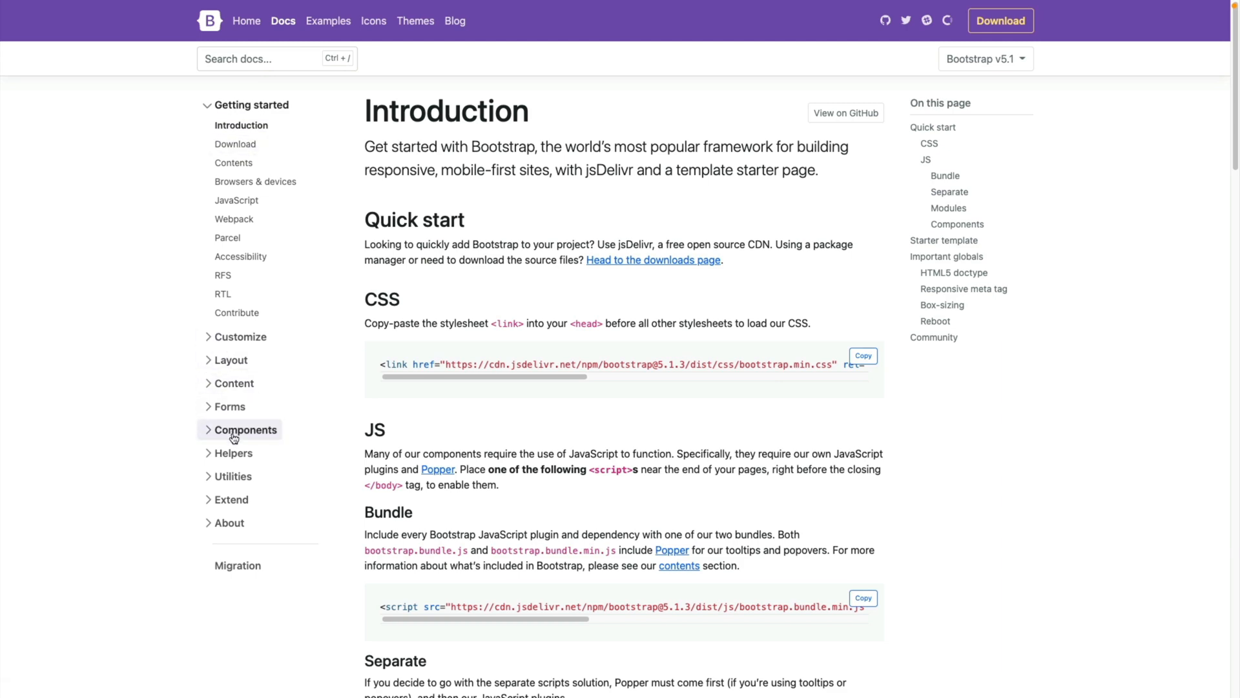
{"action": "left_click", "coordinate": [249, 429]}
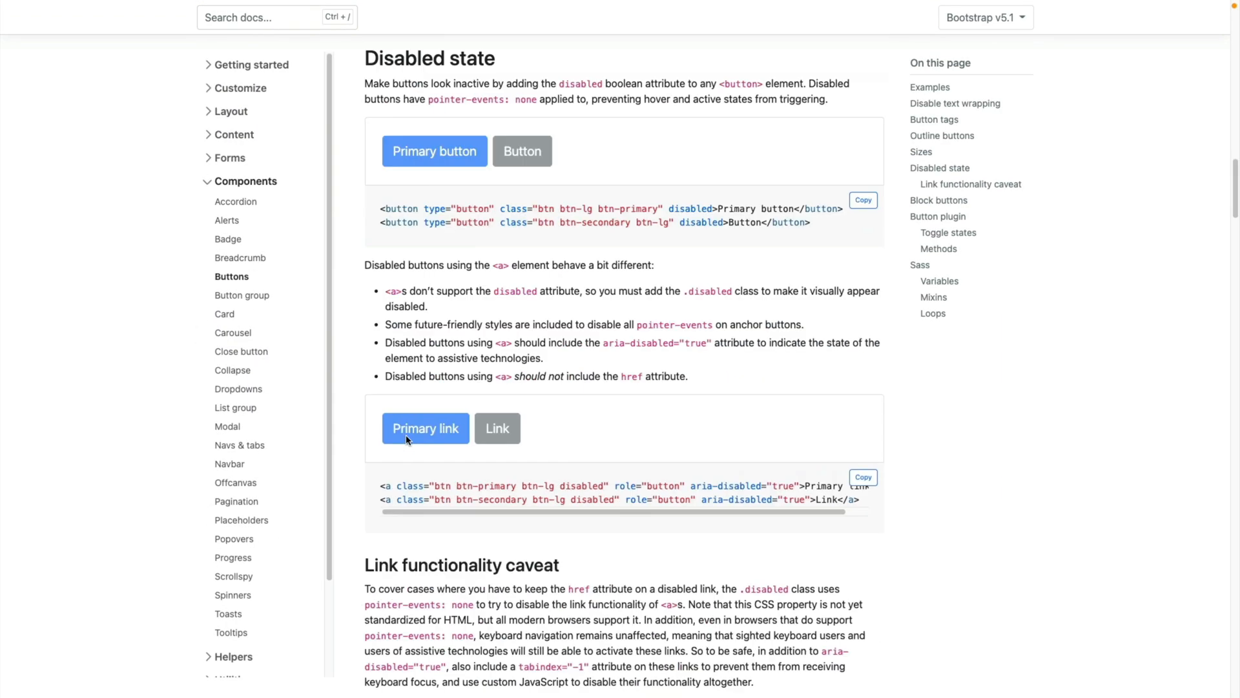
{"action": "scroll", "scroll_direction": "down", "scroll_amount": 3}
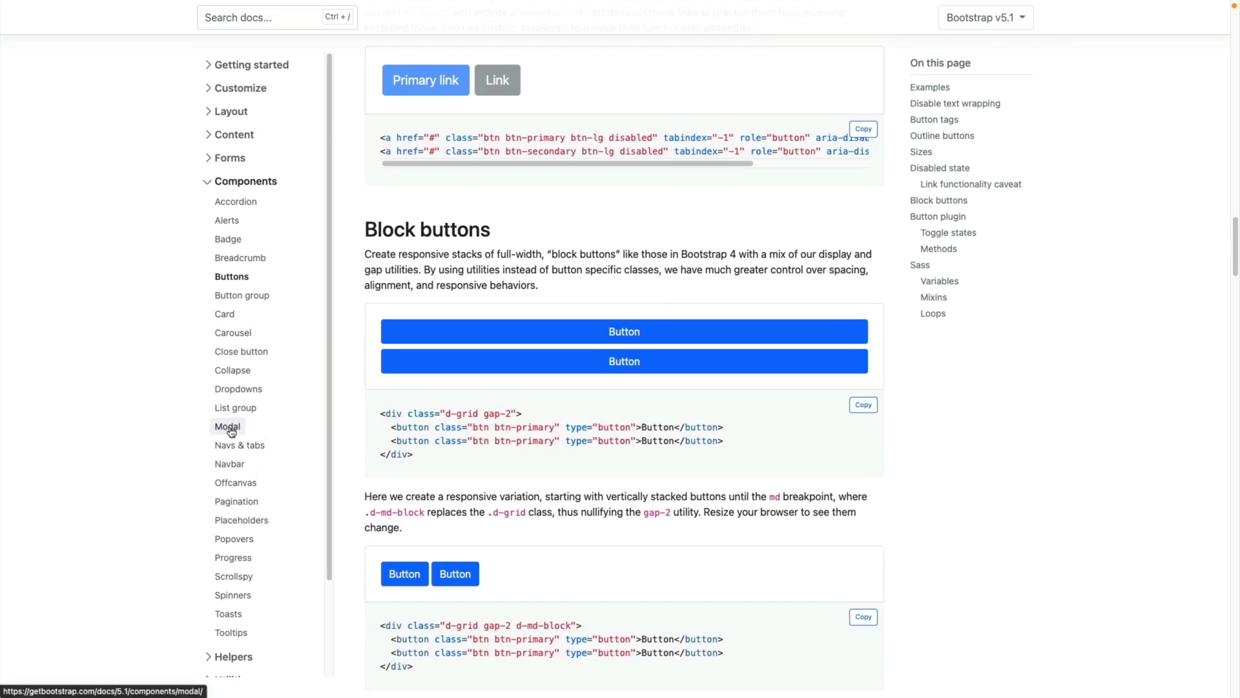
{"action": "left_click", "coordinate": [227, 428]}
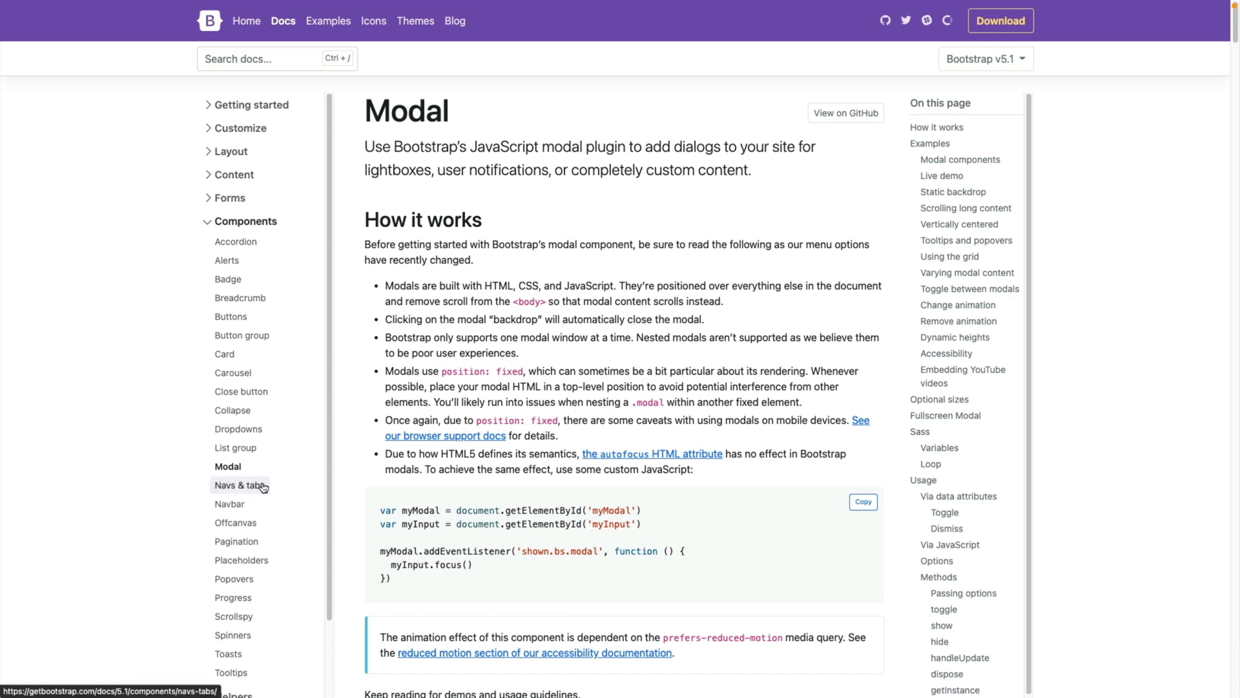
{"action": "left_click", "coordinate": [240, 484]}
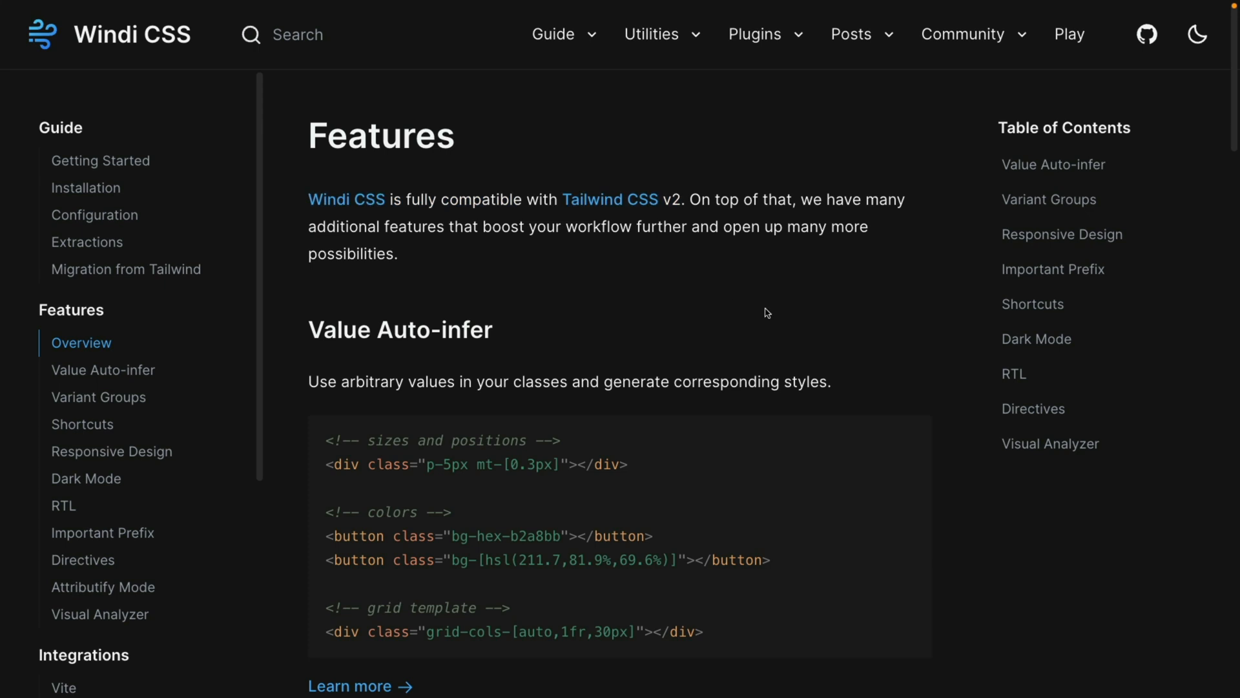
Scroll to the Value Auto-infer examples and select the 0.3px value in the sizes block.
{"action": "scroll", "scroll_direction": "down", "scroll_amount": 3}
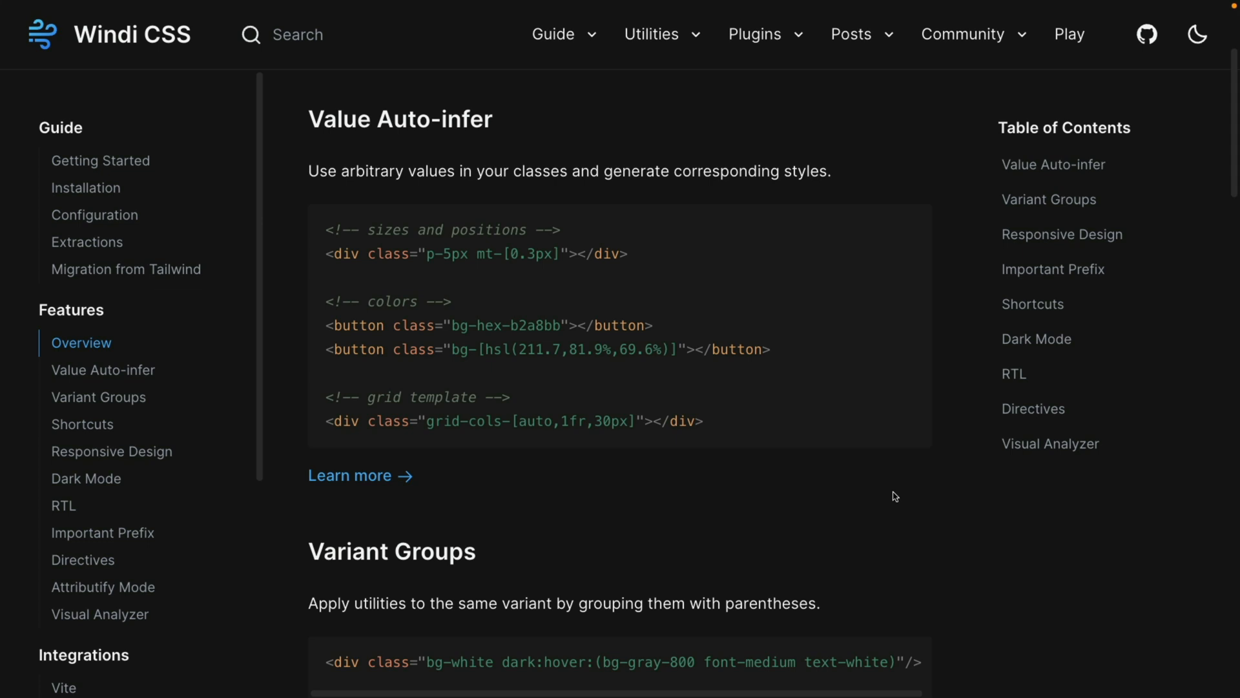
{"action": "mouse_move", "coordinate": [554, 317]}
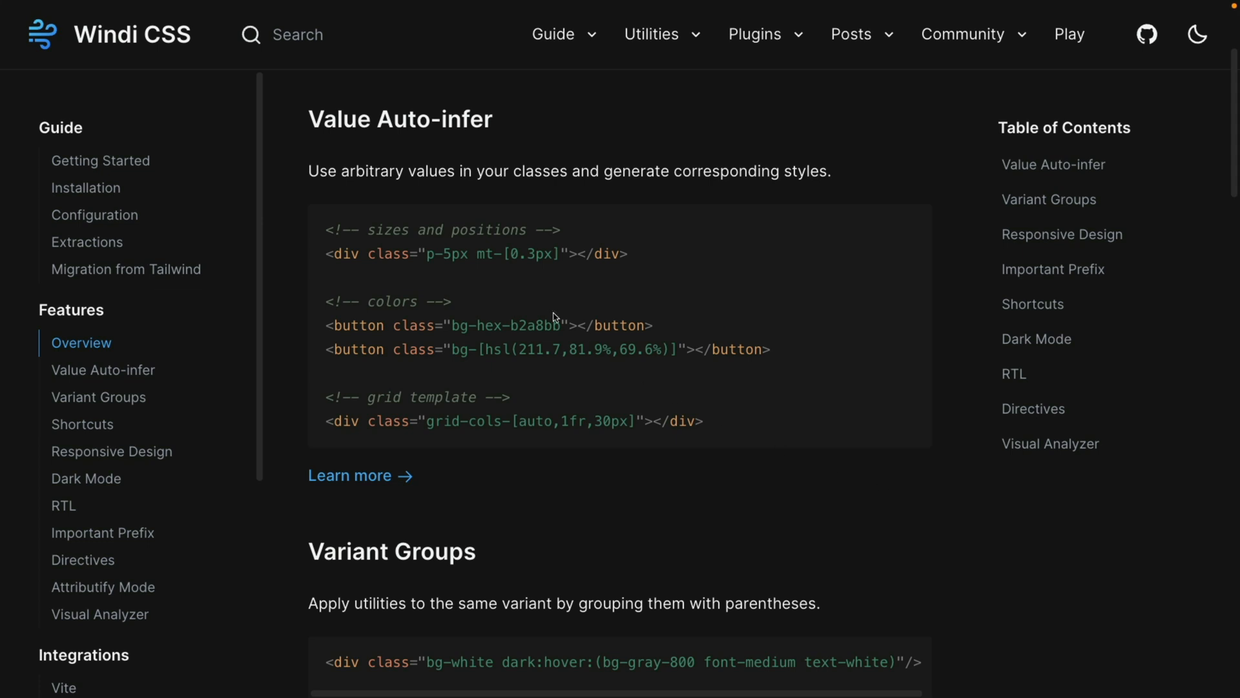
{"action": "mouse_move", "coordinate": [475, 254]}
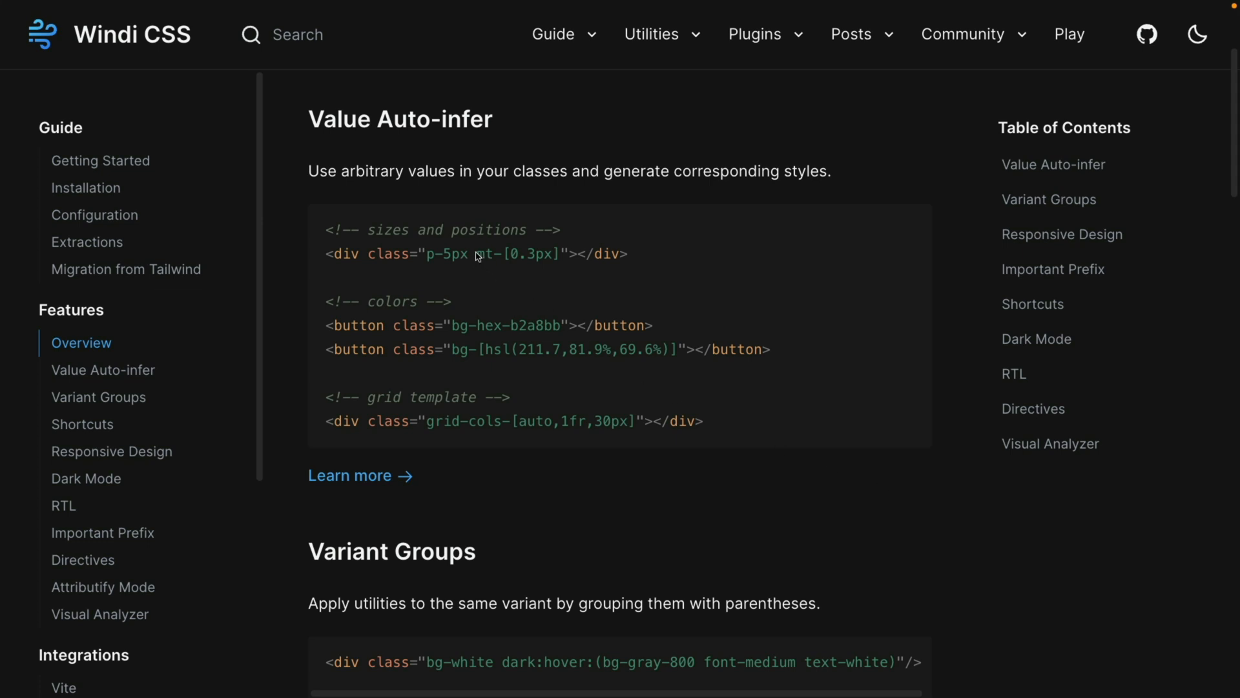
{"action": "double_click", "coordinate": [510, 255]}
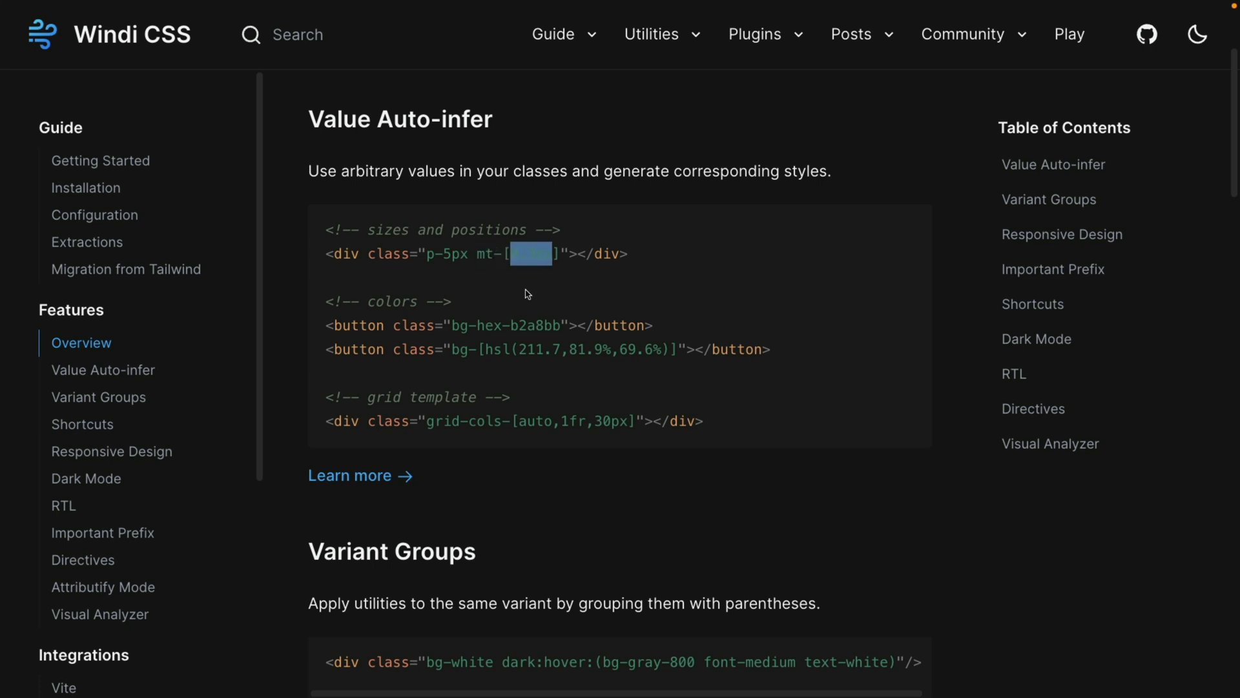
Go to the Variant Groups page in the Windi CSS Features sidebar.
{"action": "left_click", "coordinate": [99, 397]}
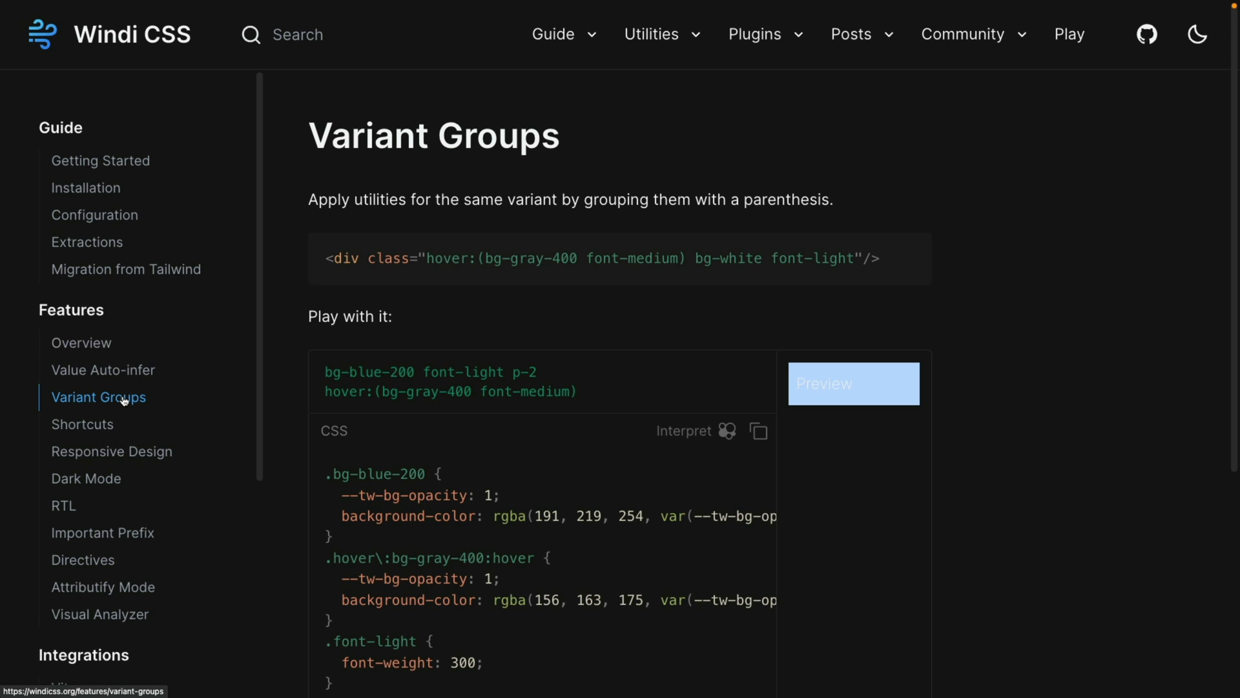
{"action": "mouse_move", "coordinate": [388, 348]}
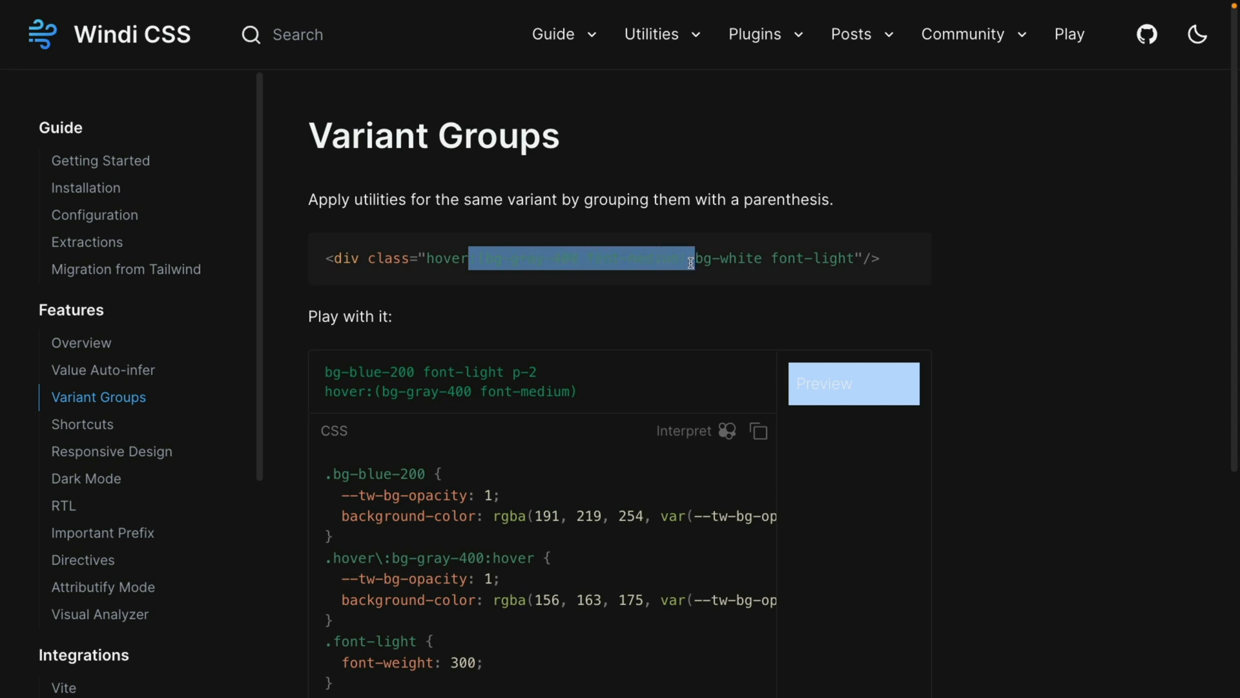
Go to the Shortcuts page and scroll to the windi.config.js example defining 'btn' and 'btn-green'.
{"action": "left_click", "coordinate": [81, 424]}
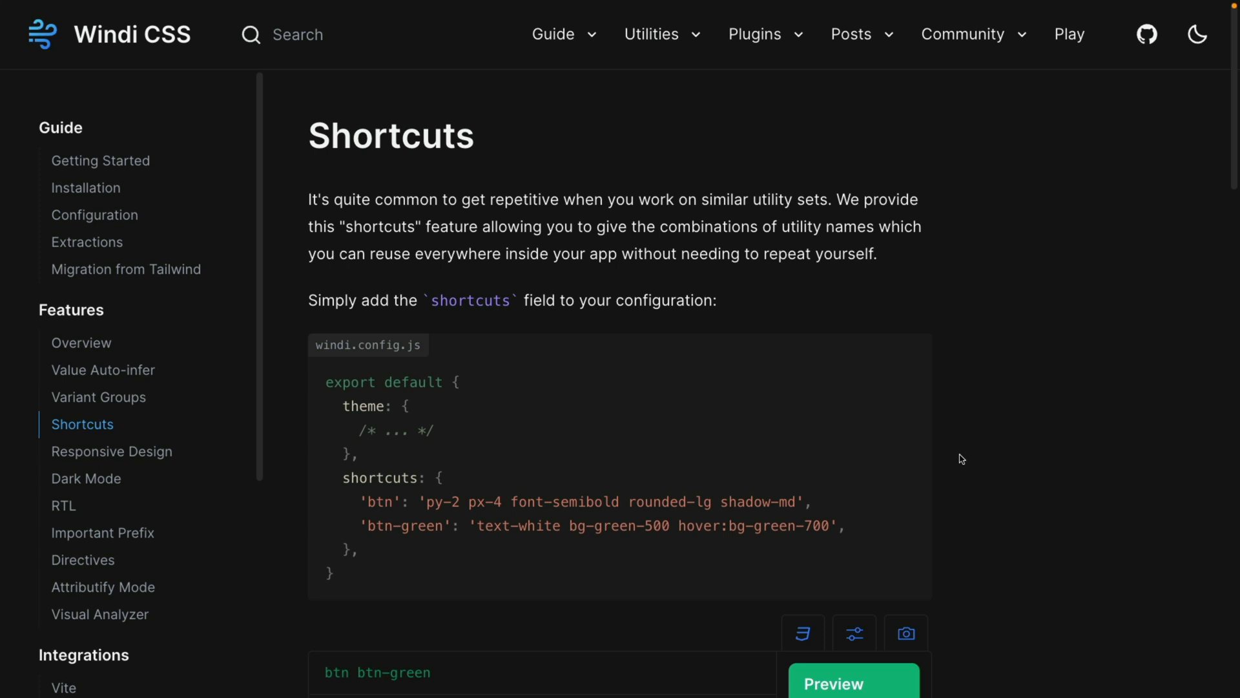
{"action": "mouse_move", "coordinate": [419, 512]}
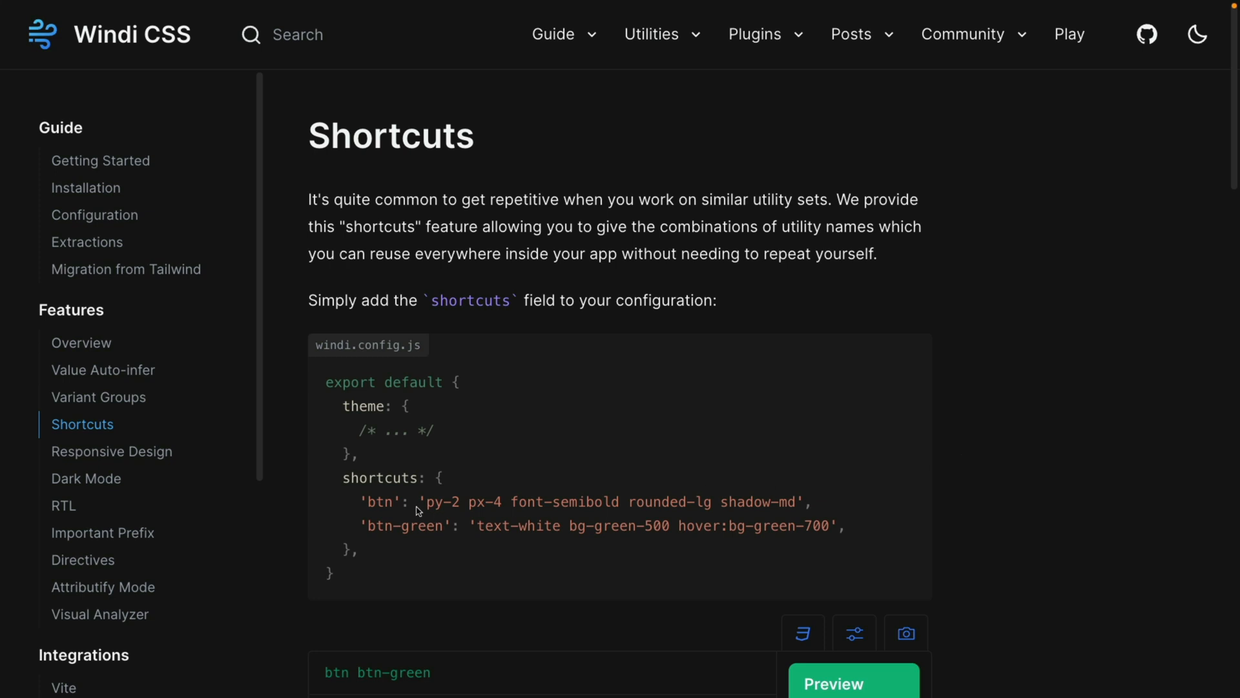
{"action": "mouse_move", "coordinate": [791, 520]}
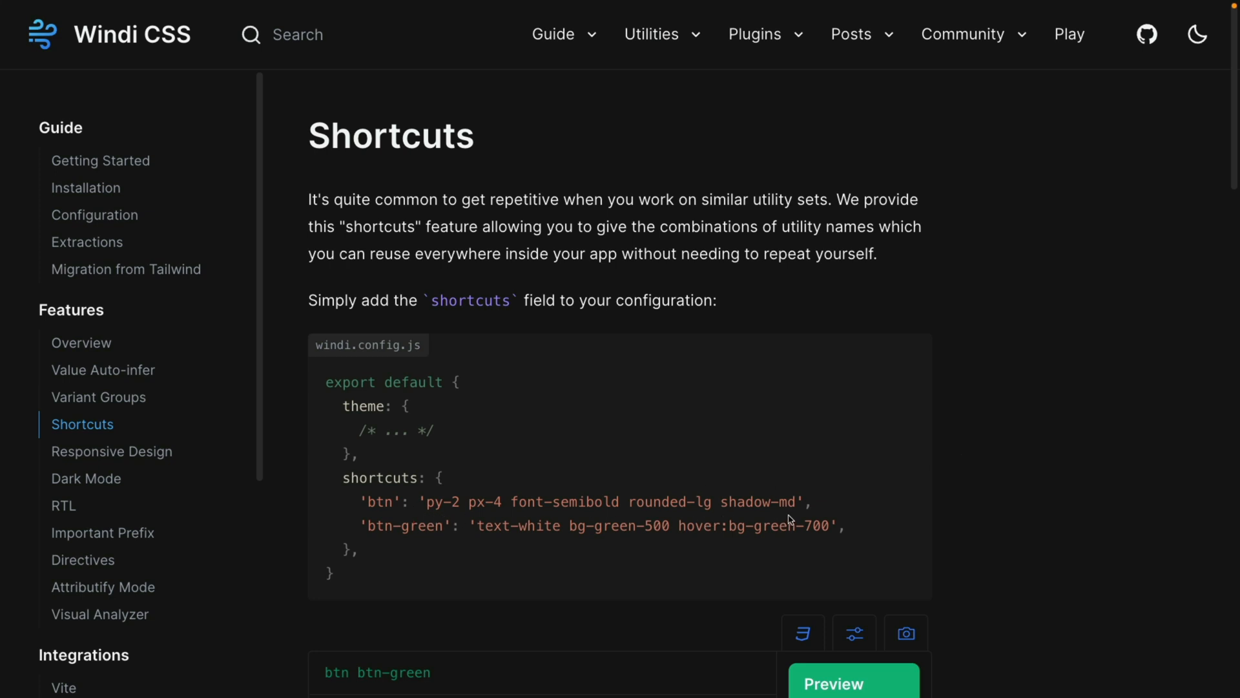
{"action": "mouse_move", "coordinate": [377, 520]}
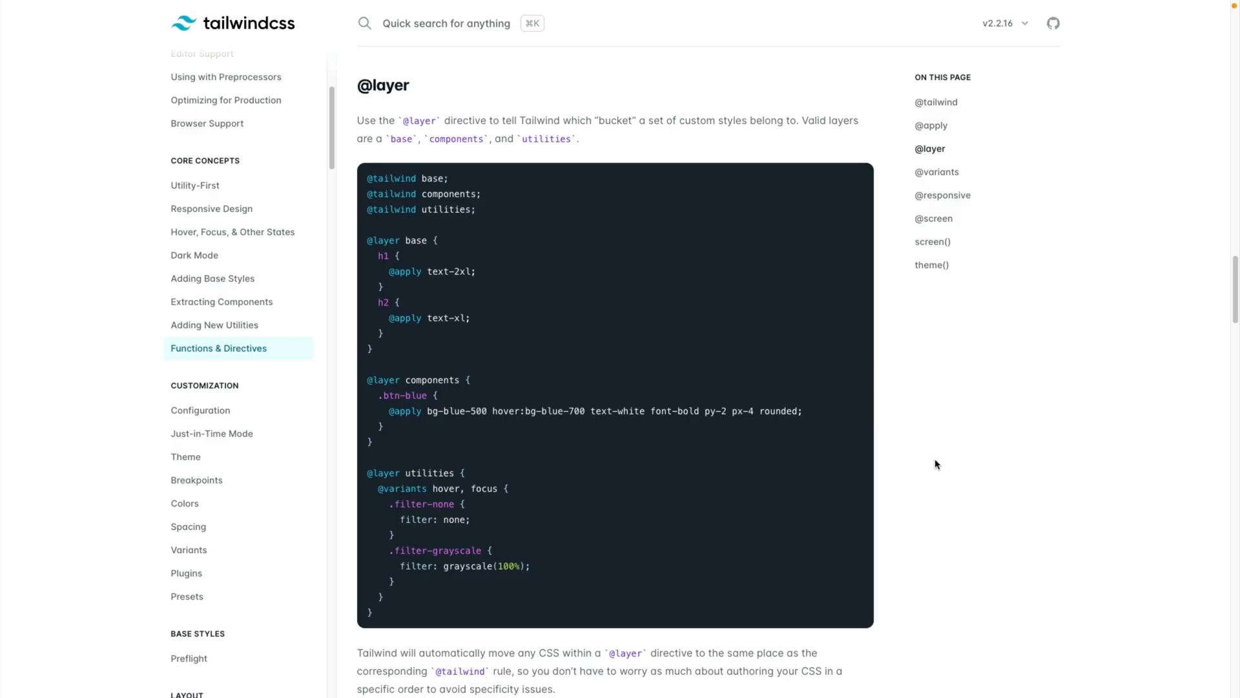
{"action": "mouse_move", "coordinate": [385, 390]}
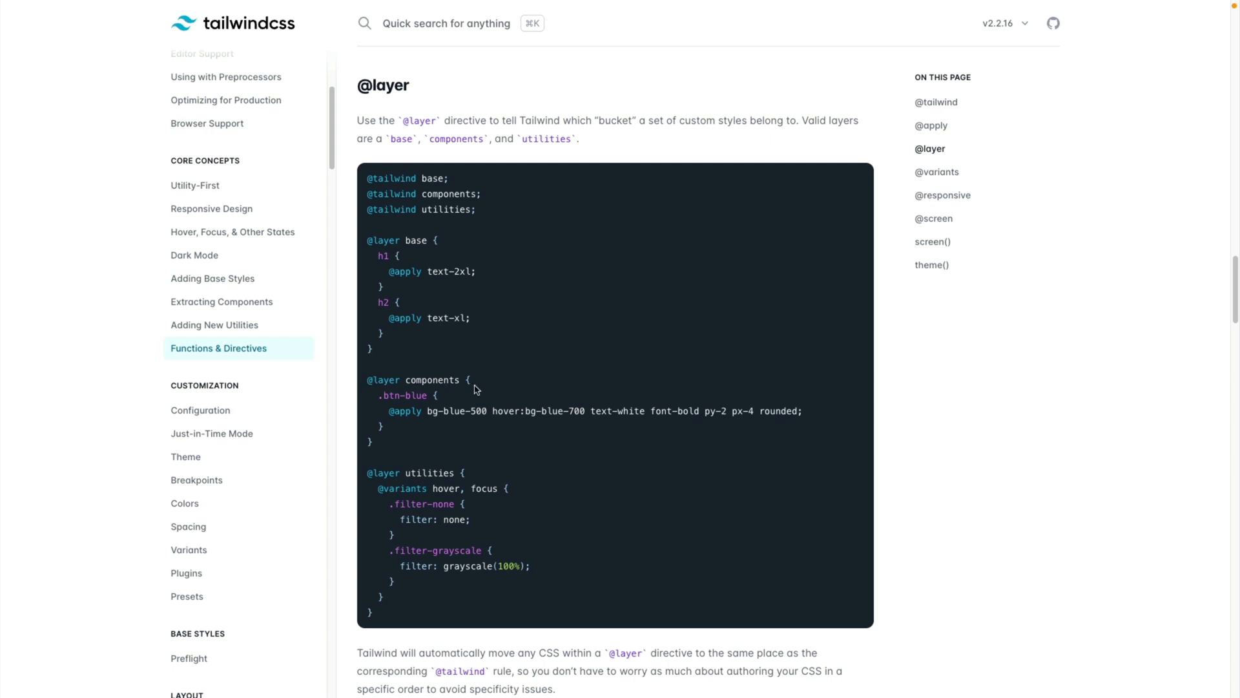
{"action": "mouse_move", "coordinate": [386, 406]}
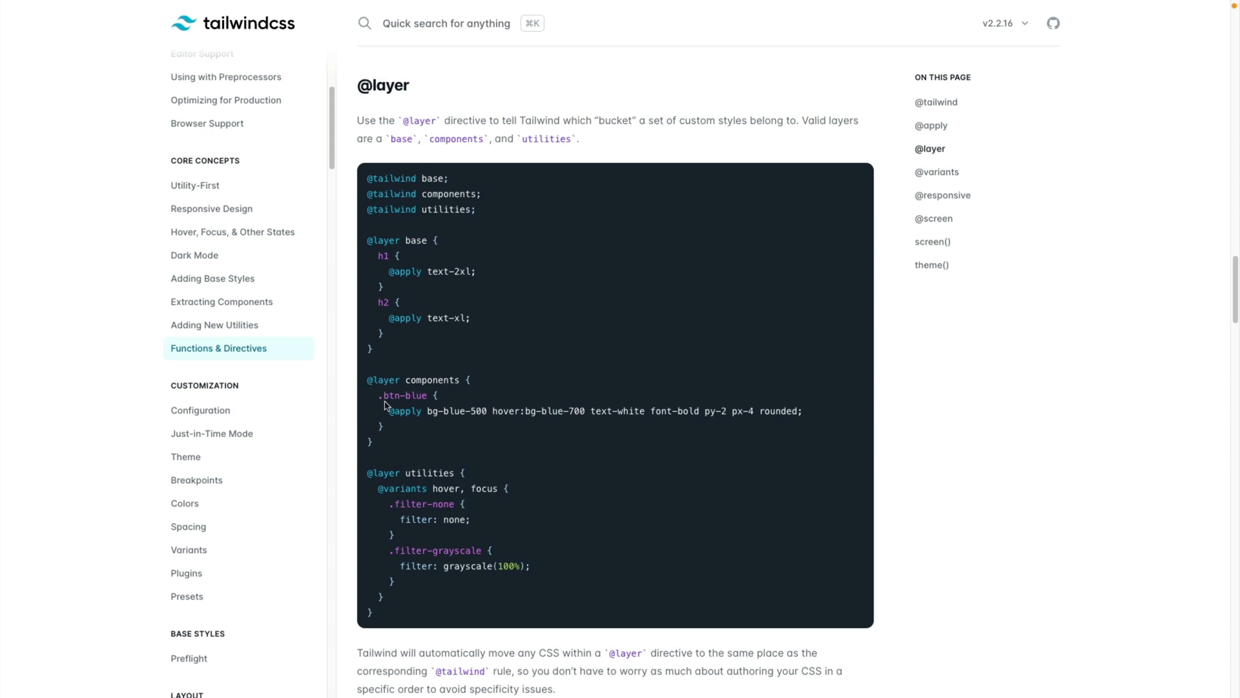
{"action": "mouse_move", "coordinate": [710, 439]}
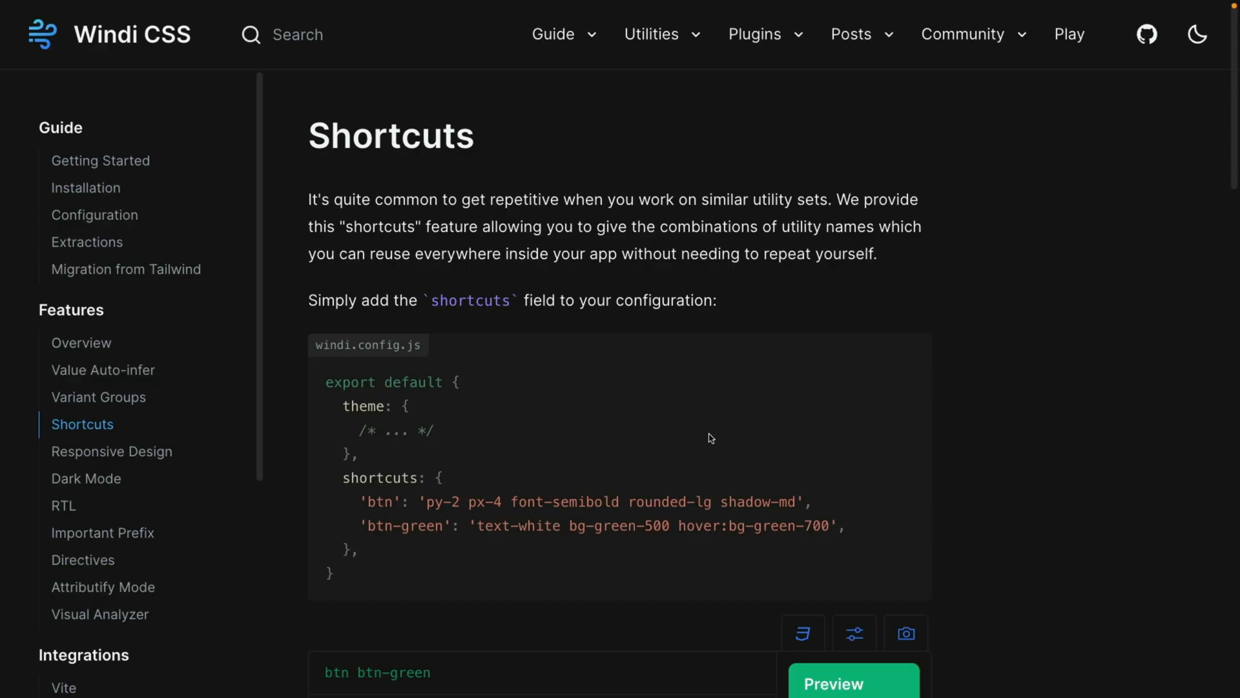
{"action": "scroll", "scroll_direction": "down", "scroll_amount": 3}
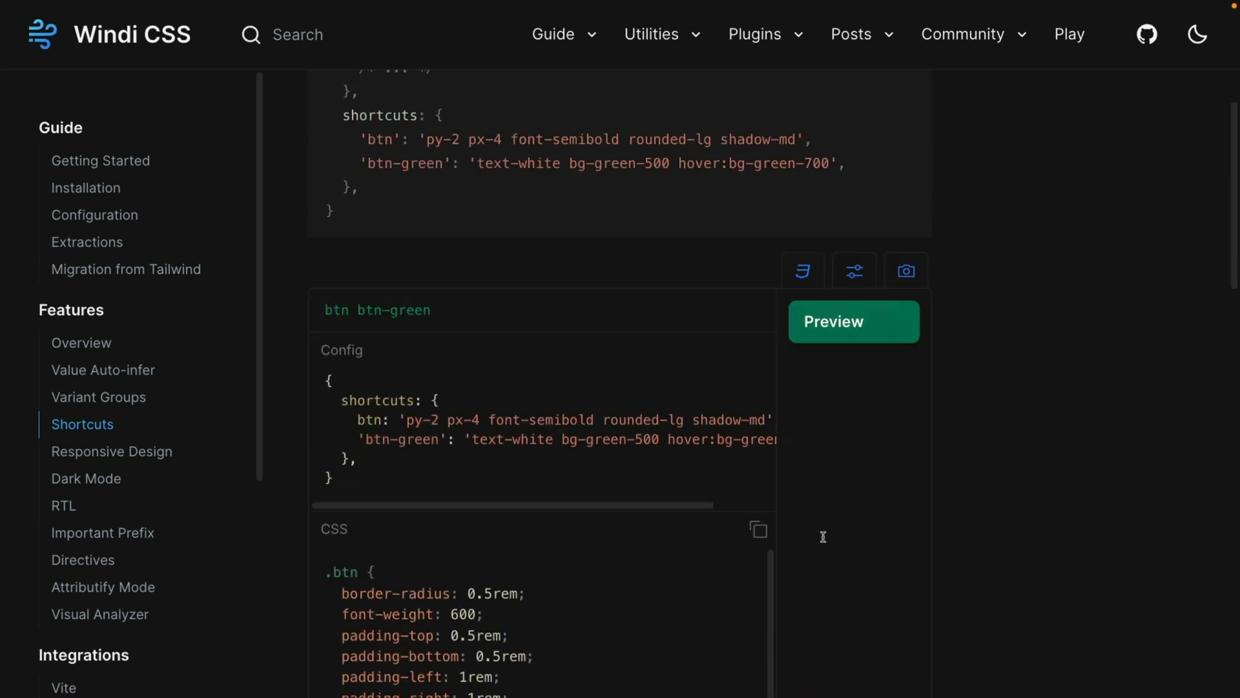
{"action": "scroll", "scroll_direction": "down", "scroll_amount": 3}
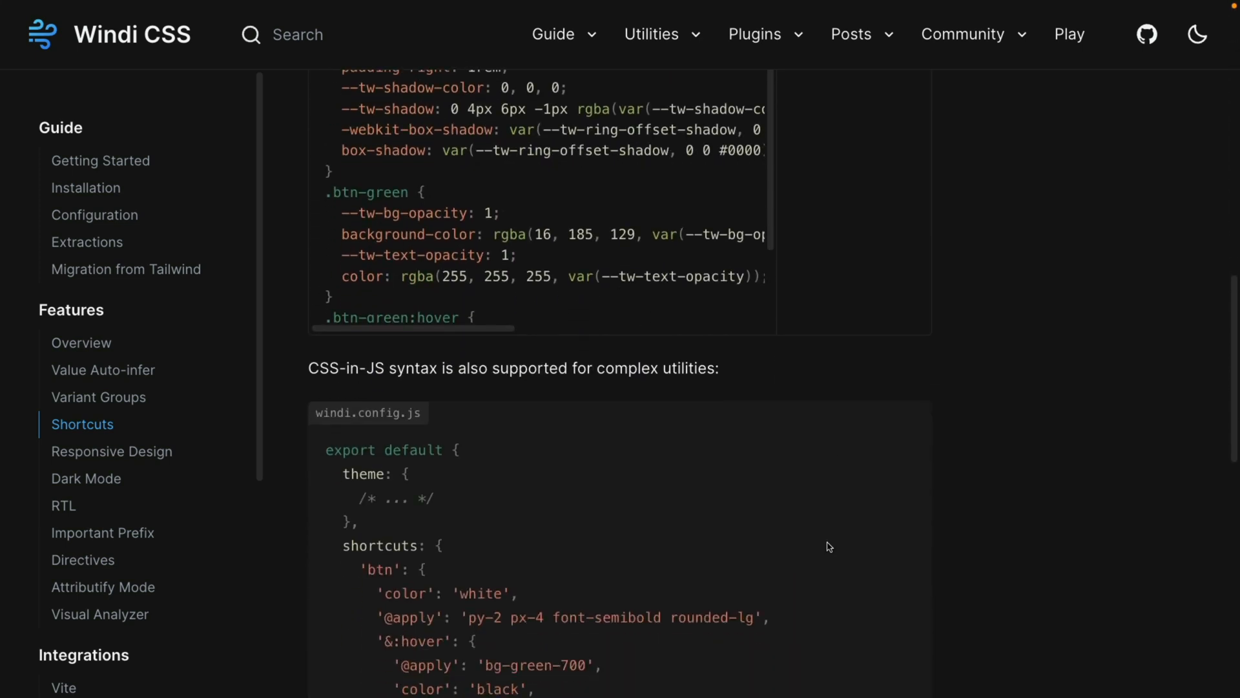
{"action": "scroll", "scroll_direction": "down", "scroll_amount": 3}
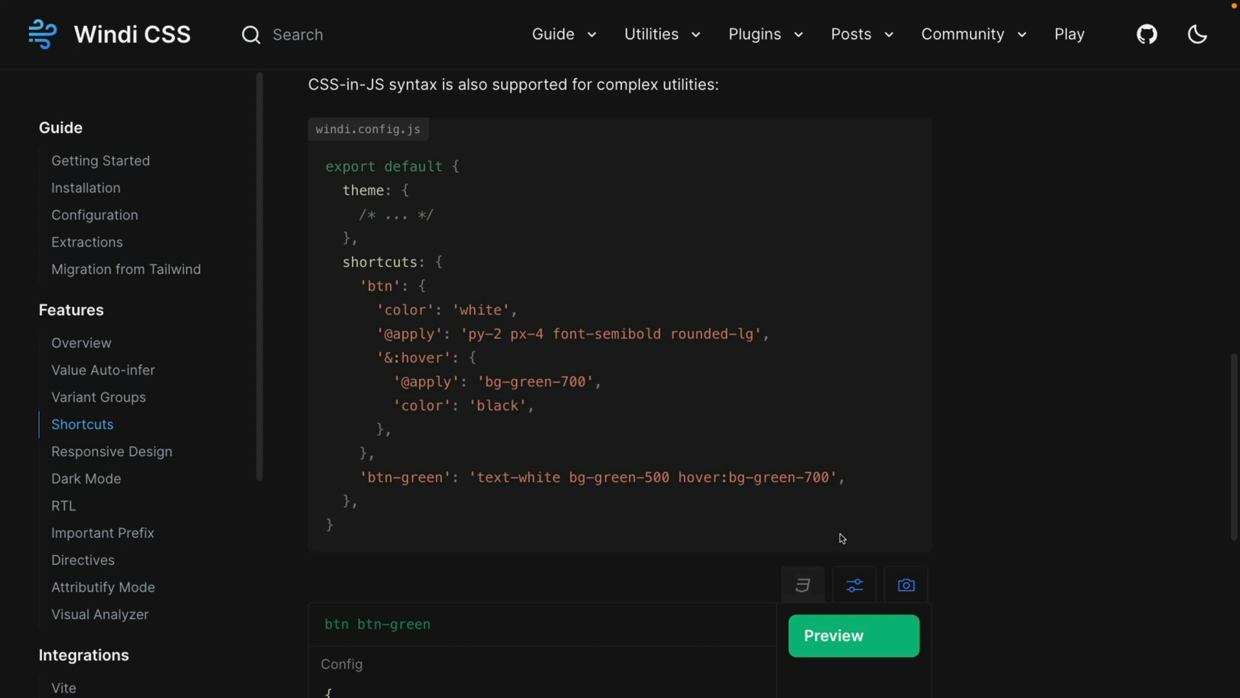
Go to the Responsive Design page, read breakpoint prefixes and Custom Range, then return to the top.
{"action": "left_click", "coordinate": [111, 450]}
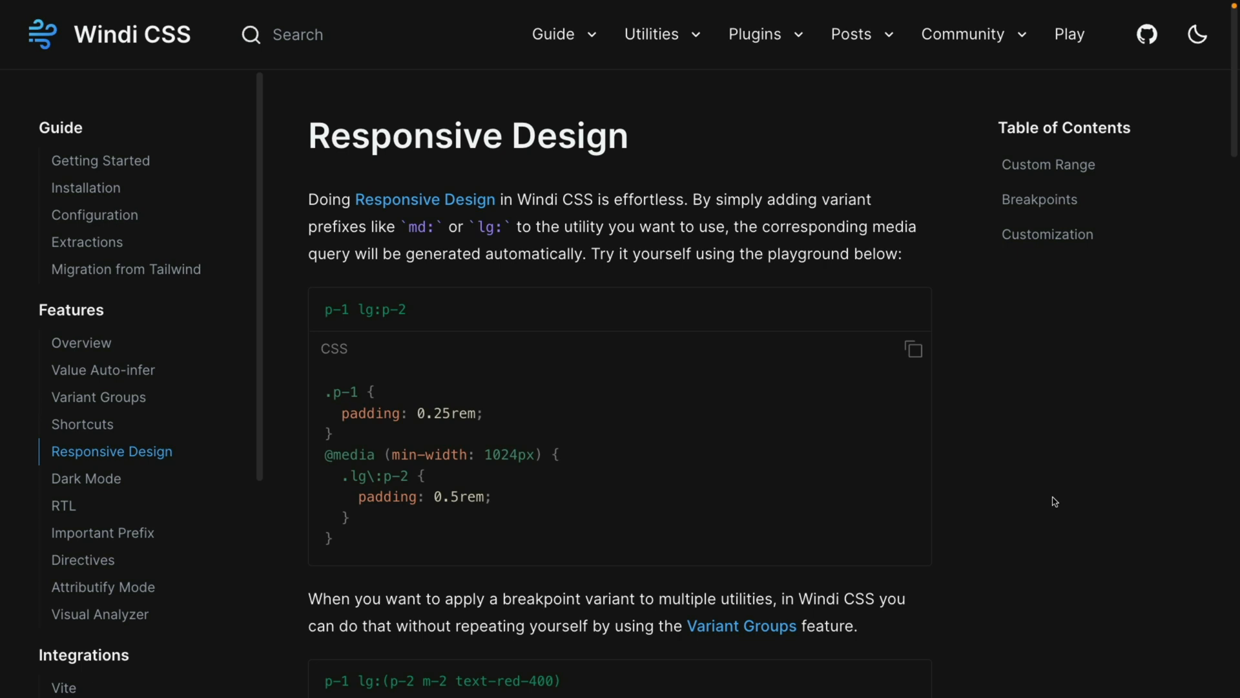
{"action": "scroll", "scroll_direction": "up", "scroll_amount": 3}
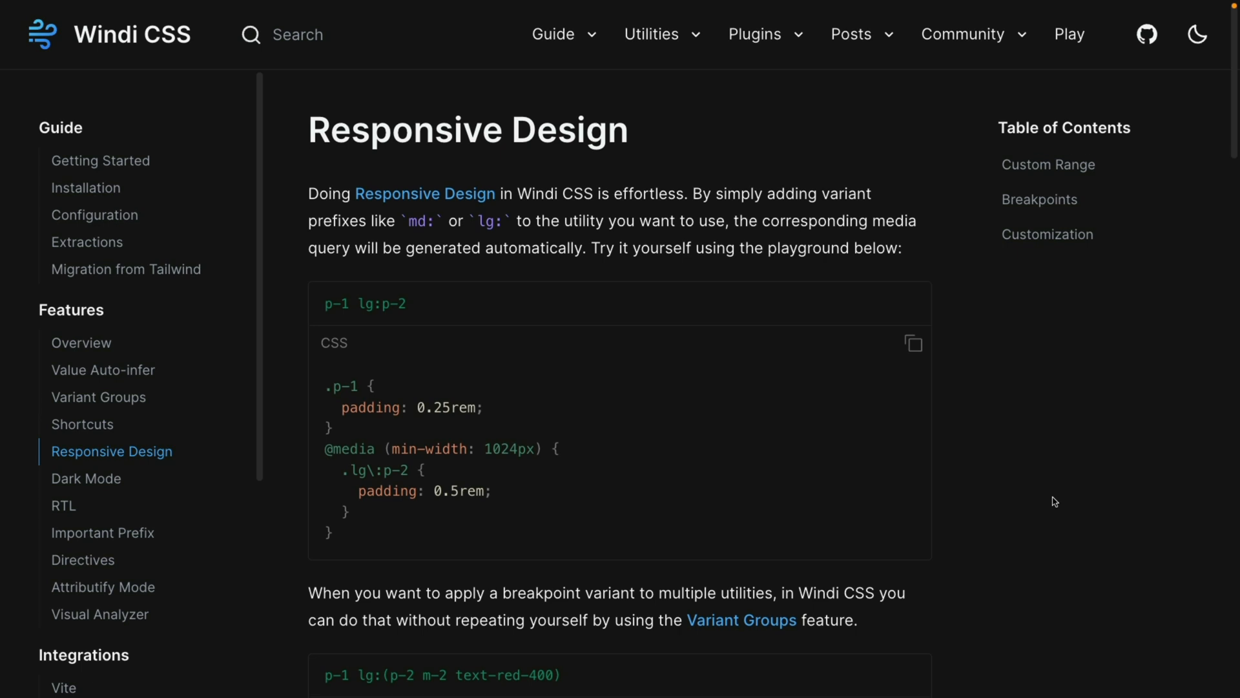
{"action": "scroll", "scroll_direction": "down", "scroll_amount": 3}
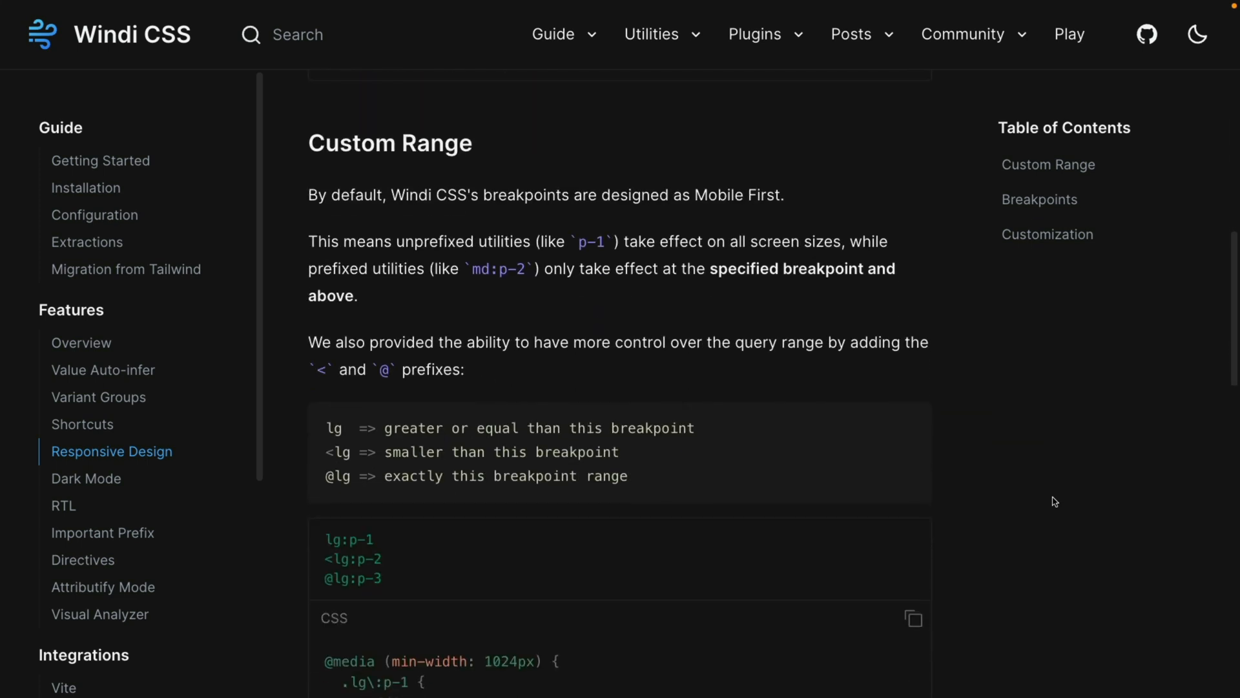
{"action": "scroll", "scroll_direction": "down", "scroll_amount": 3}
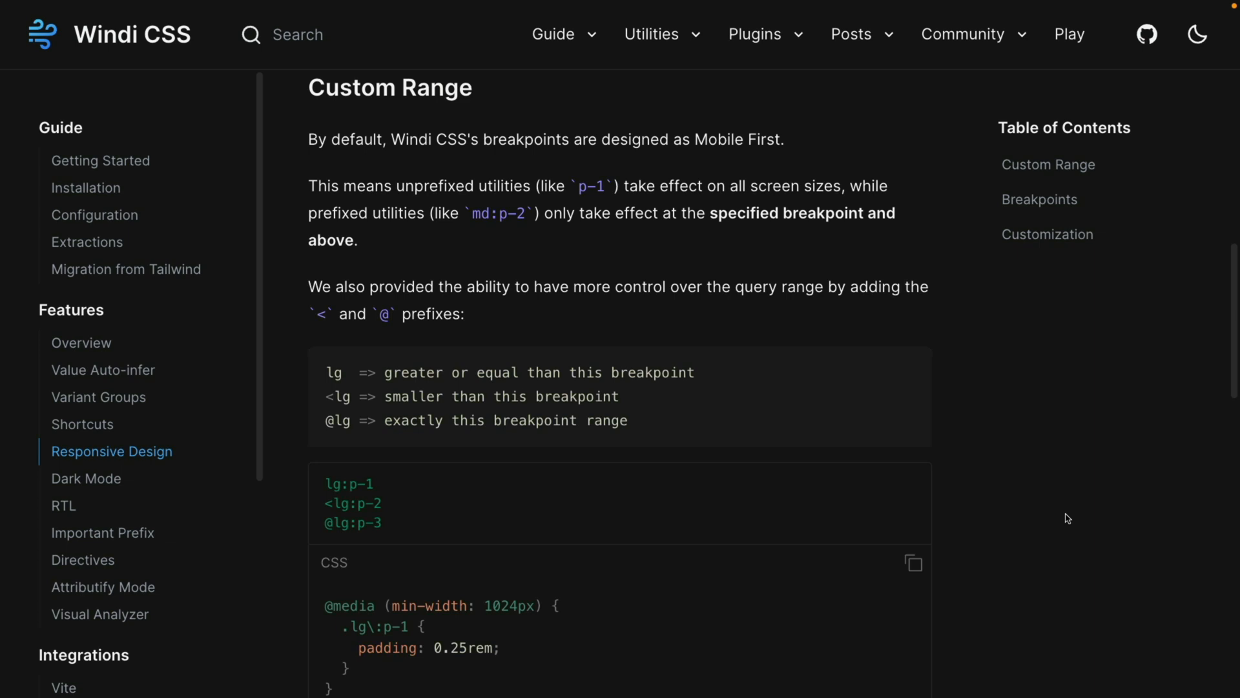
{"action": "scroll", "scroll_direction": "down", "scroll_amount": 3}
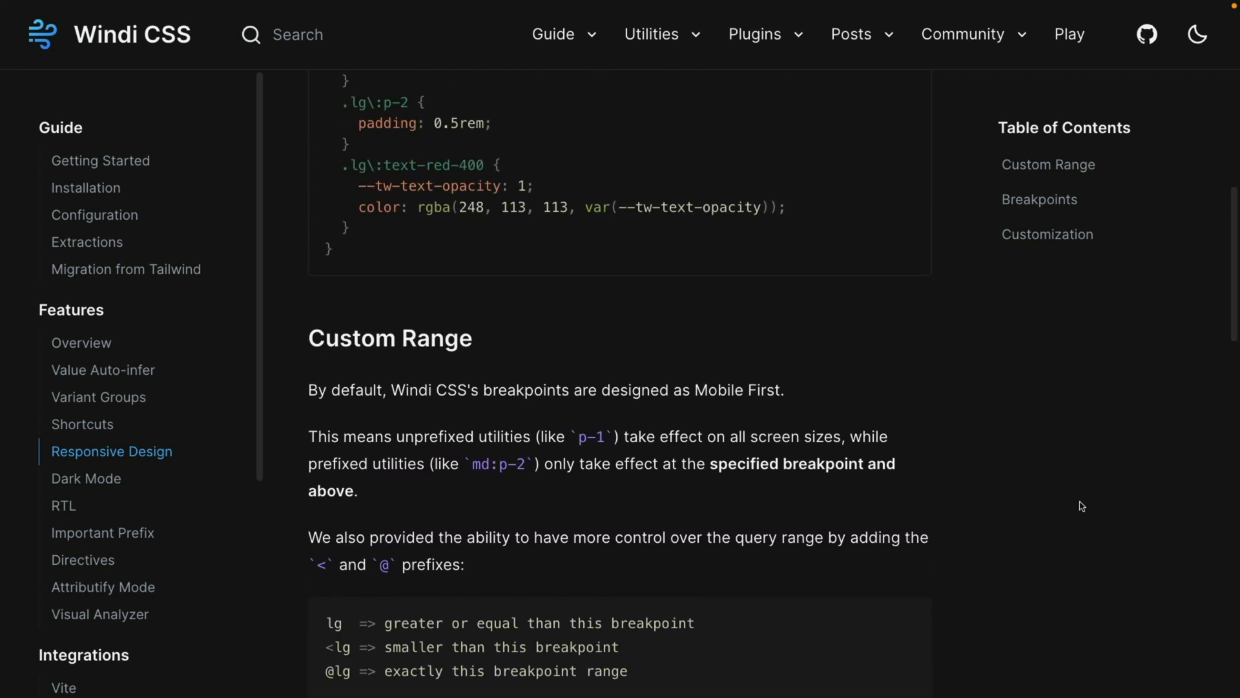
{"action": "scroll", "scroll_direction": "up", "scroll_amount": 3}
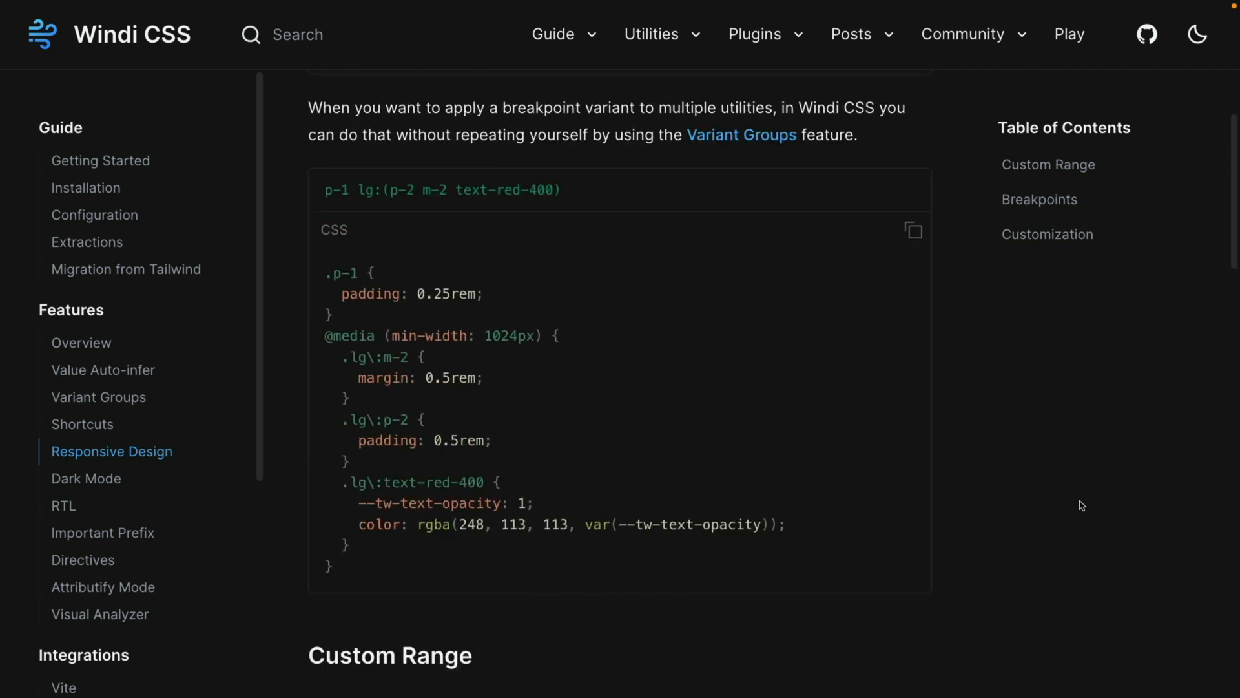
{"action": "scroll", "scroll_direction": "up", "scroll_amount": 3}
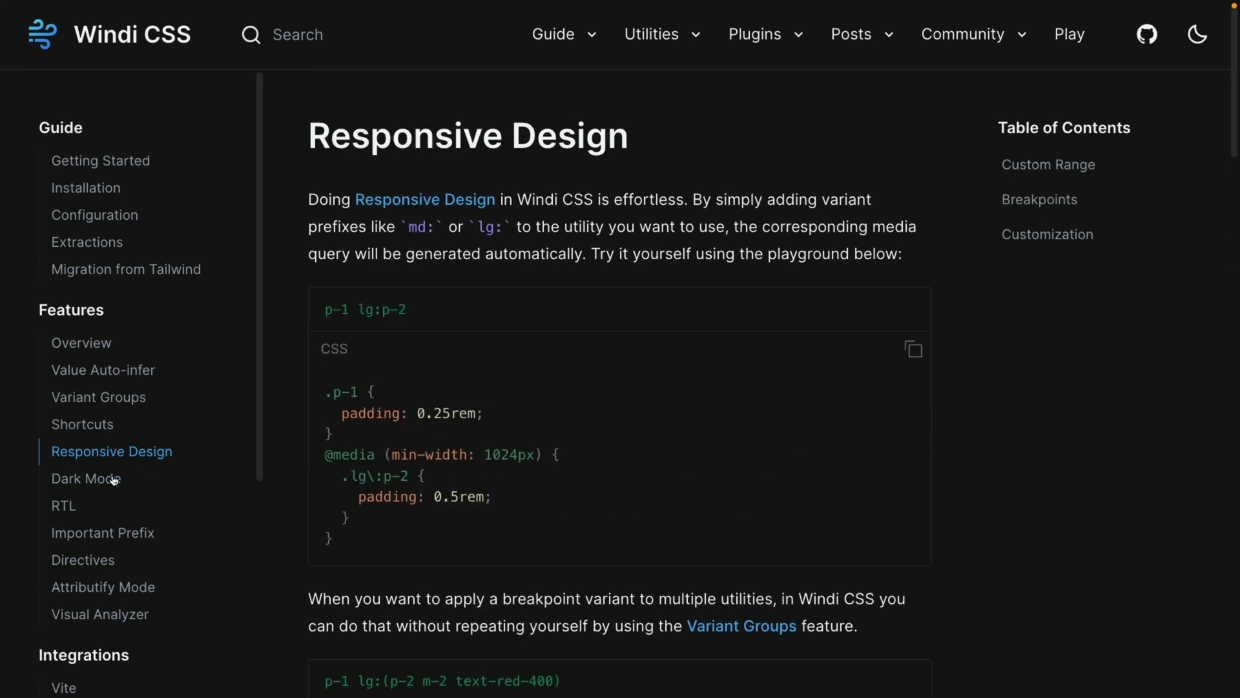
Step through the Dark Mode, RTL, Important Prefix and Directives pages.
{"action": "left_click", "coordinate": [87, 478]}
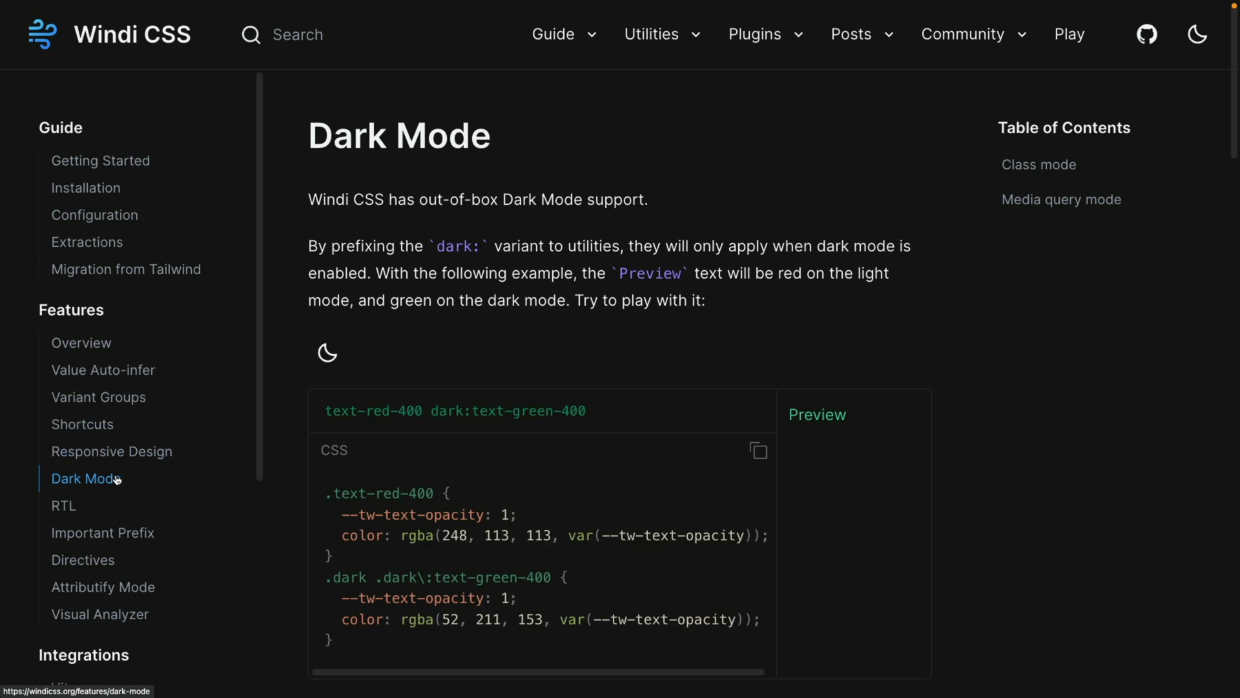
{"action": "mouse_move", "coordinate": [63, 505]}
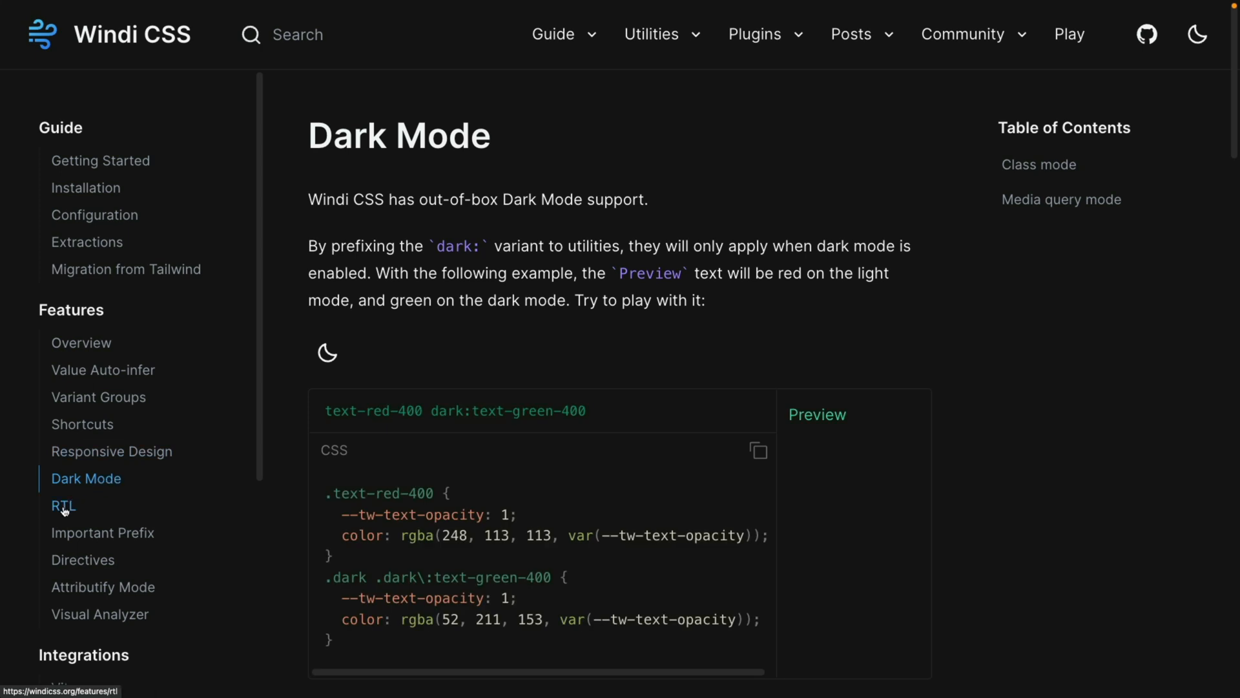
{"action": "left_click", "coordinate": [62, 506]}
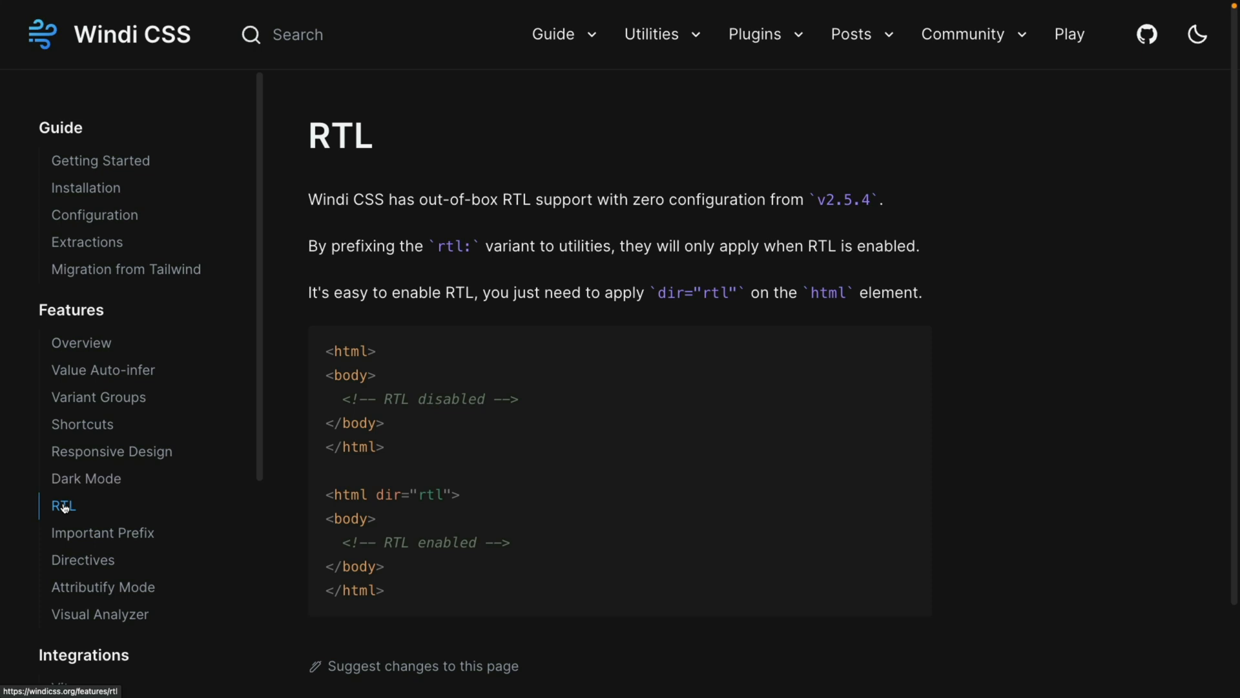
{"action": "left_click", "coordinate": [102, 532]}
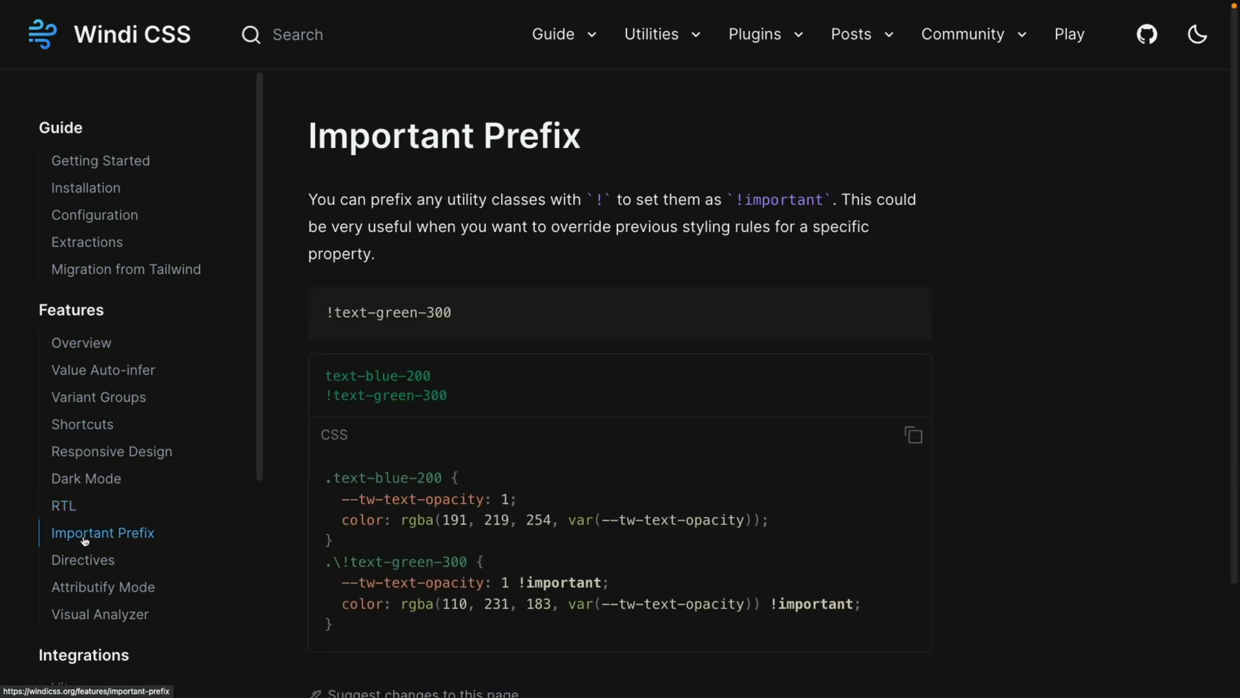
{"action": "mouse_move", "coordinate": [83, 559]}
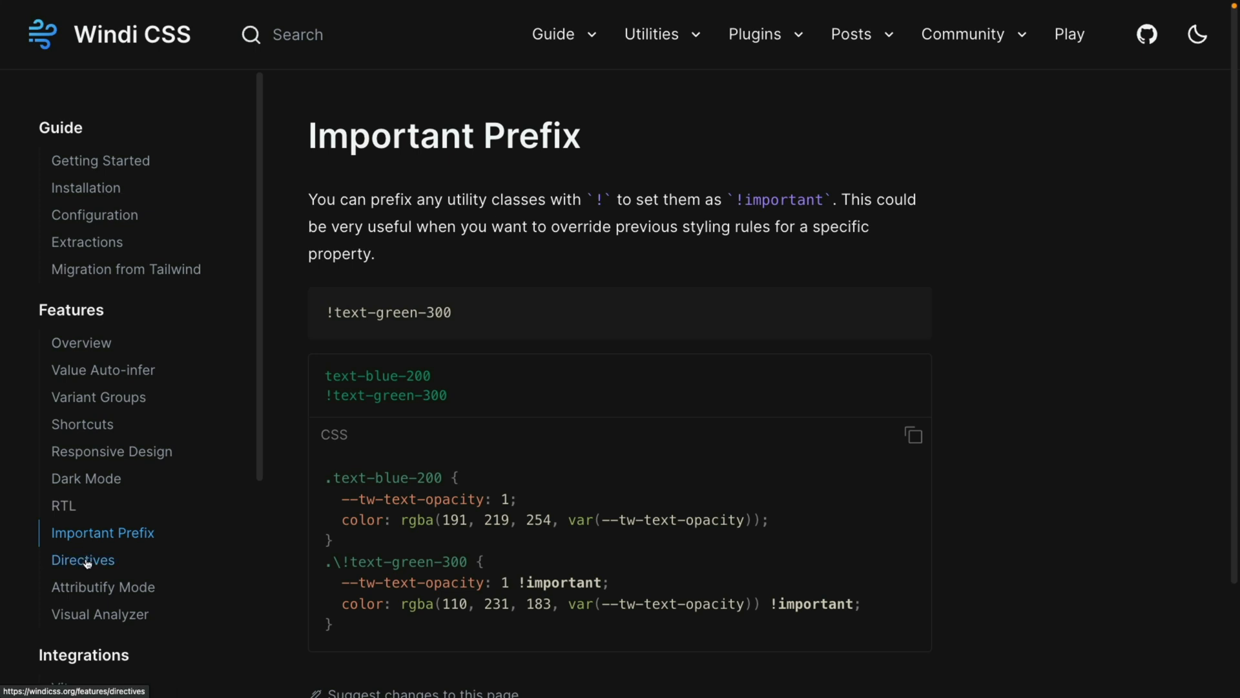
{"action": "left_click", "coordinate": [82, 559]}
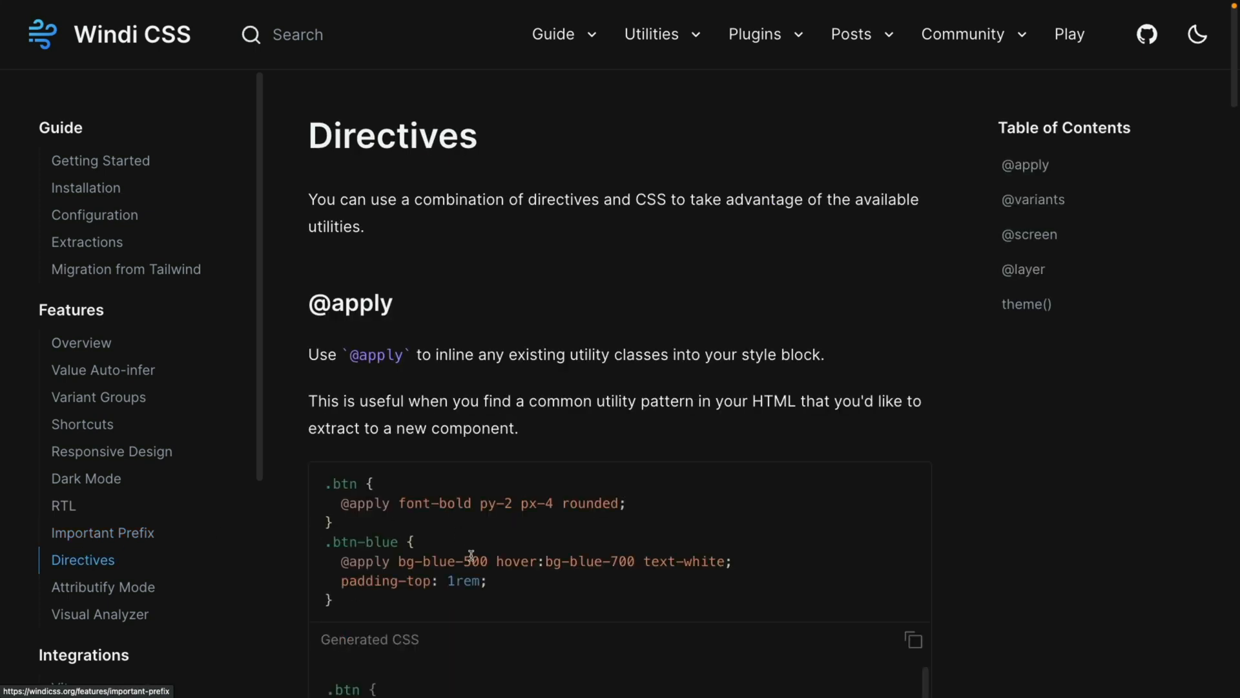
{"action": "scroll", "scroll_direction": "down", "scroll_amount": 3}
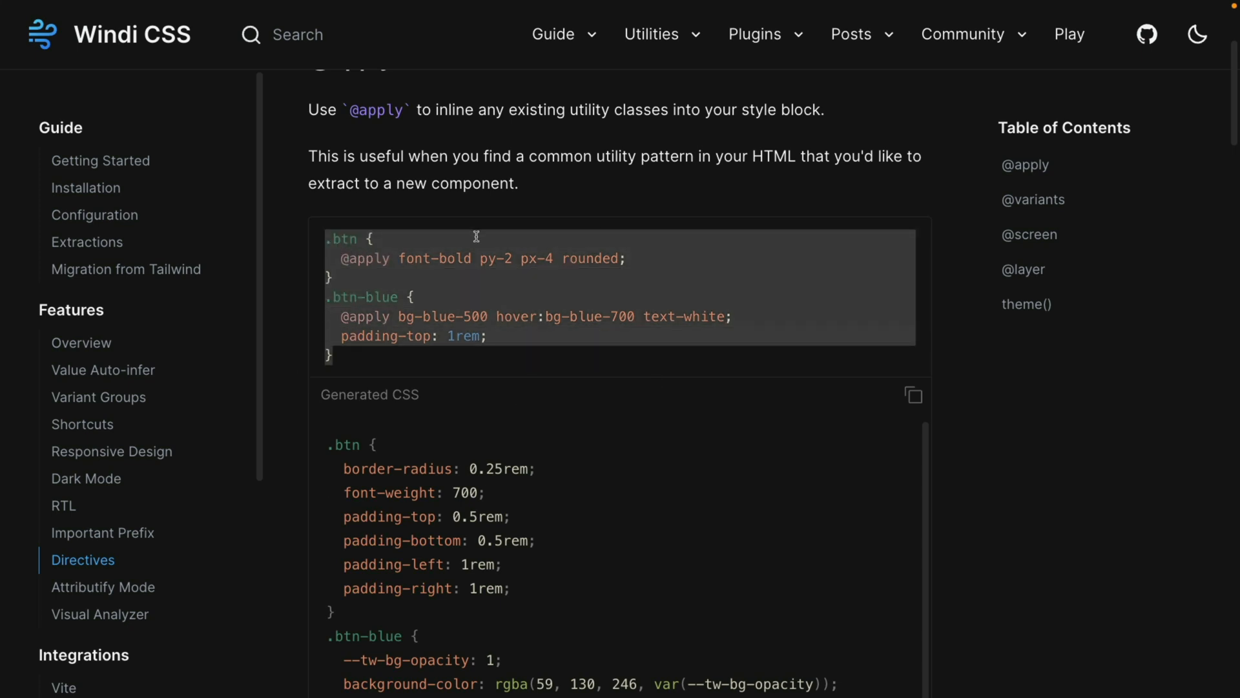
Go to the Attributify Mode page and scroll to its button example.
{"action": "left_click", "coordinate": [104, 587]}
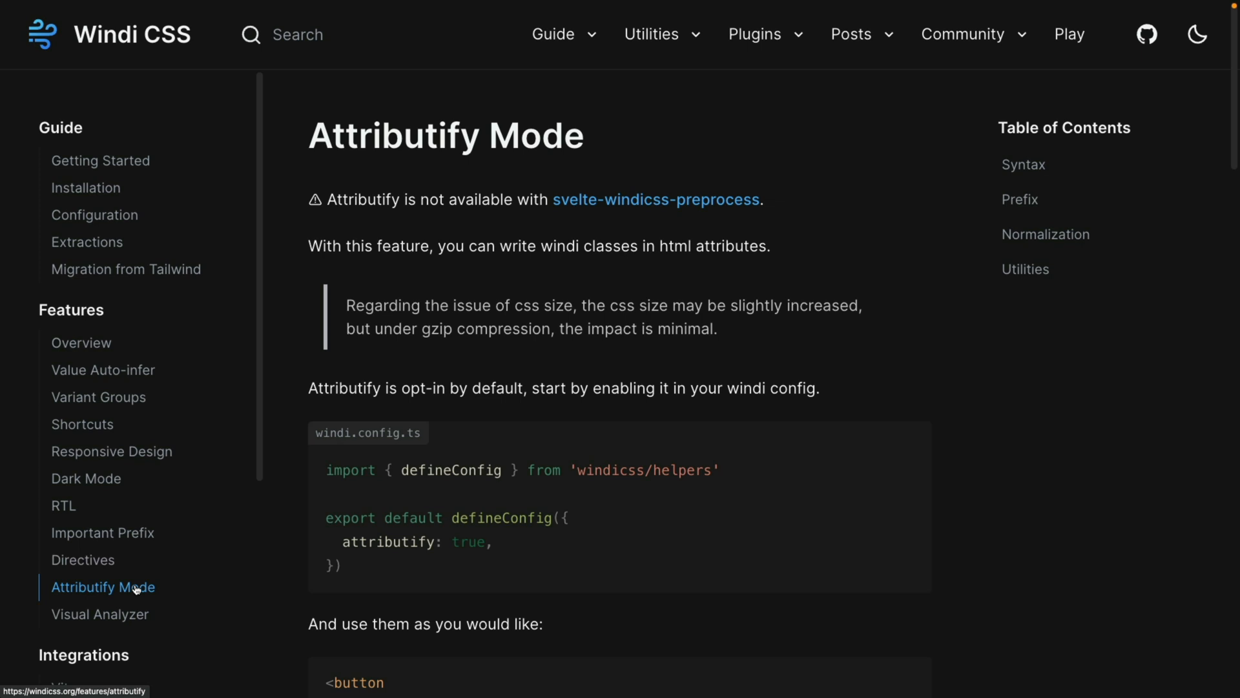
{"action": "mouse_move", "coordinate": [780, 593]}
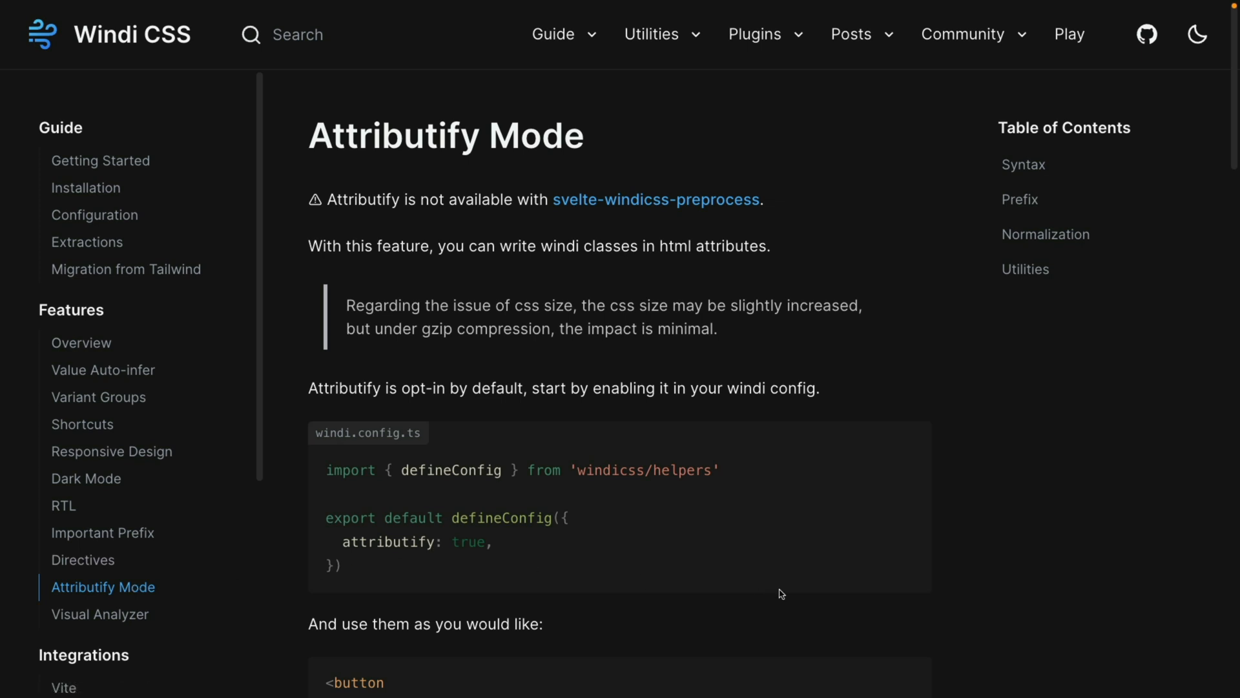
{"action": "mouse_move", "coordinate": [670, 595]}
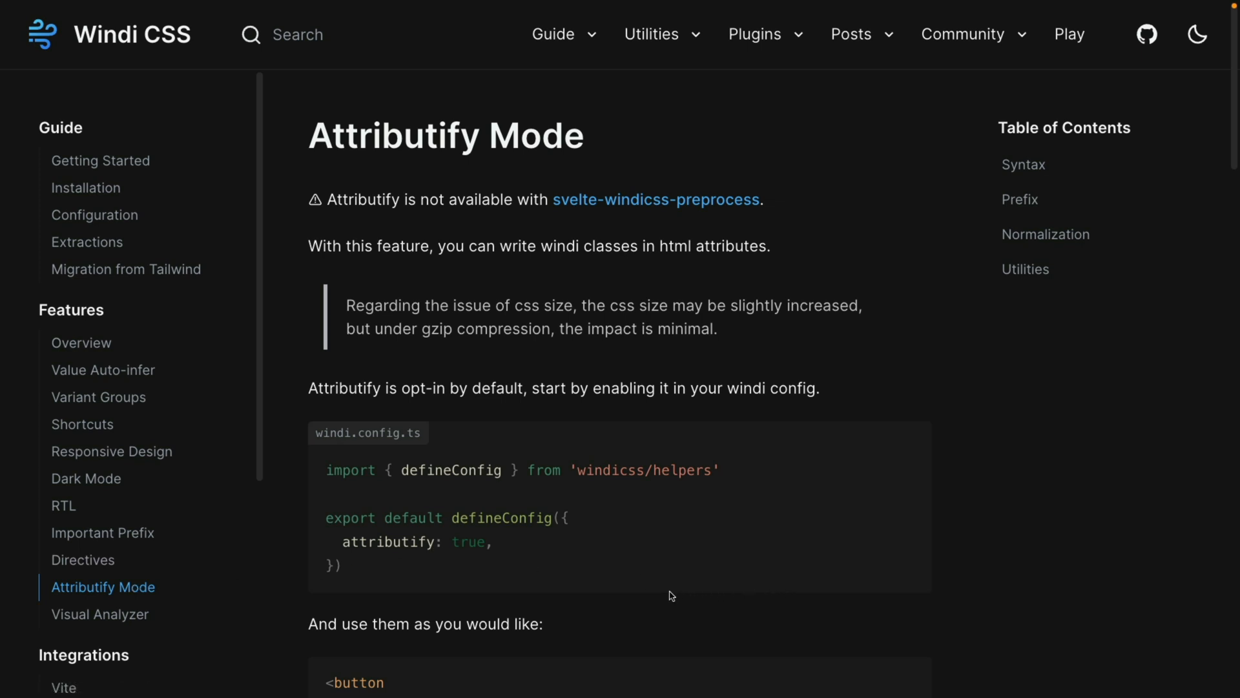
{"action": "scroll", "scroll_direction": "down", "scroll_amount": 3}
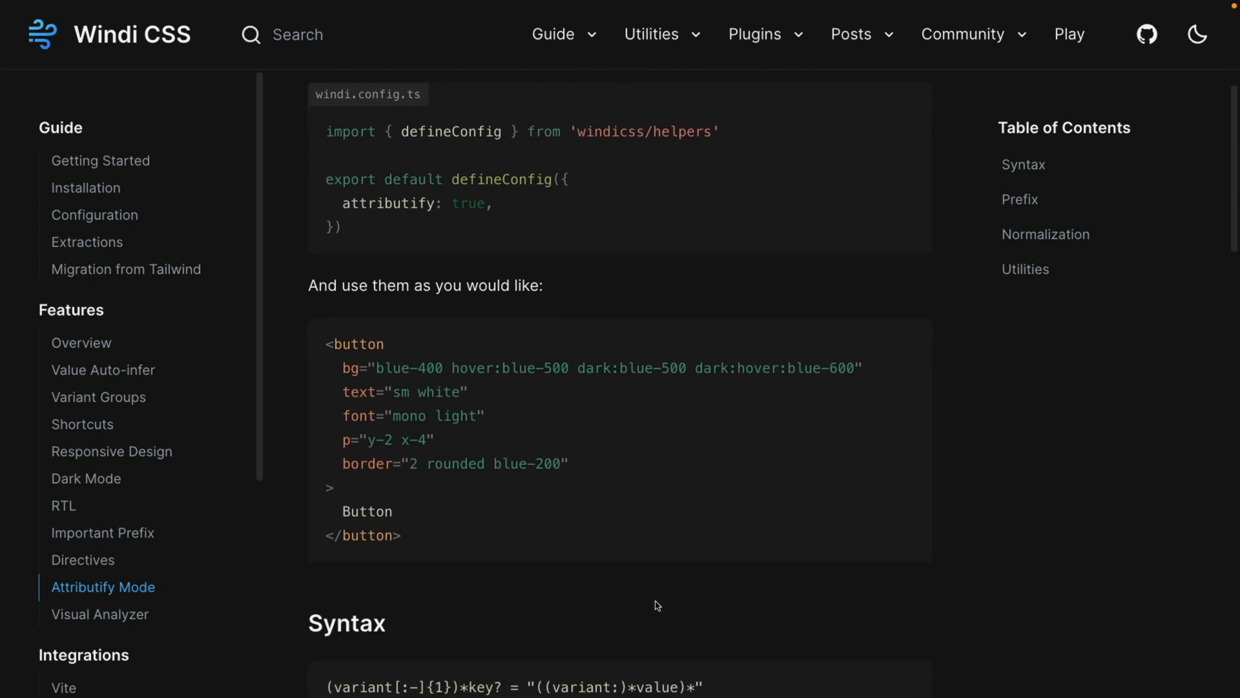
{"action": "mouse_move", "coordinate": [598, 491]}
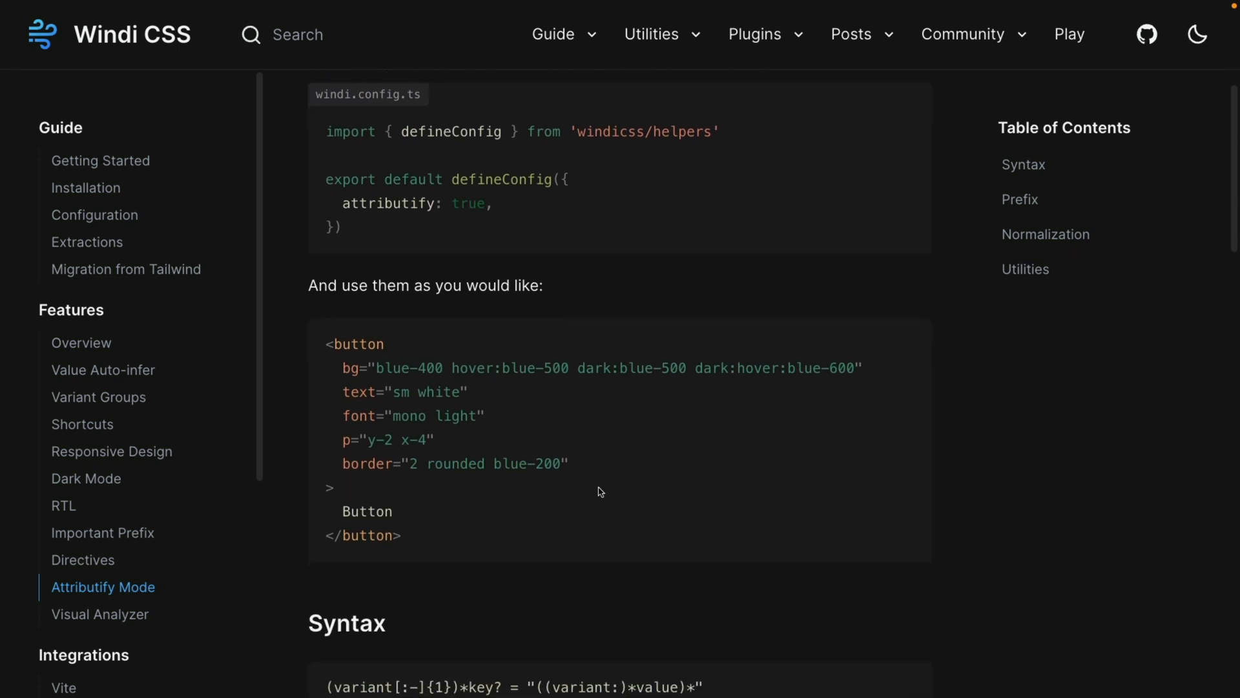
{"action": "mouse_move", "coordinate": [438, 496]}
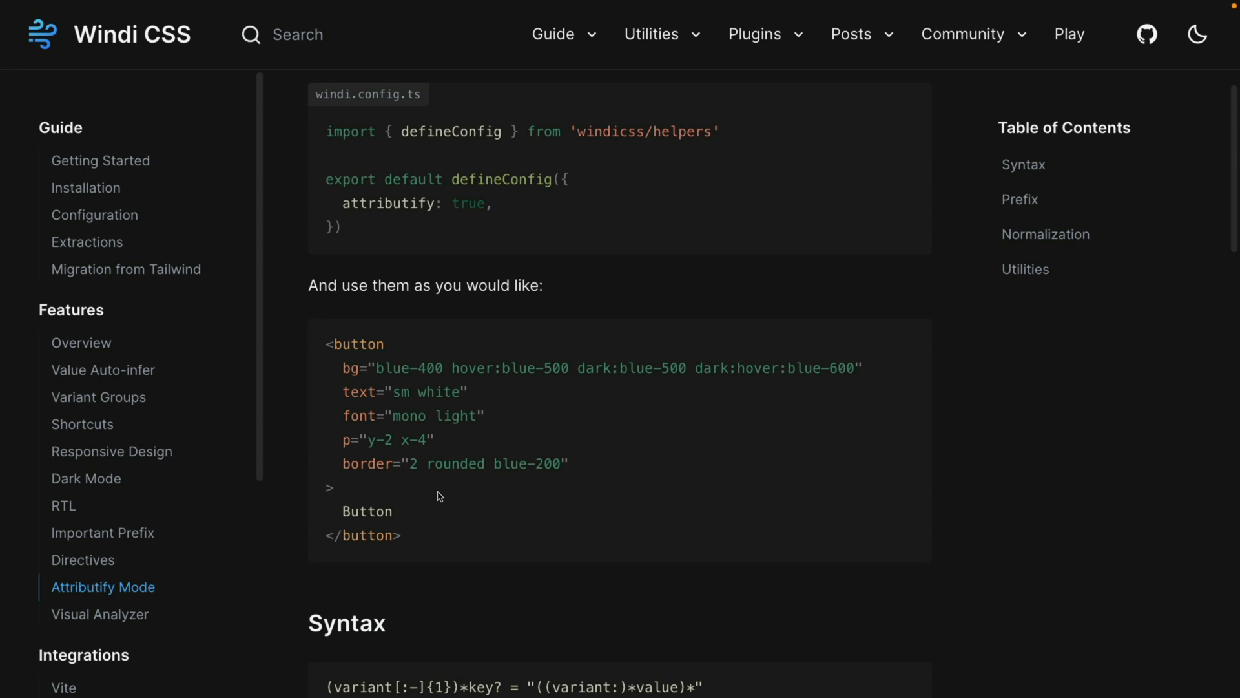
{"action": "mouse_move", "coordinate": [388, 379]}
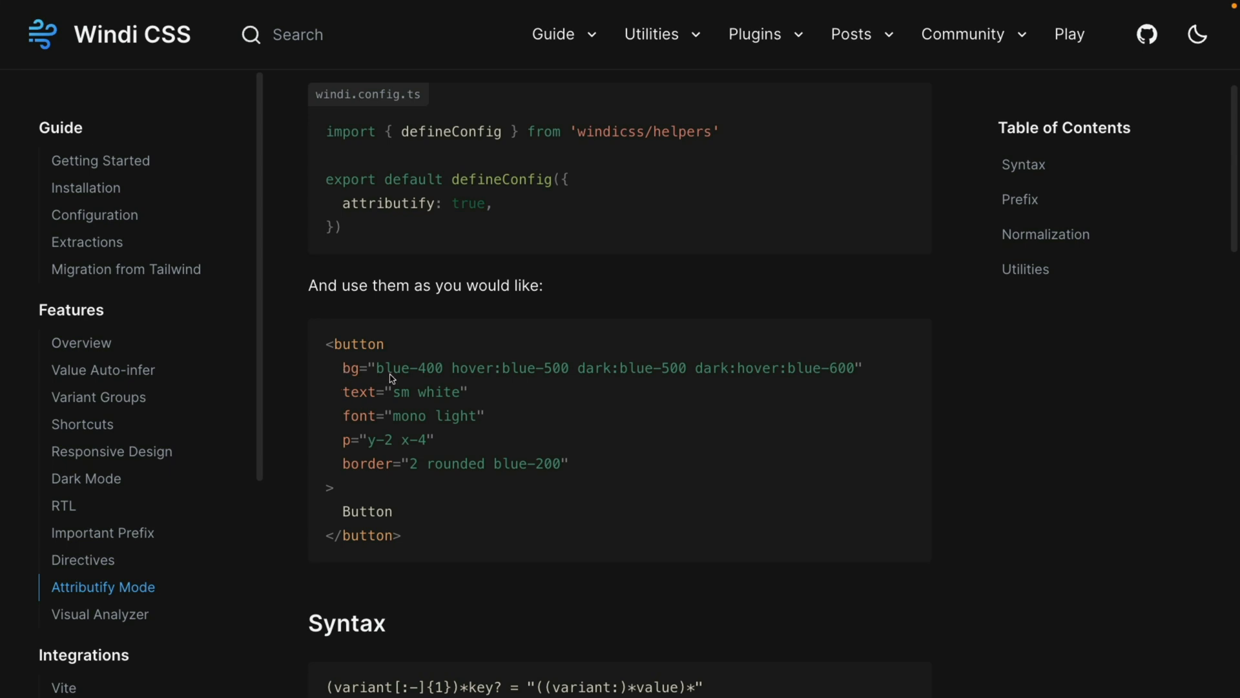
{"action": "mouse_move", "coordinate": [854, 398]}
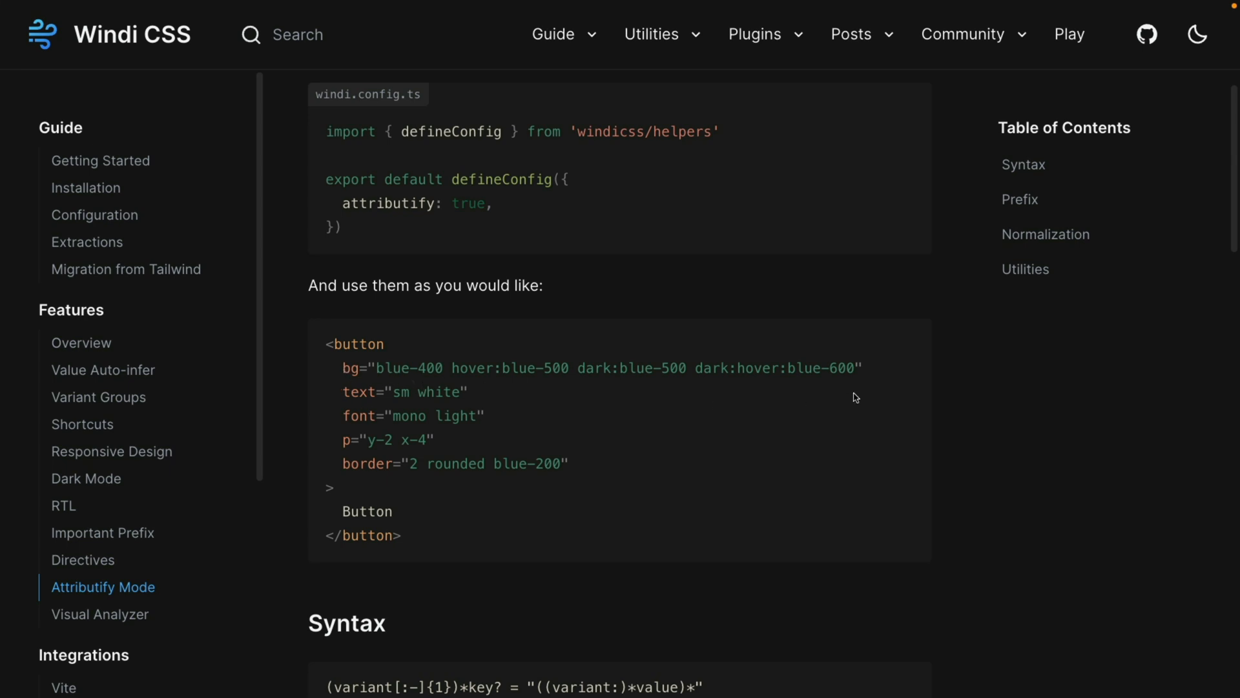
Go to the Visual Analyzer page and scroll to its VS Code Extension section.
{"action": "left_click", "coordinate": [101, 614]}
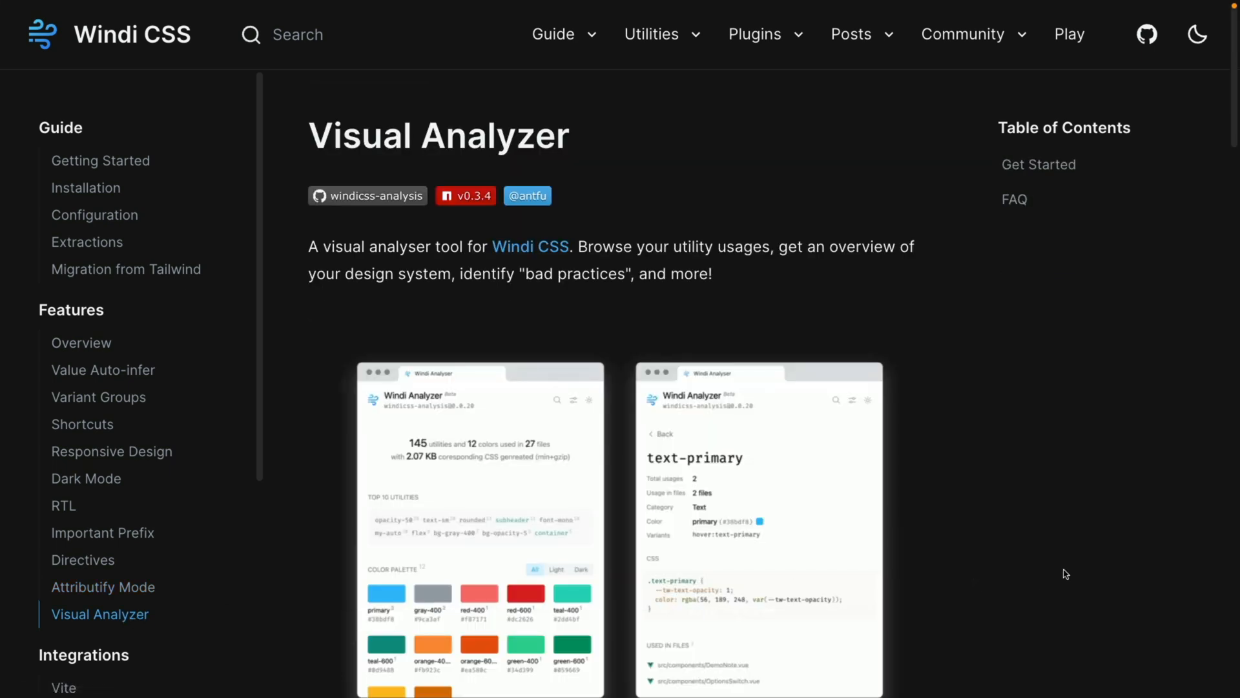
{"action": "scroll", "scroll_direction": "down", "scroll_amount": 3}
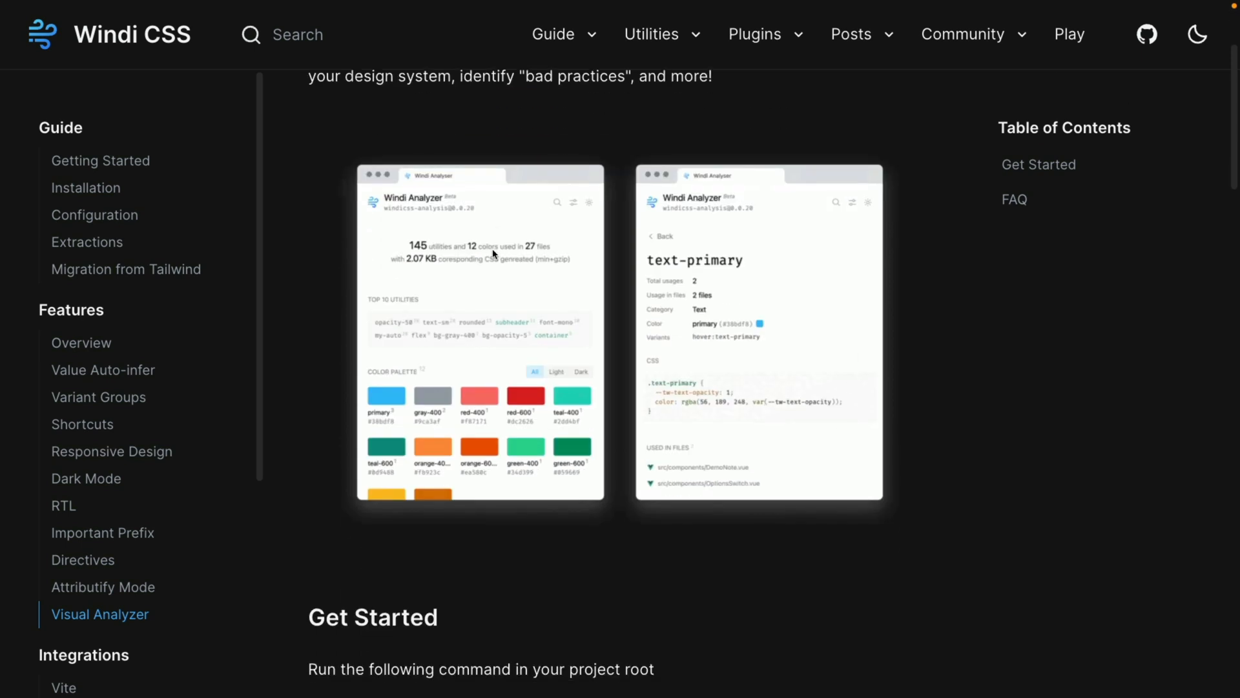
{"action": "scroll", "scroll_direction": "down", "scroll_amount": 3}
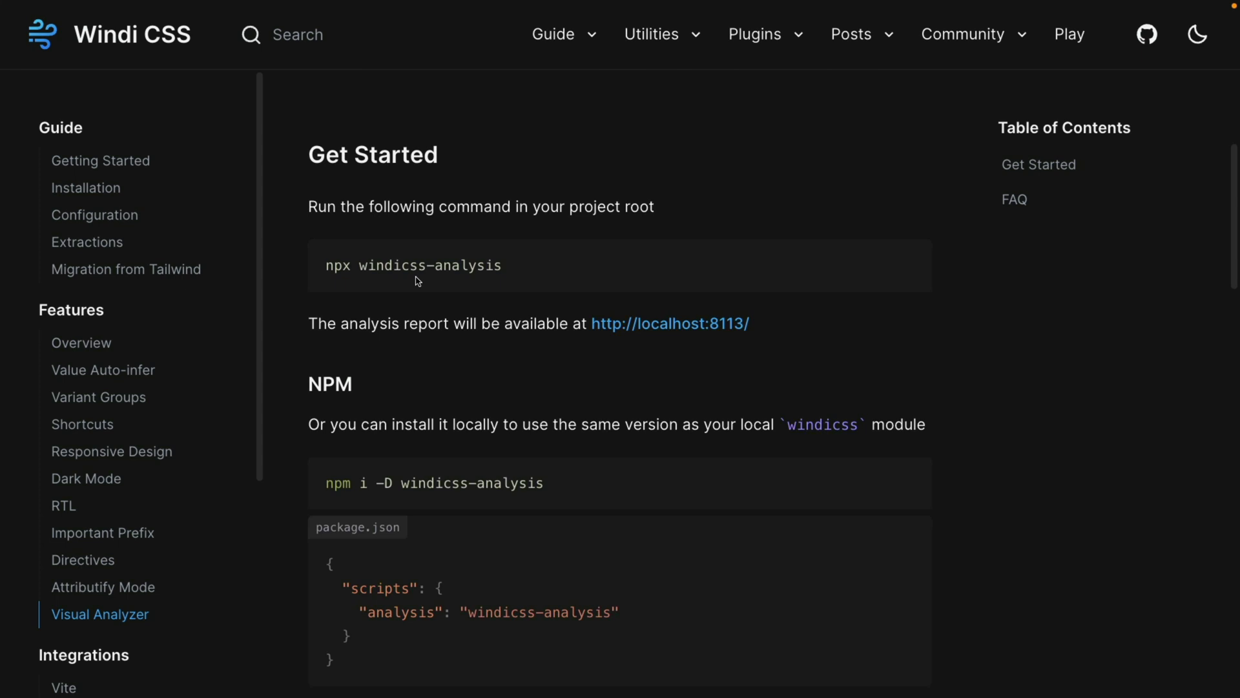
{"action": "mouse_move", "coordinate": [527, 496]}
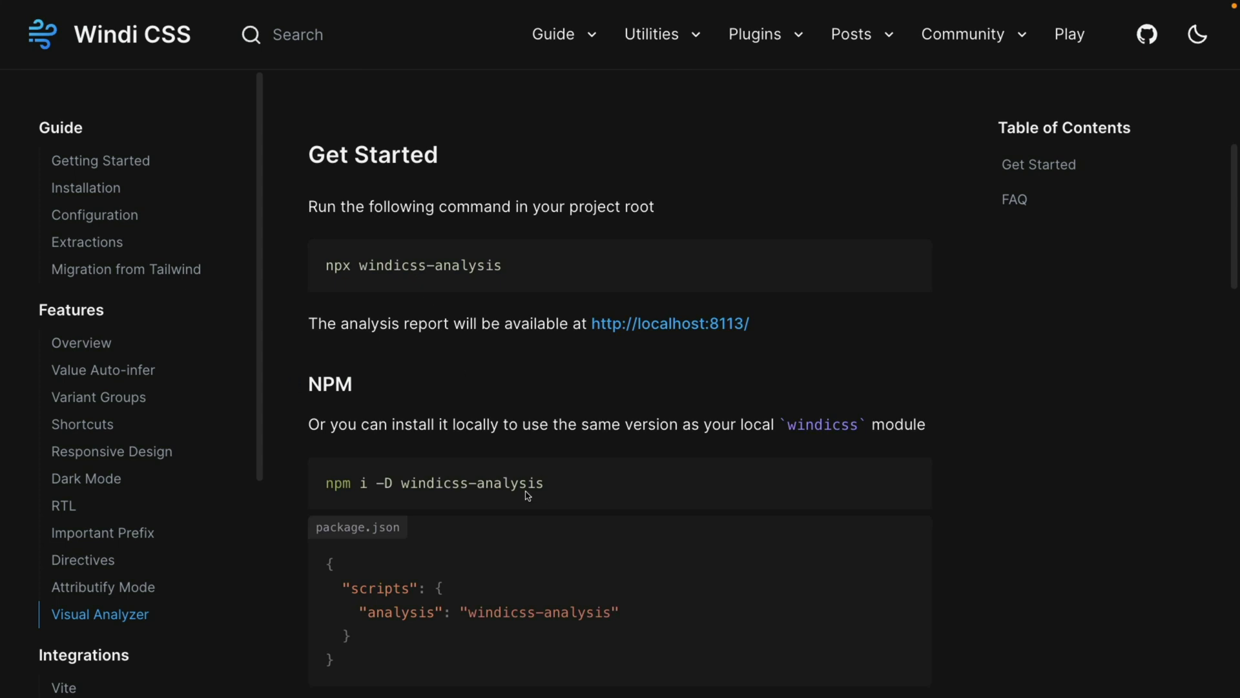
{"action": "scroll", "scroll_direction": "down", "scroll_amount": 3}
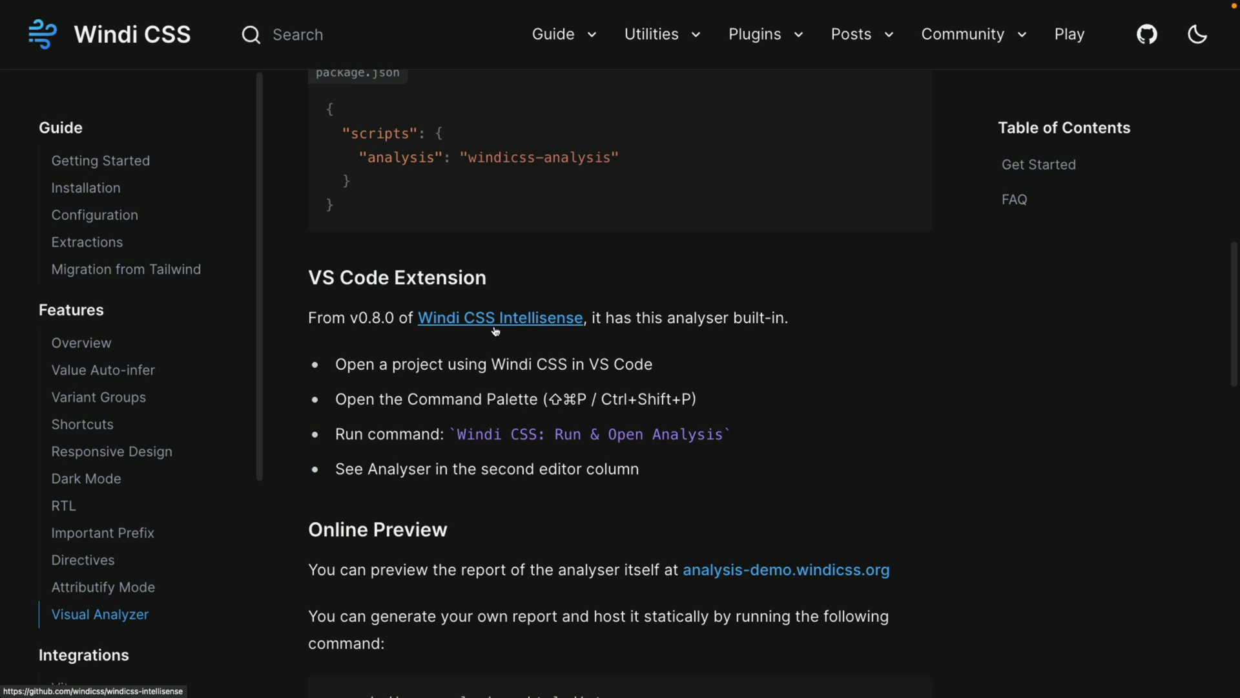
{"action": "mouse_move", "coordinate": [495, 323]}
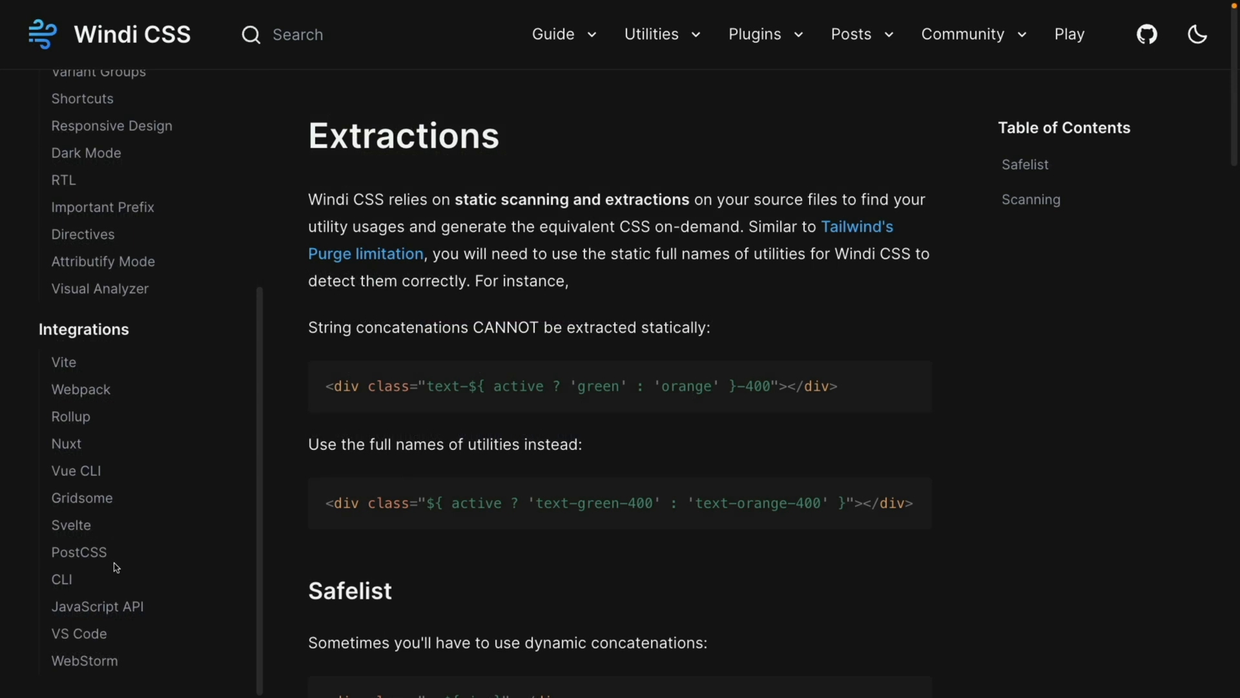
{"action": "mouse_move", "coordinate": [70, 578]}
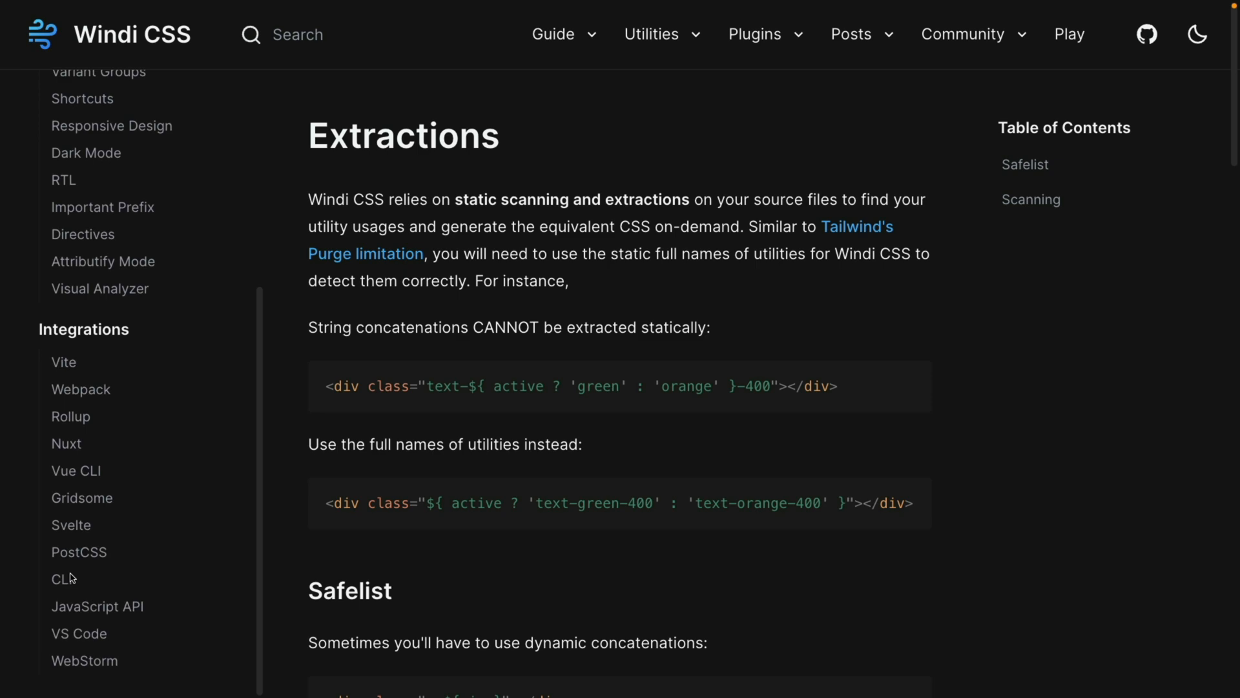
Go to the CLI integration guide and skim it.
{"action": "left_click", "coordinate": [62, 579]}
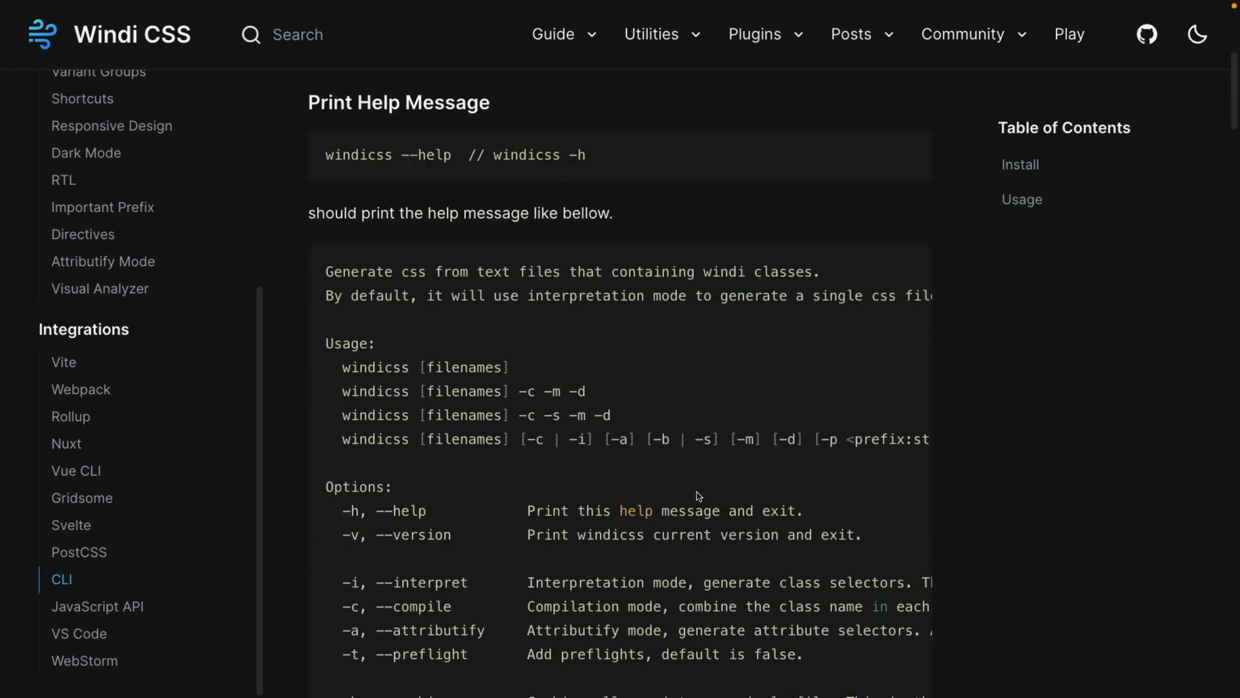
{"action": "scroll", "scroll_direction": "down", "scroll_amount": 3}
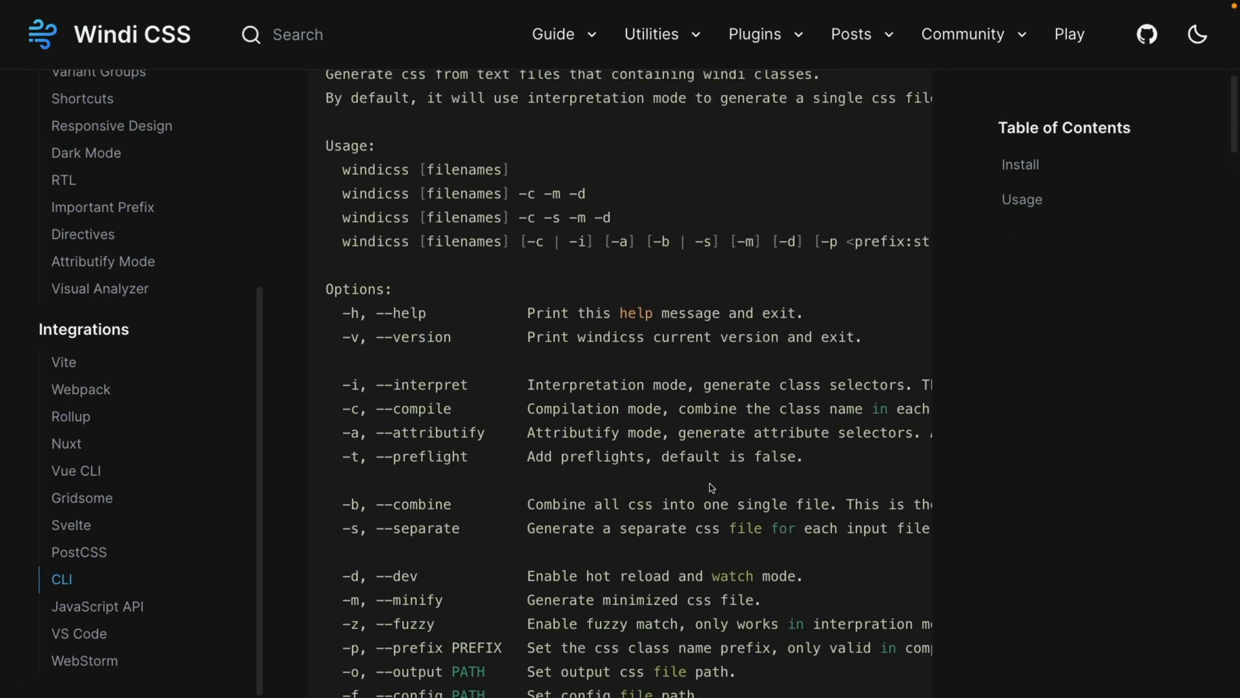
{"action": "scroll", "scroll_direction": "up", "scroll_amount": 3}
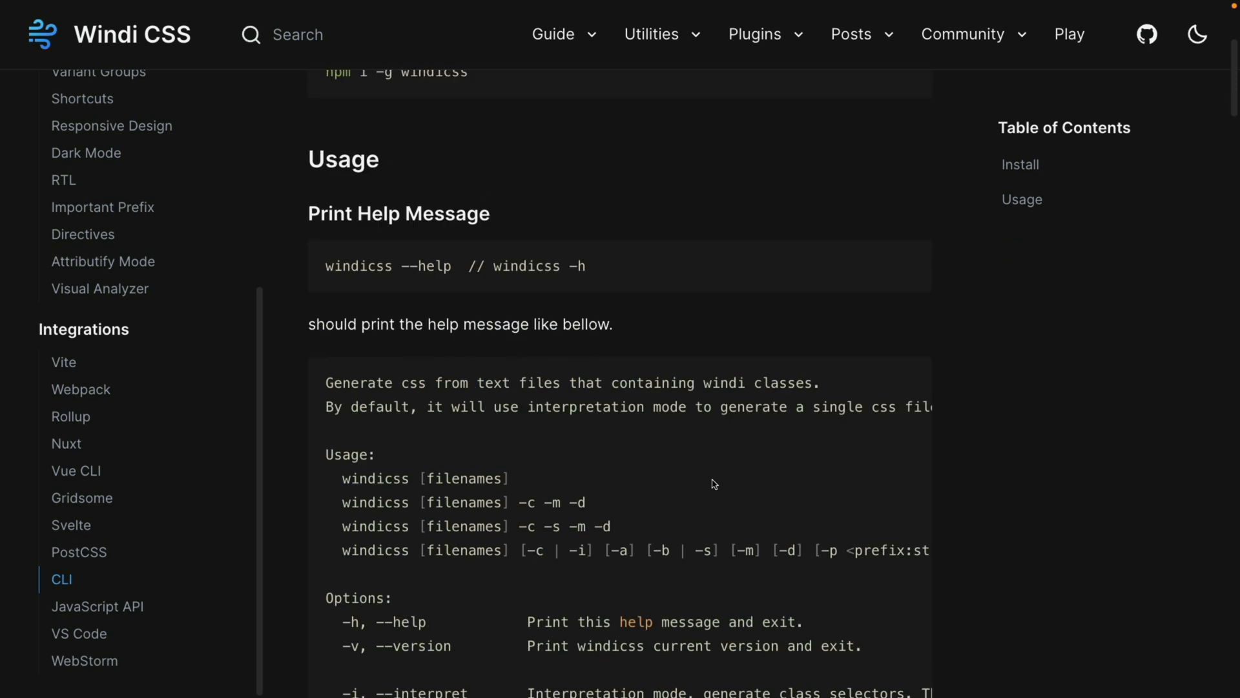
{"action": "mouse_move", "coordinate": [63, 362]}
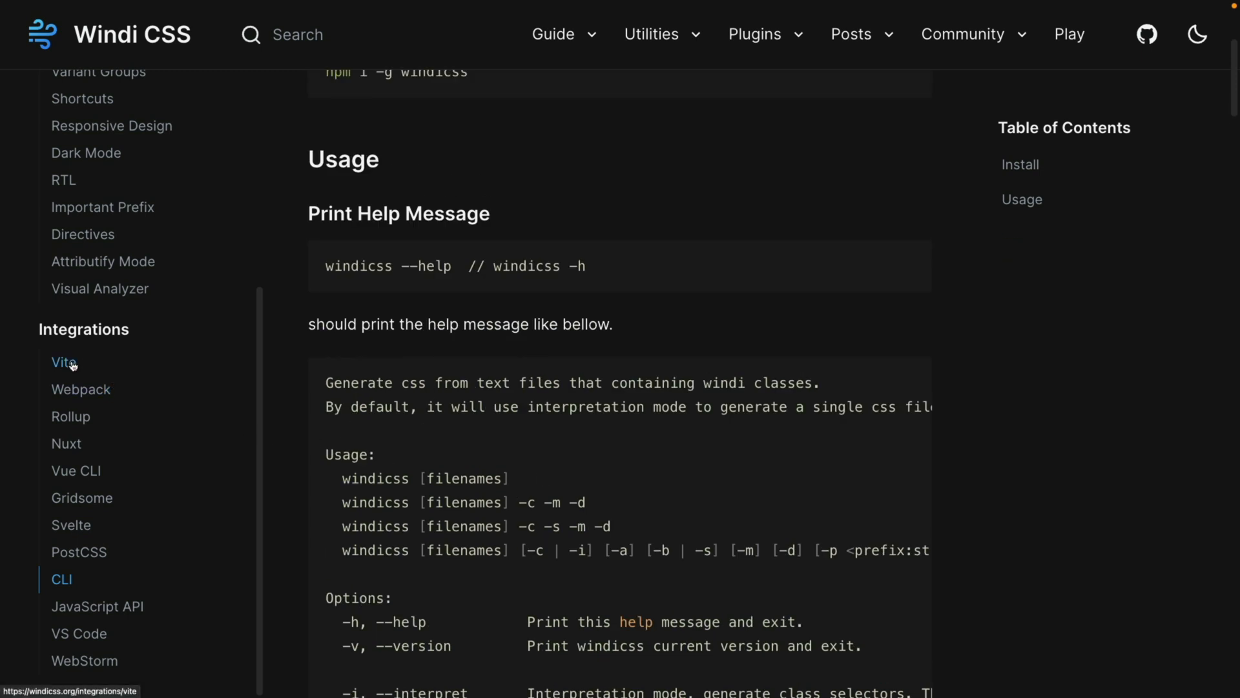
{"action": "mouse_move", "coordinate": [114, 413]}
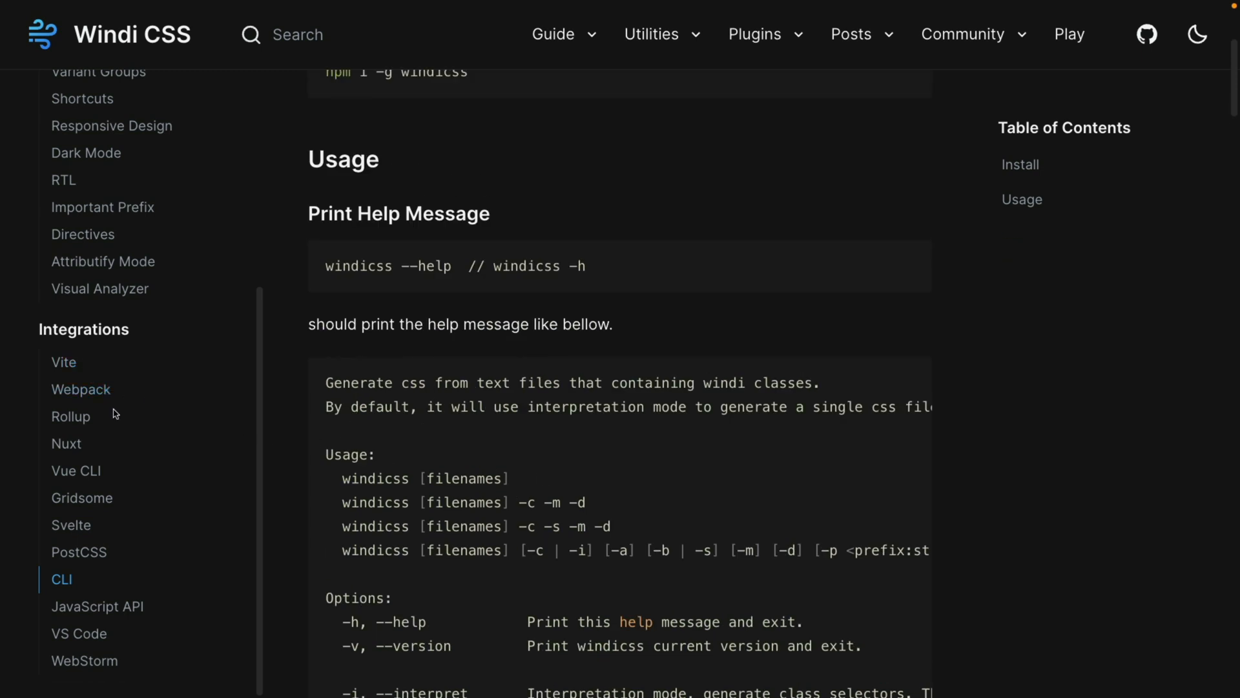
Visit the Vue CLI and Svelte guides, ending on the VS Code Intellisense page.
{"action": "left_click", "coordinate": [76, 470]}
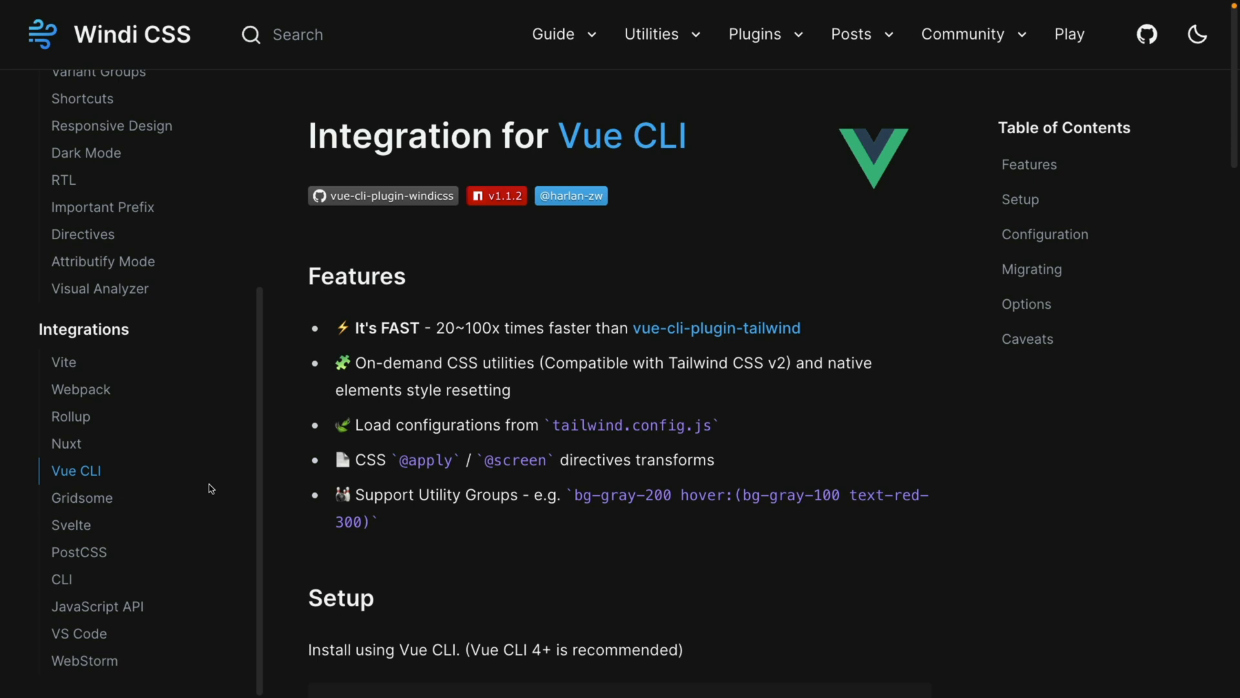
{"action": "left_click", "coordinate": [70, 524]}
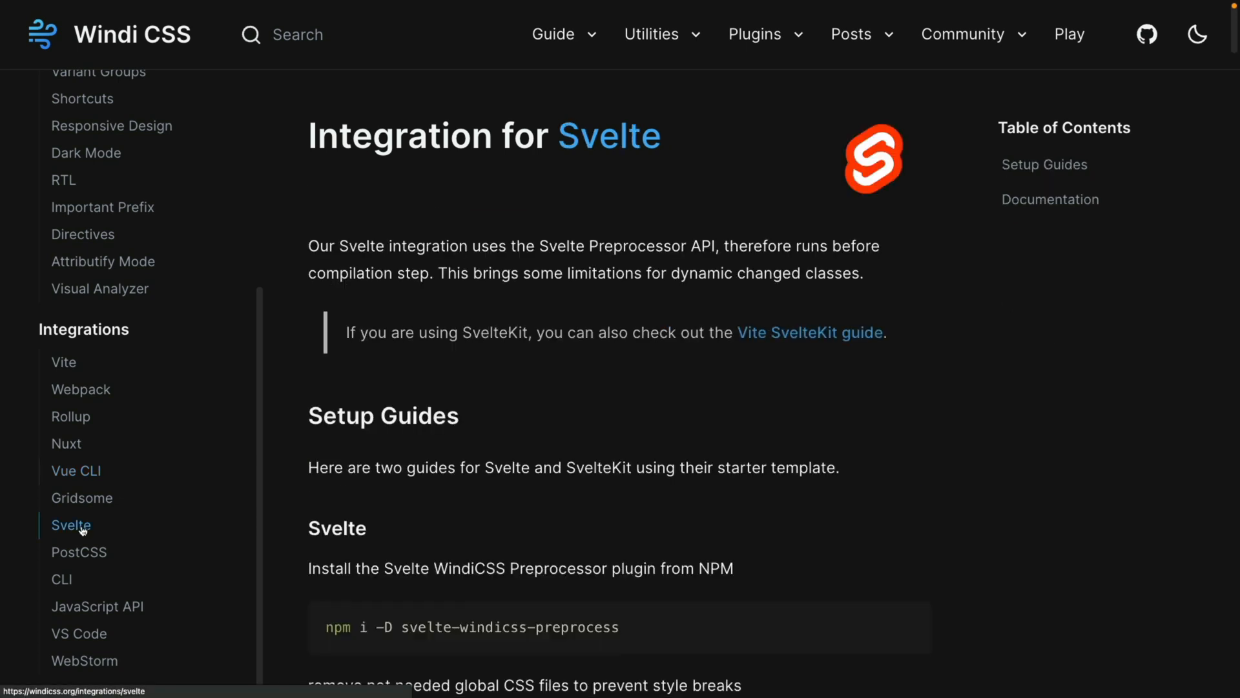
{"action": "left_click", "coordinate": [78, 633]}
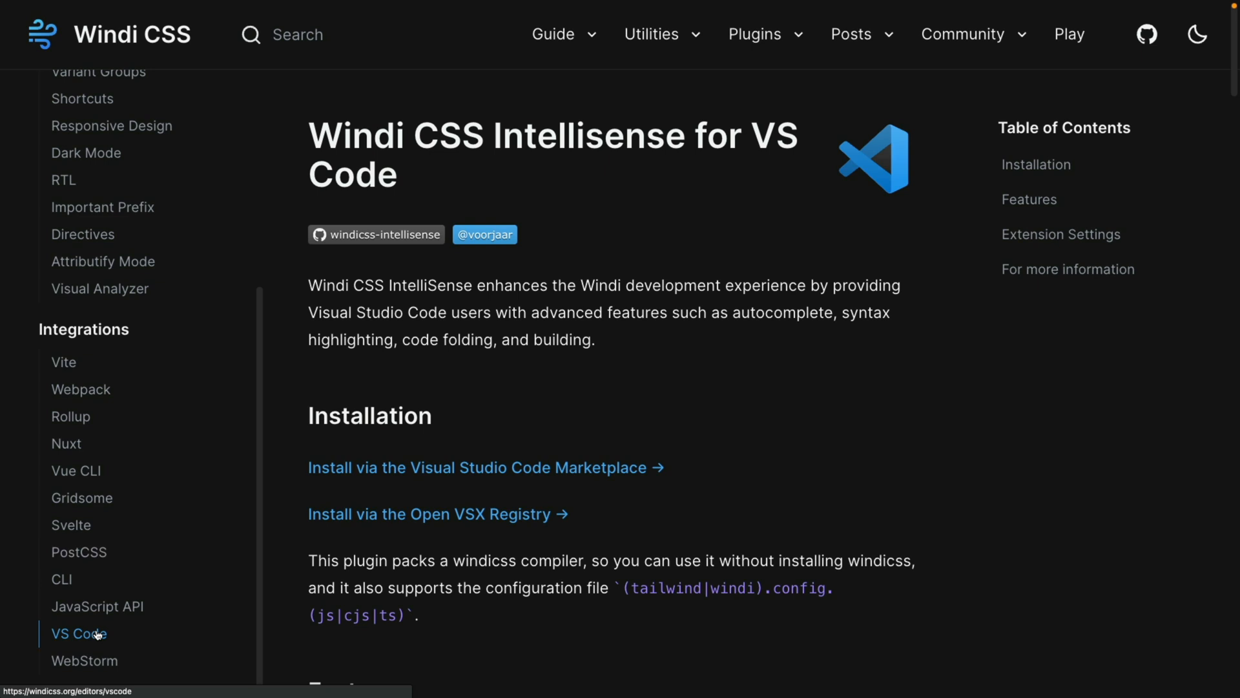
{"action": "mouse_move", "coordinate": [167, 631]}
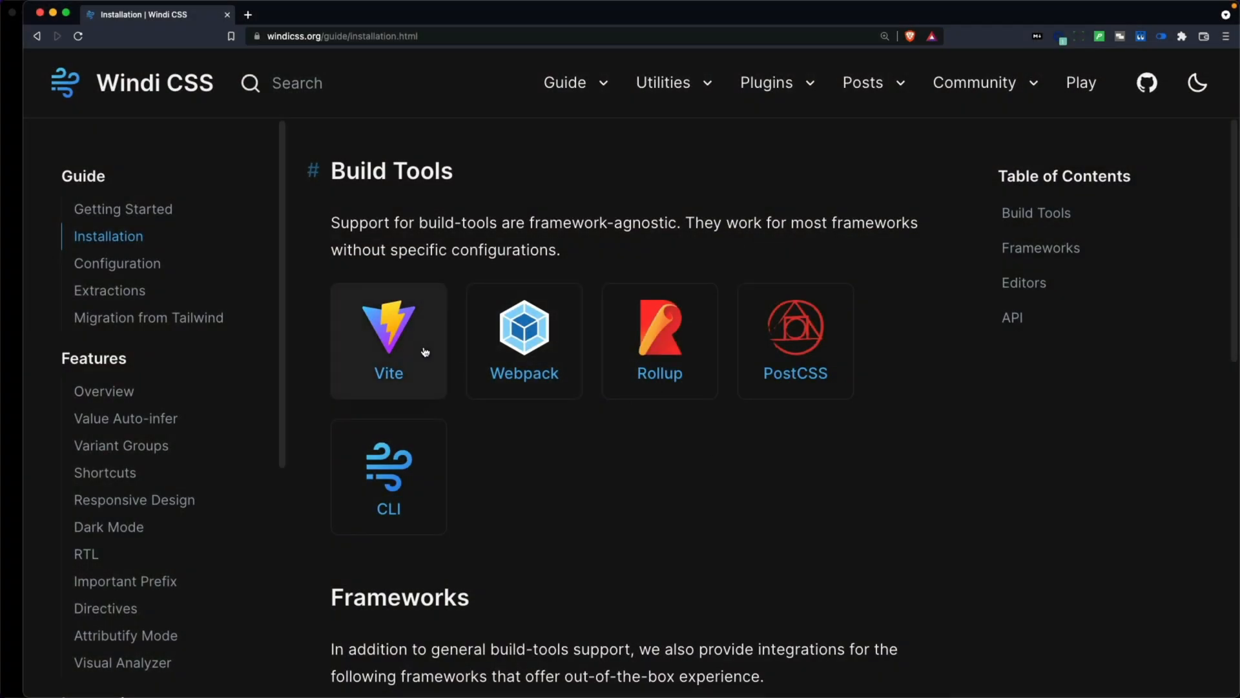
Go to the Vite integration guide from Build Tools and scroll to its Install section.
{"action": "left_click", "coordinate": [387, 340]}
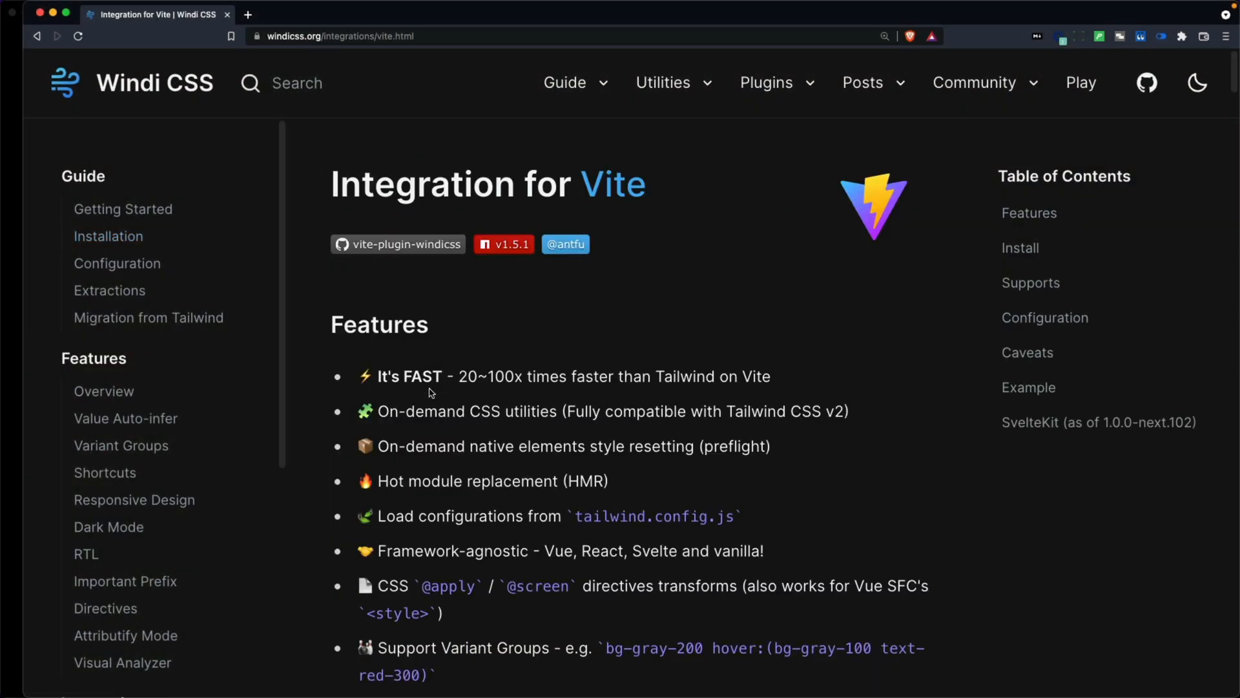
{"action": "mouse_move", "coordinate": [447, 396]}
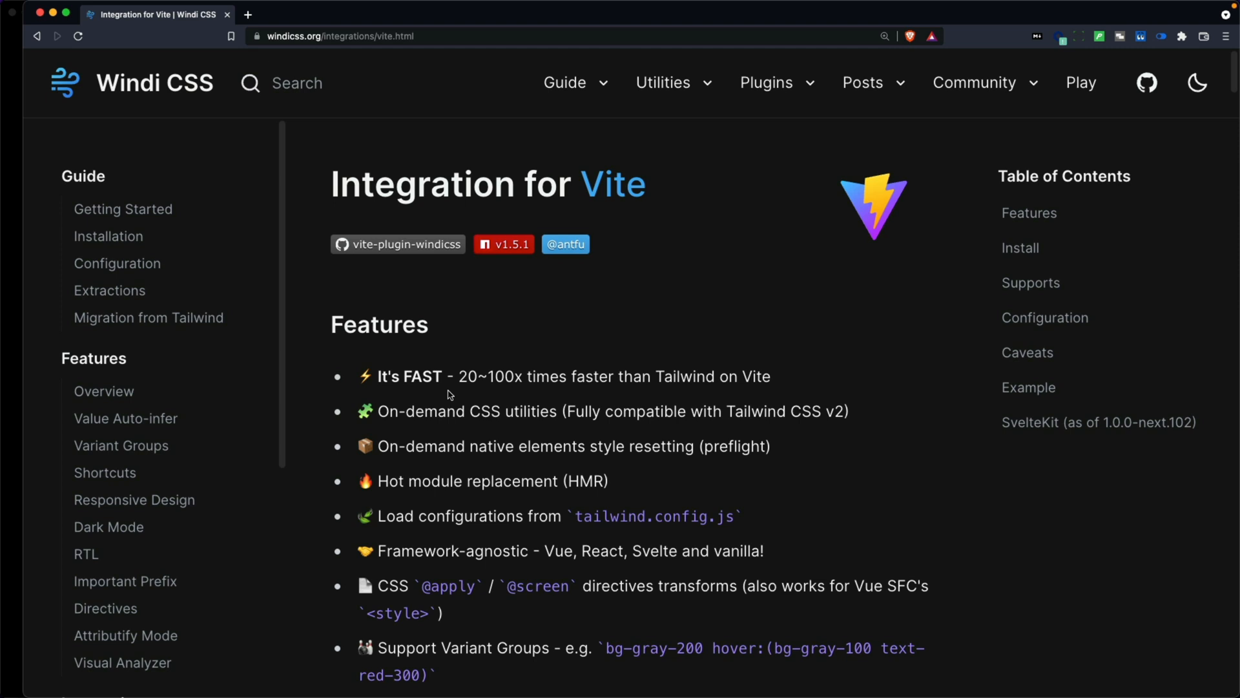
{"action": "scroll", "scroll_direction": "down", "scroll_amount": 3}
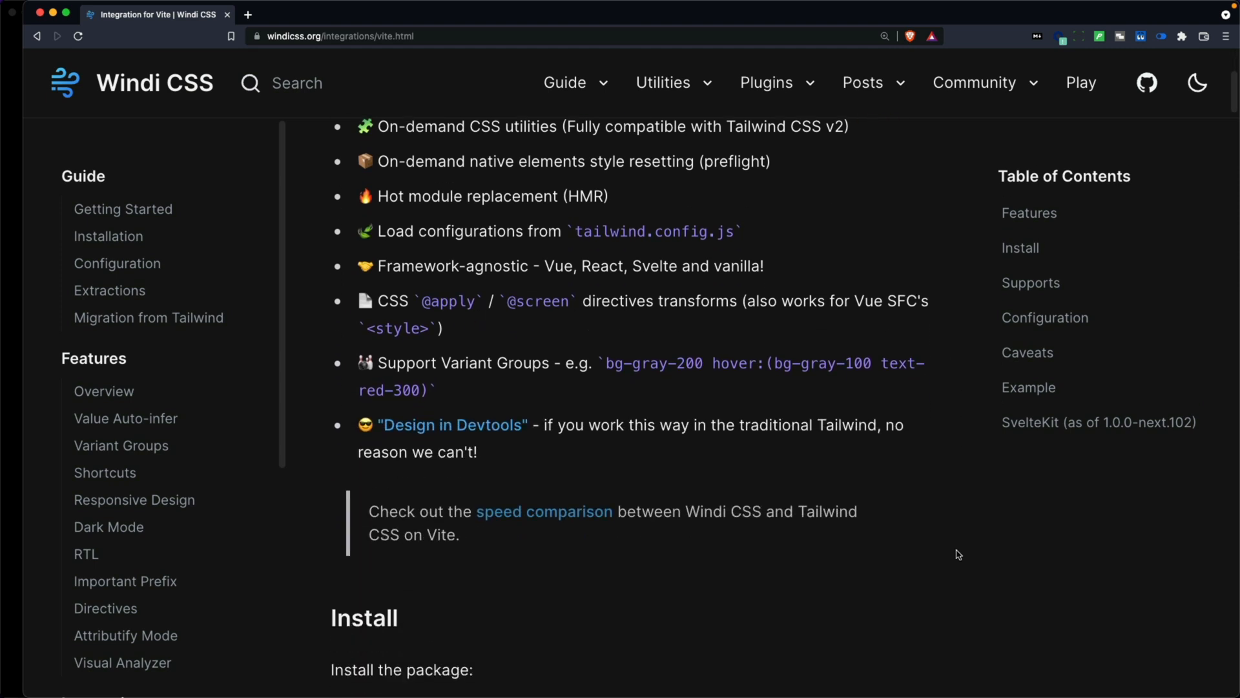
{"action": "scroll", "scroll_direction": "down", "scroll_amount": 3}
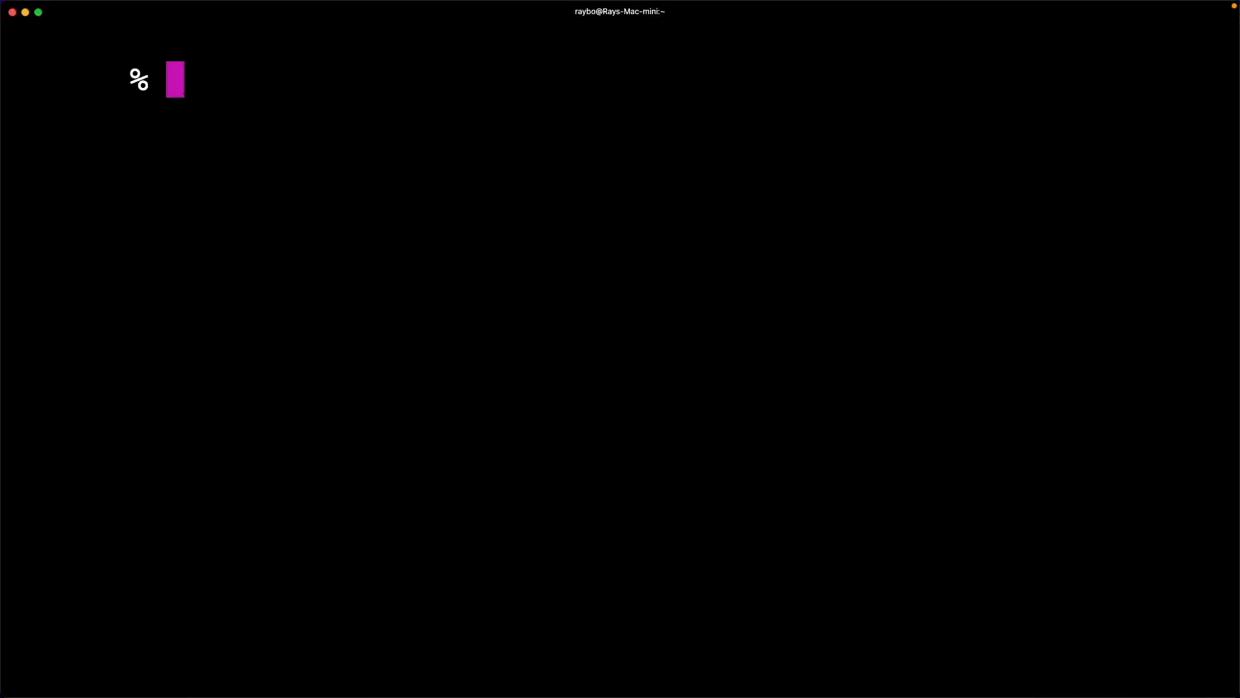
From ~/Desktop run npm init vite@latest, naming the project windicss with the vanilla template.
{"action": "type", "text": "cd windiCSS"}
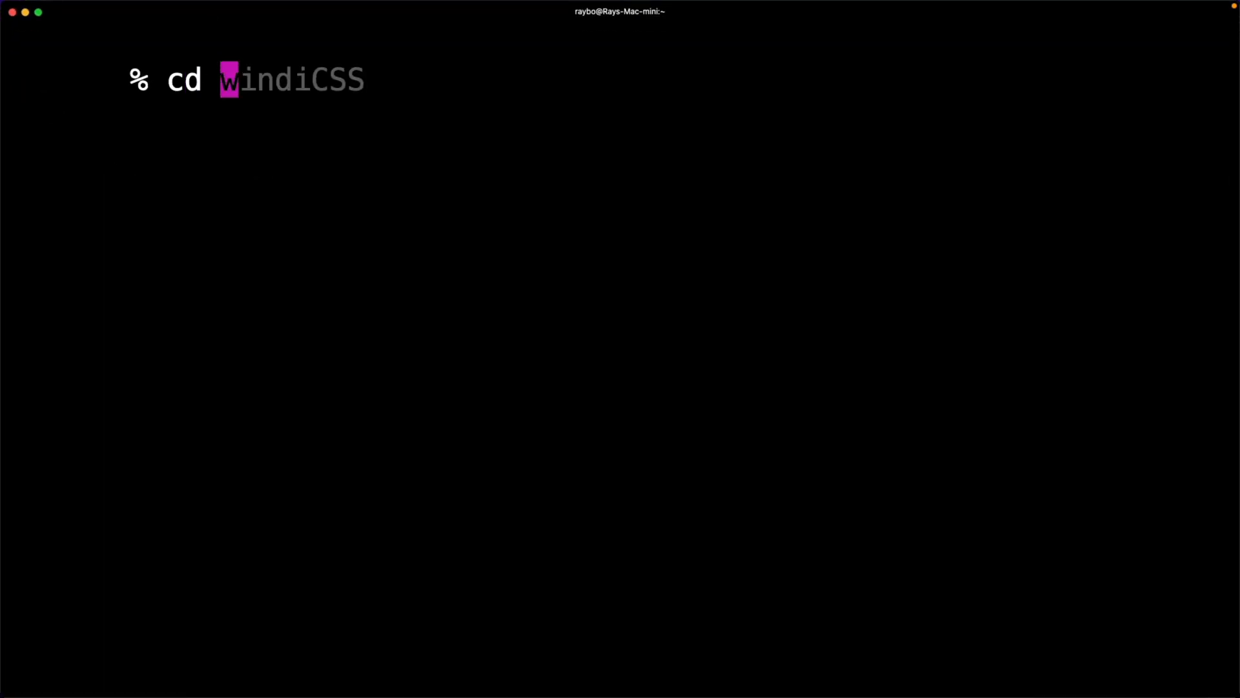
{"action": "type", "text": "~/Desktop"}
{"action": "type", "text": "npm init vite@latest"}
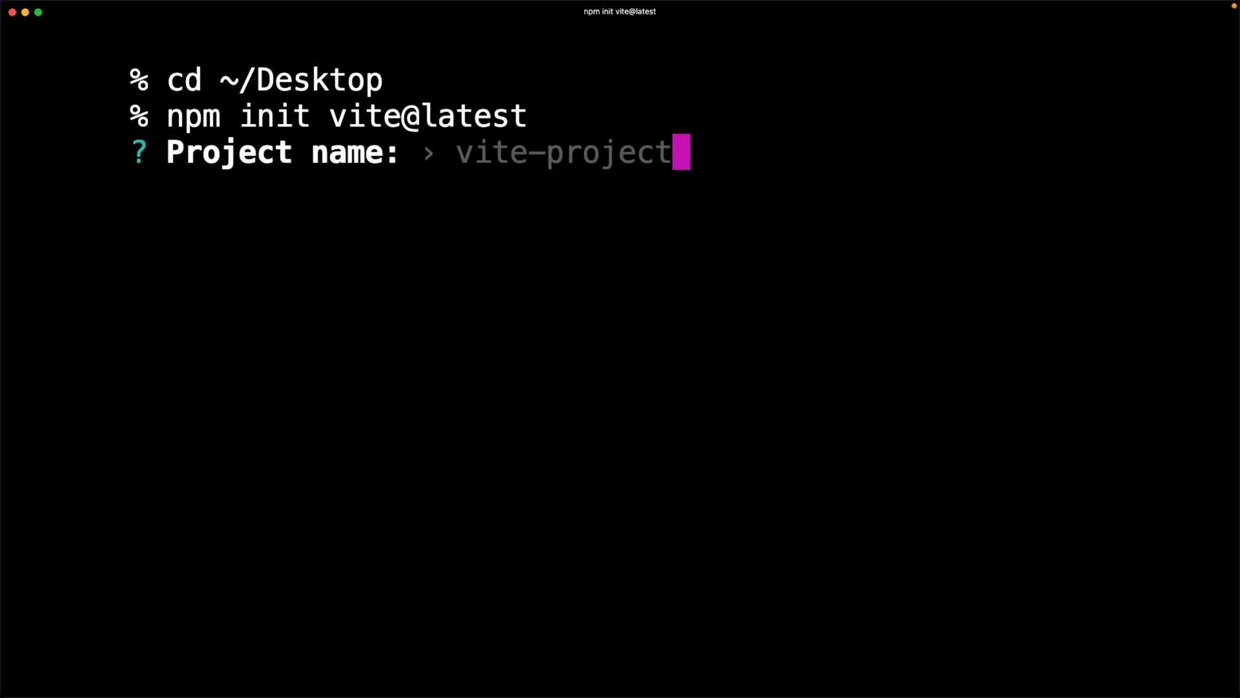
{"action": "type", "text": "windi"}
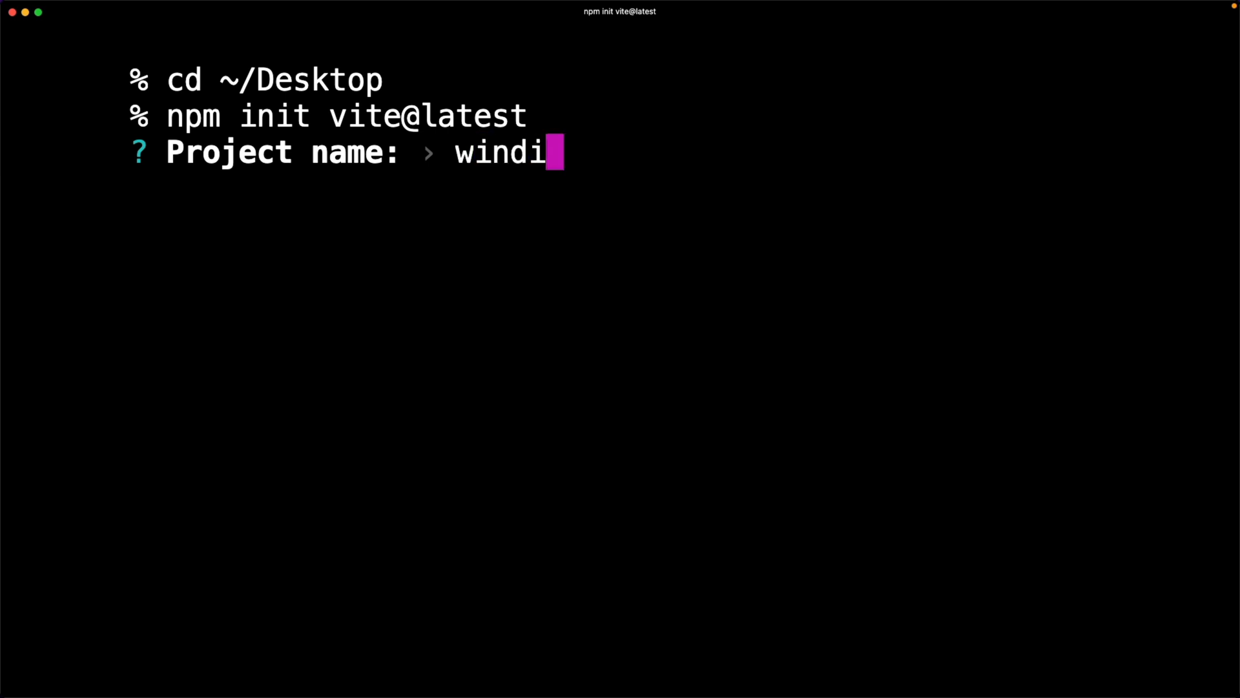
{"action": "key", "text": "Return"}
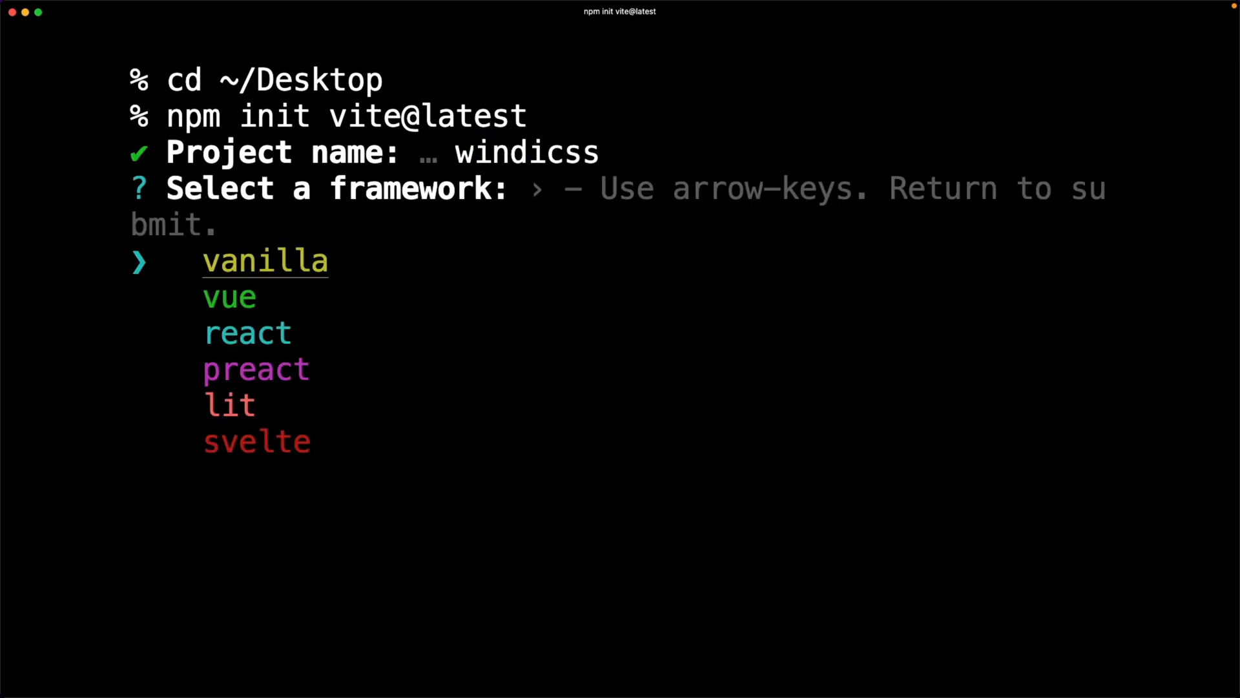
{"action": "key", "text": "Return"}
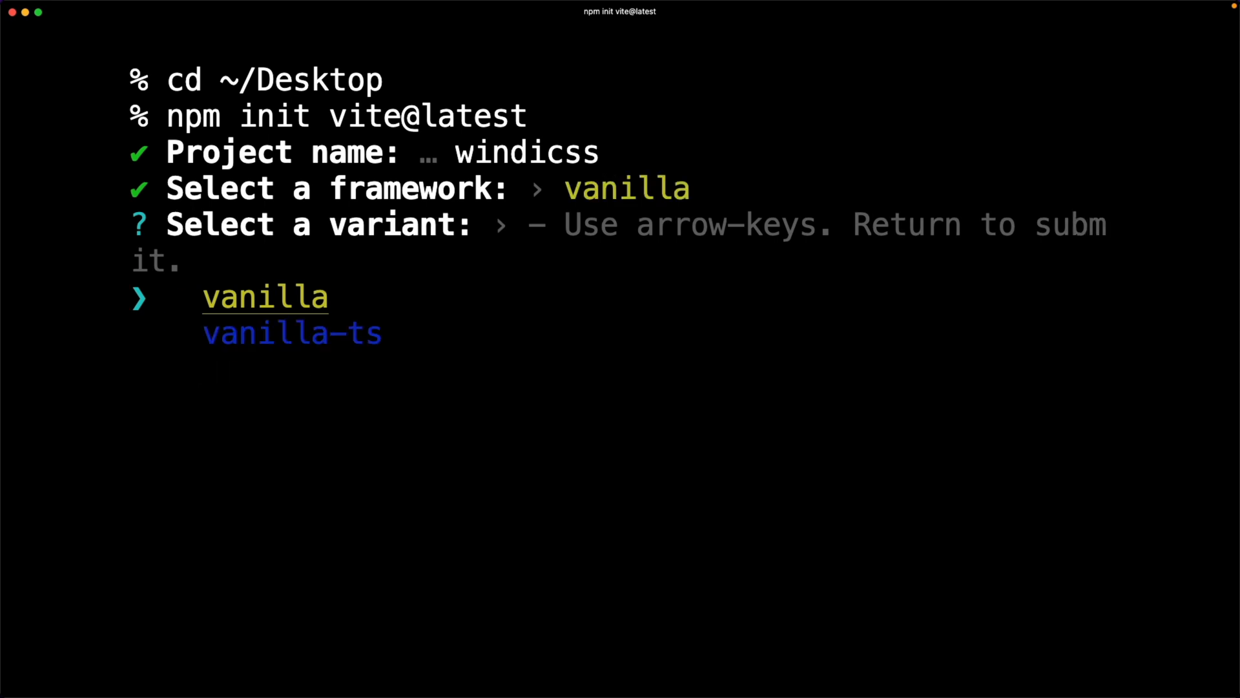
{"action": "key", "text": "Return"}
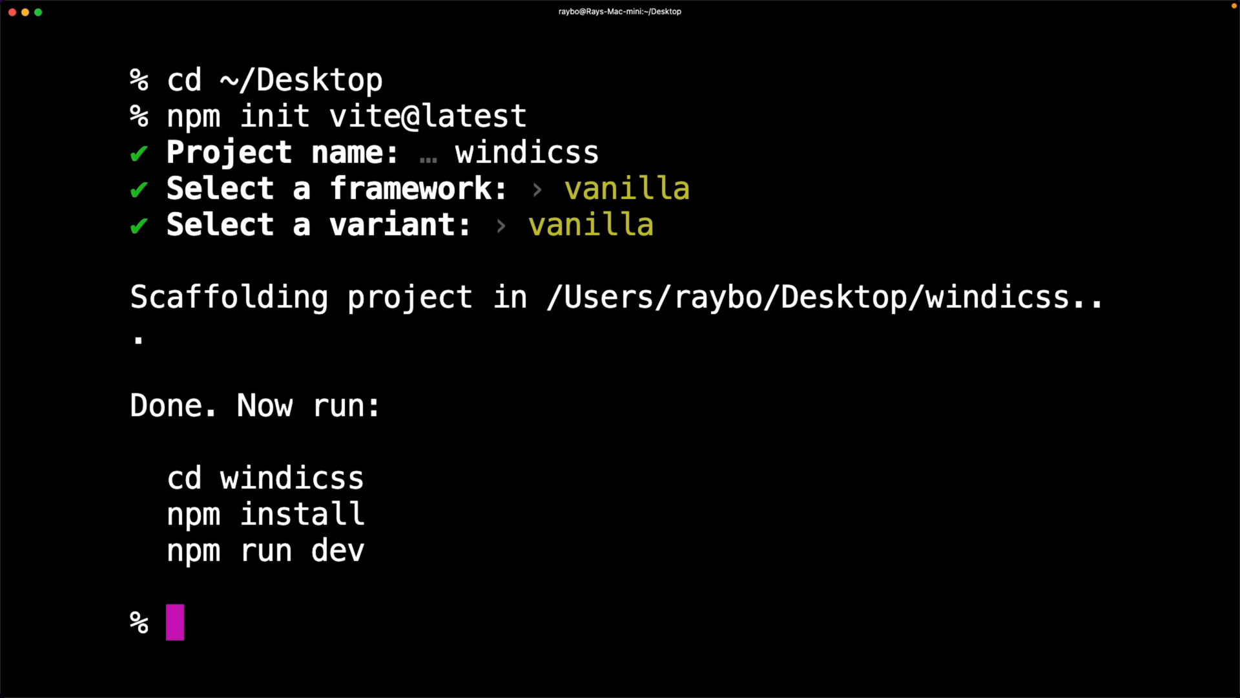
cd into windicss, open it in VS Code and view package.json.
{"action": "type", "text": "cd windic"}
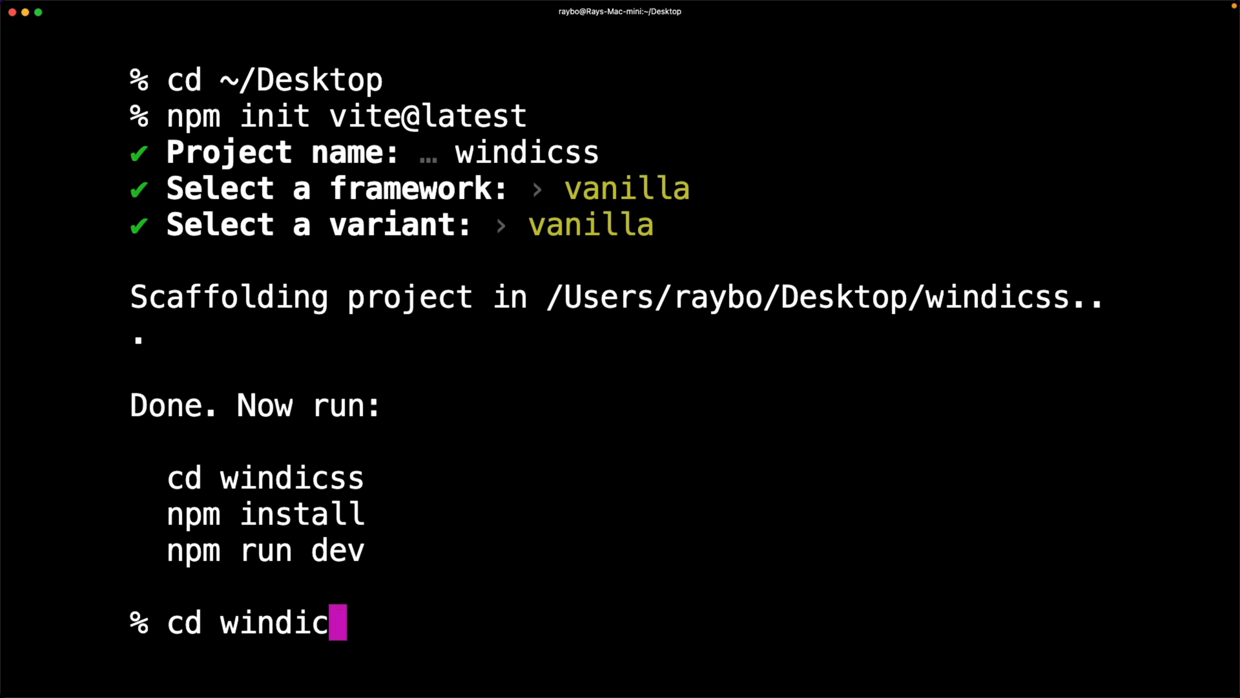
{"action": "type", "text": "CSS"}
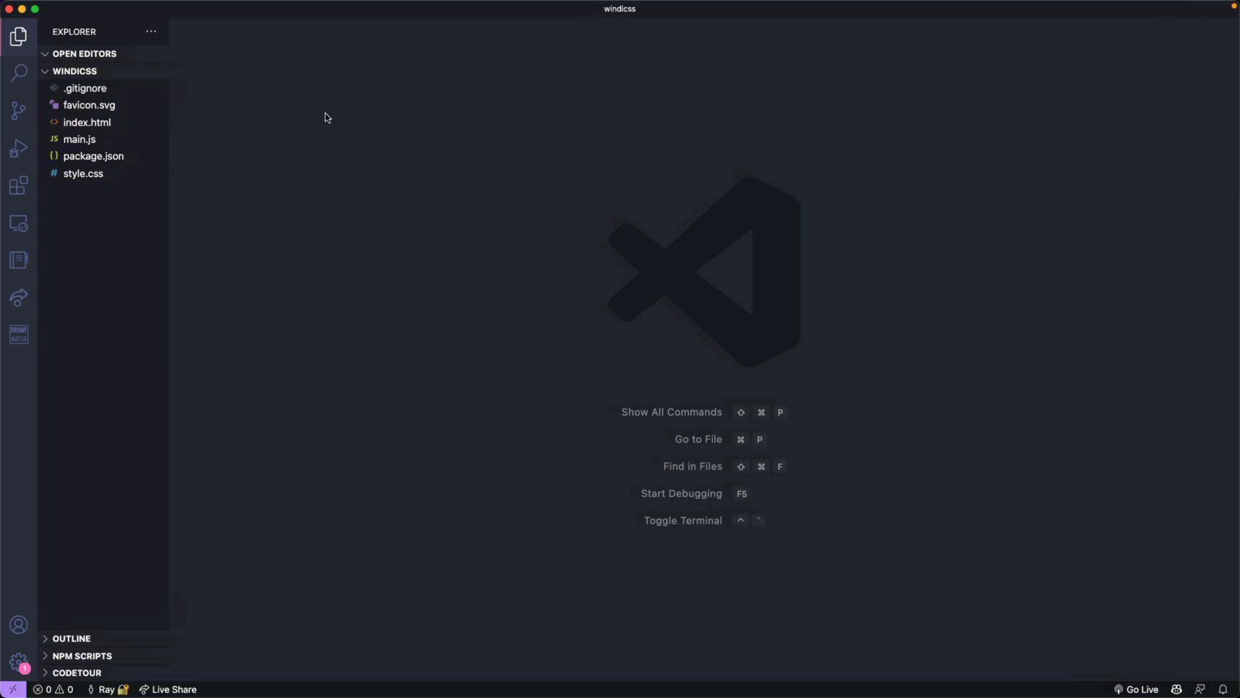
{"action": "left_click", "coordinate": [93, 157]}
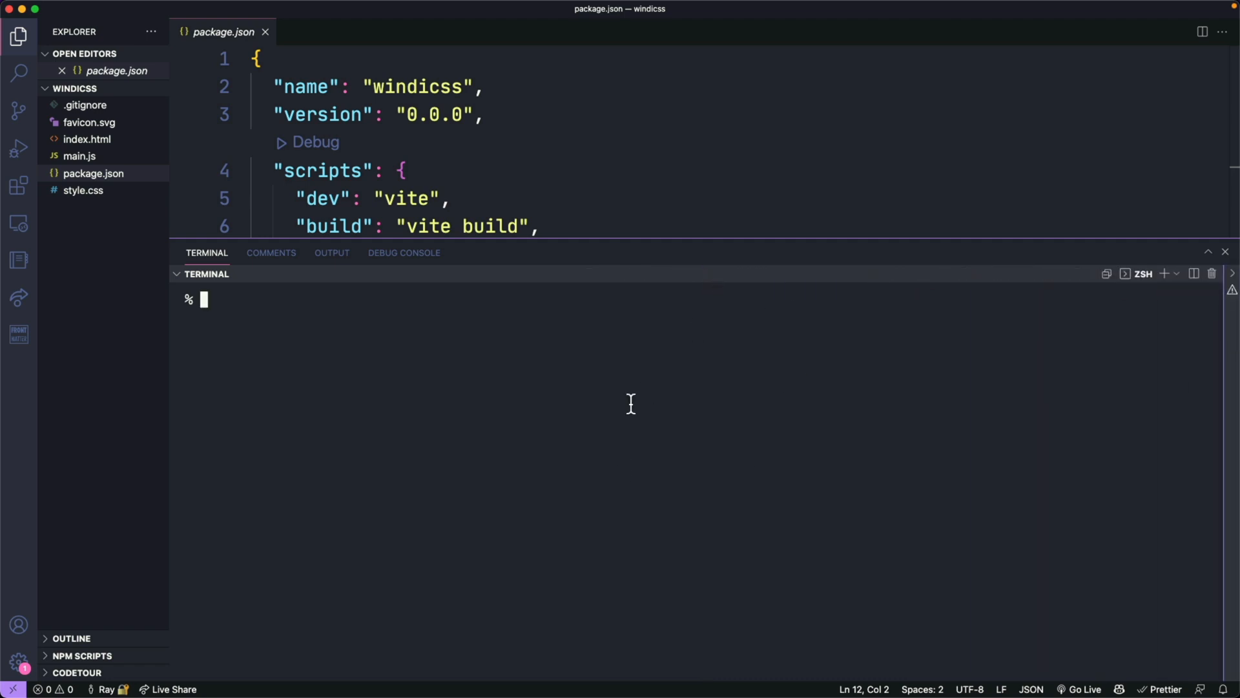
Install vite-plugin-windicss and windicss as dev dependencies with npm.
{"action": "type", "text": "npm i -D vite-plugin-windicss windicss"}
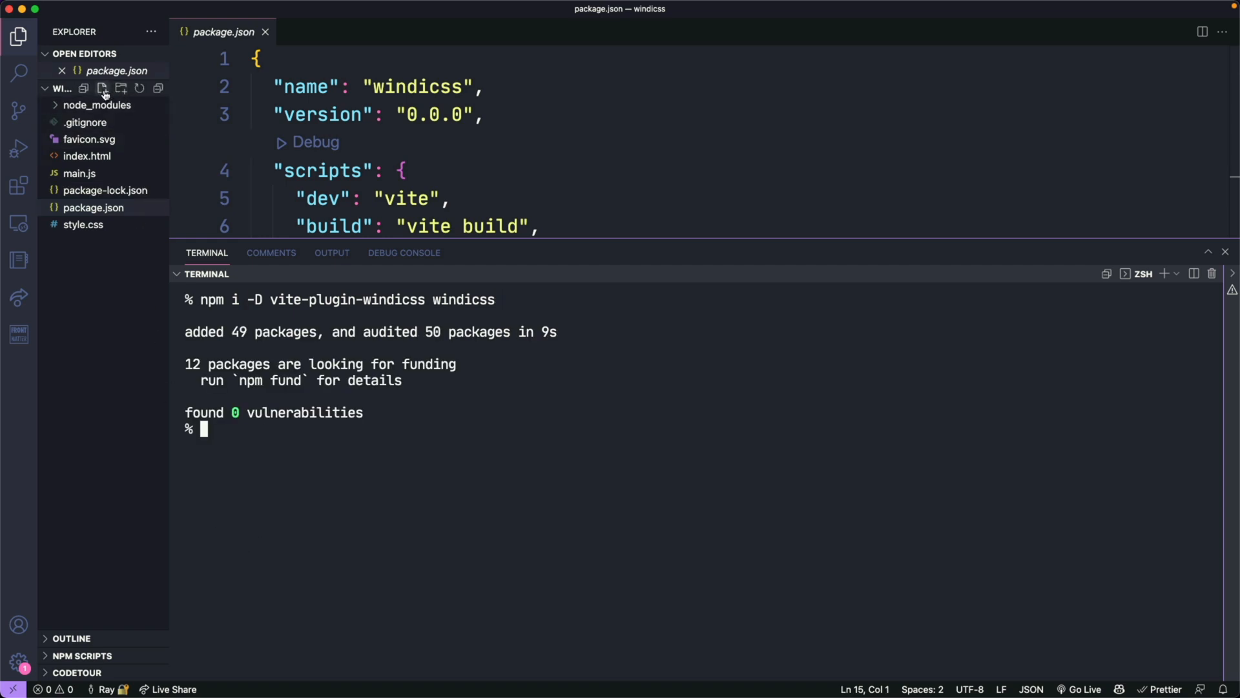
Create vite.config.js importing WindiCSS from 'vite-plugin-windicss' with export default { plugins: [WindiCSS()] }.
{"action": "left_click", "coordinate": [102, 89]}
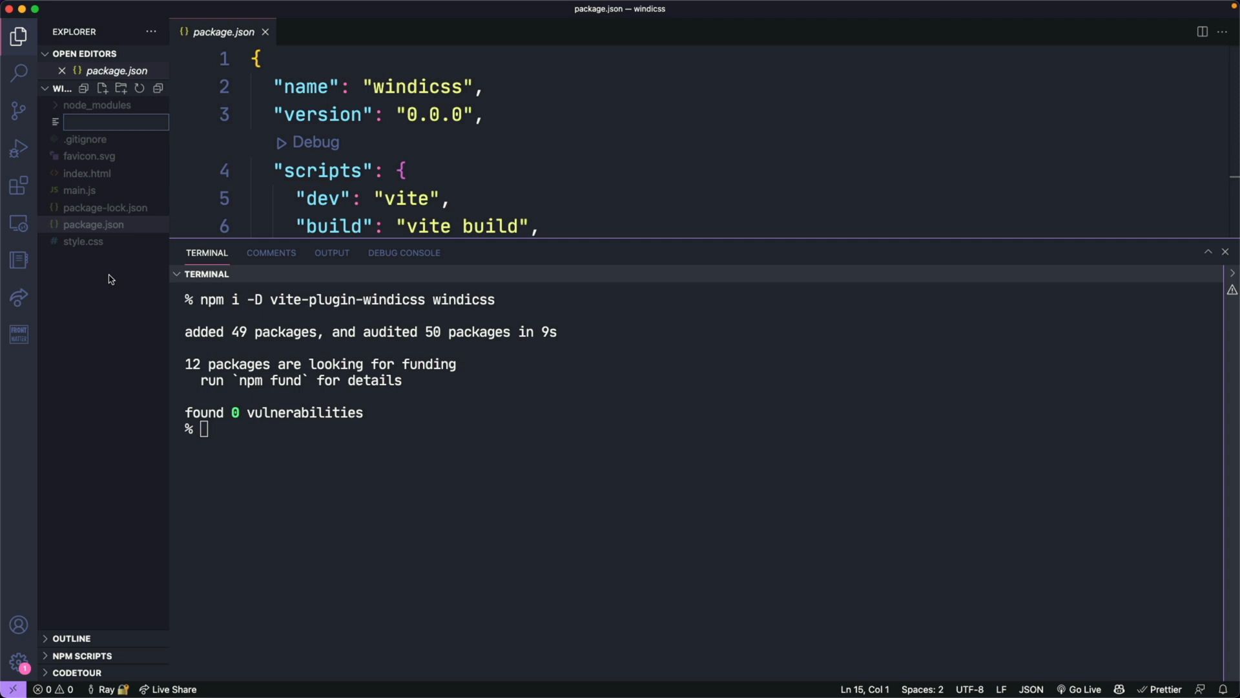
{"action": "type", "text": "vite.config"}
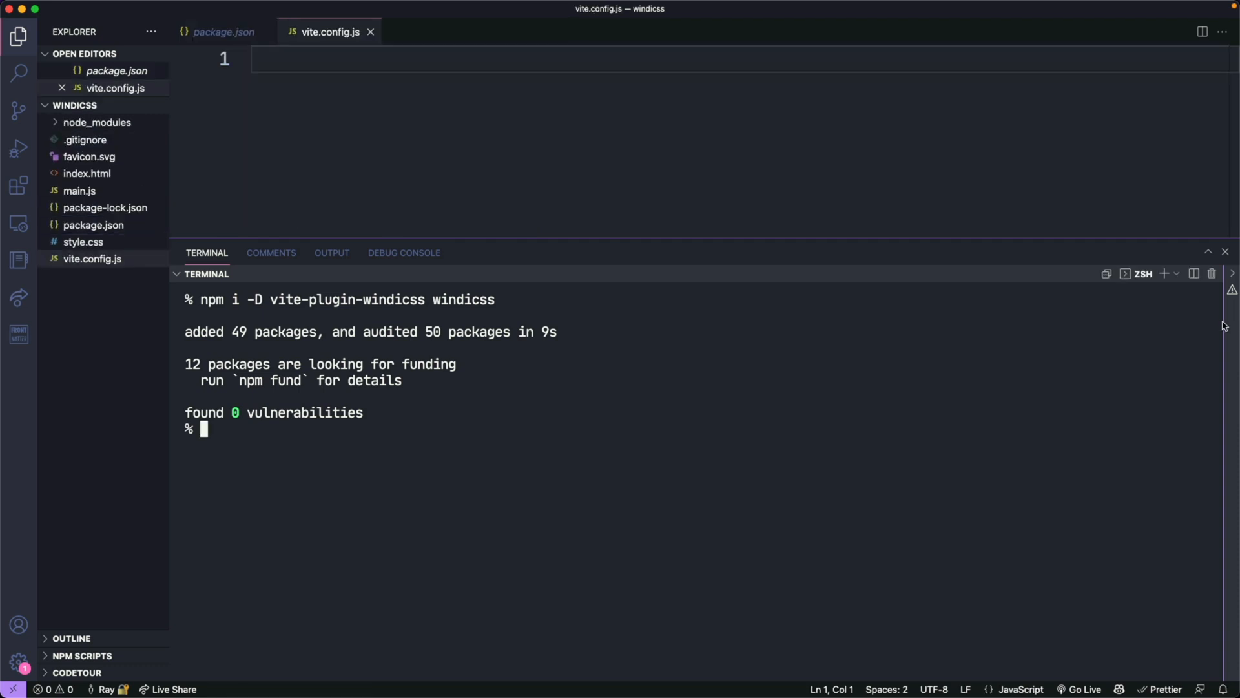
{"action": "type", "text": "import WindiCSS"}
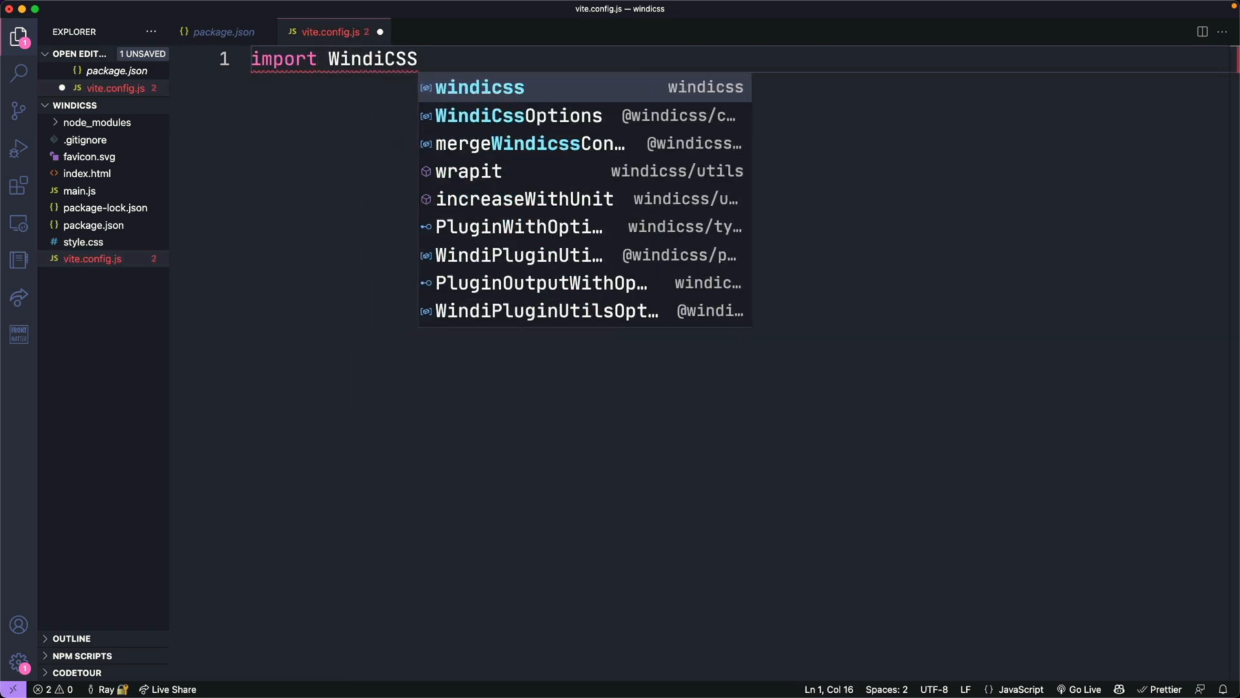
{"action": "type", "text": "from 'vite-plugin-windicss"}
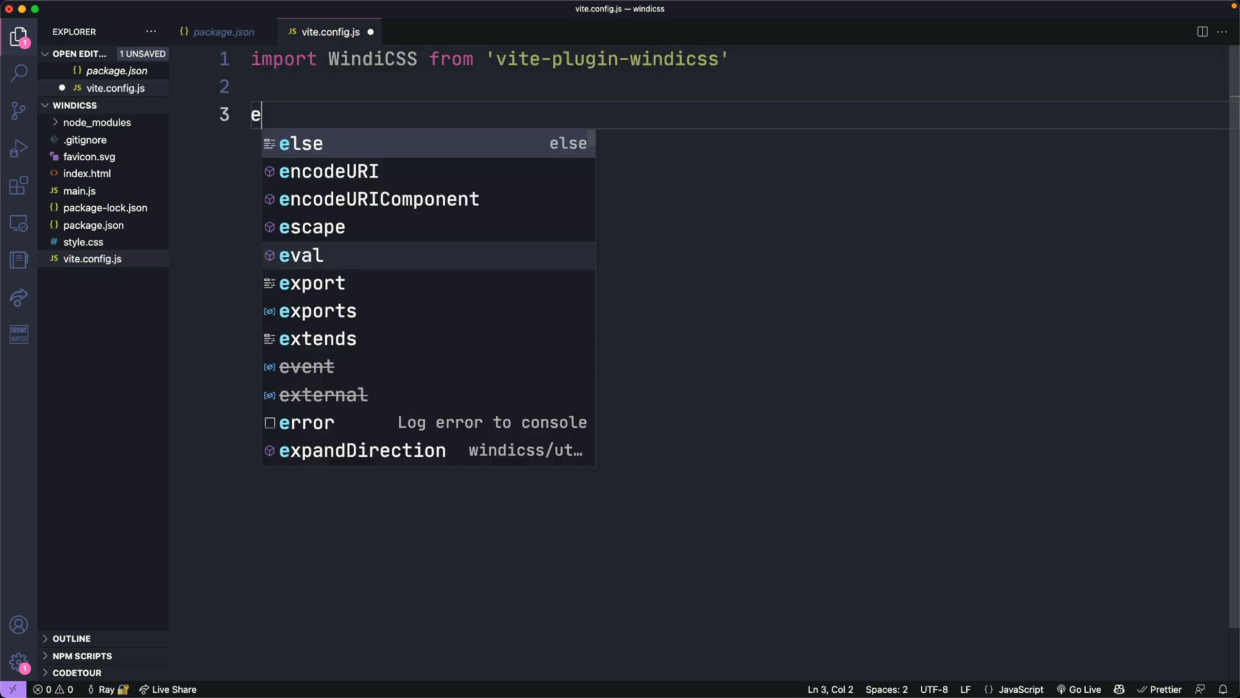
{"action": "type", "text": "xport default {"}
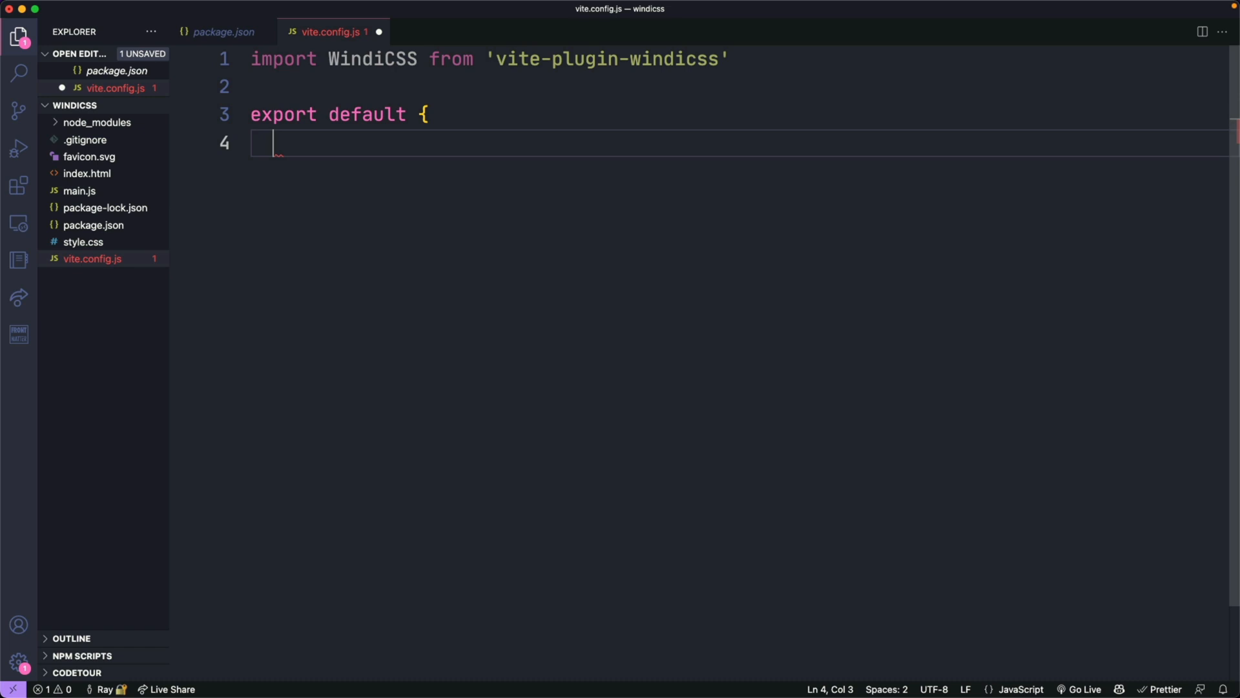
{"action": "type", "text": "plugins: ["}
{"action": "type", "text": "WindiCSS({"}
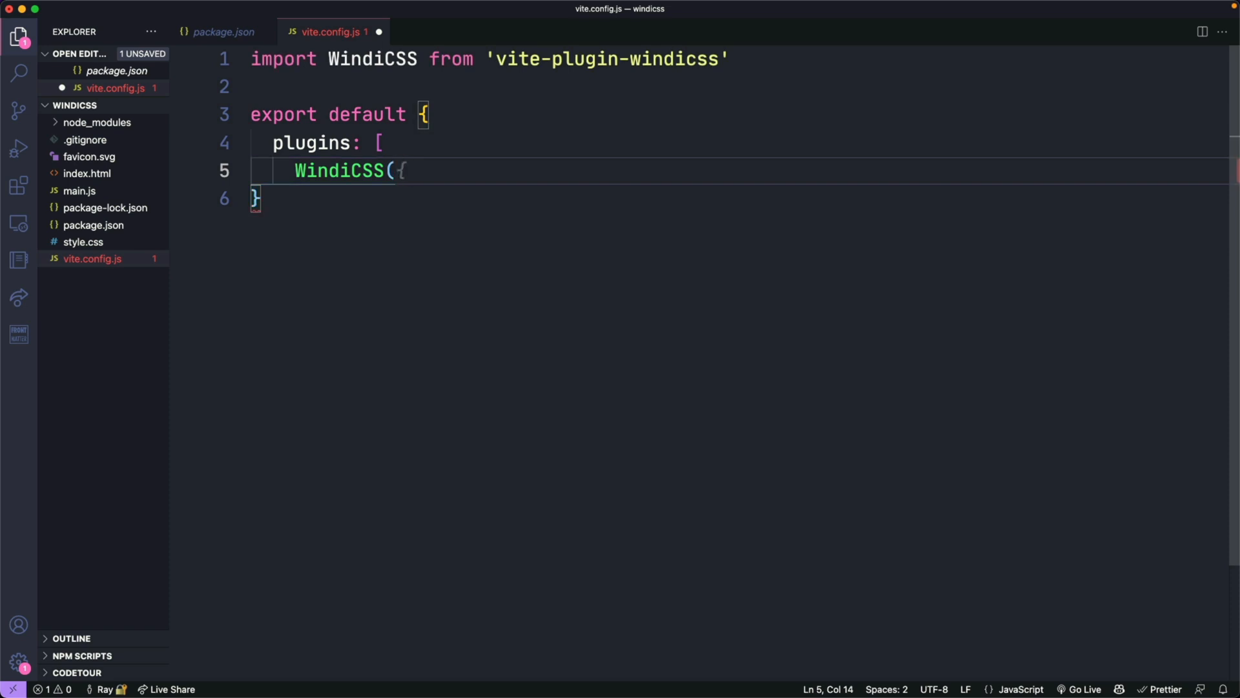
{"action": "type", "text": "}),"}
{"action": "type", "text": "]"}
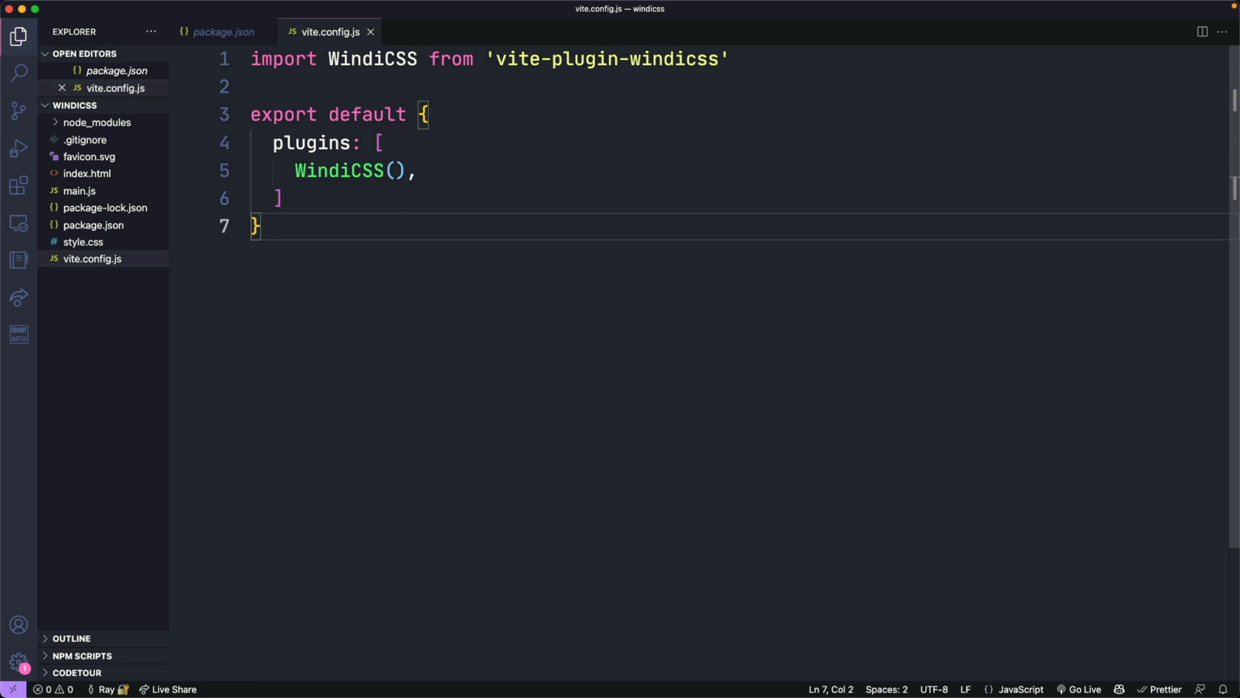
Reduce main.js to a single import of 'virtual:windi.css'.
{"action": "left_click", "coordinate": [79, 192]}
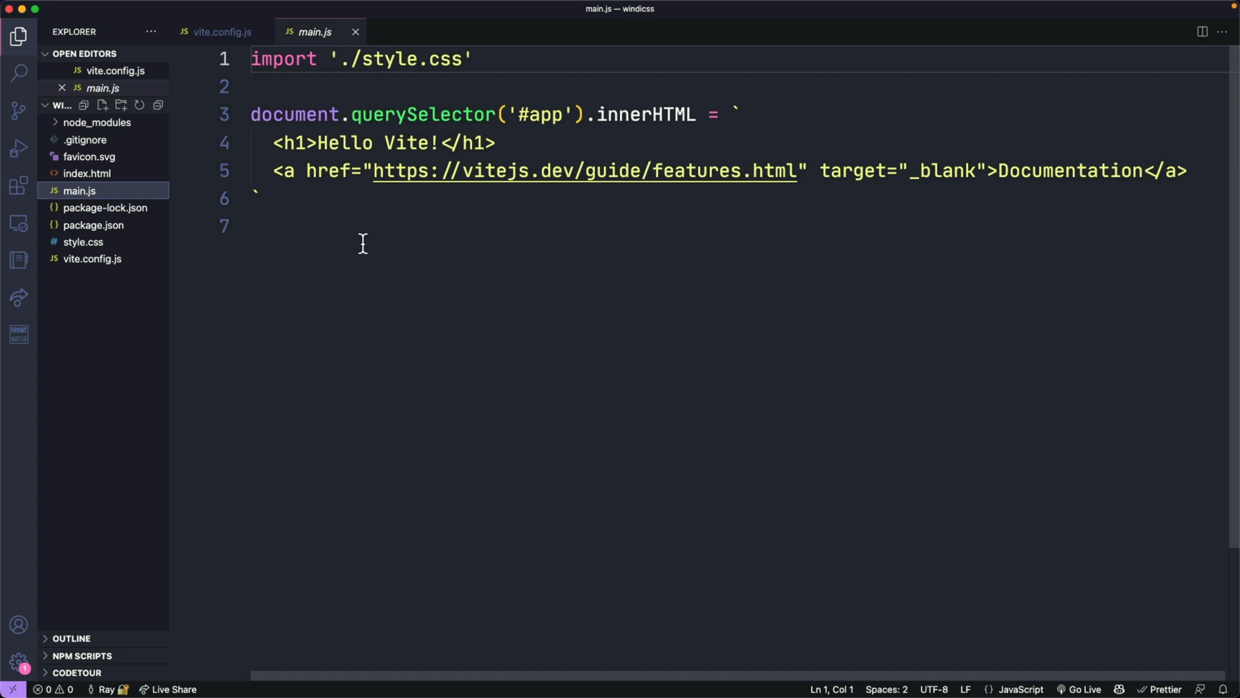
{"action": "double_click", "coordinate": [544, 115]}
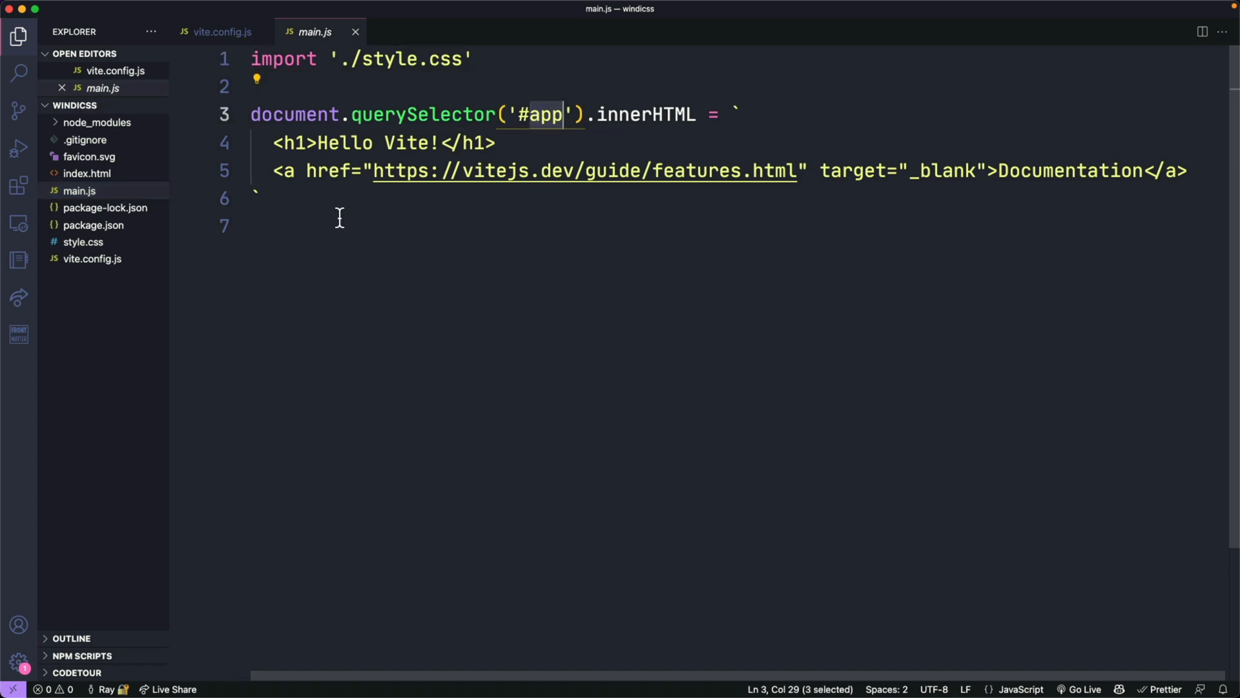
{"action": "mouse_move", "coordinate": [397, 89]}
{"action": "type", "text": "virtual:windi"}
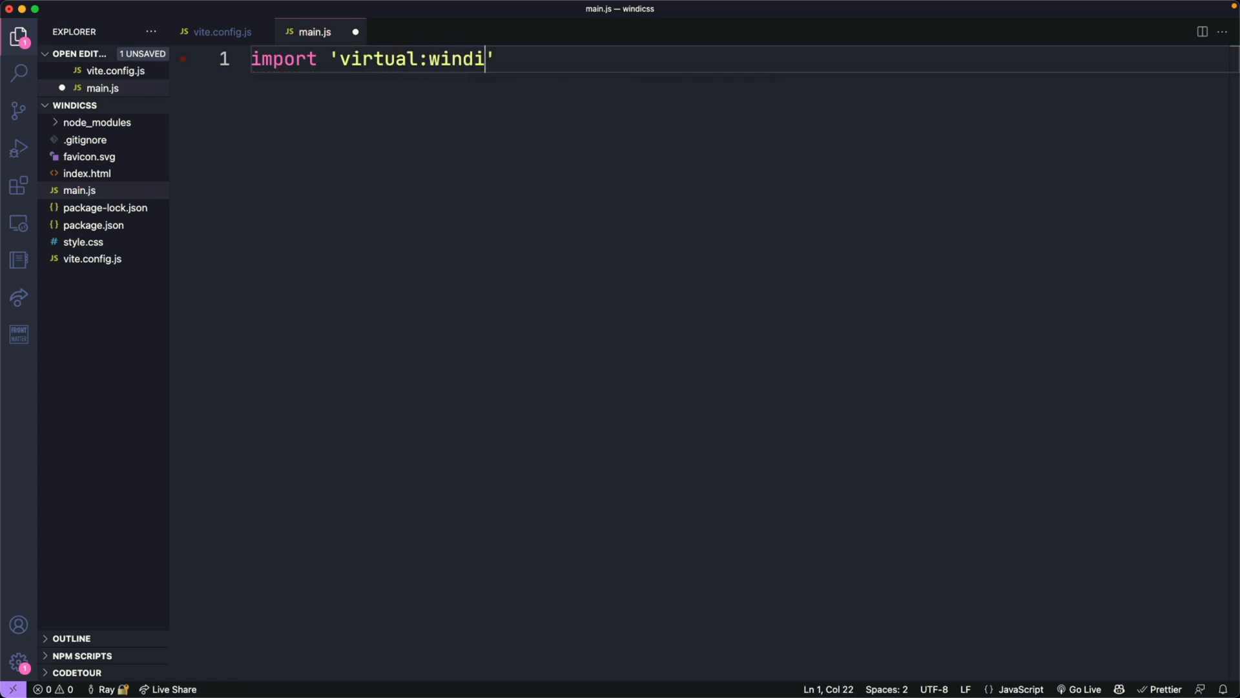
{"action": "type", "text": ".css"}
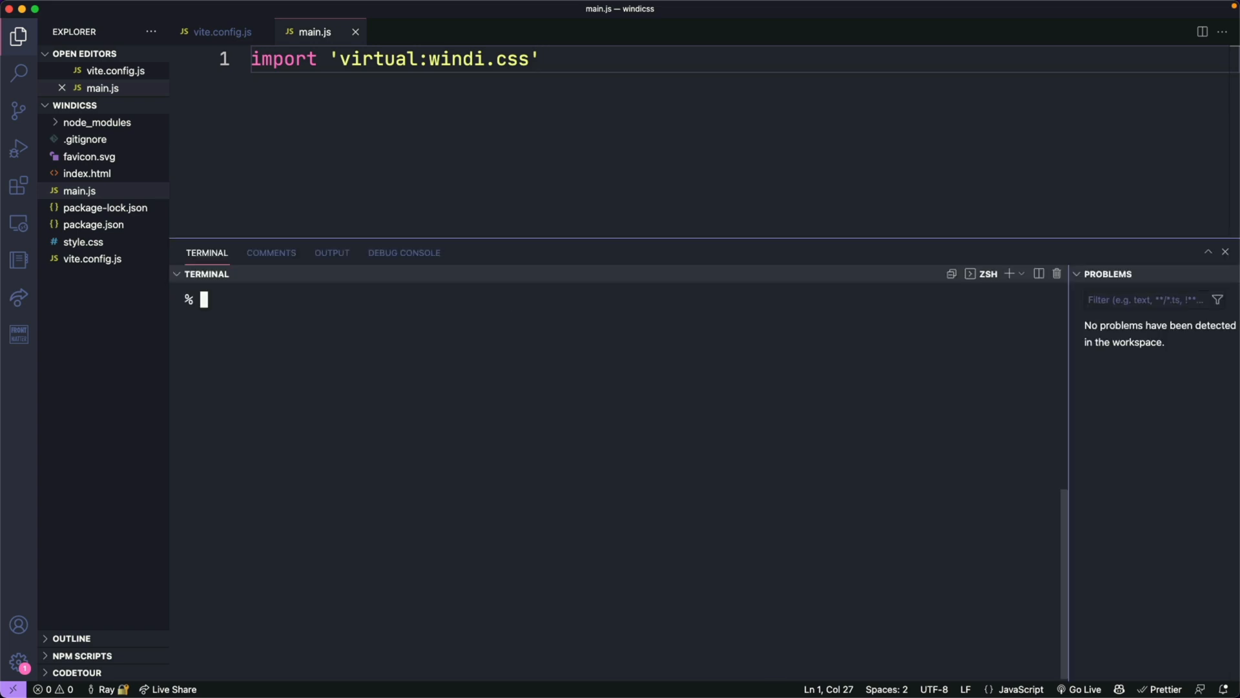
Start the Vite dev server with npm run dev, serving at localhost:3000.
{"action": "type", "text": "npm run dev"}
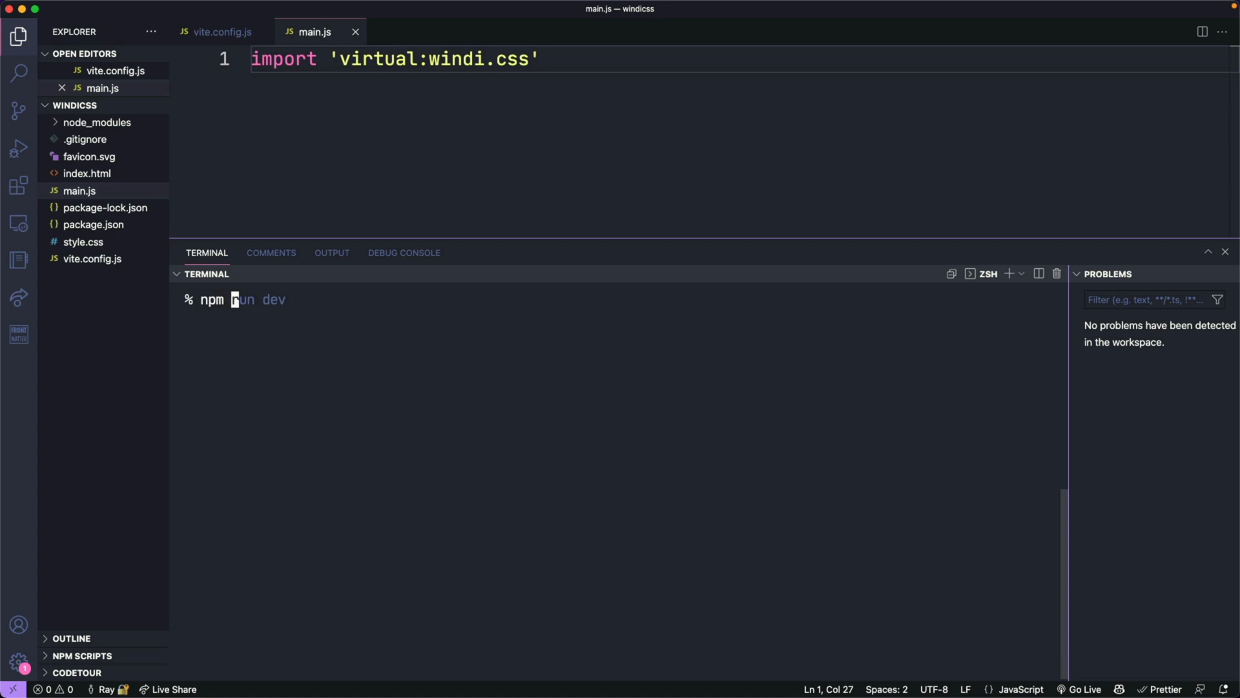
{"action": "key", "text": "Return"}
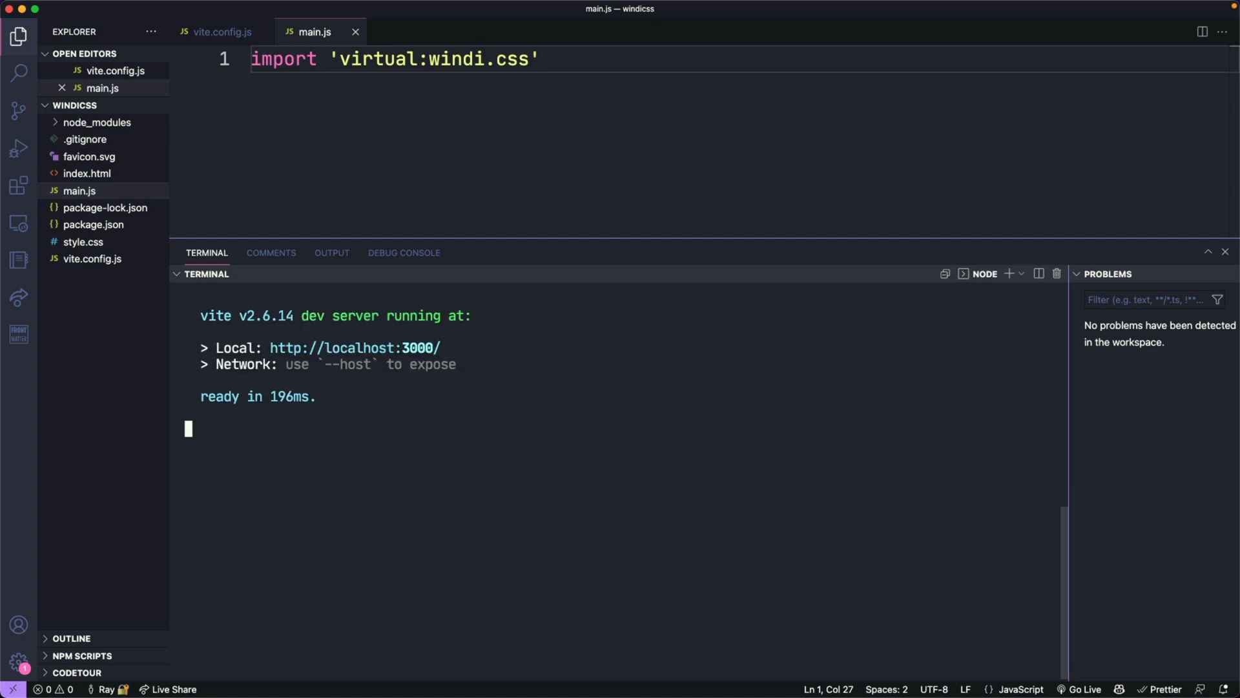
{"action": "mouse_move", "coordinate": [354, 347]}
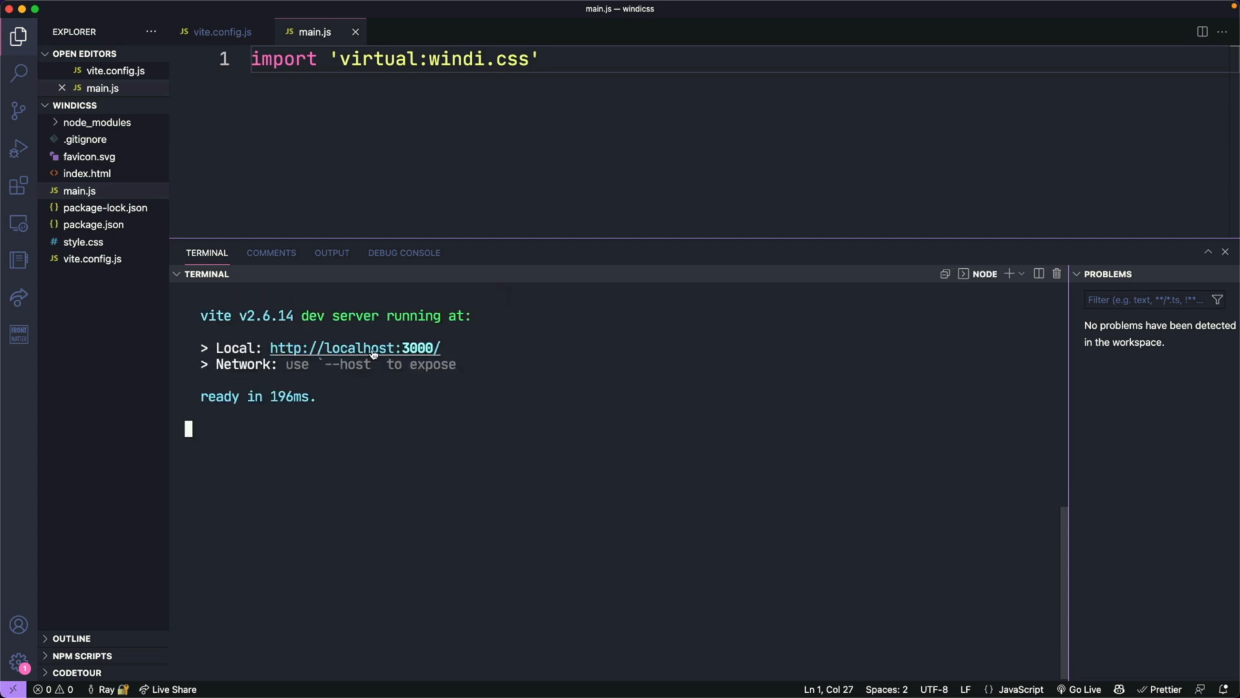
{"action": "mouse_move", "coordinate": [354, 347]}
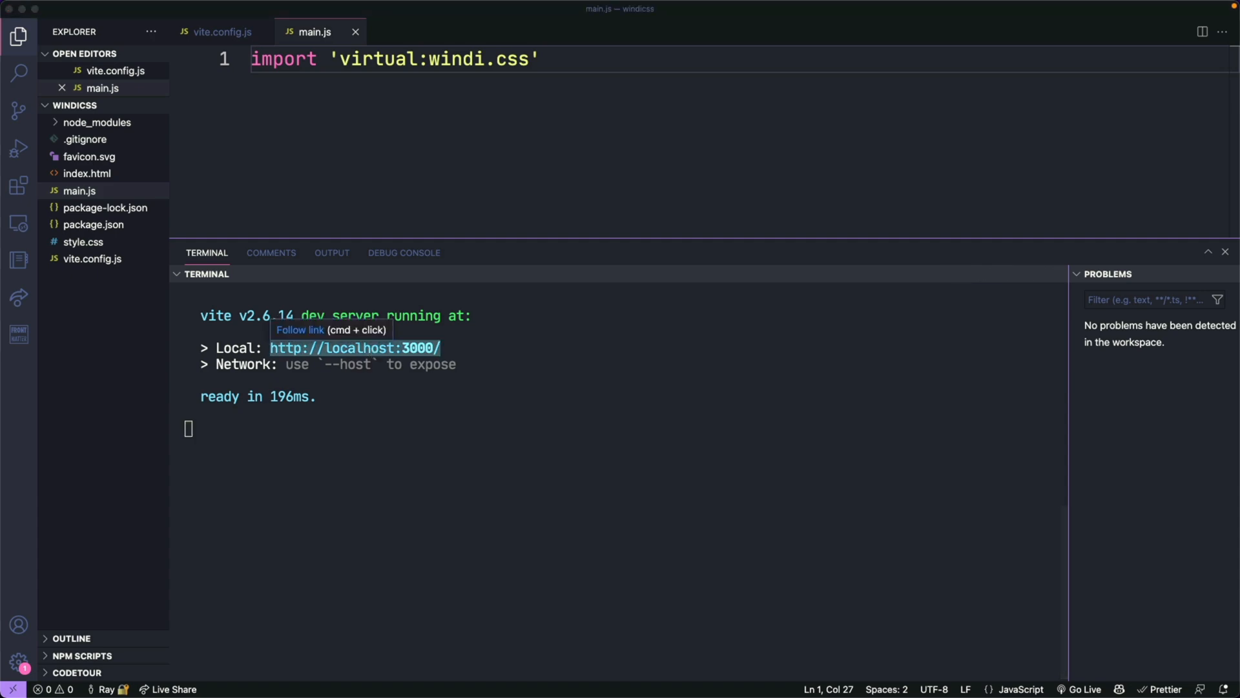
Show the localhost:3000 preview in the browser and clear the app div from index.html.
{"action": "left_click", "coordinate": [355, 347]}
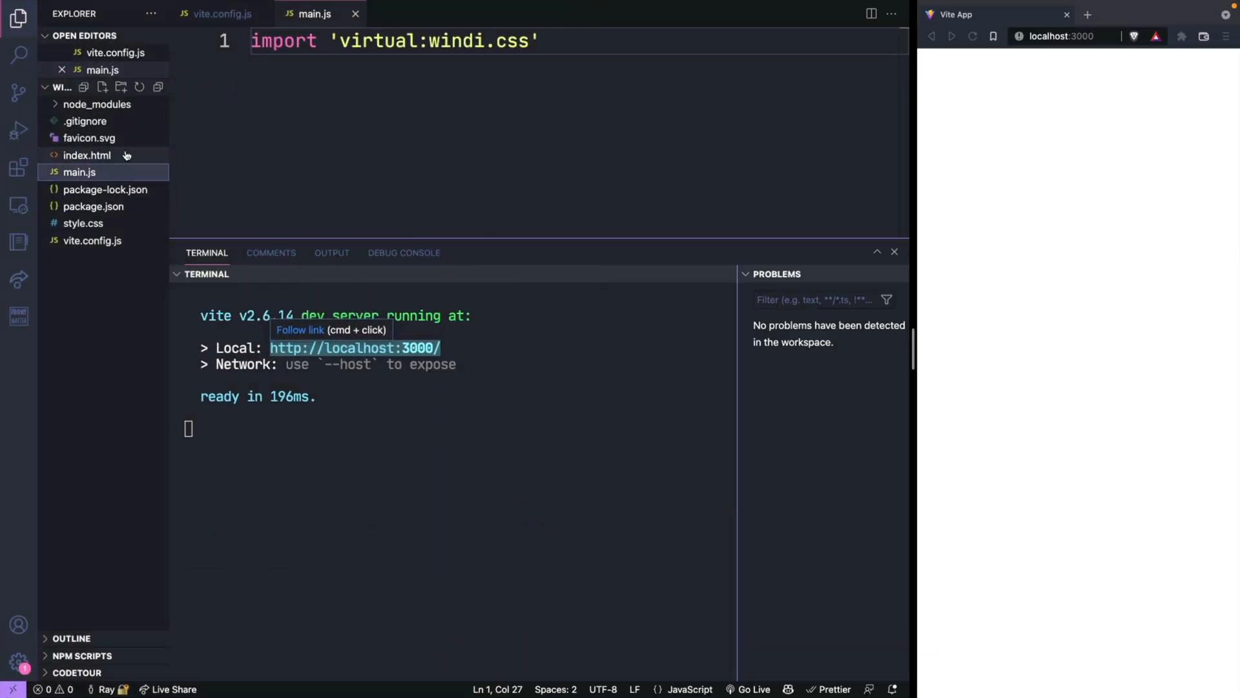
{"action": "left_click", "coordinate": [87, 155]}
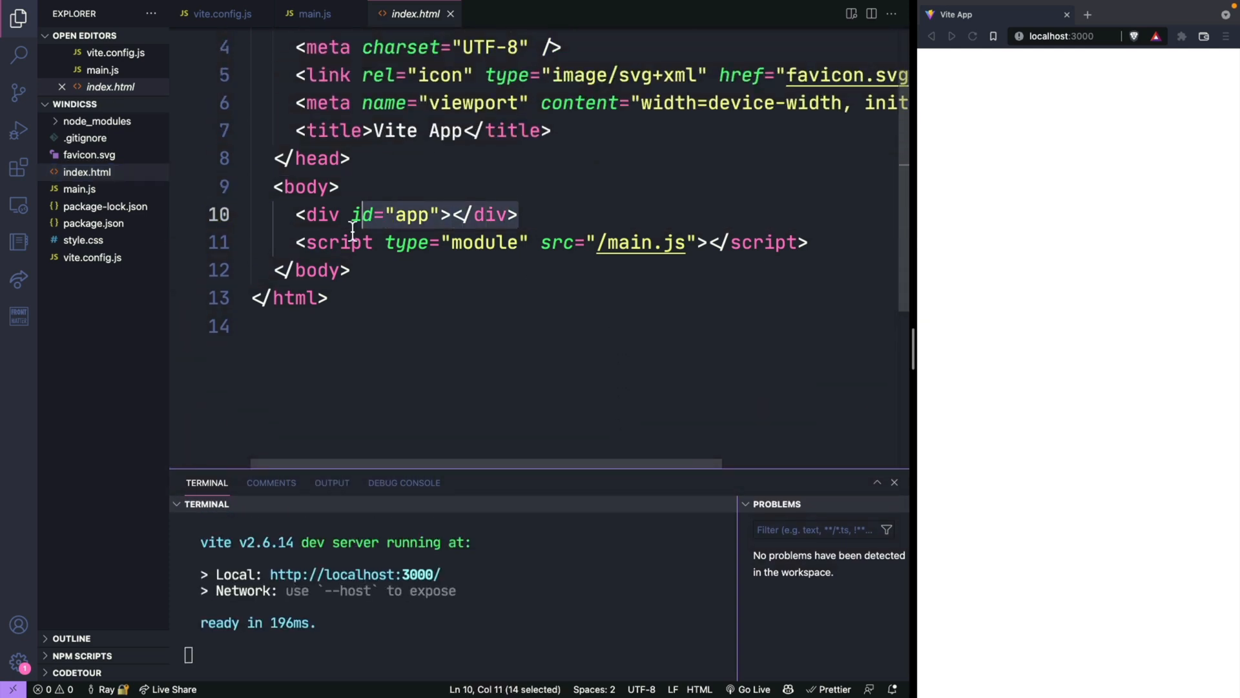
{"action": "key", "text": "Delete"}
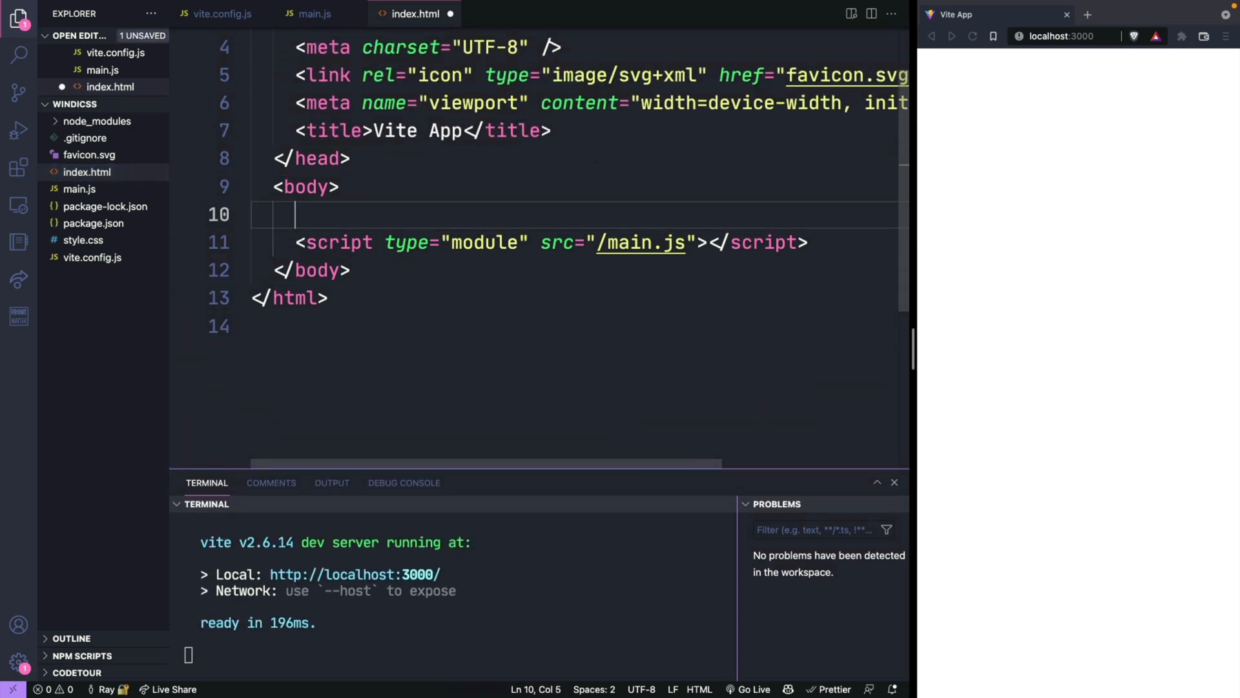
Give index.html a Welcome h1 and five lorem paragraphs via p*5>lorem, then save.
{"action": "type", "text": "<h1>We</h1>"}
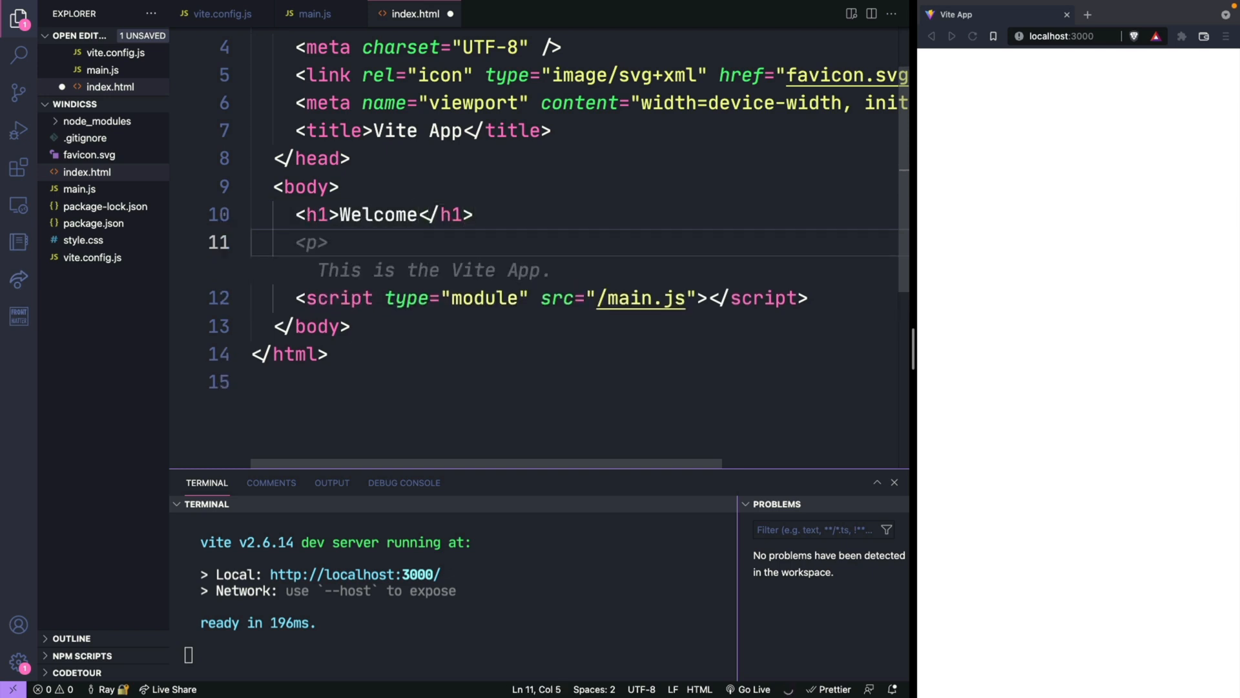
{"action": "type", "text": "p"}
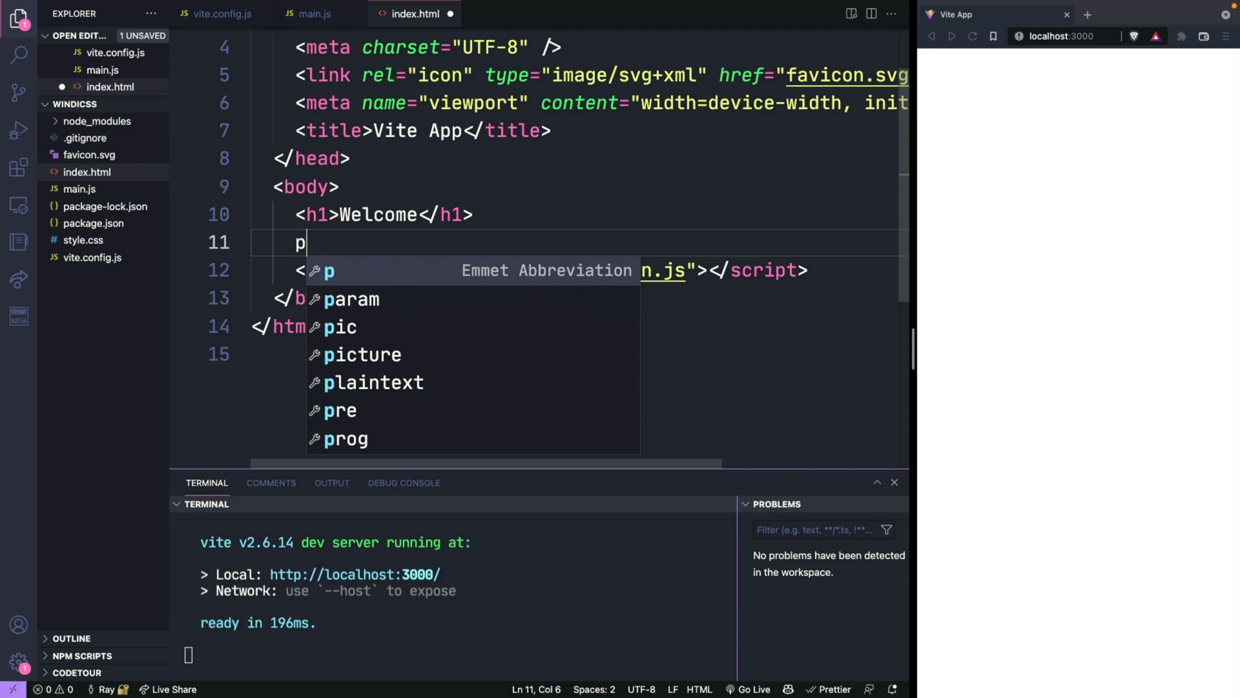
{"action": "type", "text": "*5>l"}
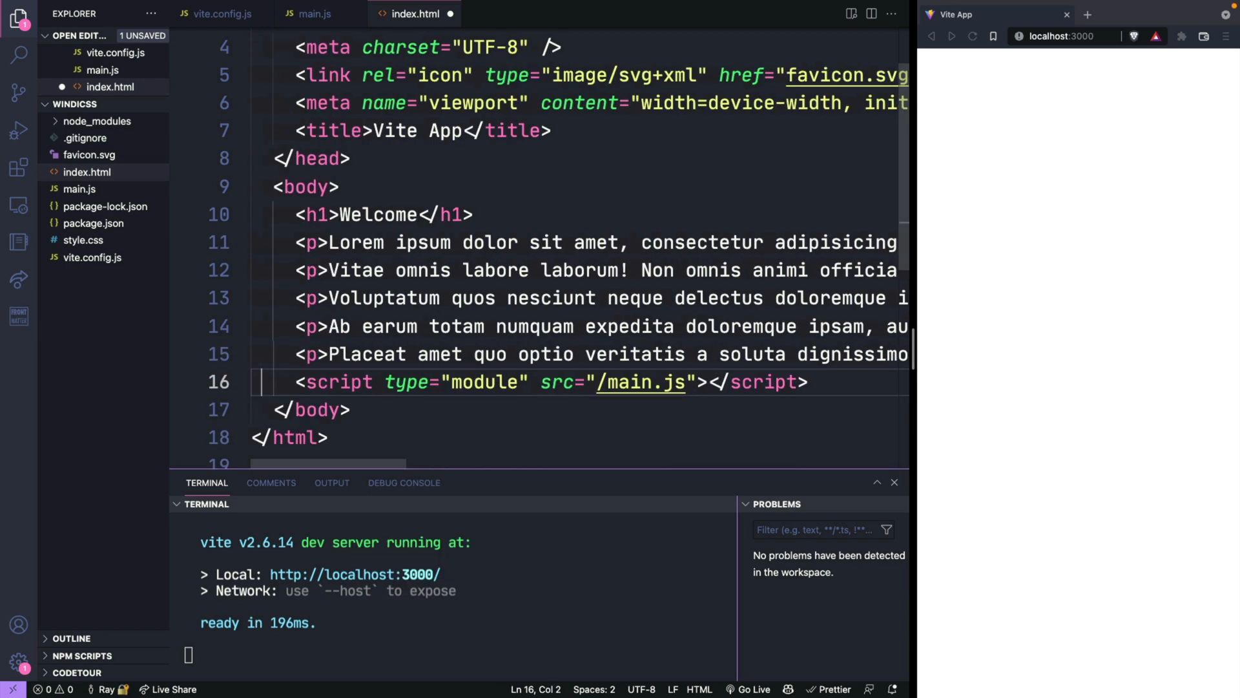
{"action": "key", "text": "ctrl+s"}
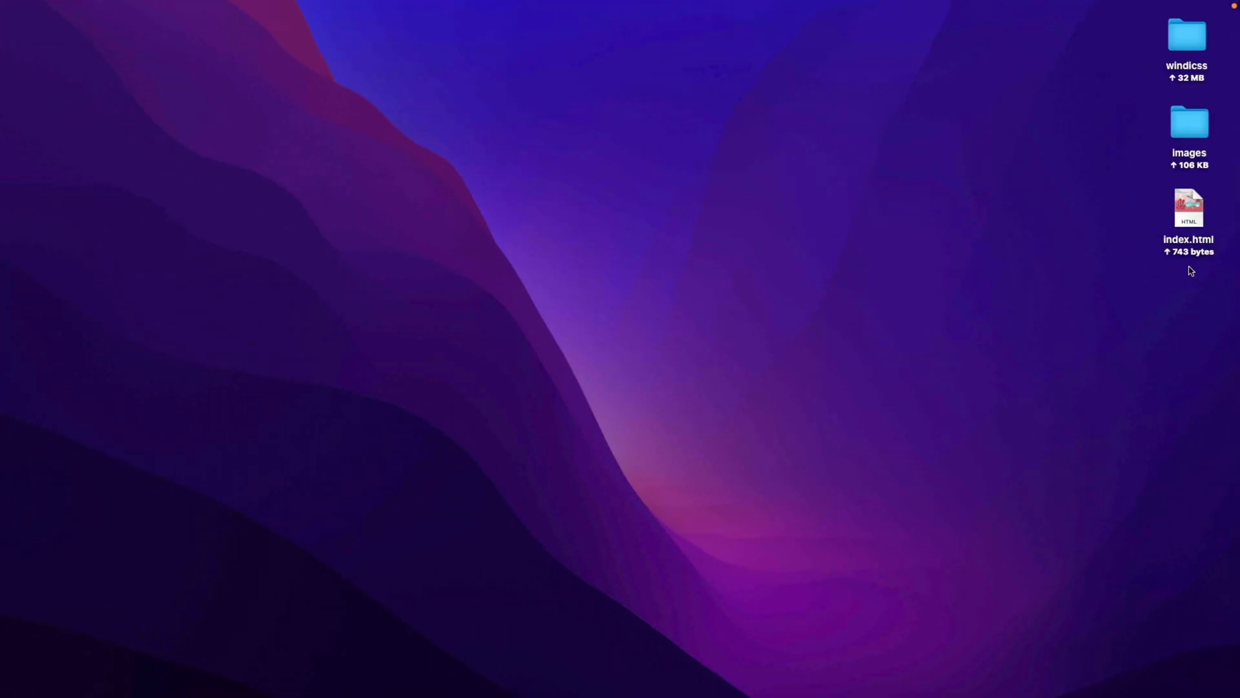
Check that the desktop images folder holds alienbg.svg before moving it into the project.
{"action": "double_click", "coordinate": [1189, 122]}
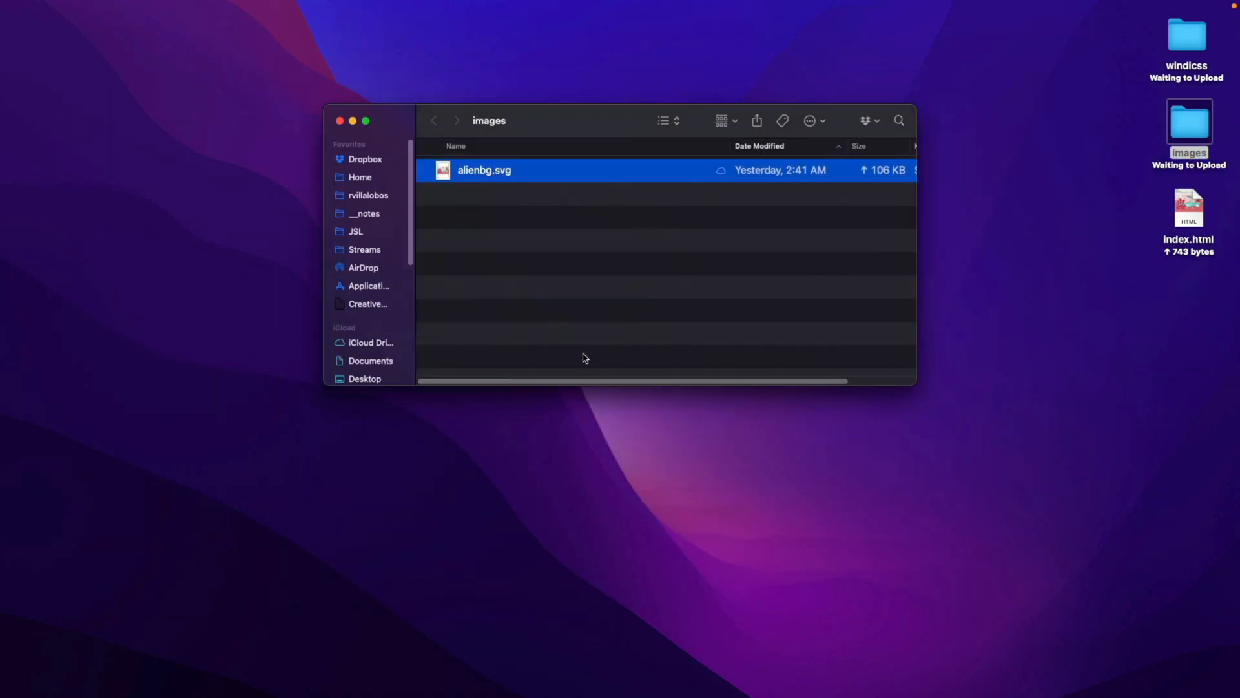
{"action": "left_click", "coordinate": [340, 120]}
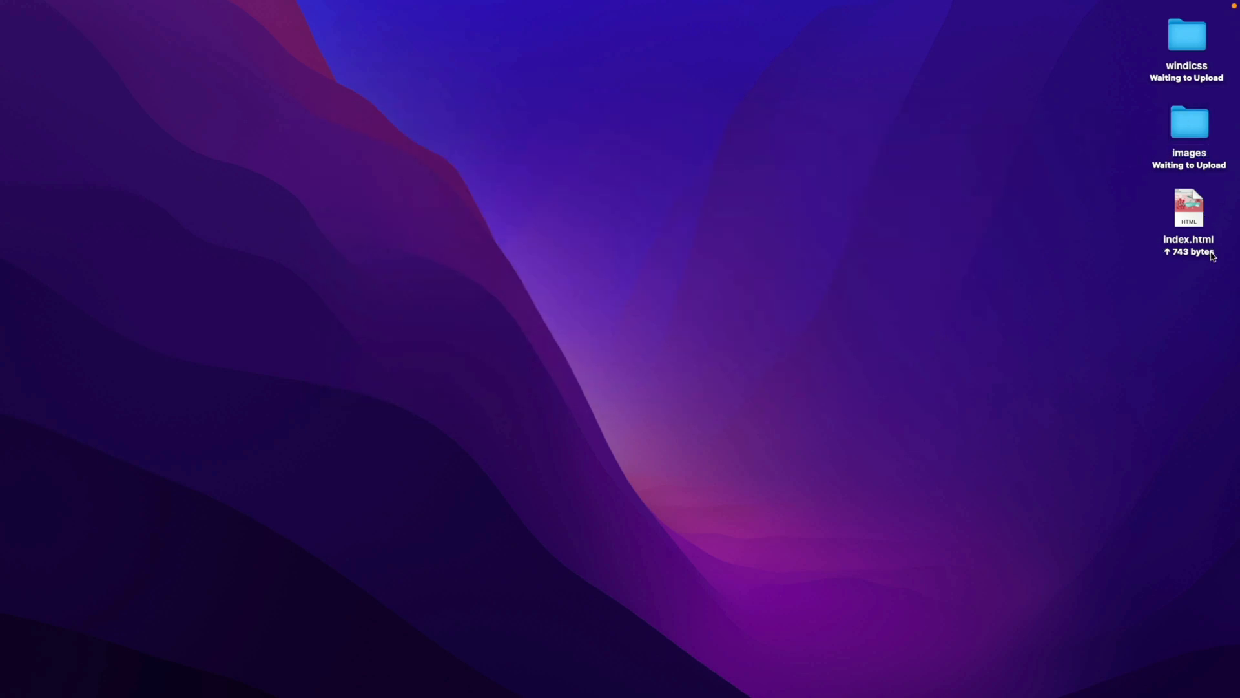
{"action": "mouse_move", "coordinate": [1199, 279]}
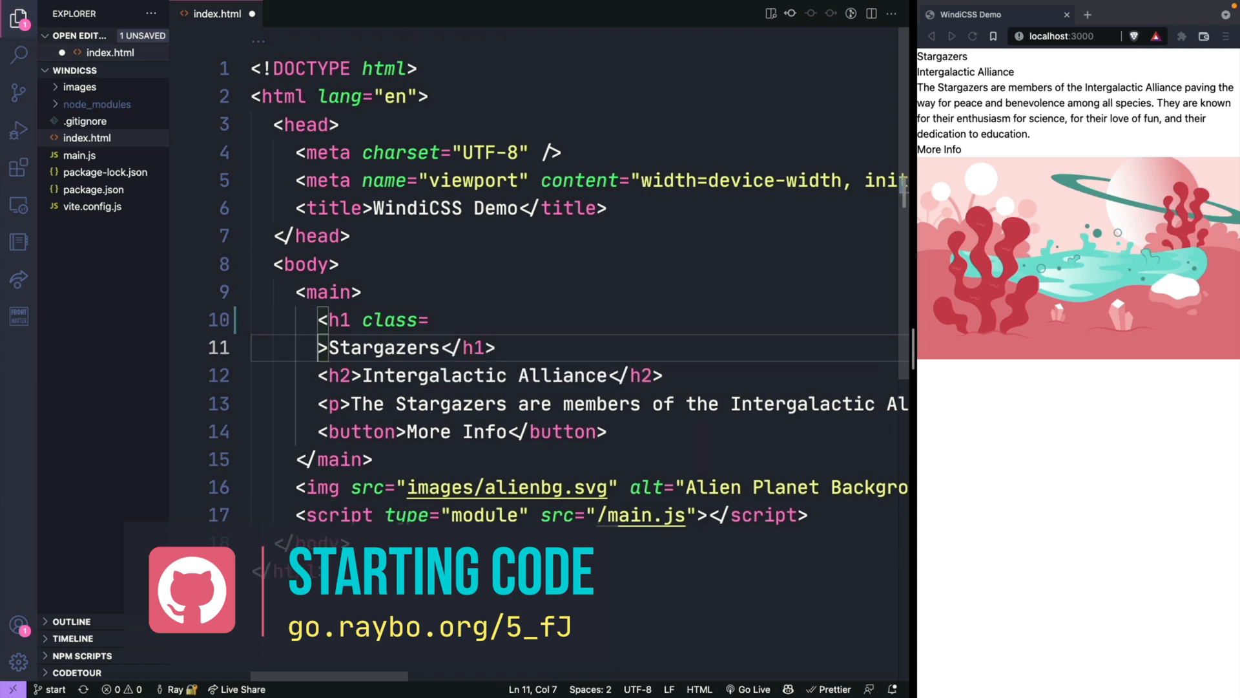
Add class="text-6xl" to the Stargazers h1 so it renders large in the preview.
{"action": "type", "text": "\"\">Stargazers</h1>"}
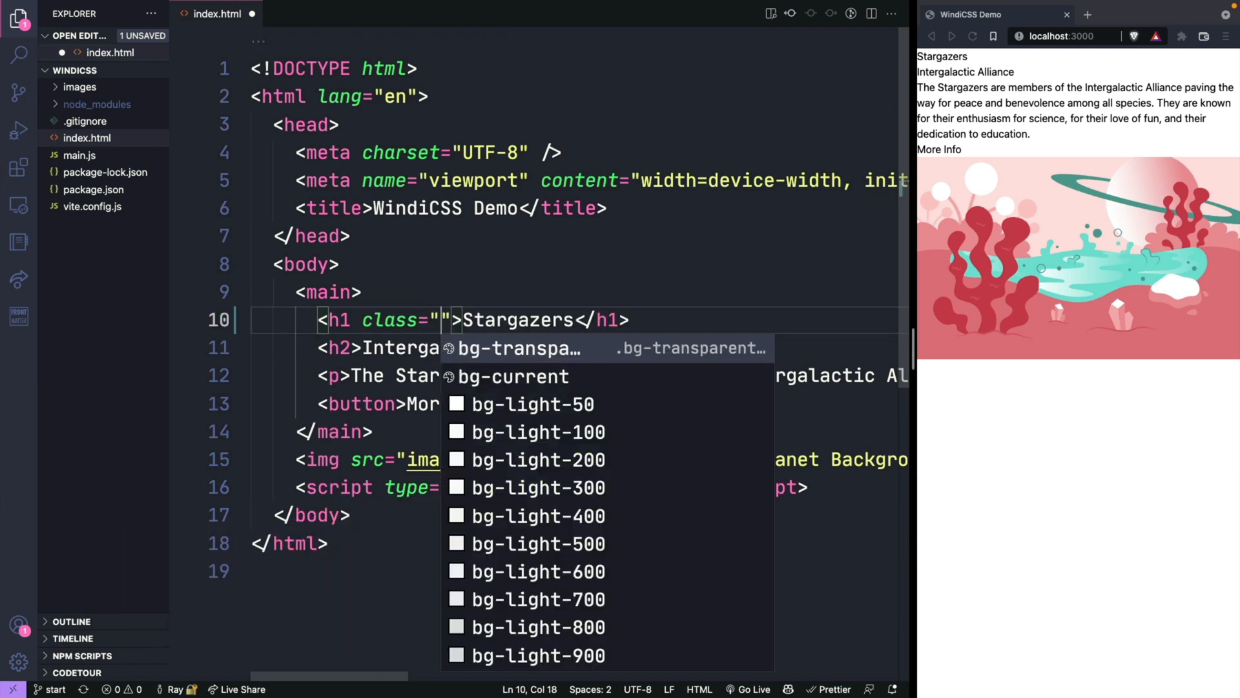
{"action": "type", "text": "text-6xl"}
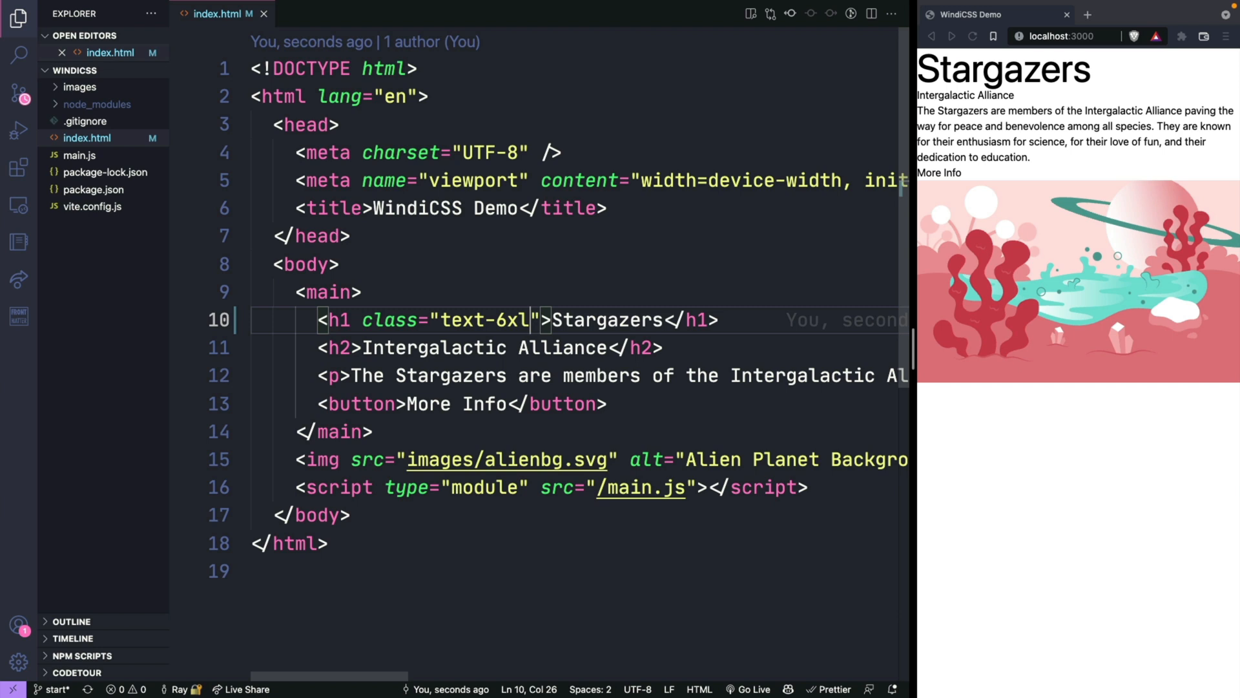
{"action": "mouse_move", "coordinate": [389, 319]}
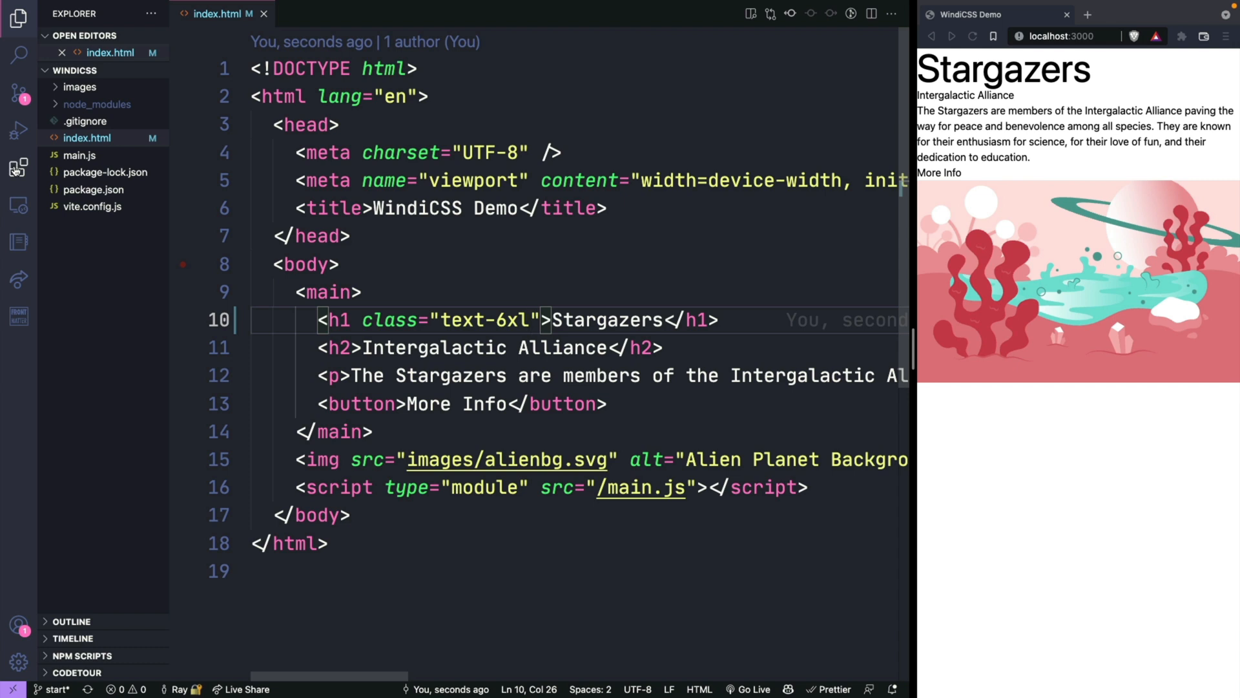
Find WindiCSS IntelliSense in Extensions and confirm it is installed.
{"action": "left_click", "coordinate": [17, 167]}
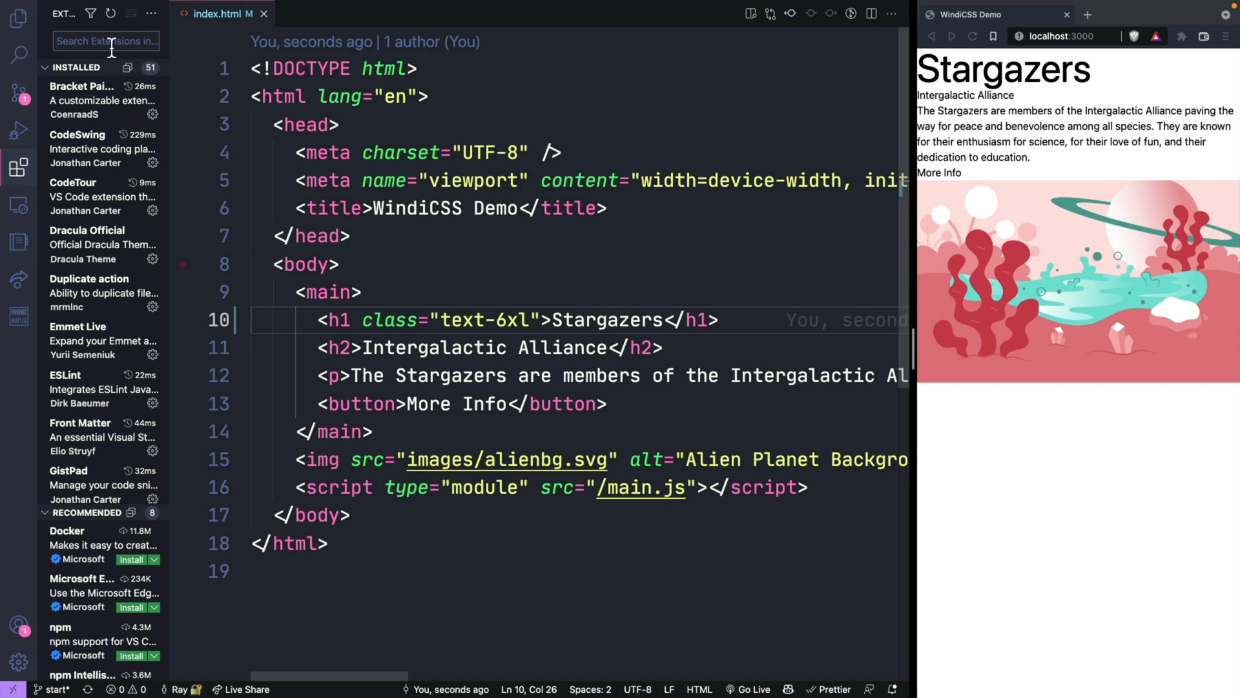
{"action": "type", "text": "windic"}
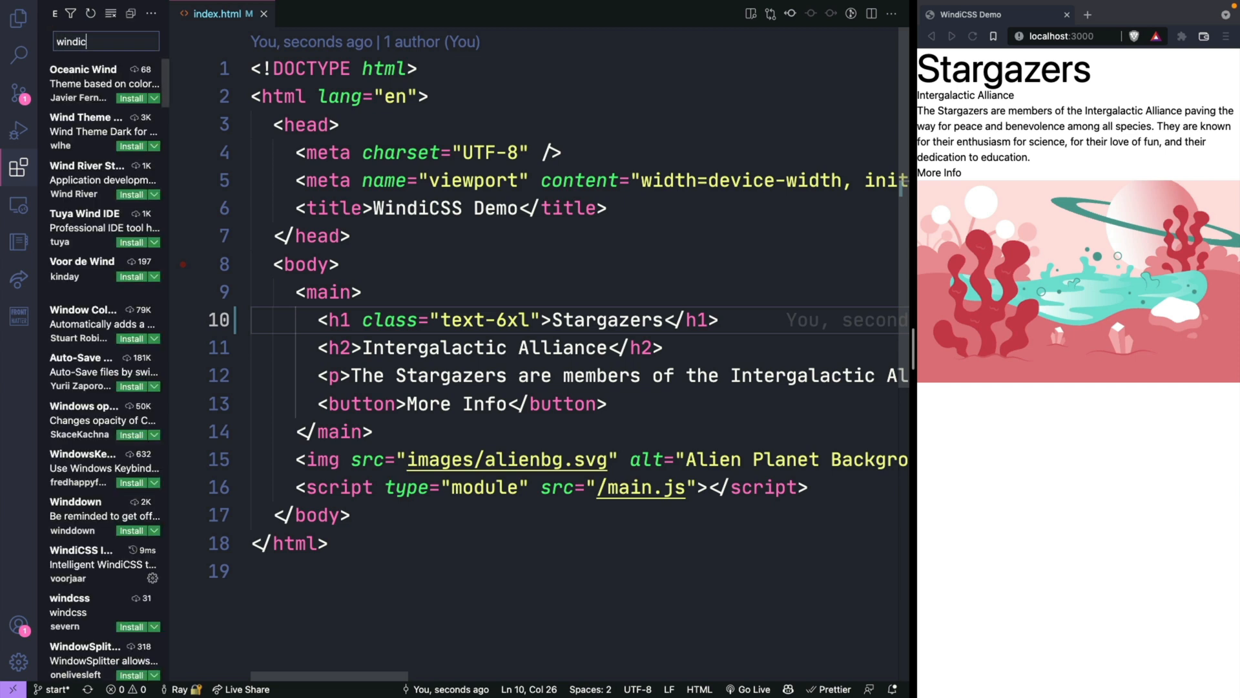
{"action": "type", "text": "ss"}
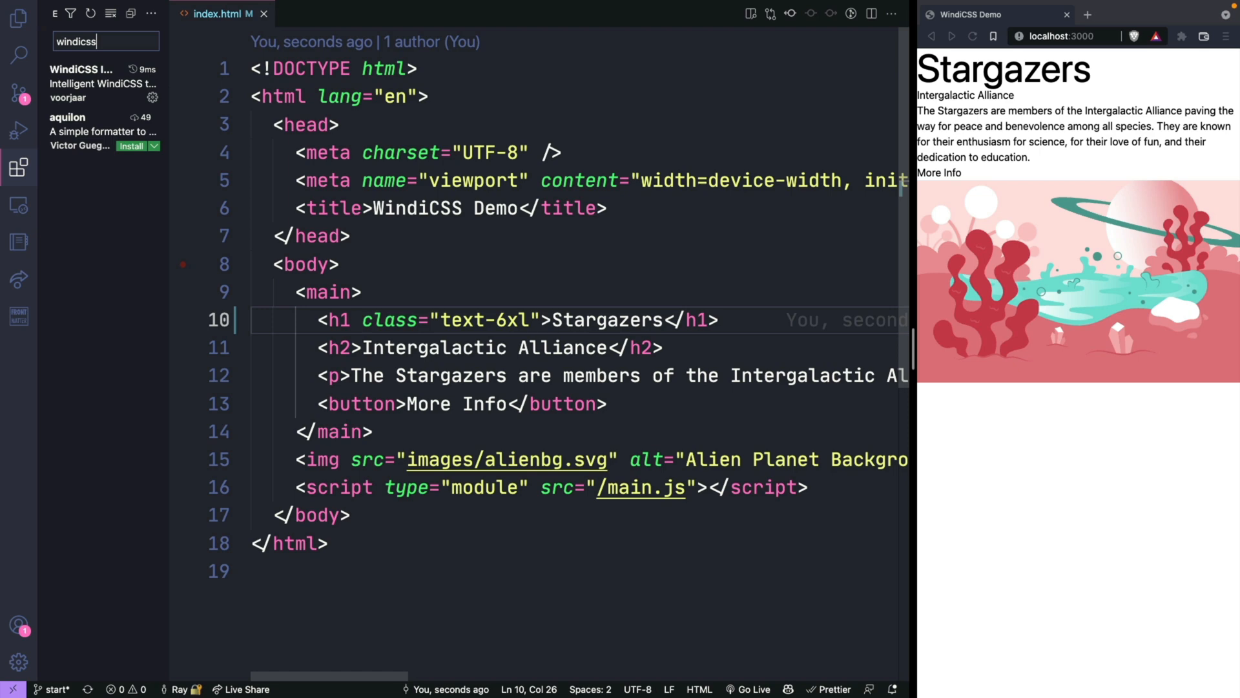
{"action": "left_click", "coordinate": [79, 82]}
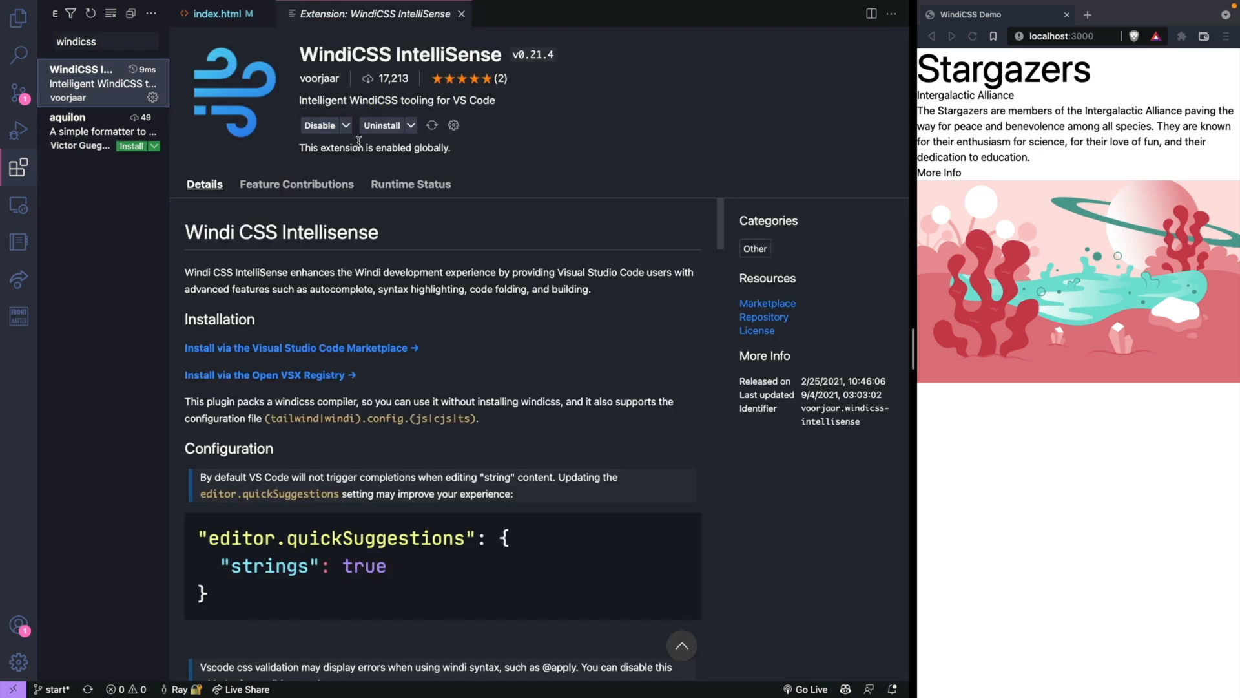
Return to index.html and hide the Activity Bar so only code and preview show.
{"action": "left_click", "coordinate": [184, 8]}
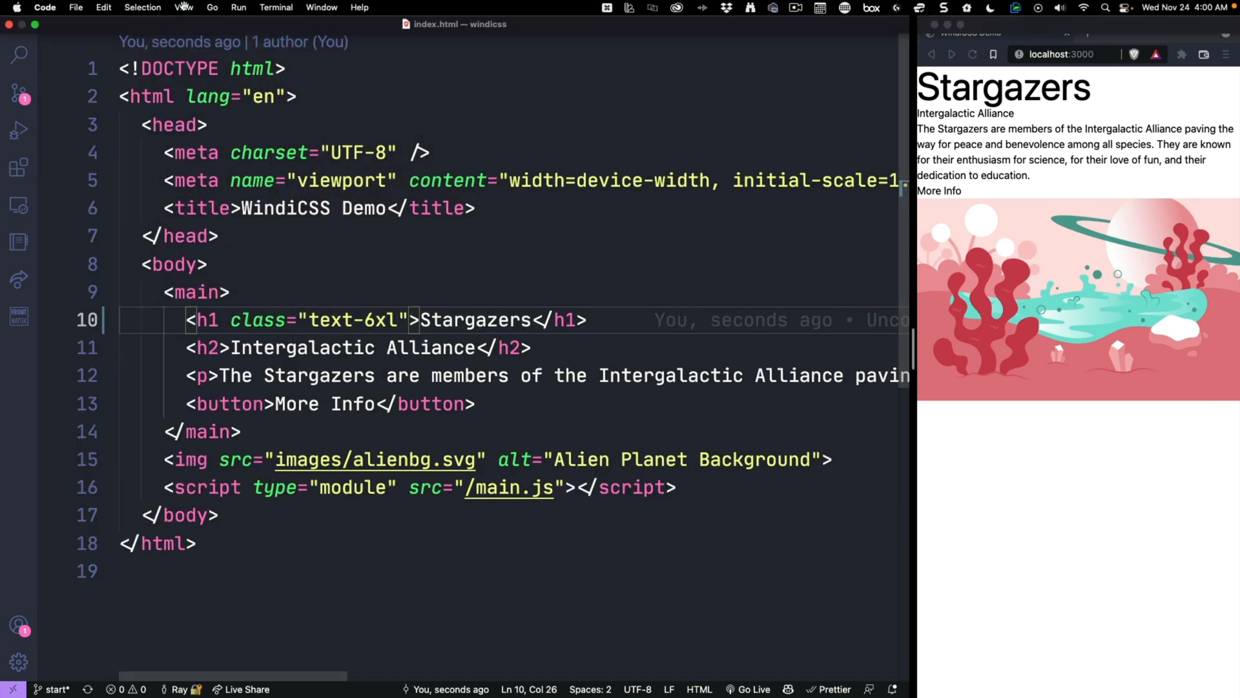
{"action": "left_click", "coordinate": [183, 8]}
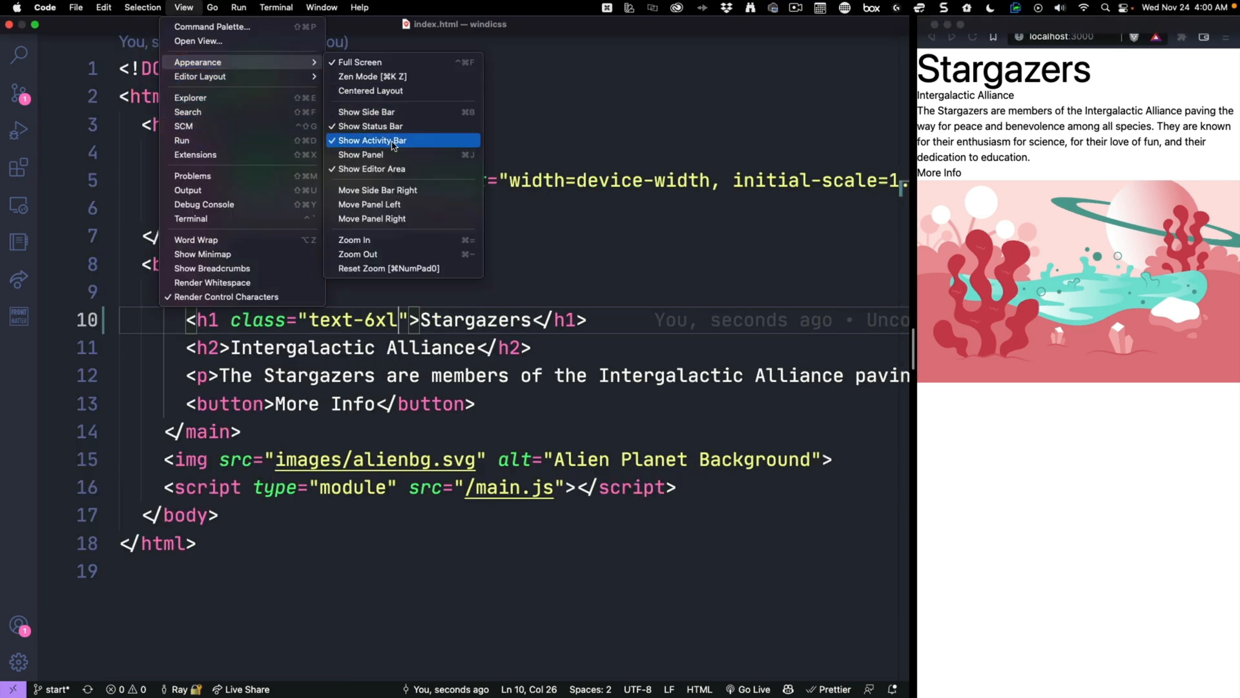
{"action": "left_click", "coordinate": [372, 139]}
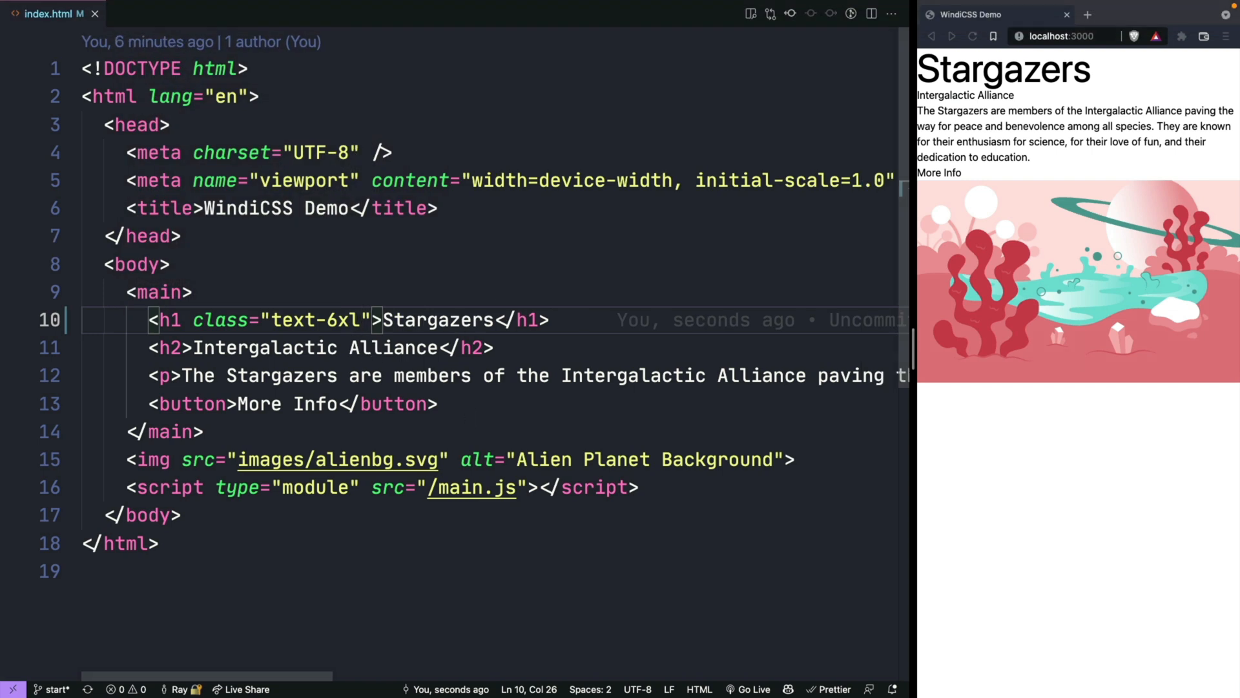
Style the h1 with text-gray-800 tracking-tight font-extrabold.
{"action": "type", "text": "text-"}
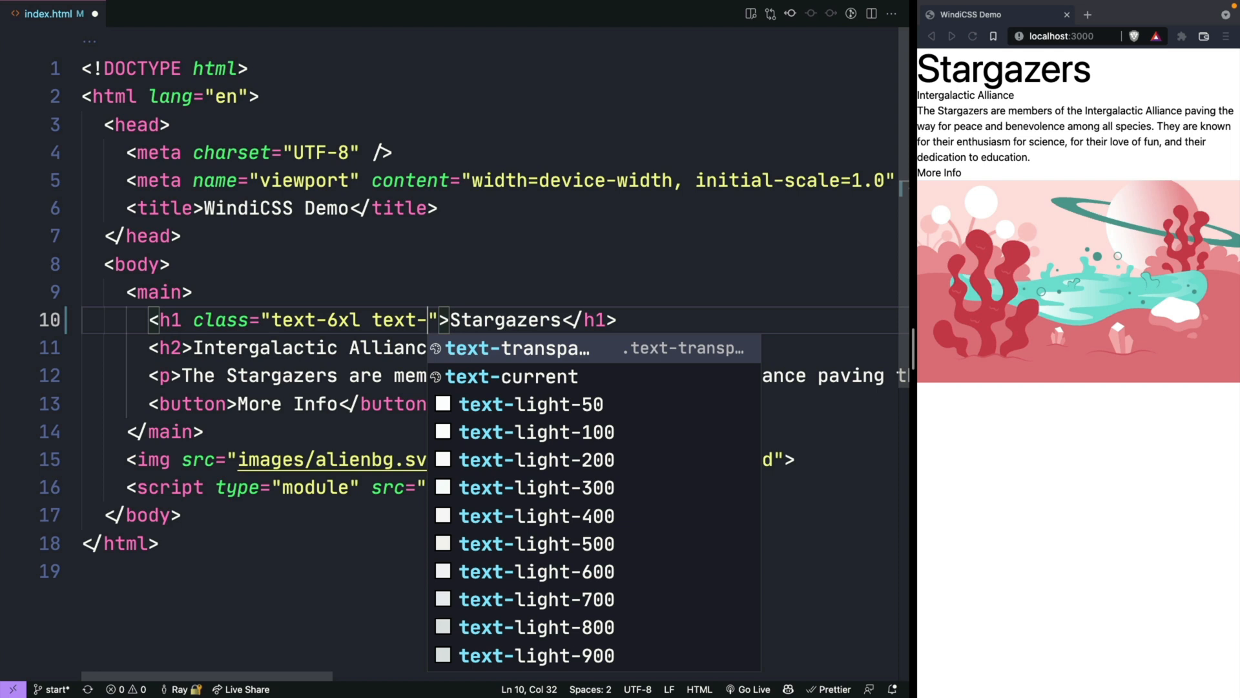
{"action": "type", "text": "gray"}
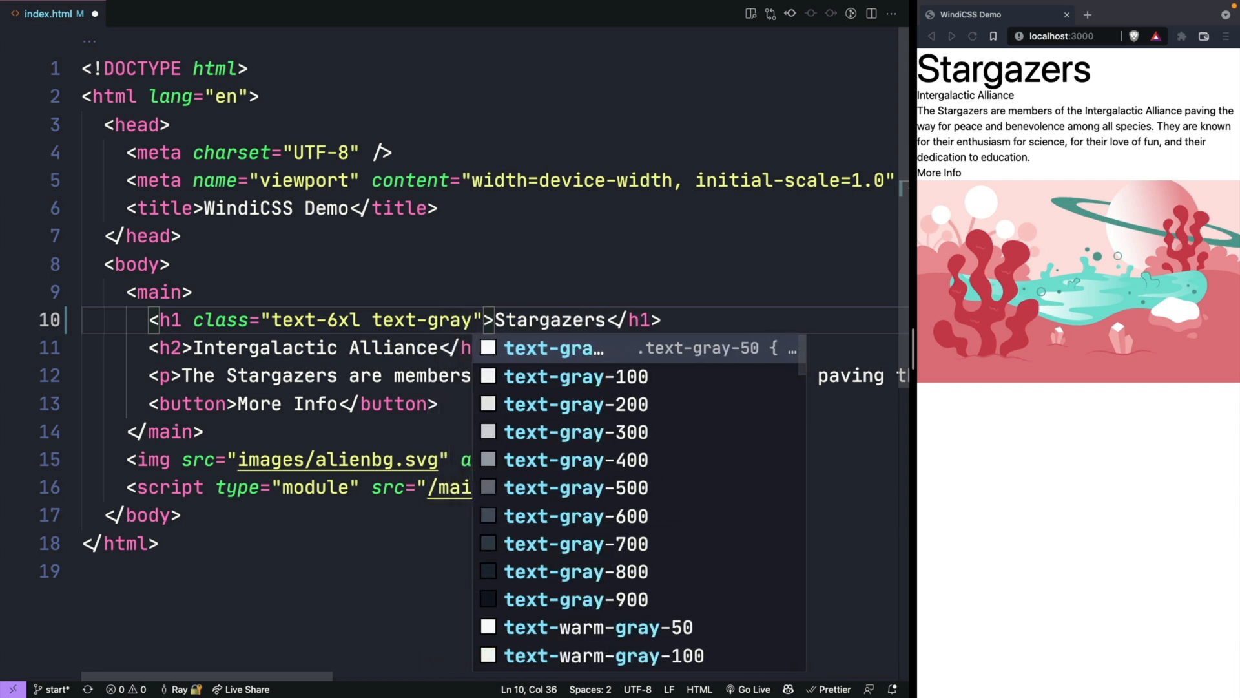
{"action": "type", "text": "-800"}
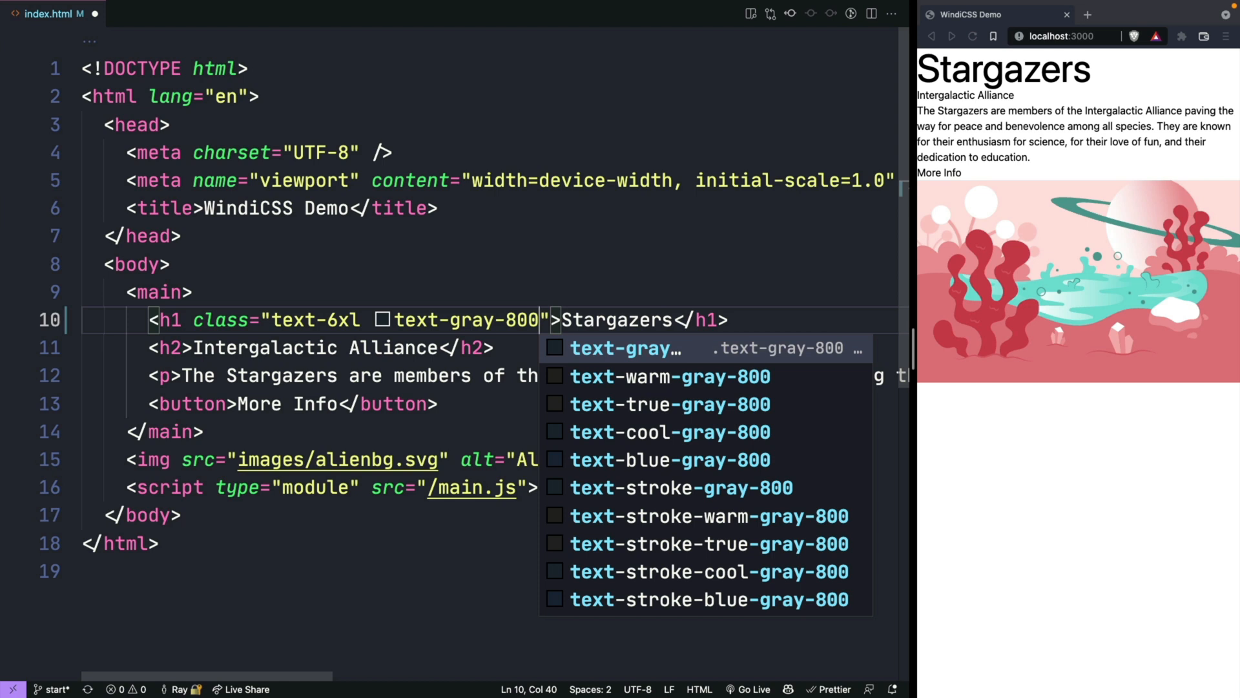
{"action": "type", "text": "trackin"}
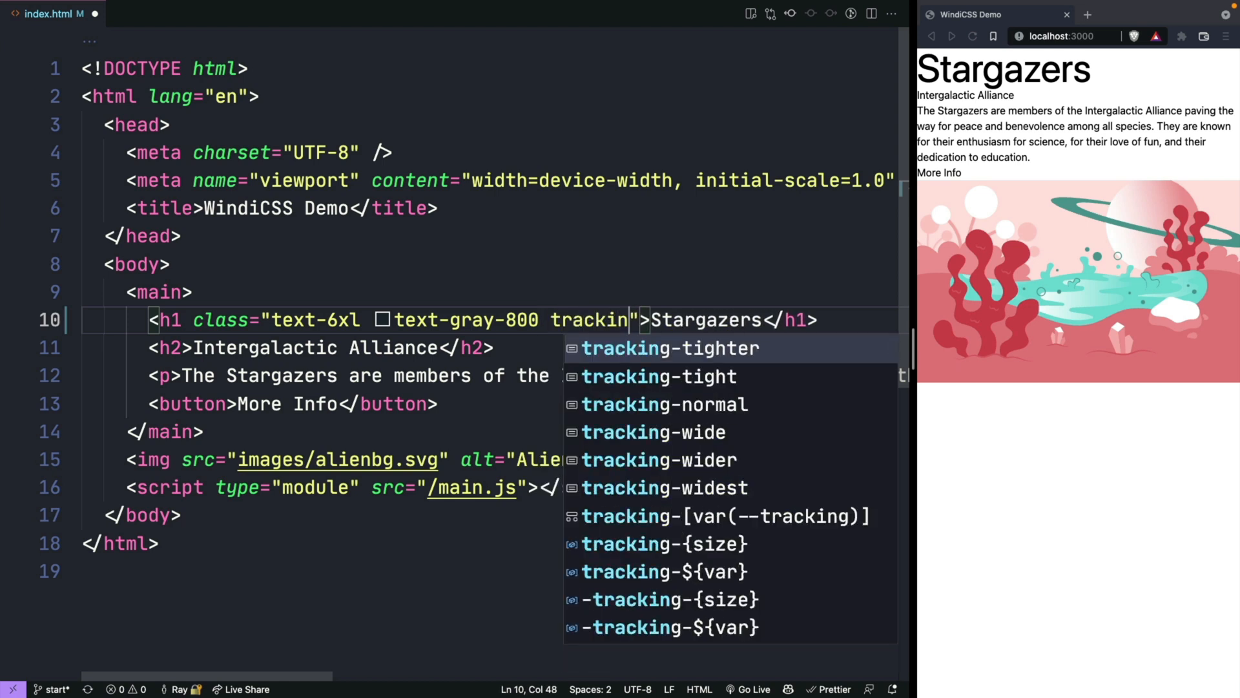
{"action": "left_click", "coordinate": [657, 376]}
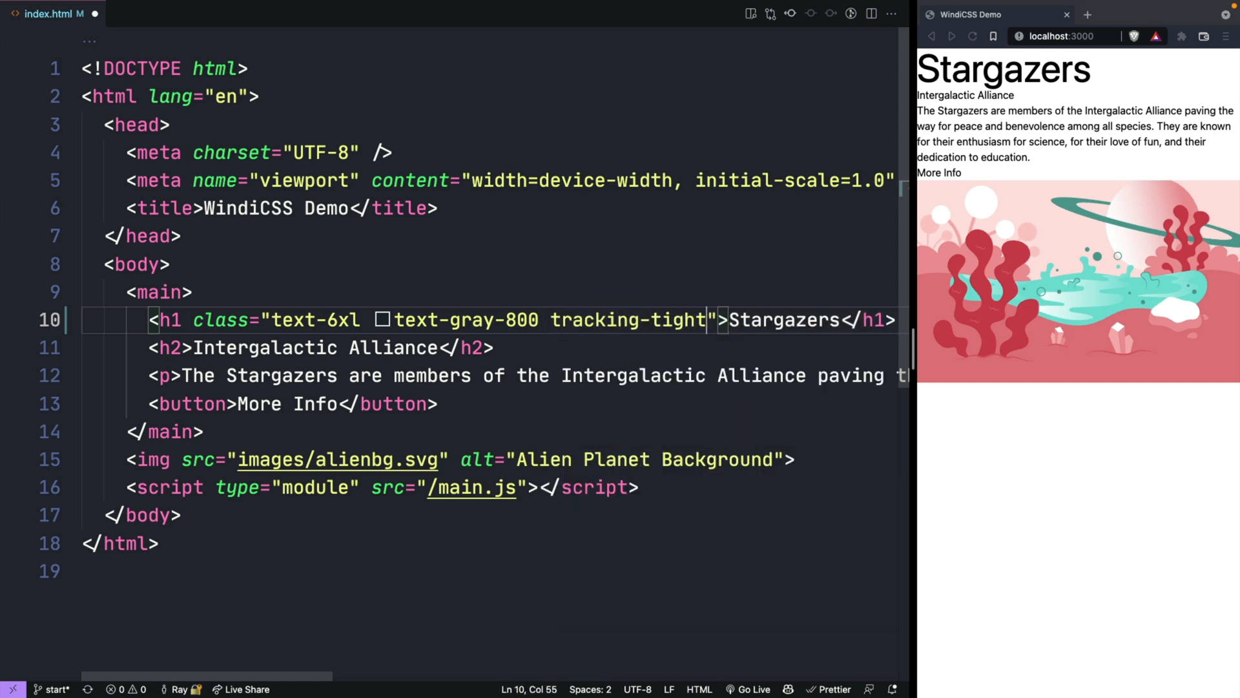
{"action": "type", "text": "font-extrabold"}
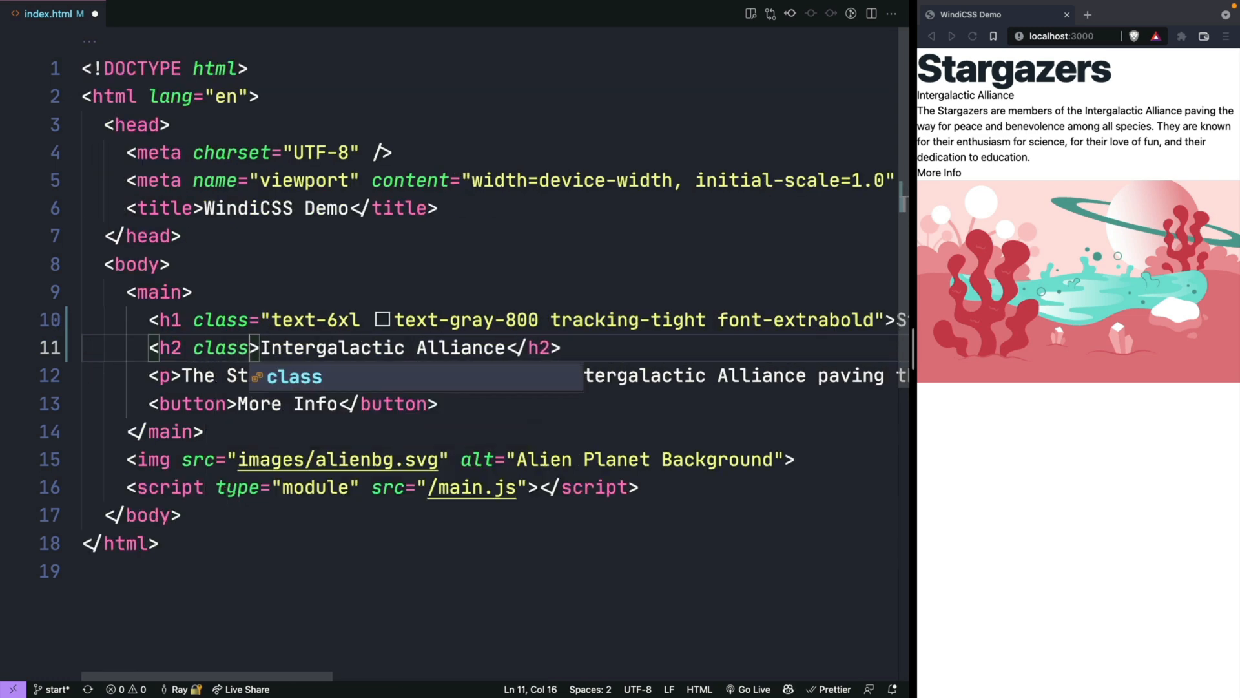
Give the h2 classes text-pink-700 text-5xl tracking-tight font-bold.
{"action": "type", "text": "s=\"\""}
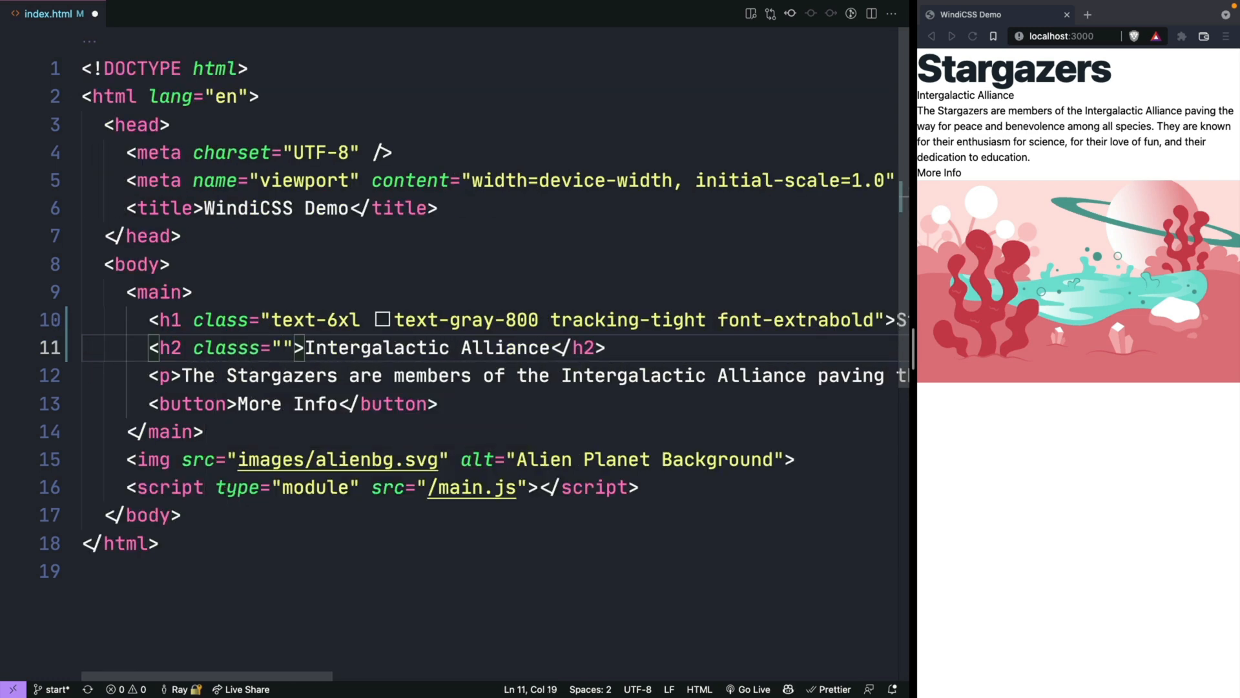
{"action": "type", "text": "text-pink-700"}
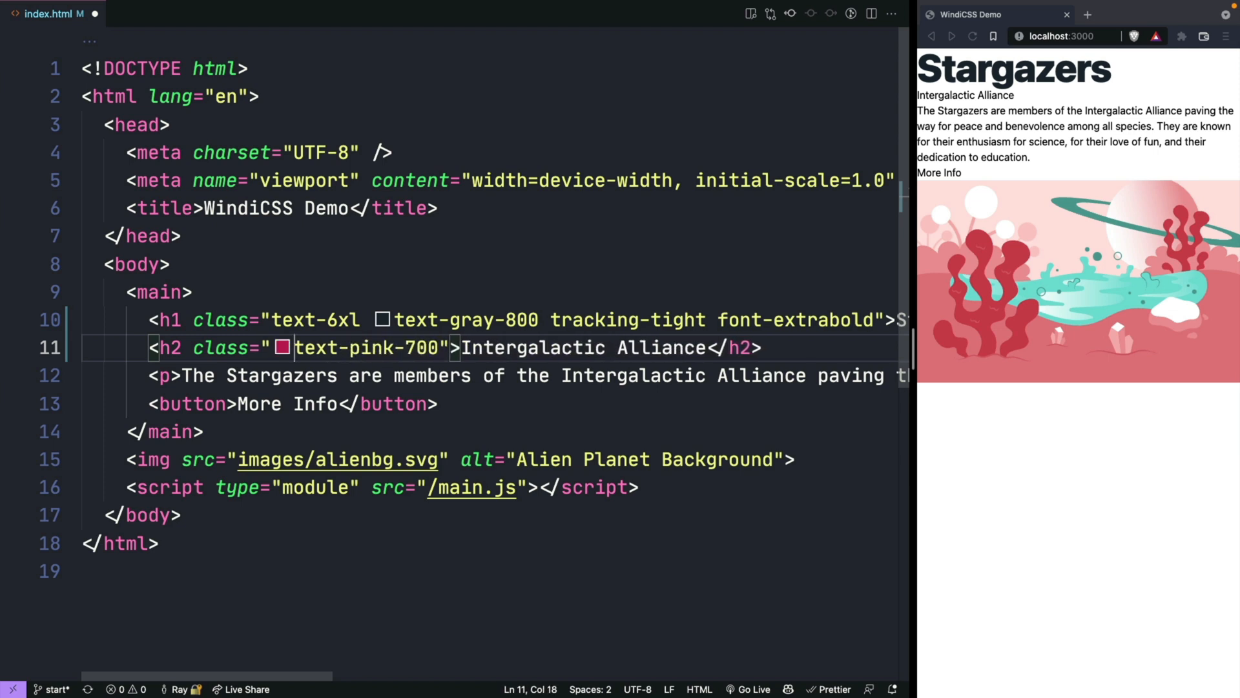
{"action": "left_click", "coordinate": [438, 348]}
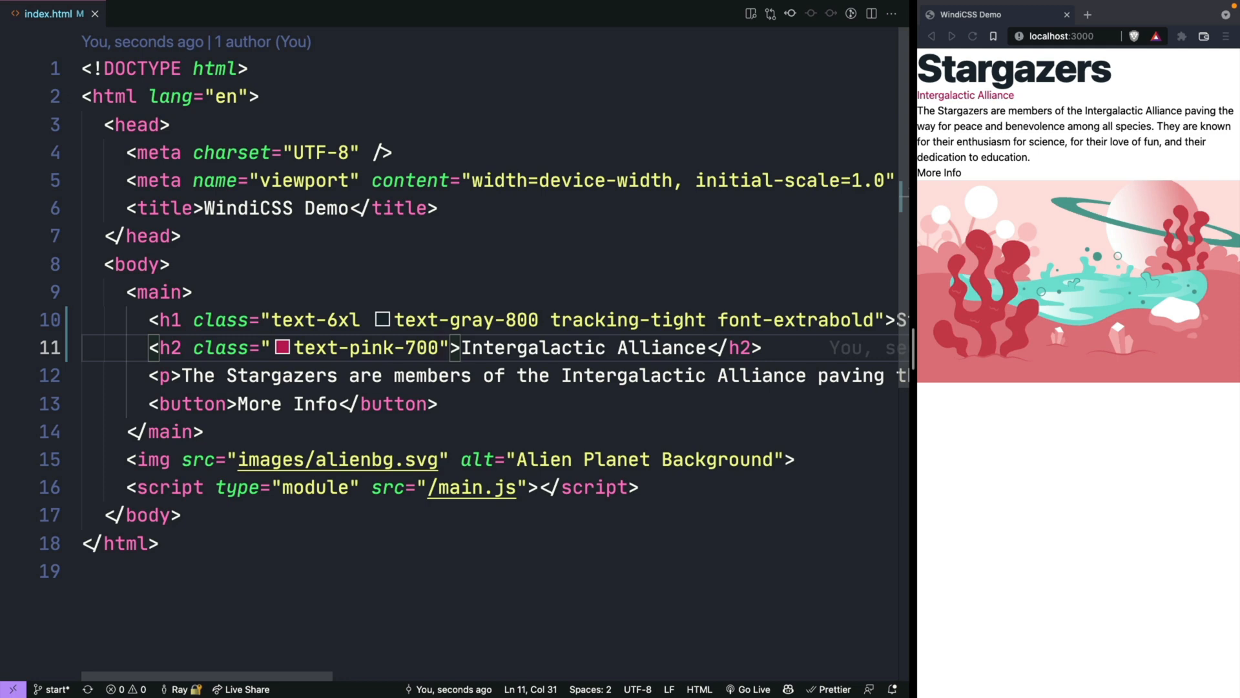
{"action": "type", "text": "text-5xl tracking-tight"}
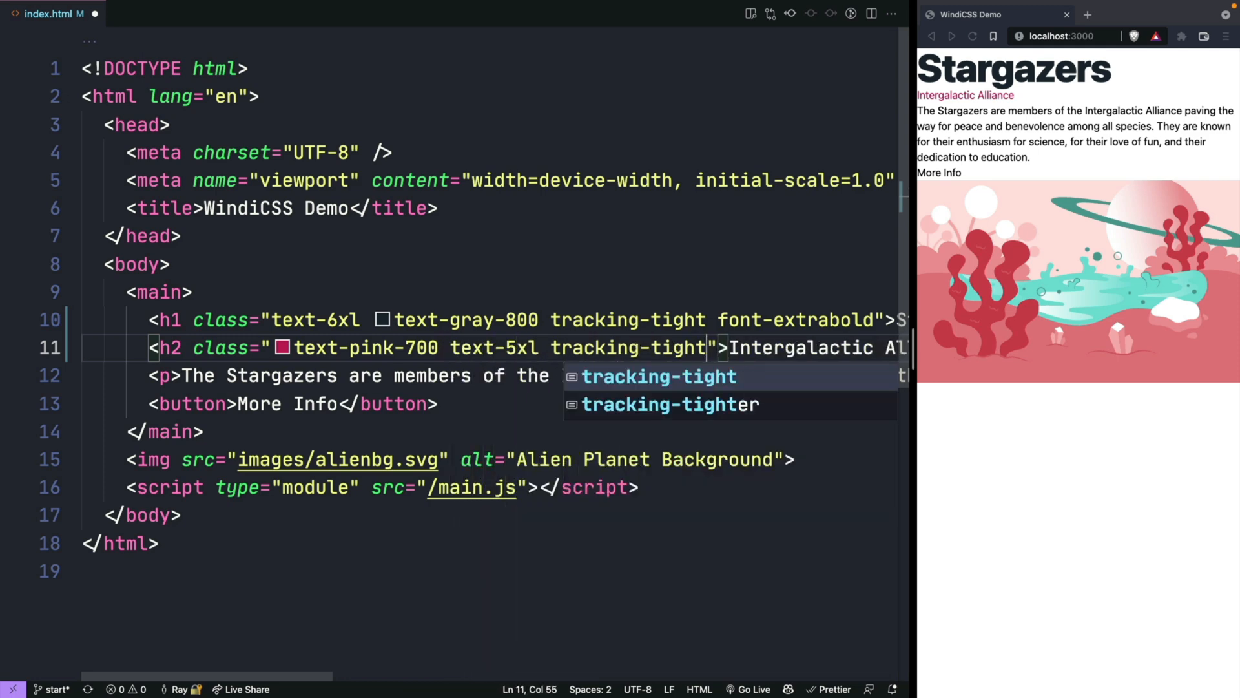
{"action": "type", "text": "font-bold"}
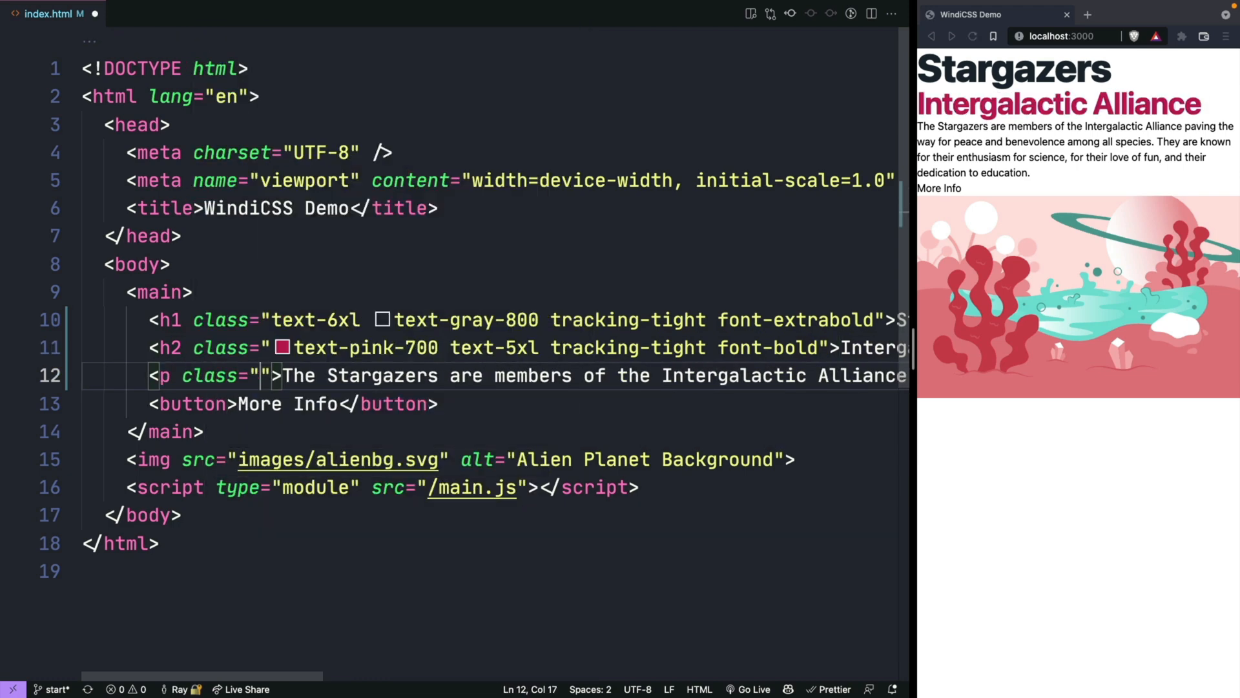
Give the paragraph mt-3 text-gray-500 and a max-w-2xl width cap.
{"action": "type", "text": "mt-3"}
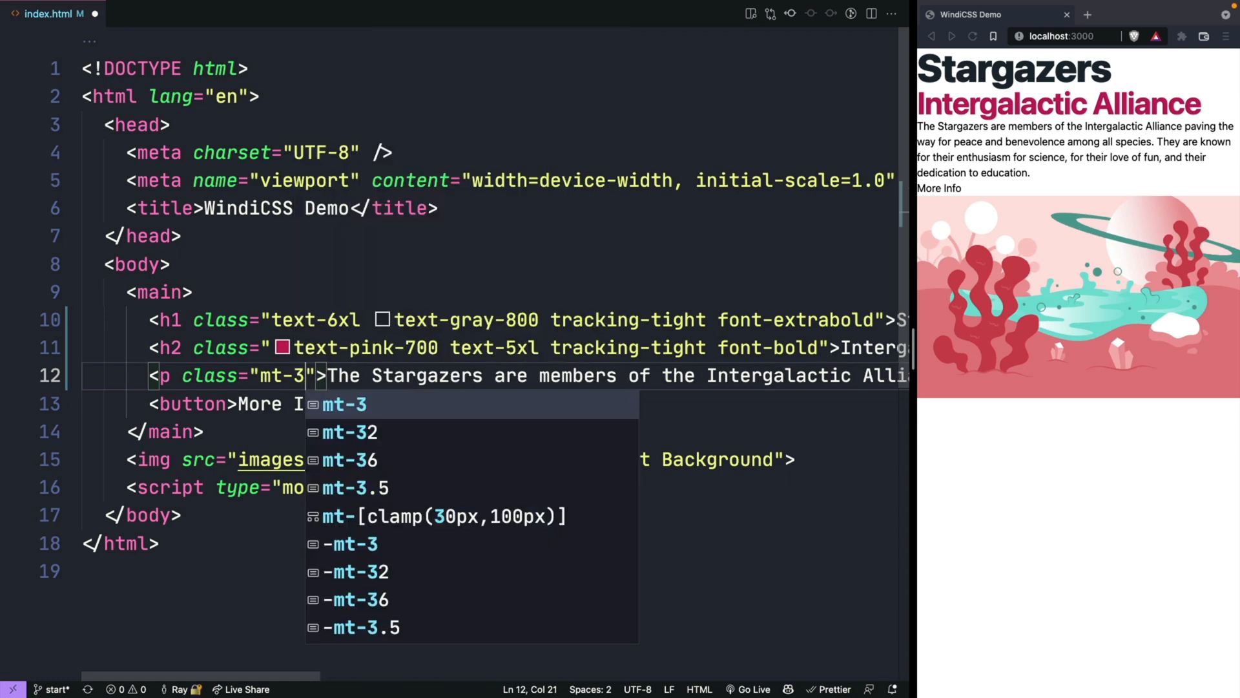
{"action": "type", "text": "text-gray-500 max-w-2xl"}
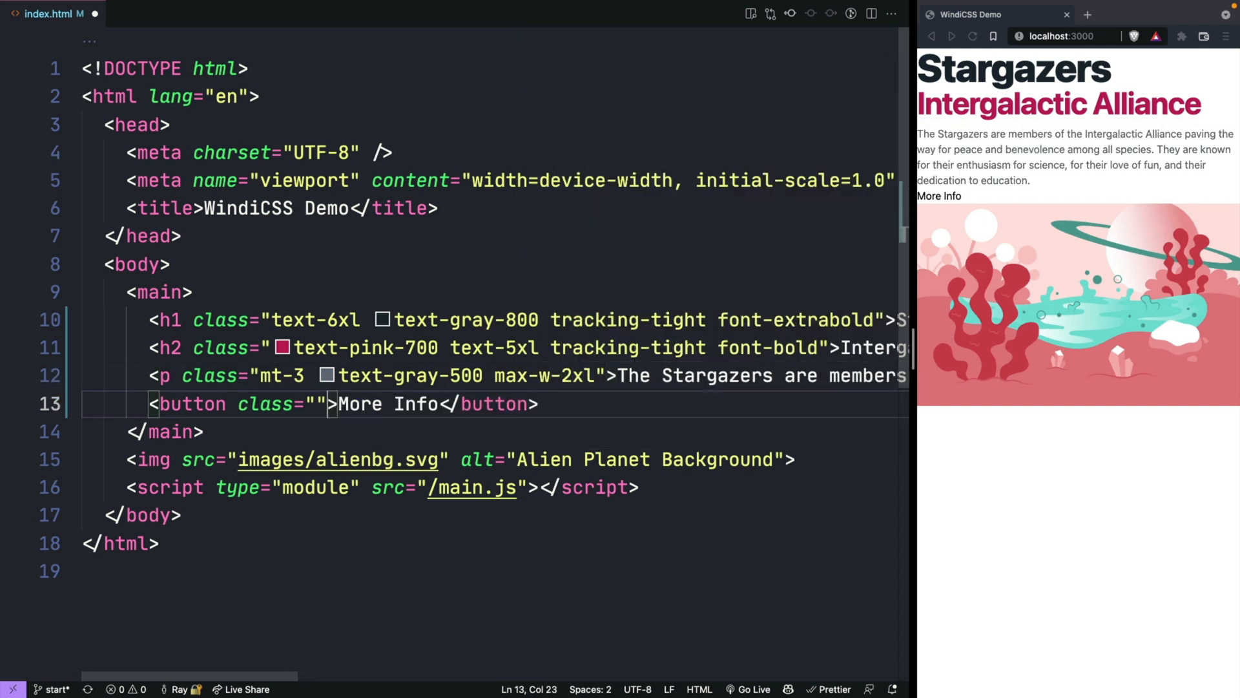
Make More Info a button with mt-4 cursor-pointer px-6 py-3 border rounded-md text-white bg-pink-600 hover:bg-pink.
{"action": "type", "text": "mt-4"}
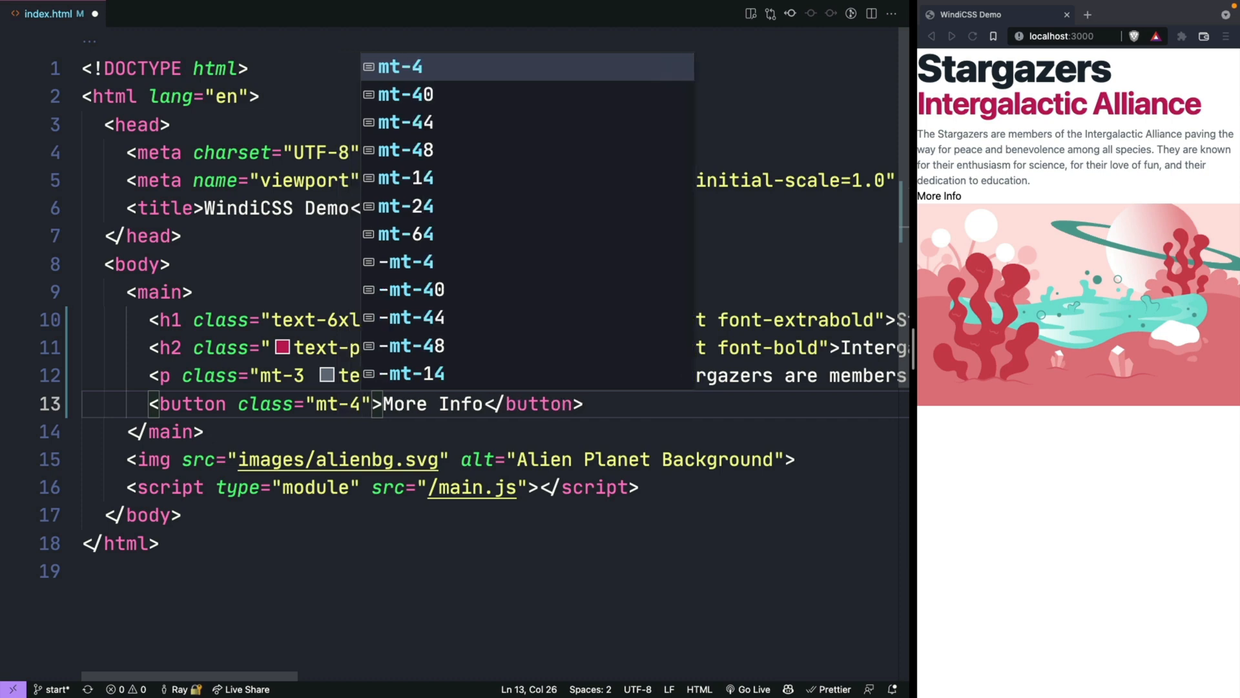
{"action": "type", "text": "cursor-pointer px-6"}
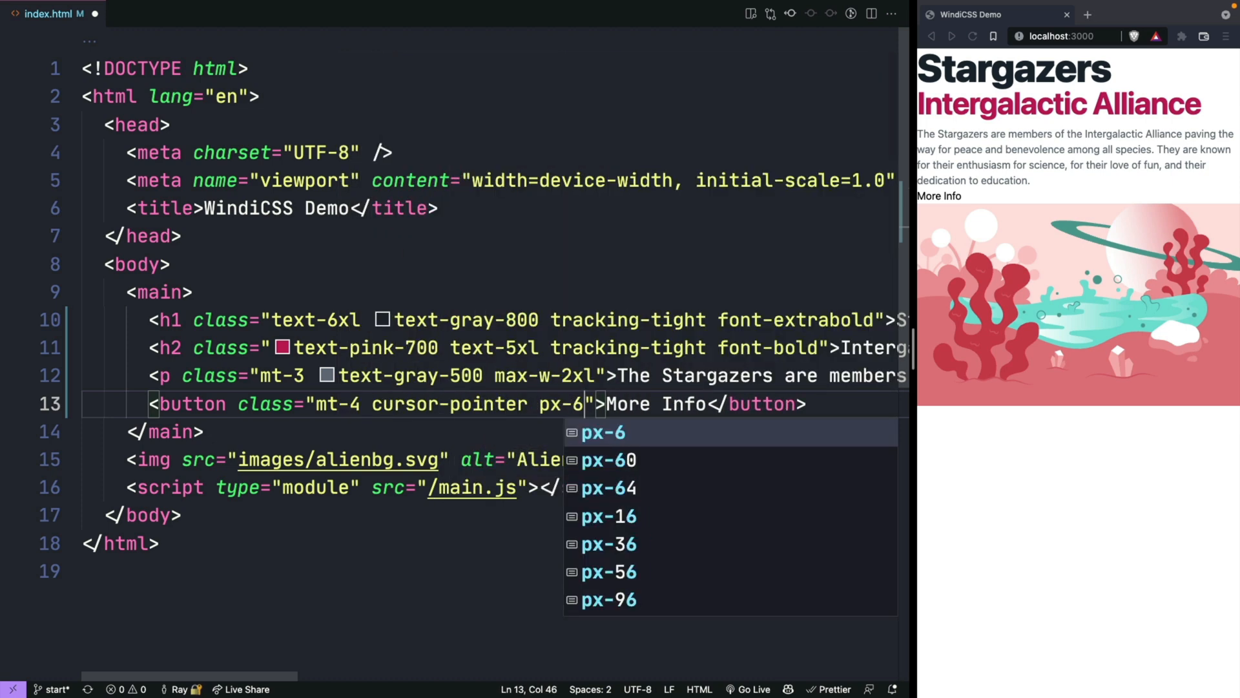
{"action": "type", "text": "py-3 border border-transparent rounded-md text-white bg\">M"}
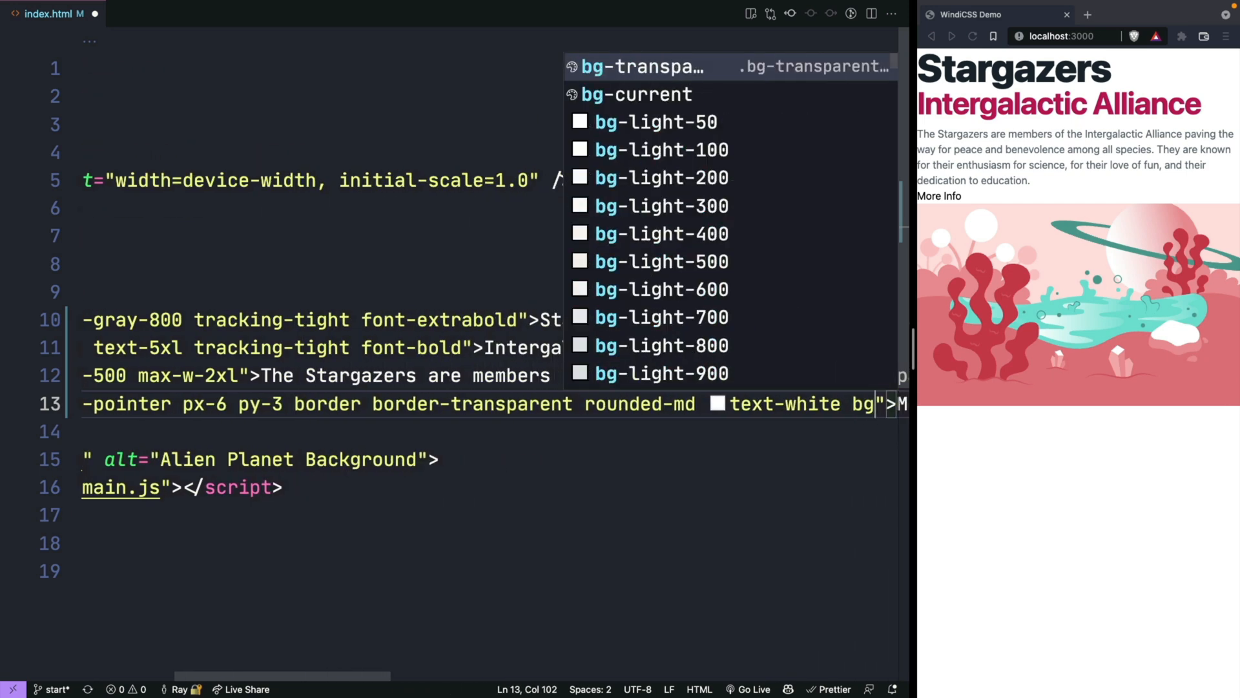
{"action": "type", "text": "bg-pink-600 hover:"}
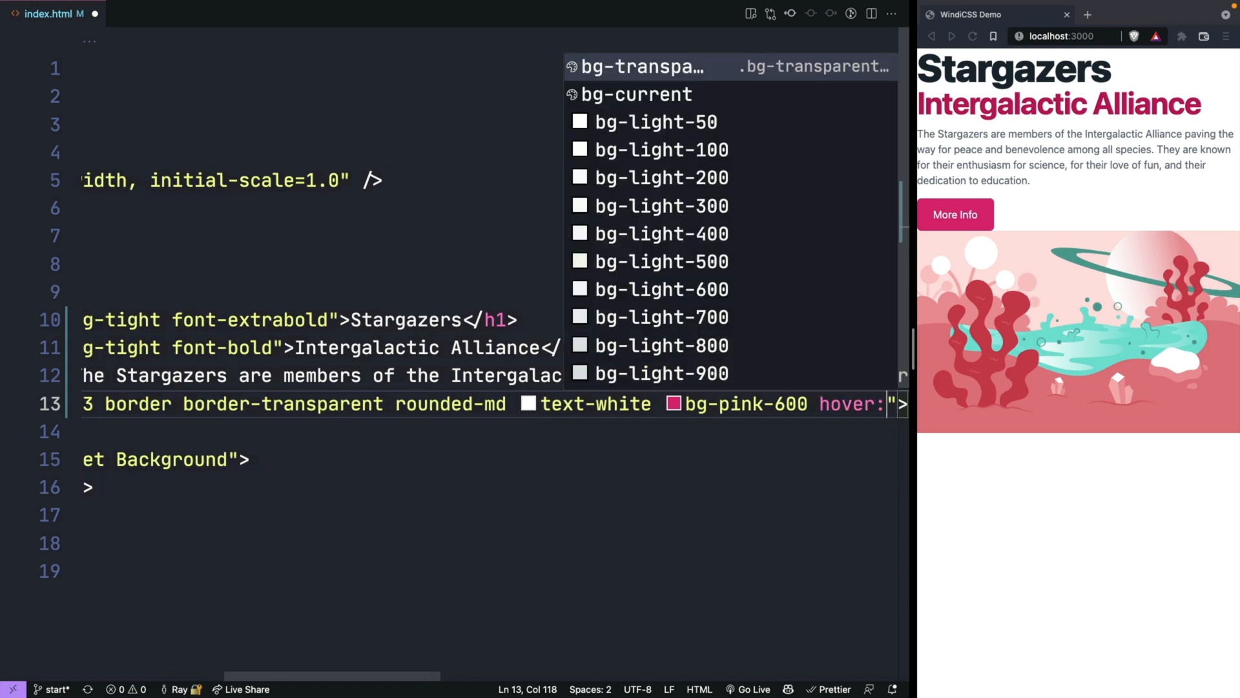
{"action": "type", "text": "bg"}
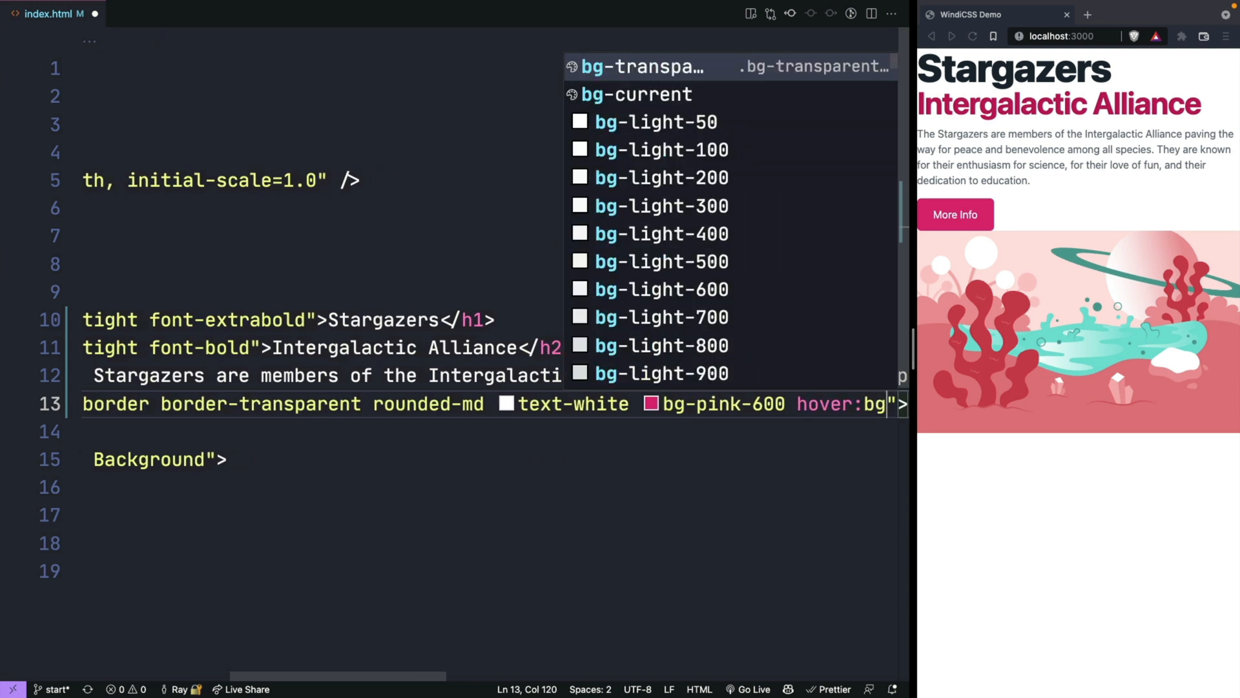
{"action": "type", "text": "pink"}
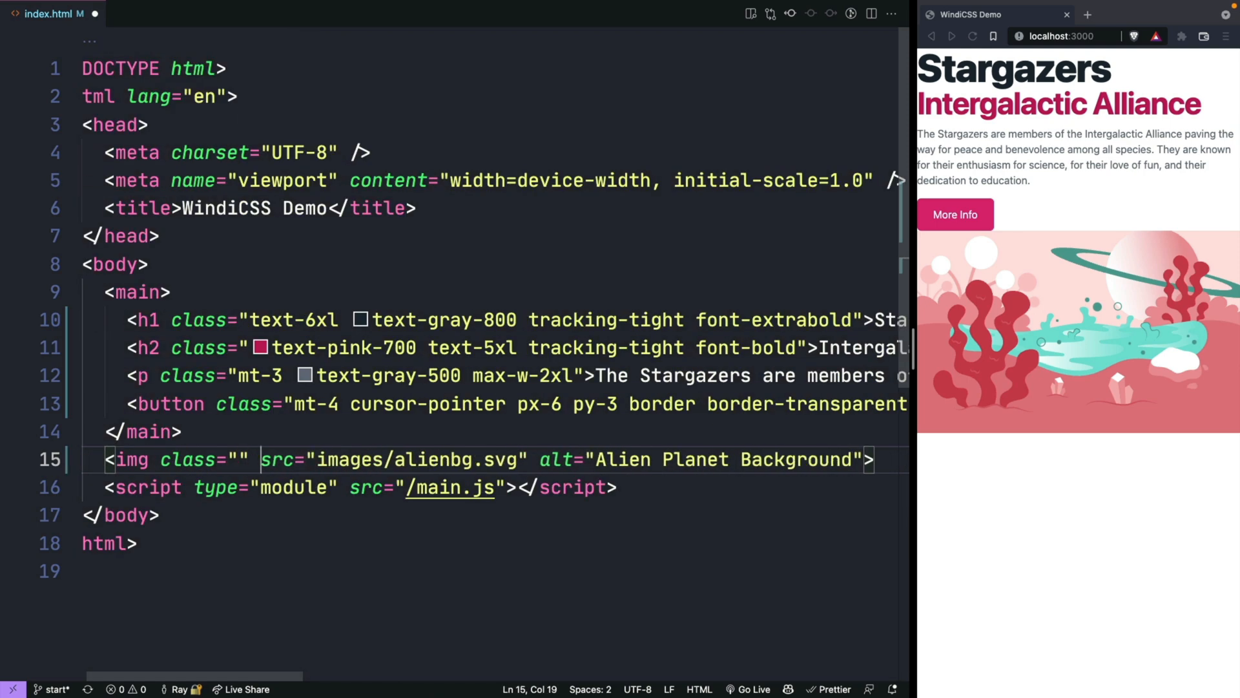
Give the alien img w-full h-100 object-cover so it spans the page width.
{"action": "type", "text": "w-full"}
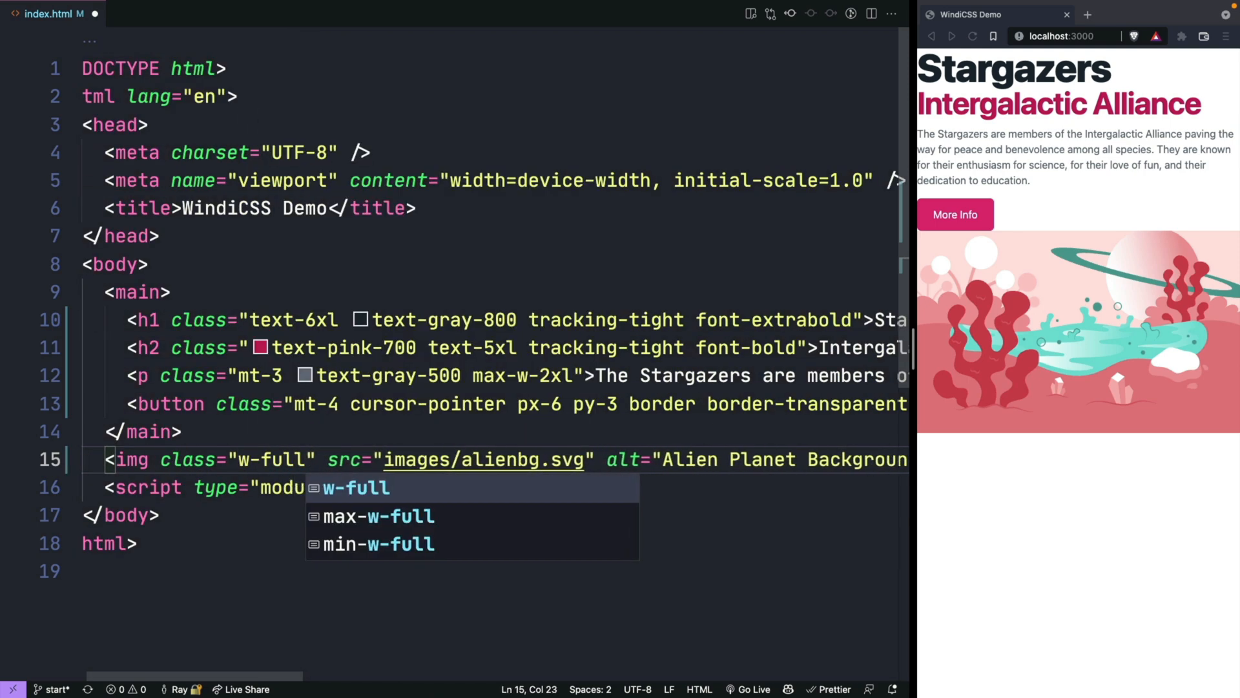
{"action": "type", "text": "h-100 ovj"}
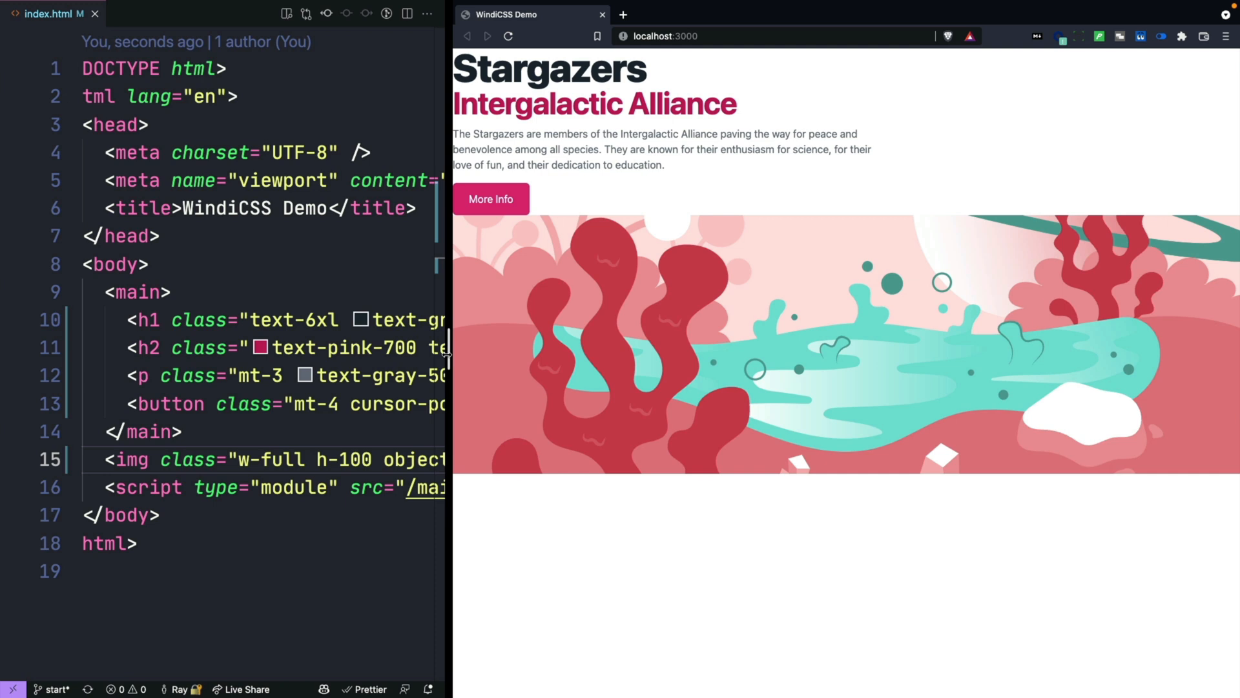
{"action": "mouse_move", "coordinate": [570, 387]}
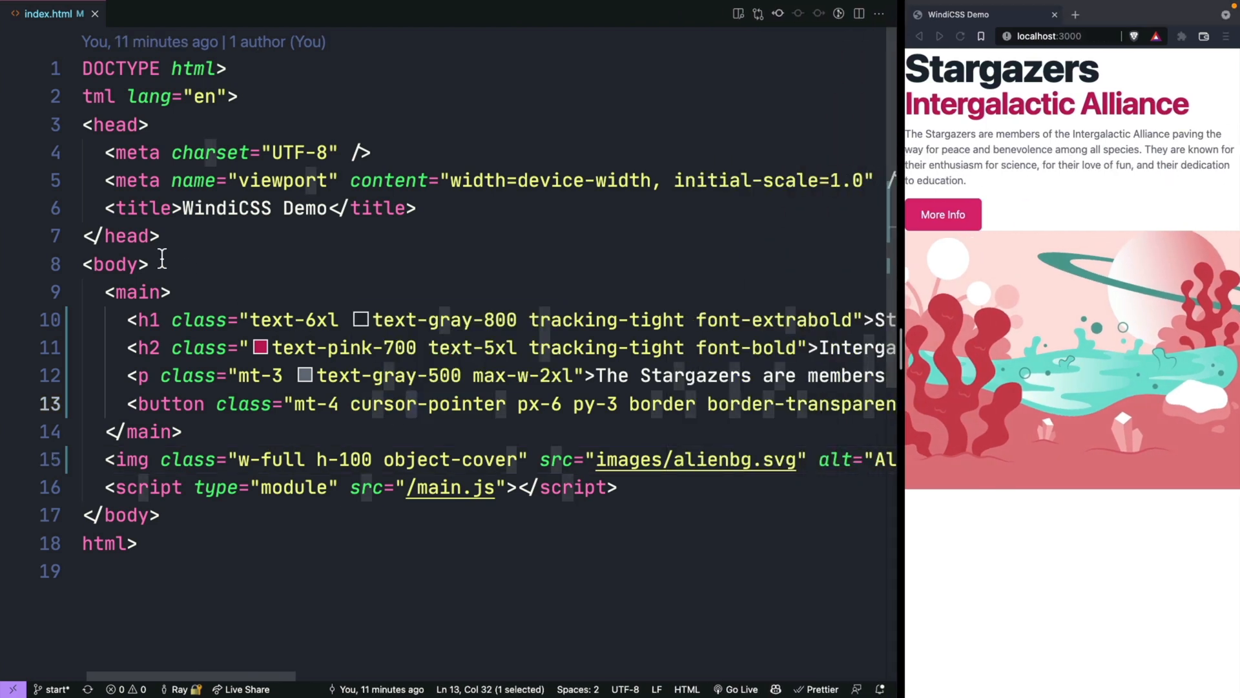
{"action": "mouse_move", "coordinate": [190, 295]}
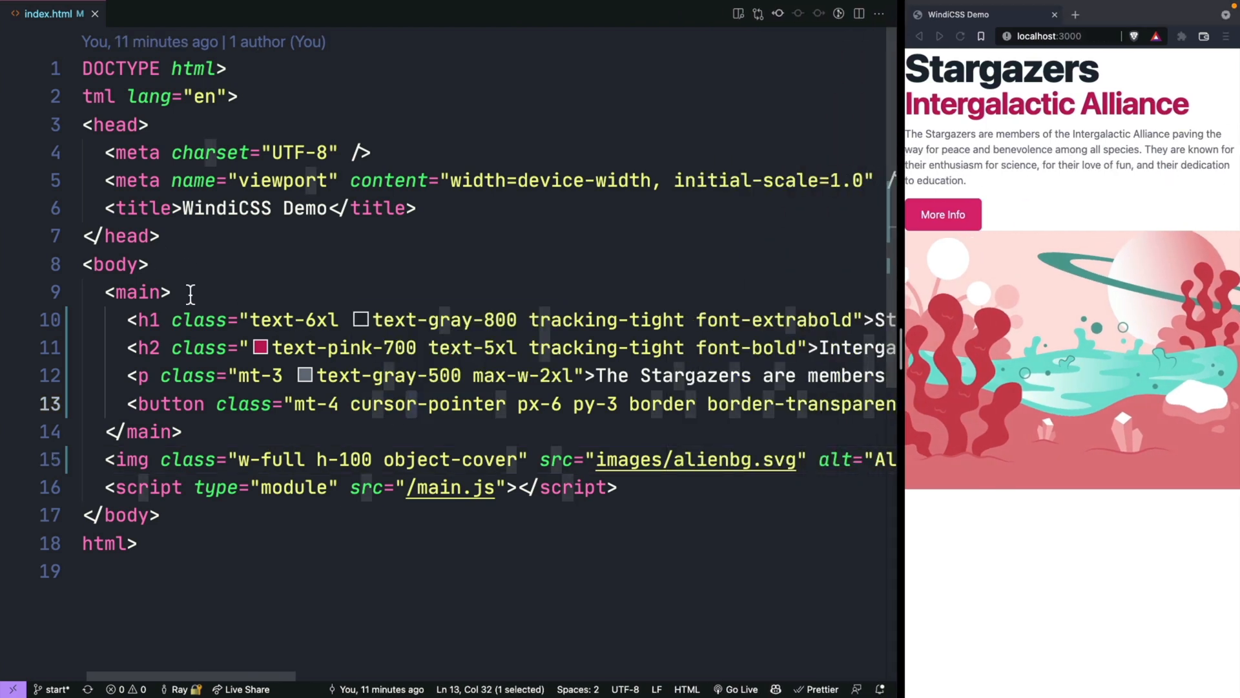
Wrap main and the alien image in a <div class="flex w-full"> container.
{"action": "key", "text": "enter"}
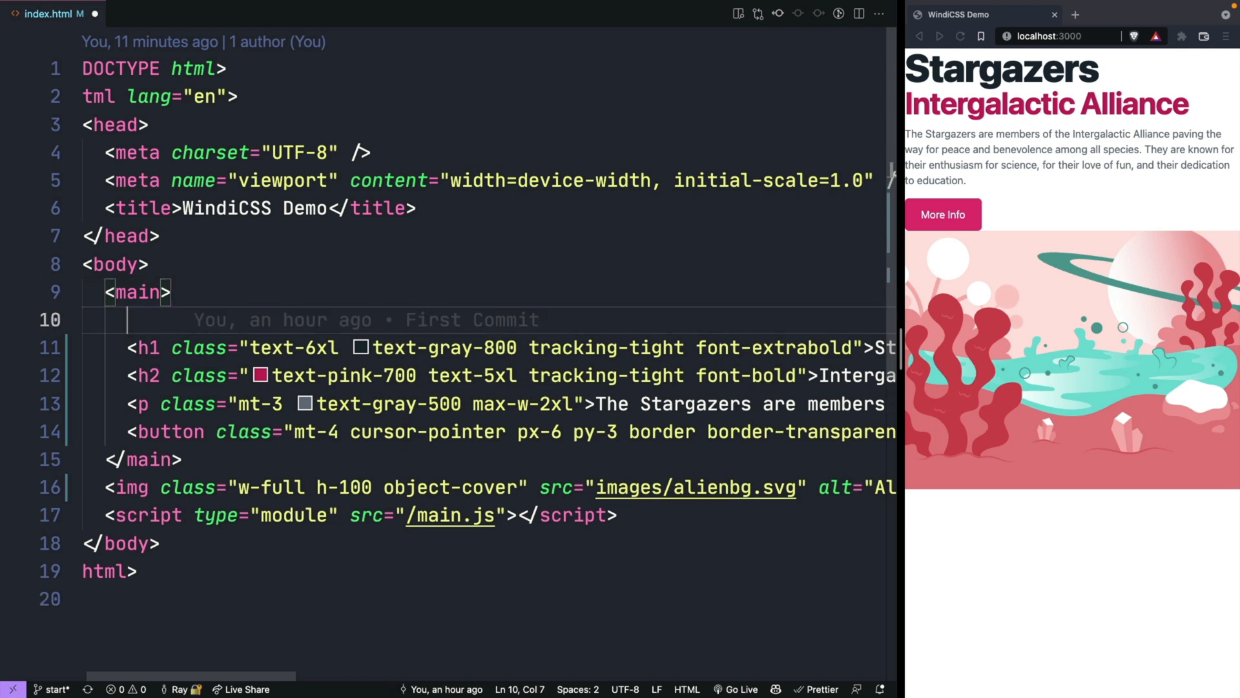
{"action": "type", "text": "div"}
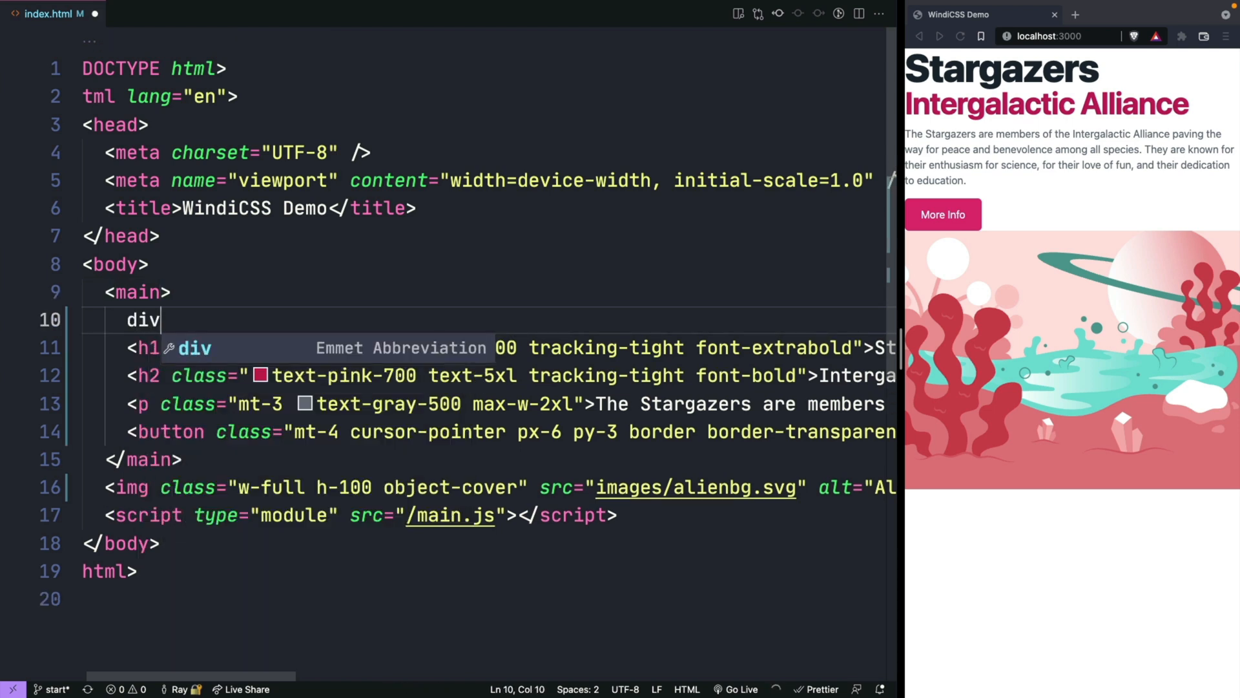
{"action": "key", "text": "Tab"}
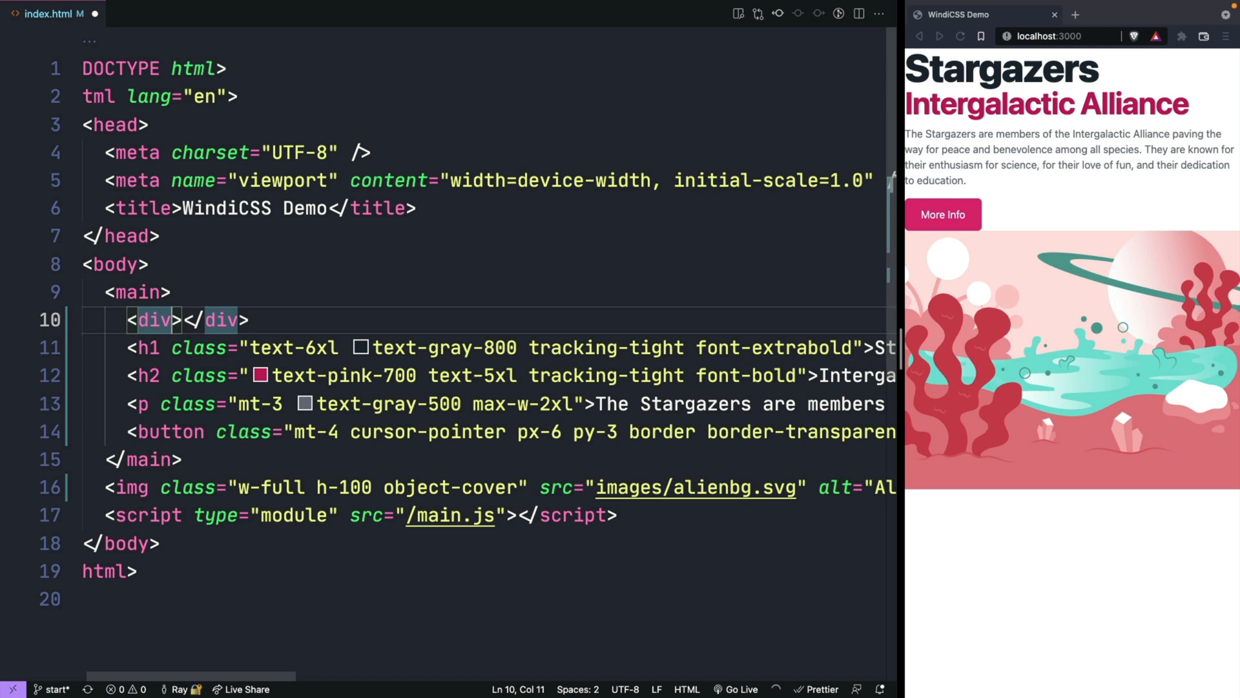
{"action": "type", "text": "class=\""}
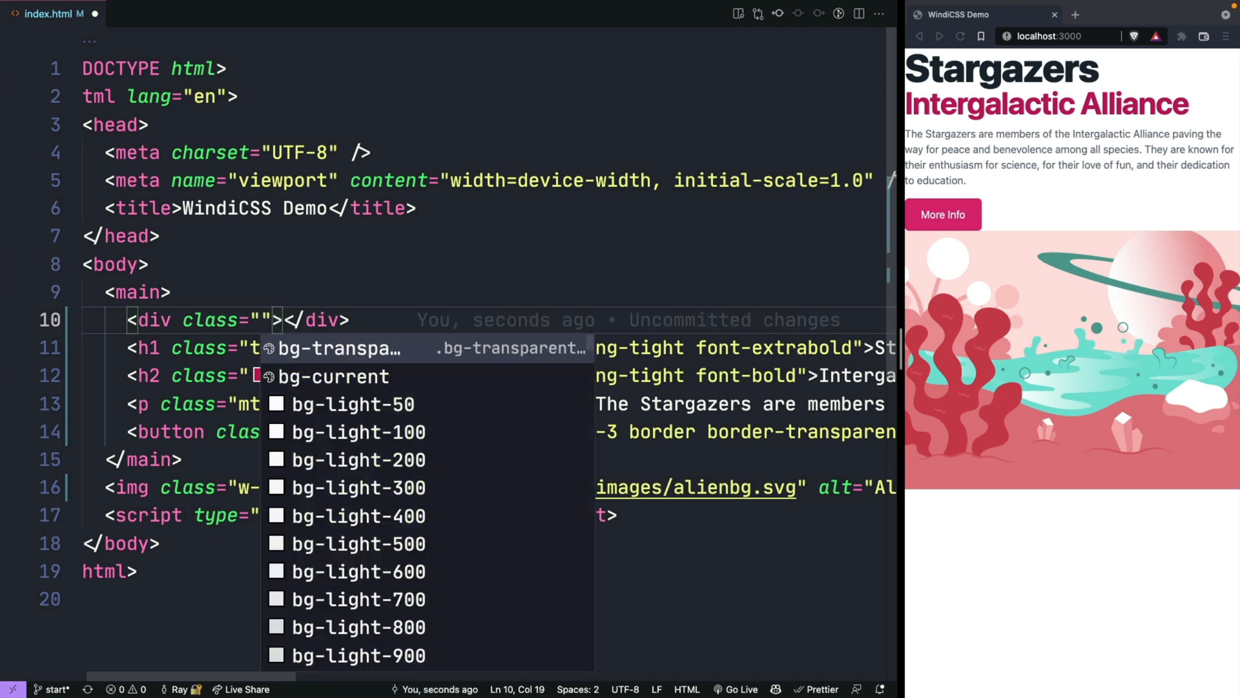
{"action": "type", "text": "flex"}
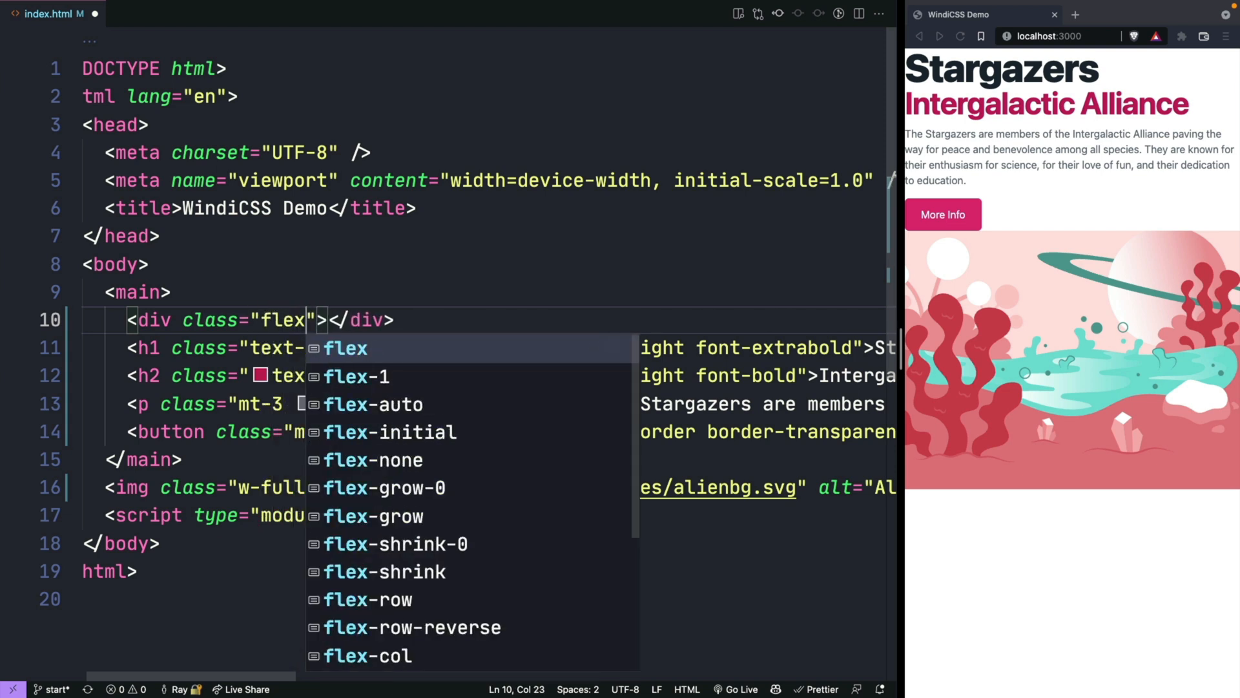
{"action": "type", "text": "w-full"}
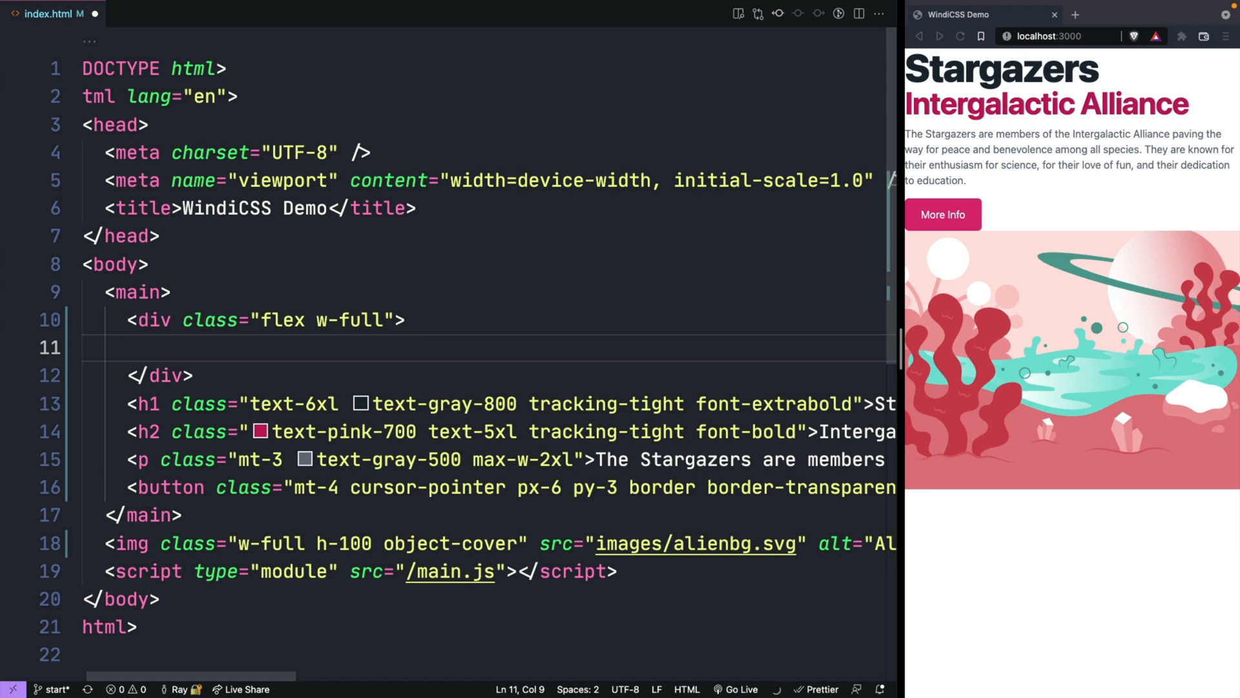
{"action": "left_click", "coordinate": [166, 376]}
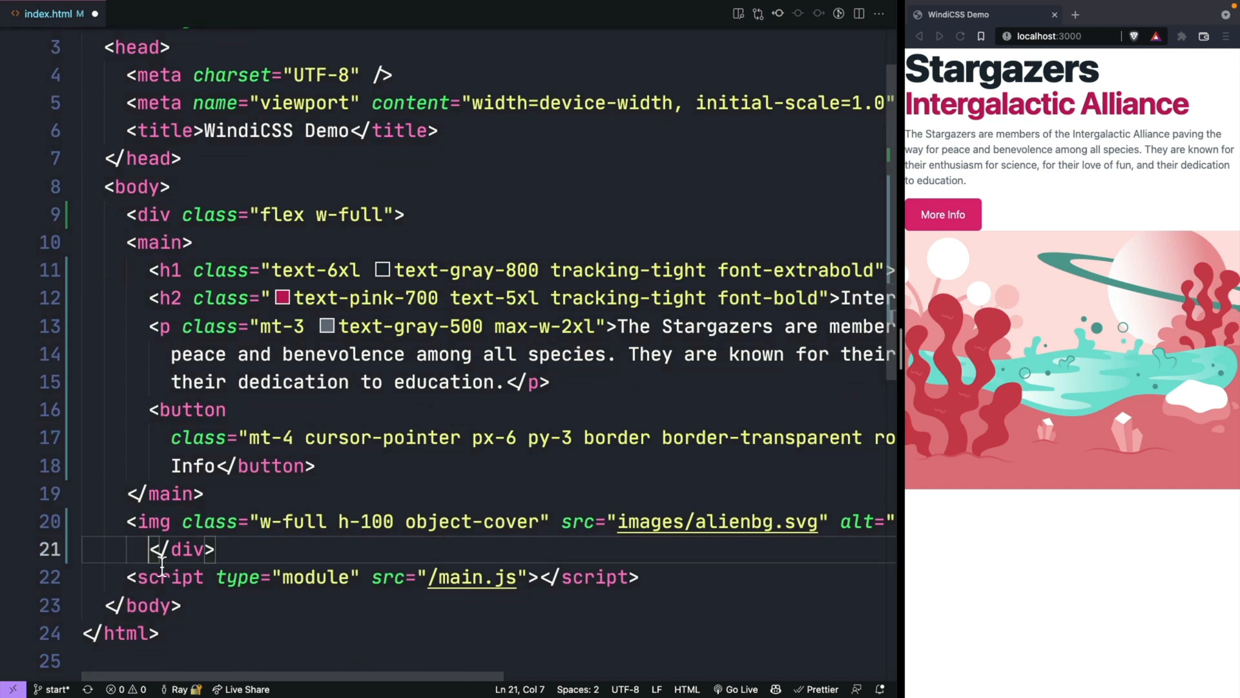
{"action": "left_click", "coordinate": [403, 215]}
{"action": "type", "text": " class="}
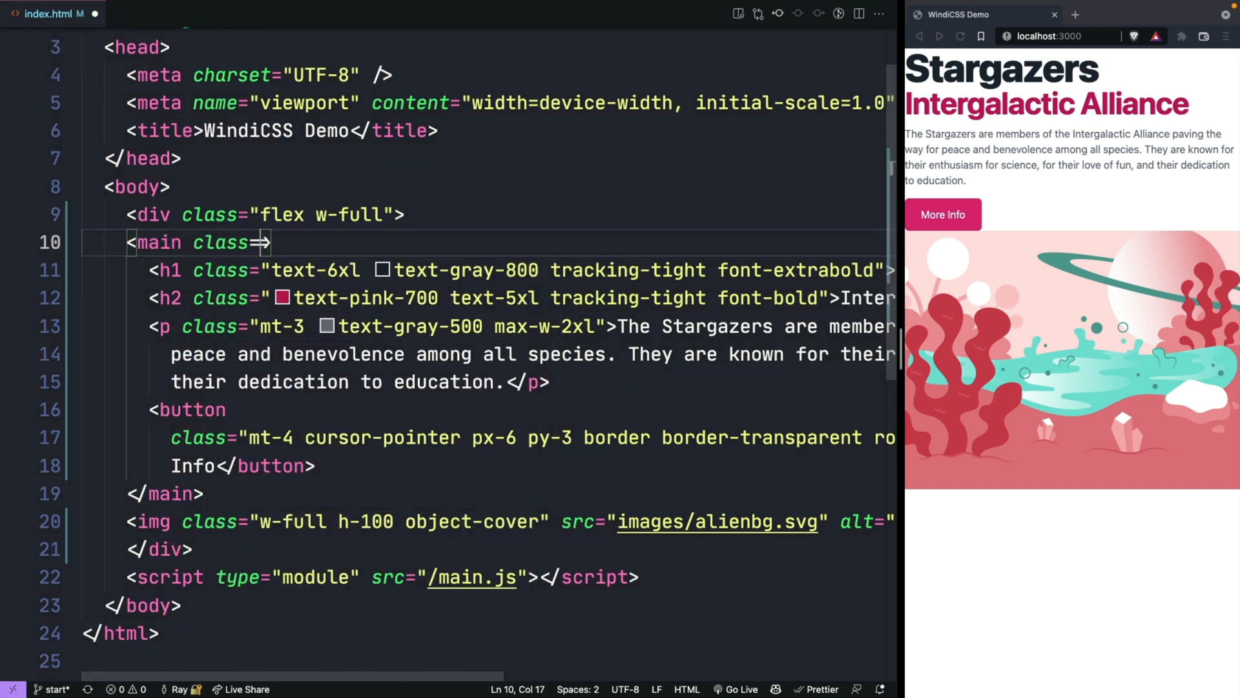
Give <main> the classes h-100 flex flex-col text-right px-9 justify-center.
{"action": "type", "text": "h-100\""}
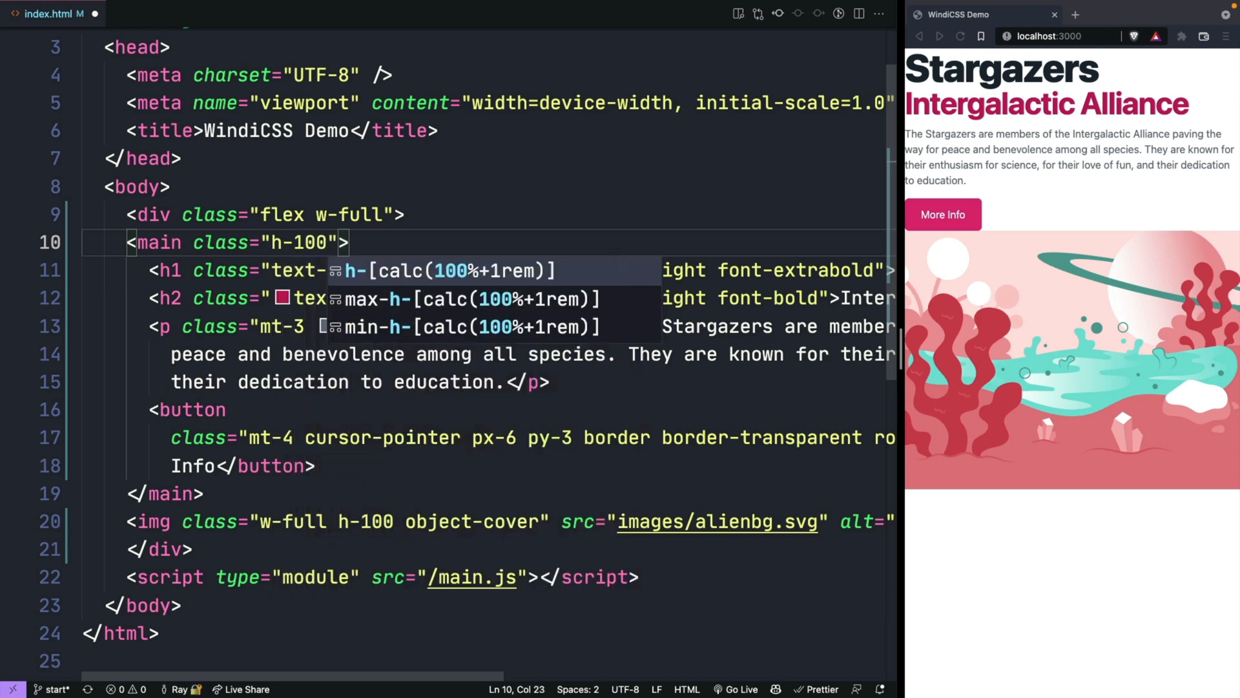
{"action": "type", "text": "fel"}
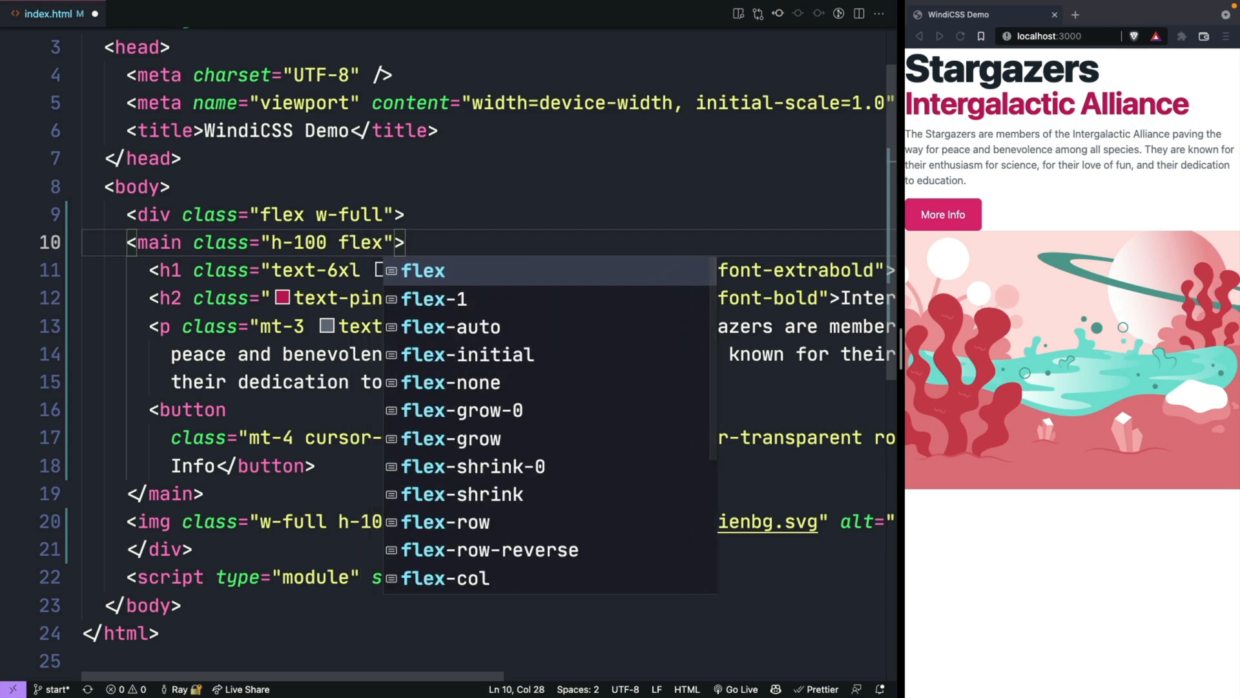
{"action": "type", "text": "flex-col"}
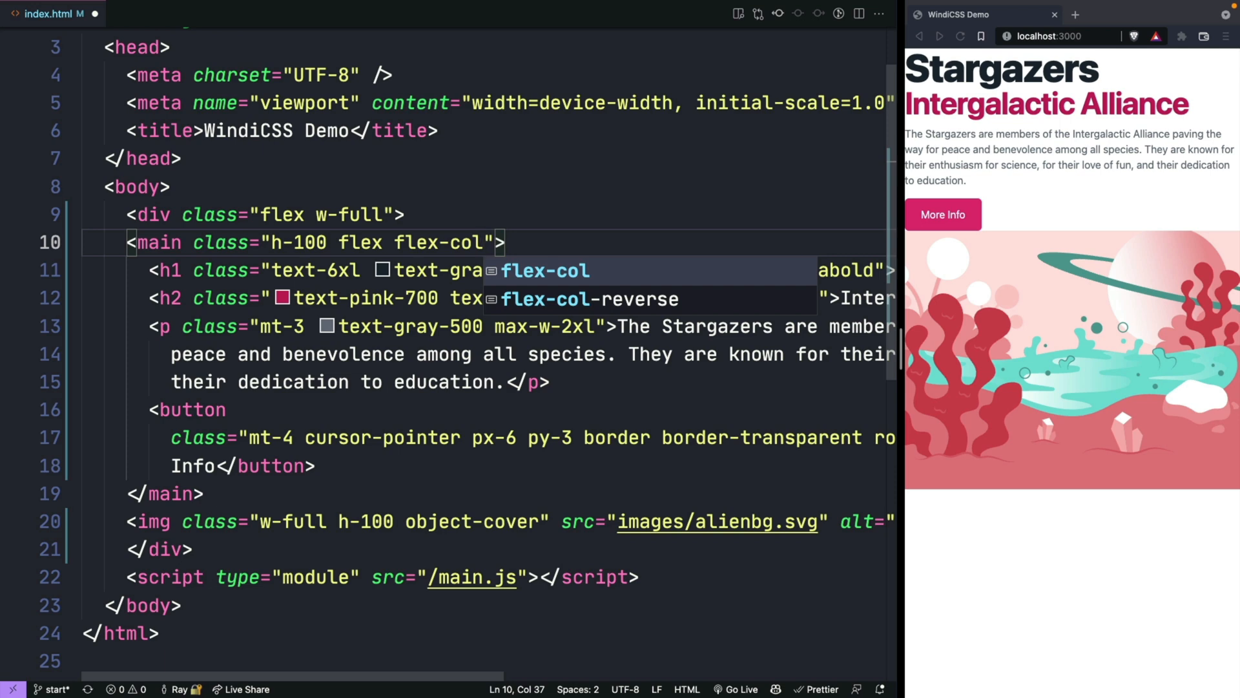
{"action": "type", "text": "text-right"}
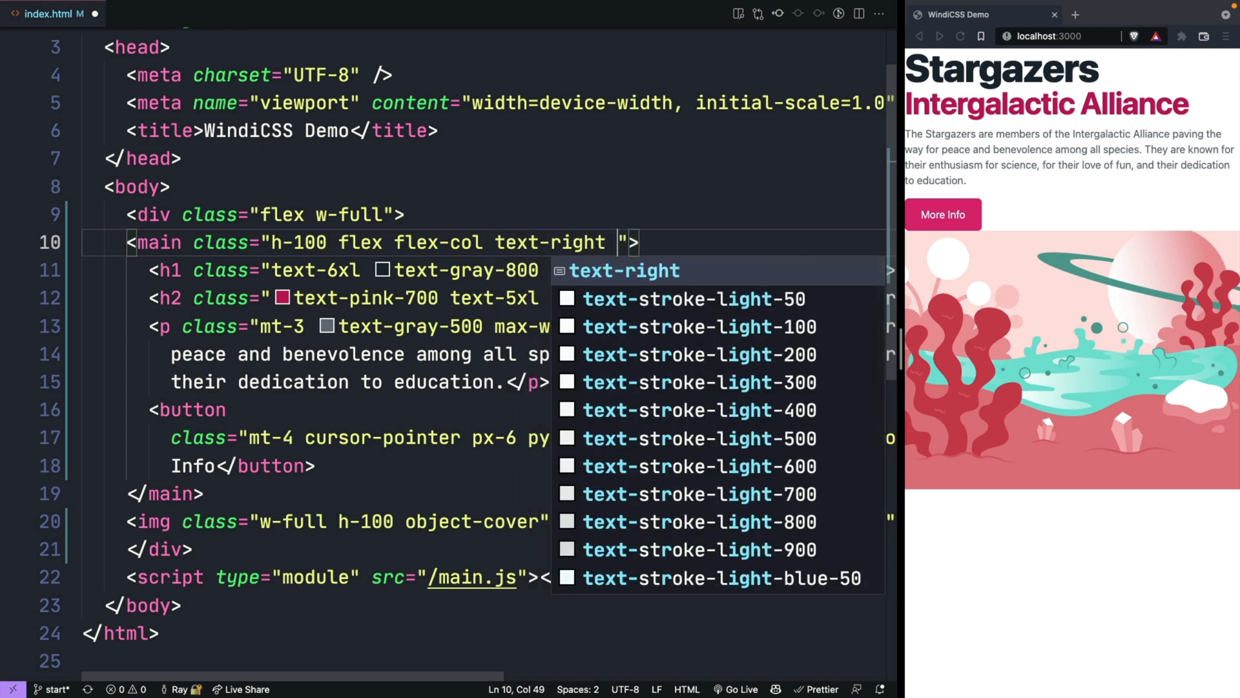
{"action": "type", "text": "px-9"}
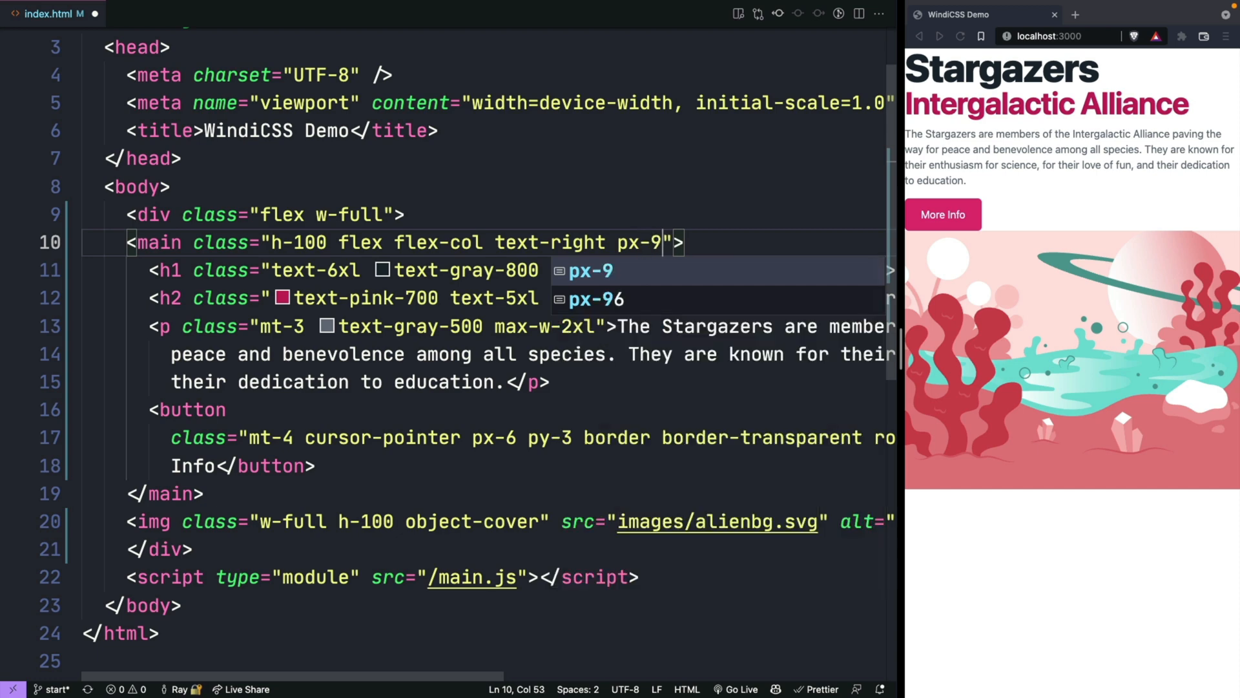
{"action": "type", "text": "justifyu"}
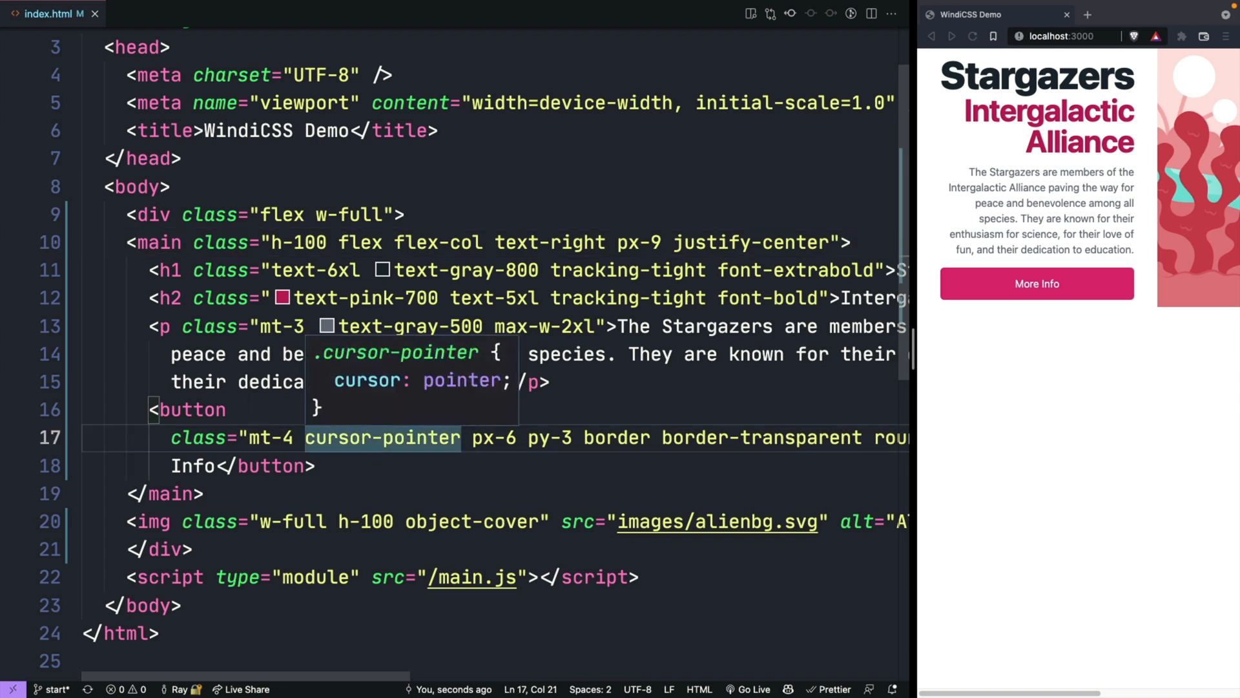
Add self-end to the button and wrap the image in a flex-1 div.
{"action": "type", "text": "self-end"}
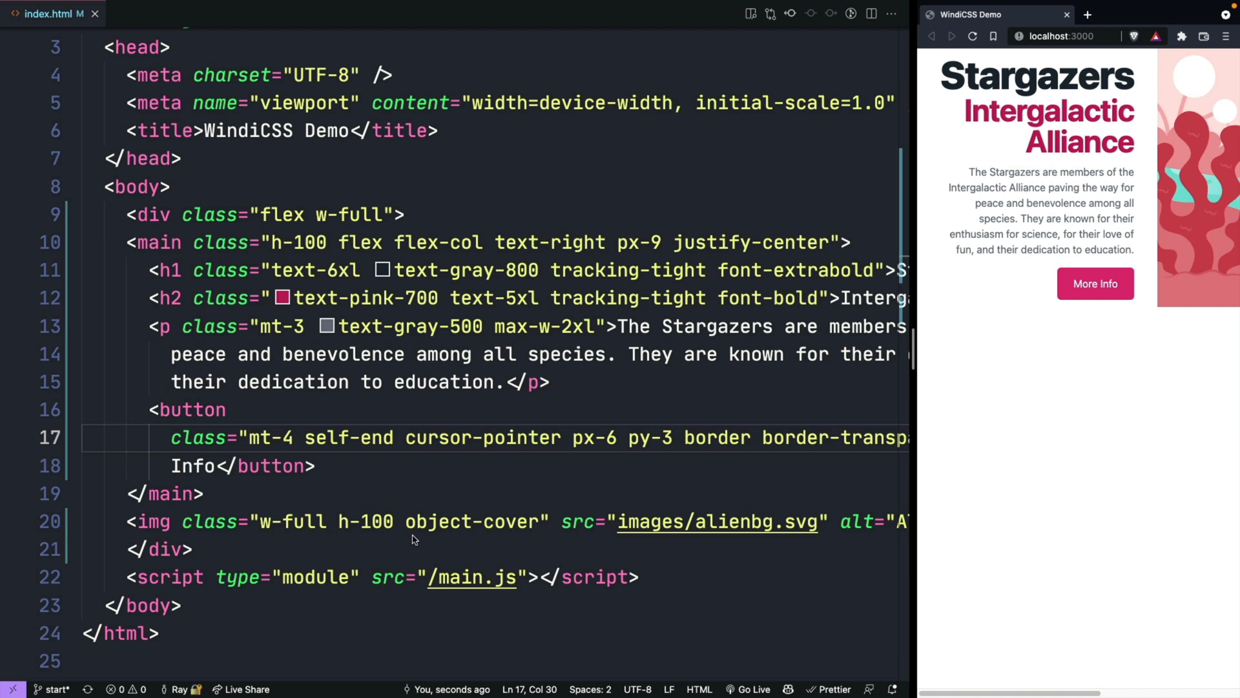
{"action": "mouse_move", "coordinate": [190, 578]}
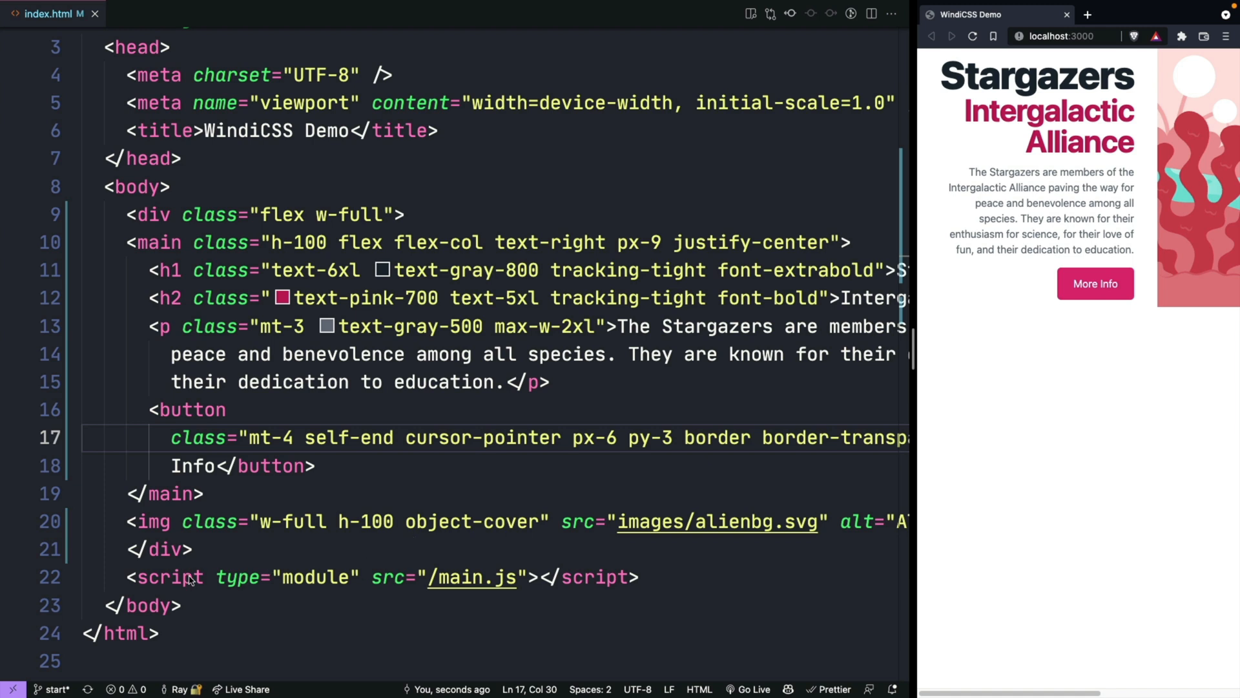
{"action": "left_click", "coordinate": [204, 492]}
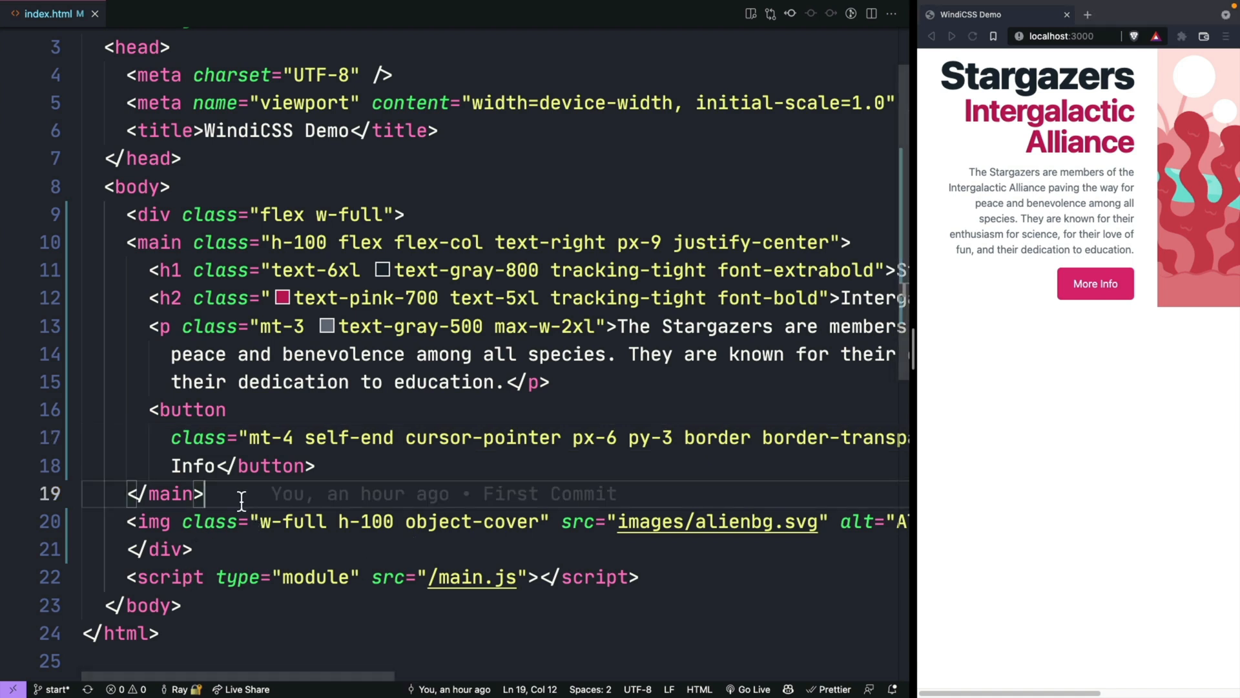
{"action": "type", "text": "fi"}
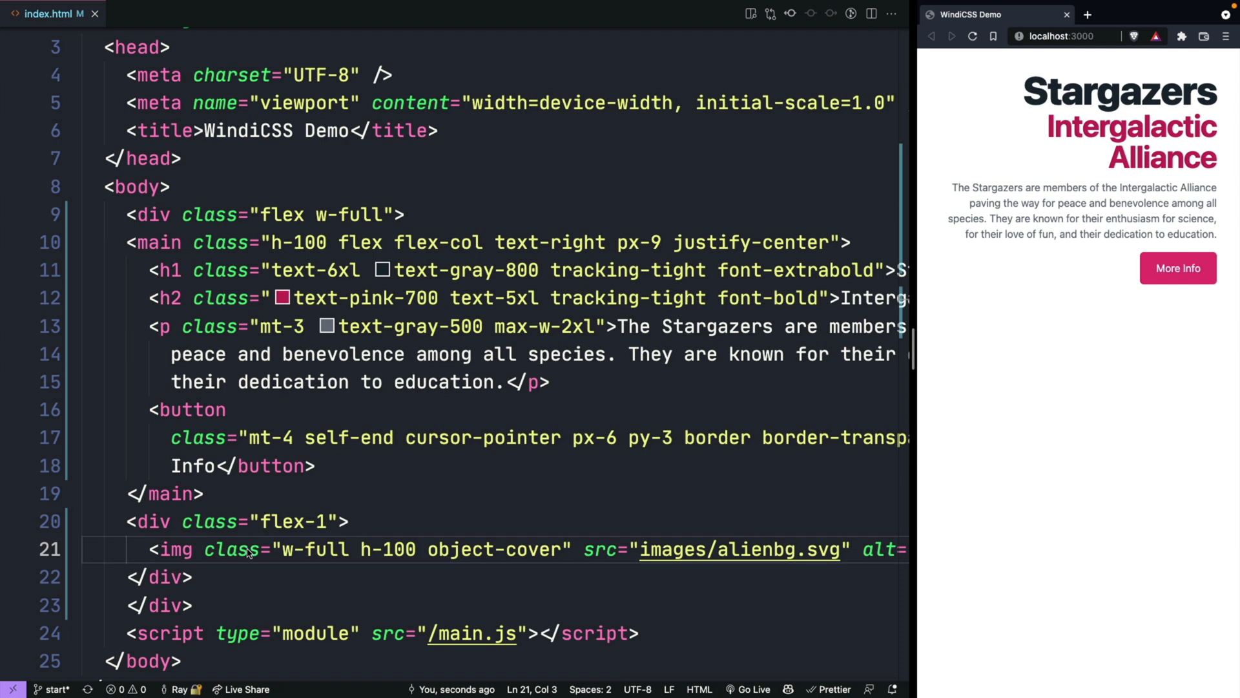
{"action": "mouse_move", "coordinate": [244, 536]}
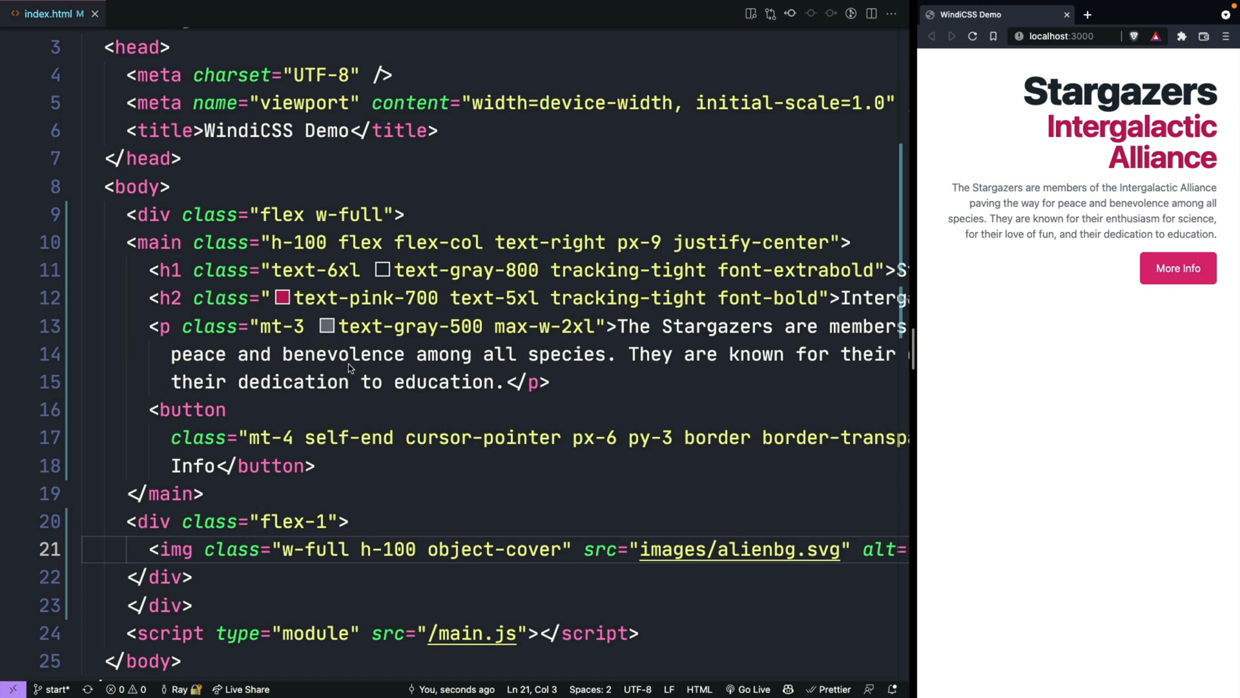
{"action": "mouse_move", "coordinate": [311, 377]}
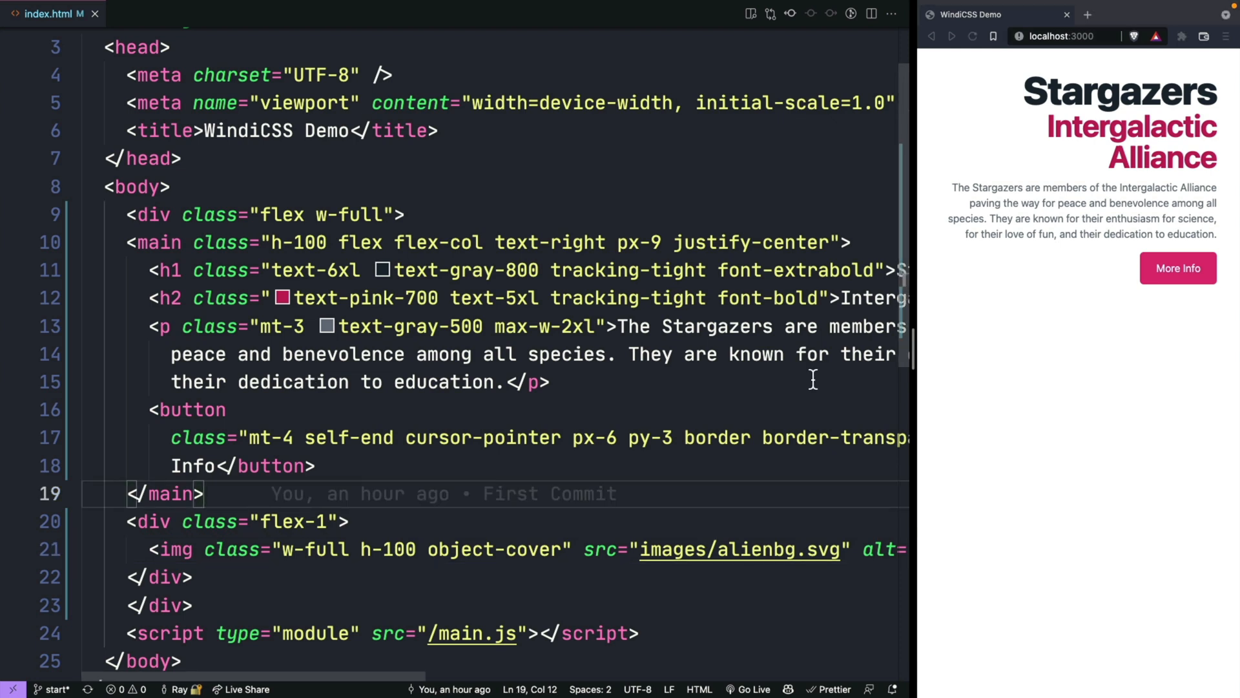
Create windi.config.js in the project root and begin its export statement.
{"action": "left_click", "coordinate": [252, 438]}
{"action": "type", "text": "export"}
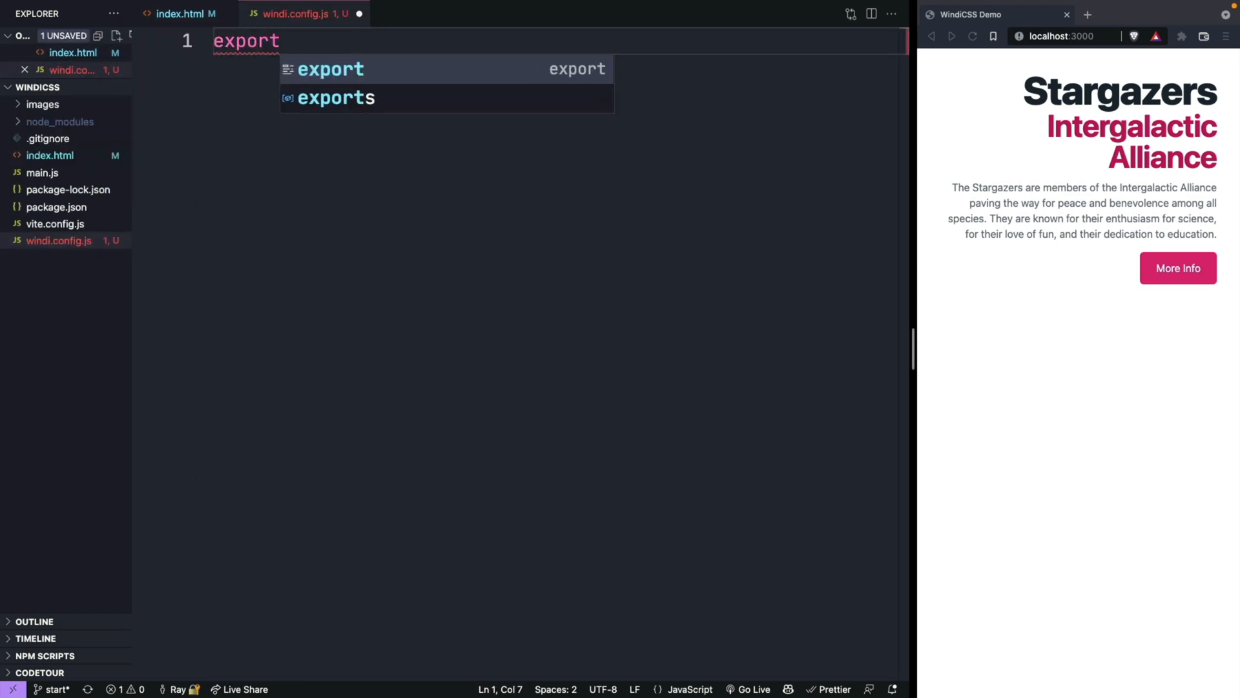
Write export default { shortcuts: { 'btn': '' } } and return to index.html.
{"action": "type", "text": "default {"}
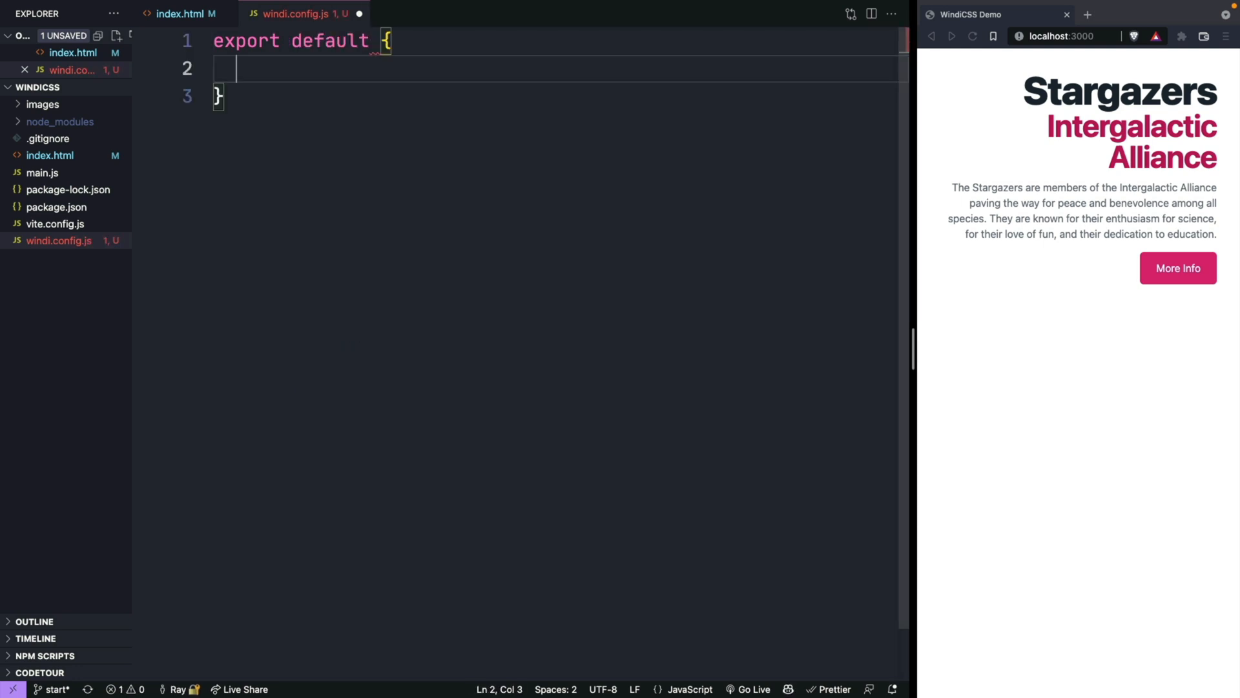
{"action": "type", "text": "shortcuts: {"}
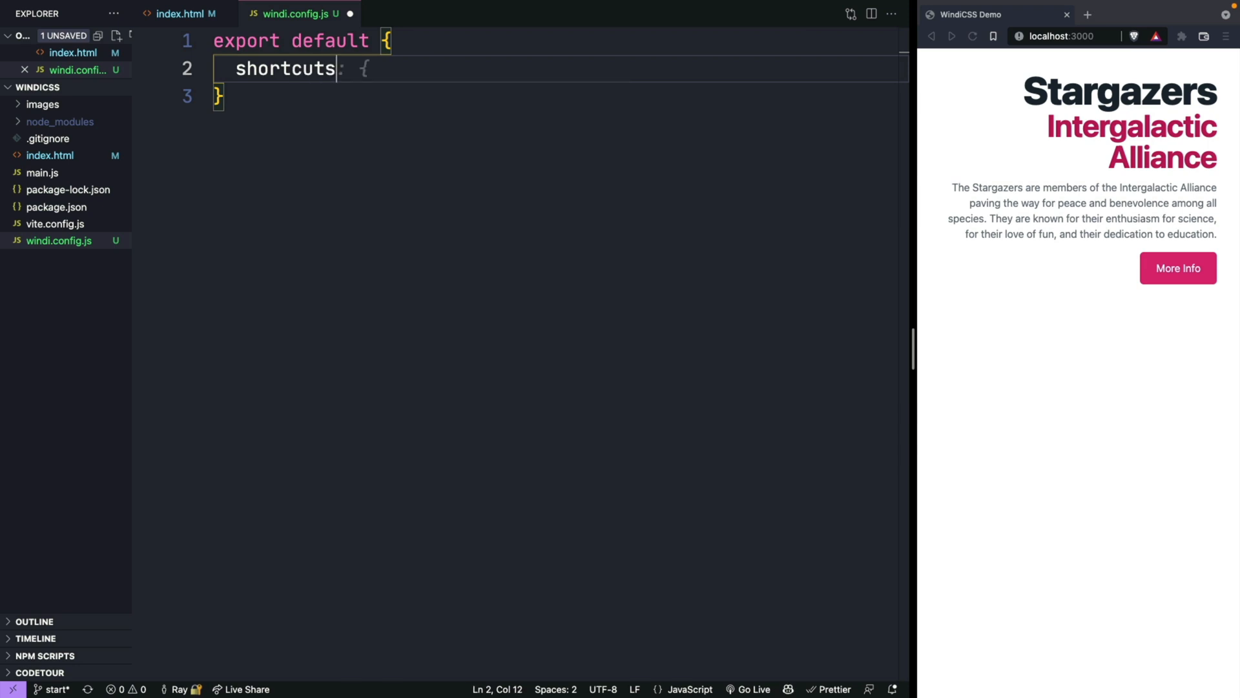
{"action": "type", "text": "'ctrl+shift+i': 'toggle-dev-tools',"}
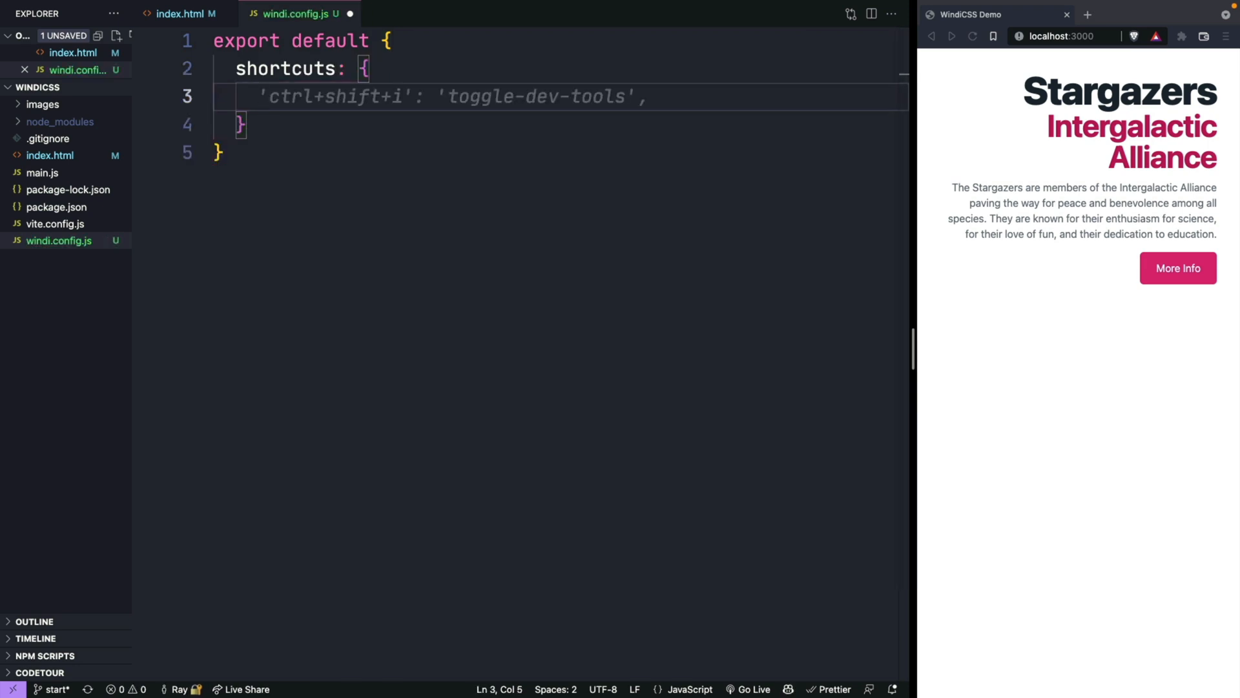
{"action": "type", "text": "btn'"}
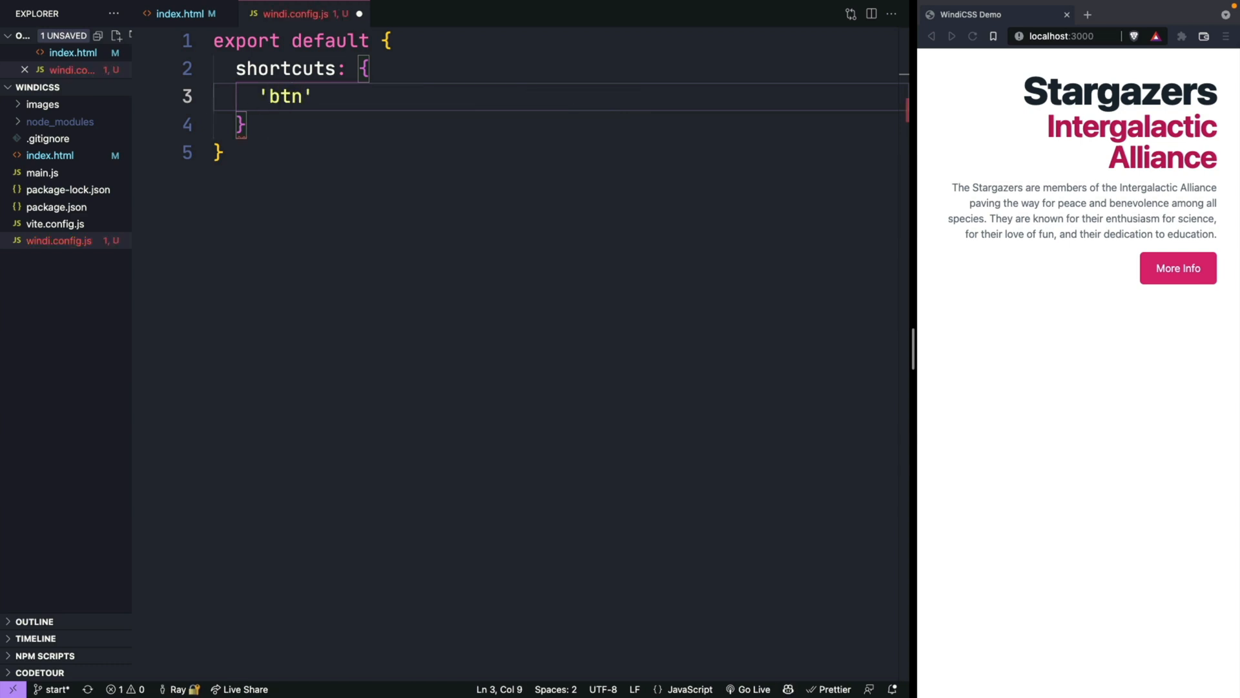
{"action": "type", "text": ": 'Button',"}
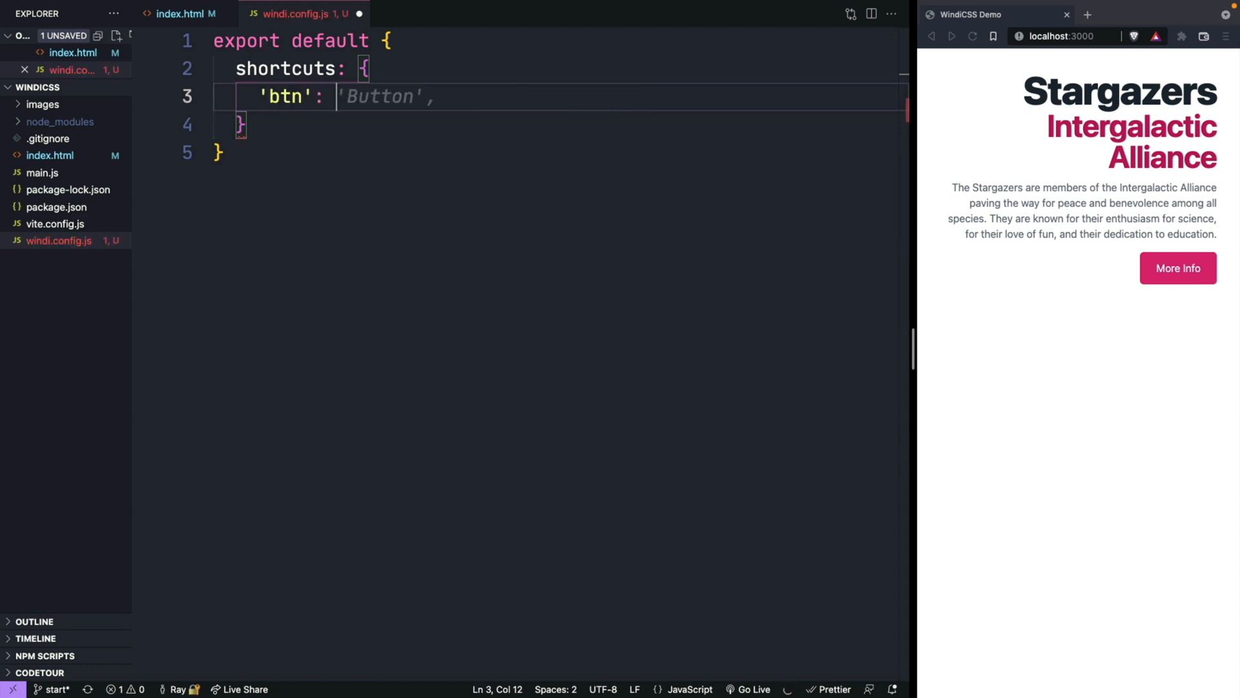
{"action": "key", "text": "Backspace"}
{"action": "type", "text": " ''"}
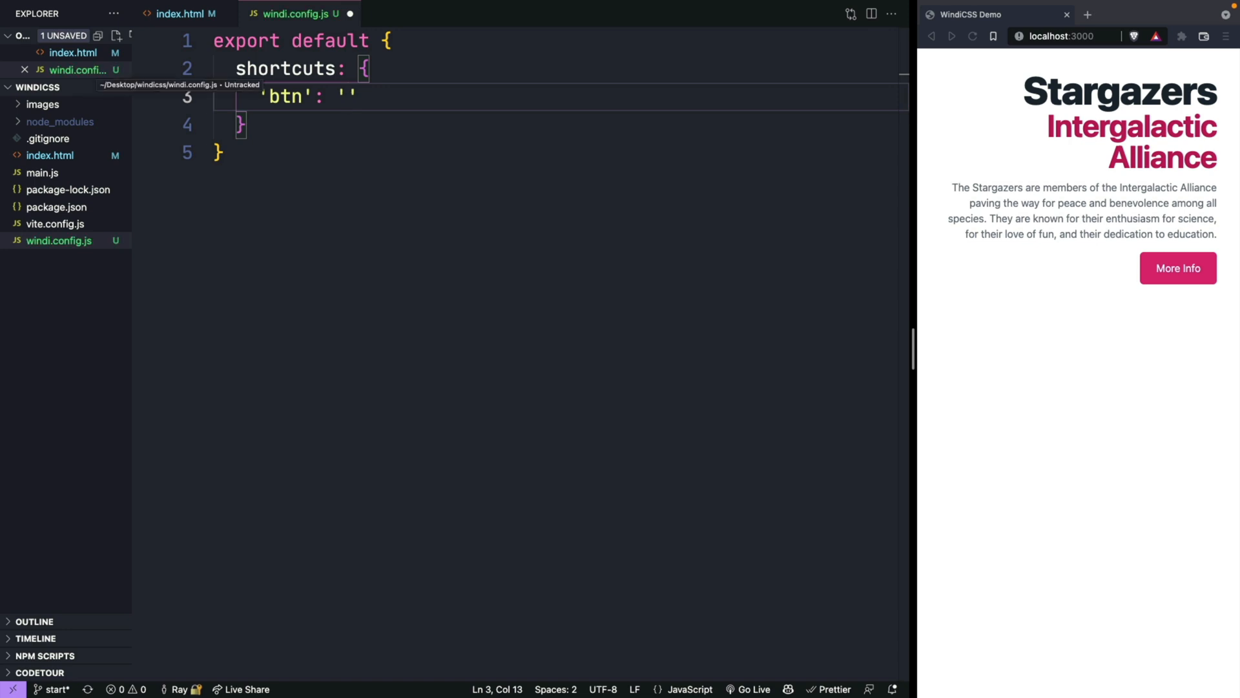
{"action": "left_click", "coordinate": [186, 13]}
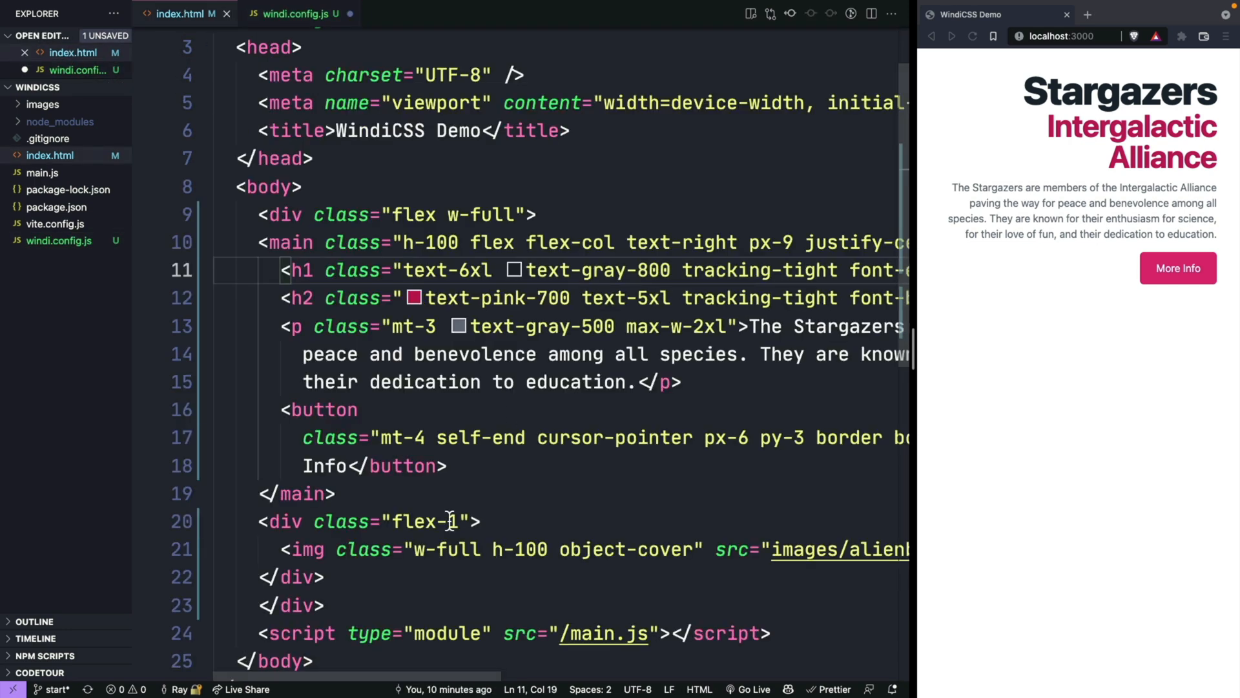
Replace the button's utility classes with btn and move them into the windi.config.js shortcut.
{"action": "scroll", "scroll_direction": "down", "scroll_amount": 3}
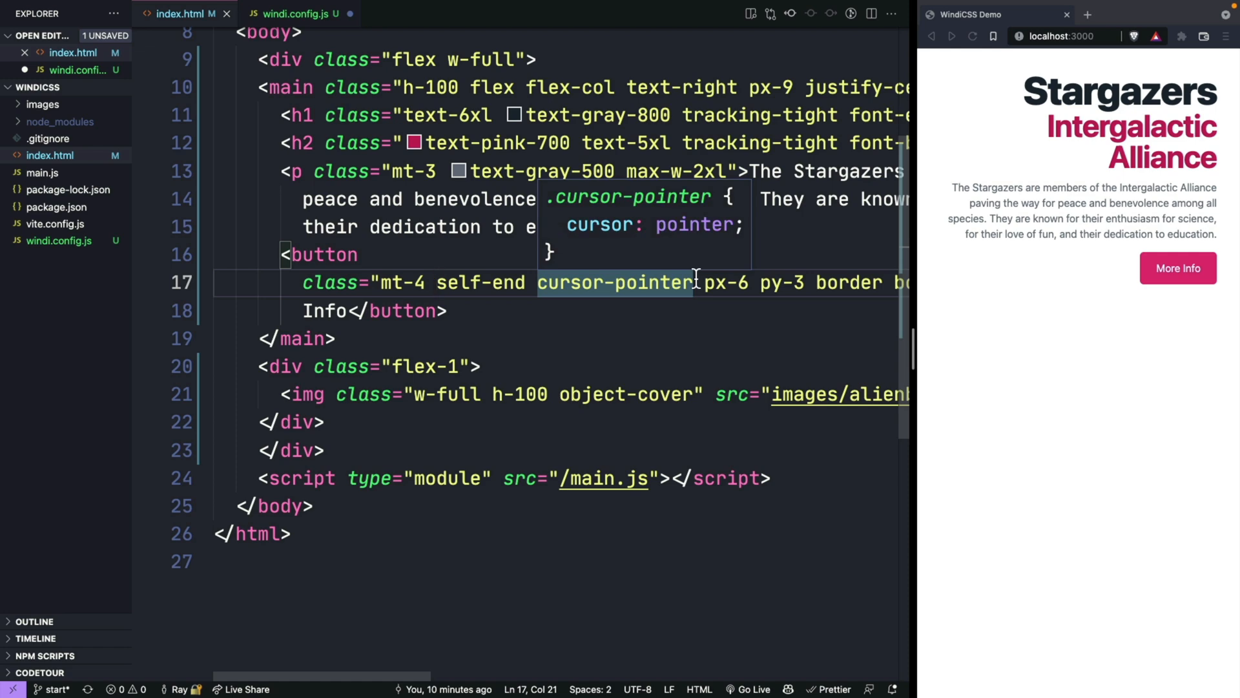
{"action": "scroll", "scroll_direction": "right", "scroll_amount": 3}
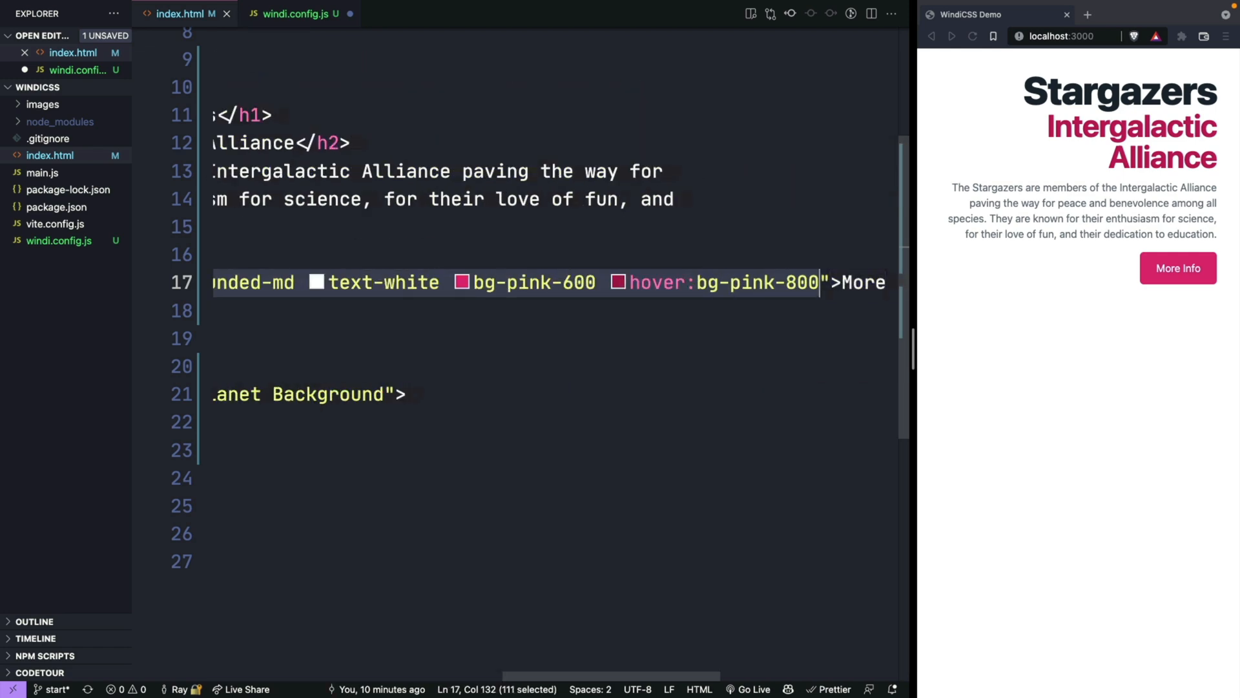
{"action": "type", "text": "btn\">More"}
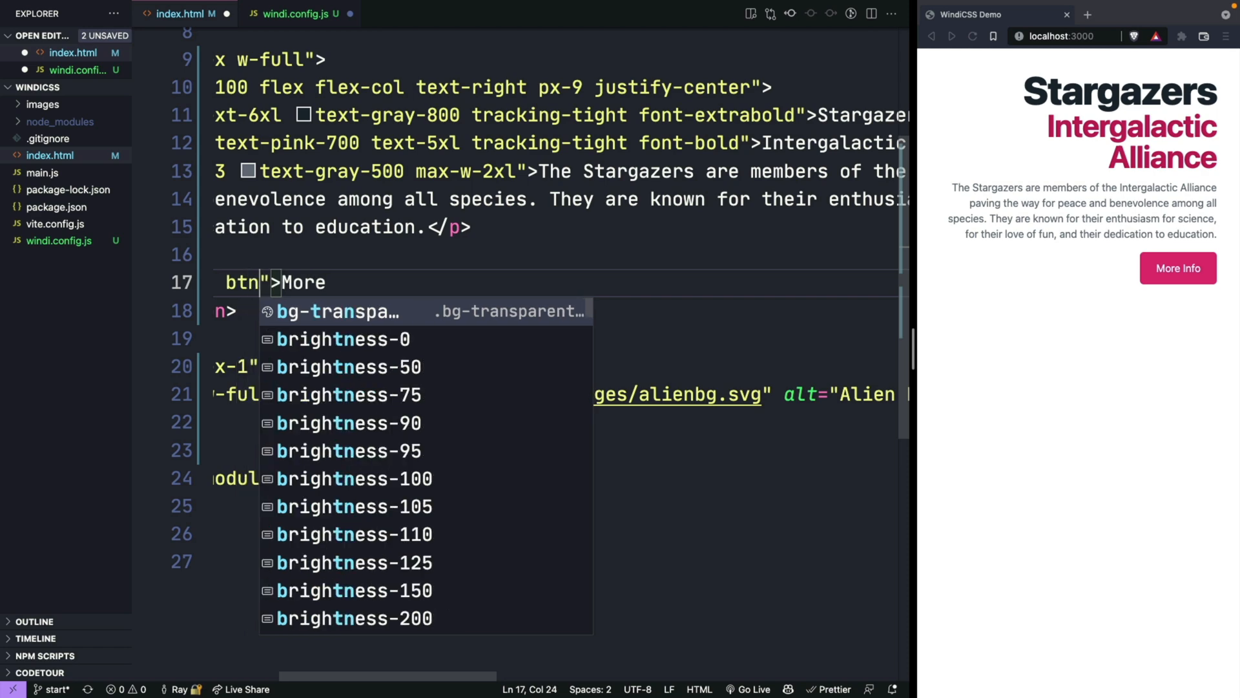
{"action": "left_click", "coordinate": [58, 240]}
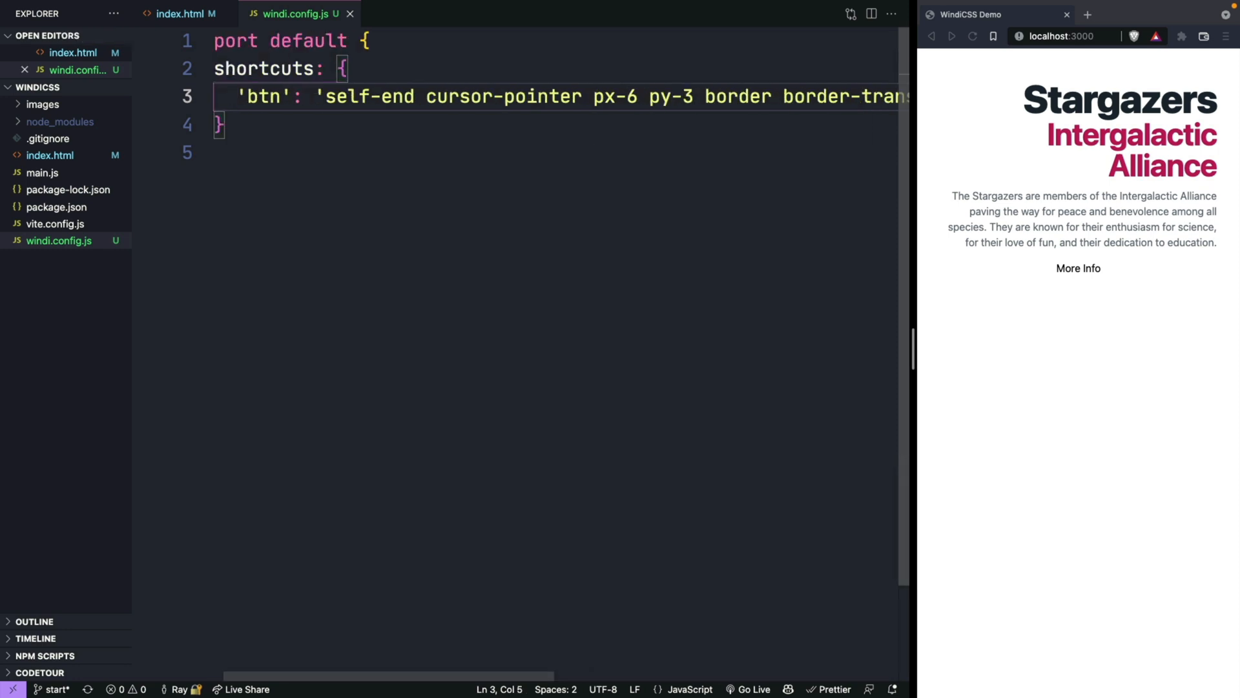
Restart the dev server with npm run dev so the btn shortcut renders pink.
{"action": "key", "text": "ctrl+`"}
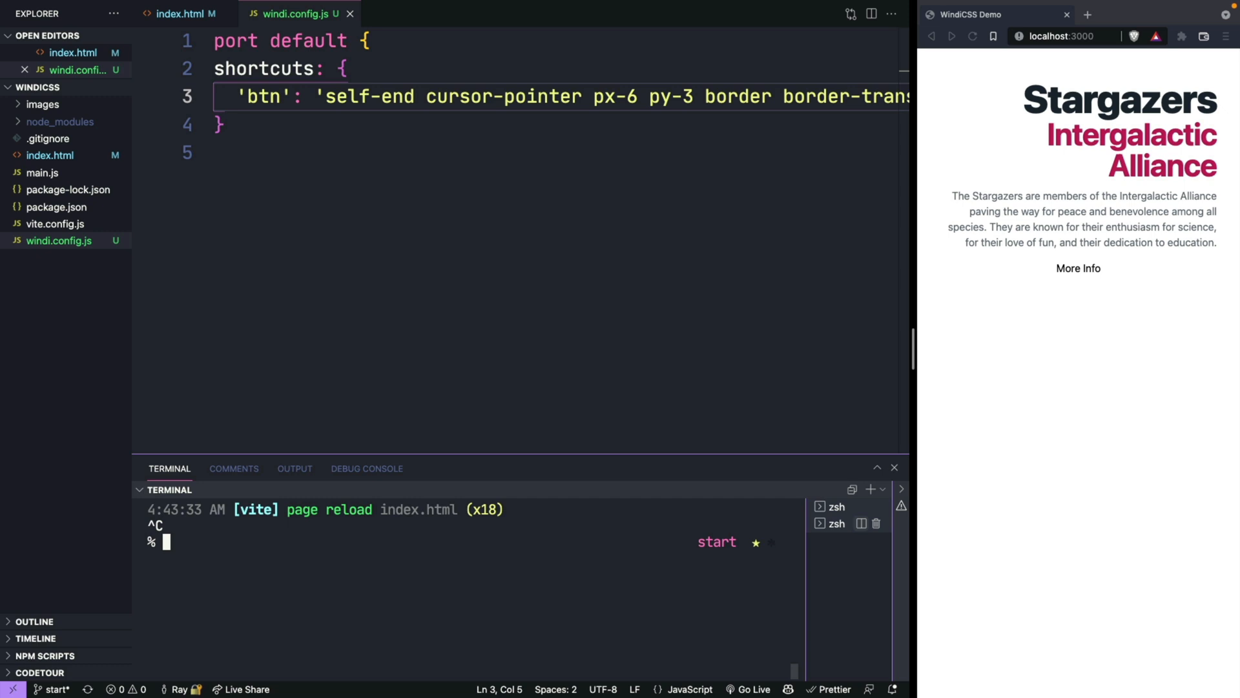
{"action": "type", "text": "npm run dev"}
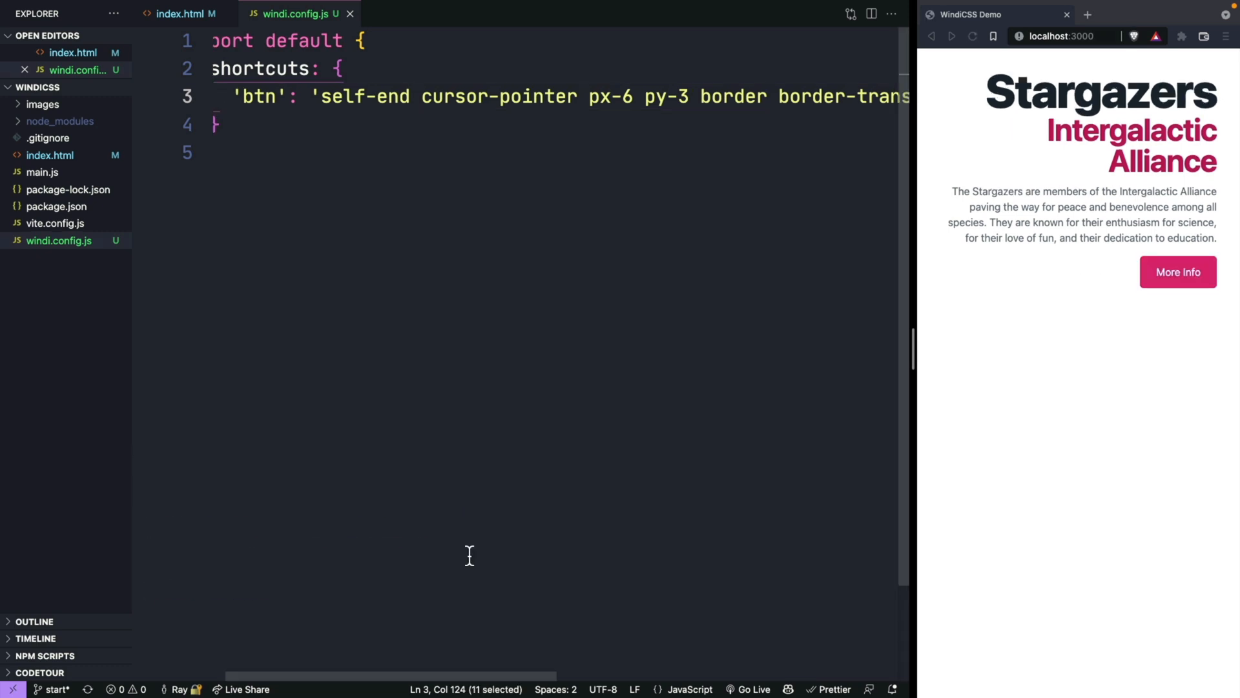
{"action": "mouse_move", "coordinate": [644, 122]}
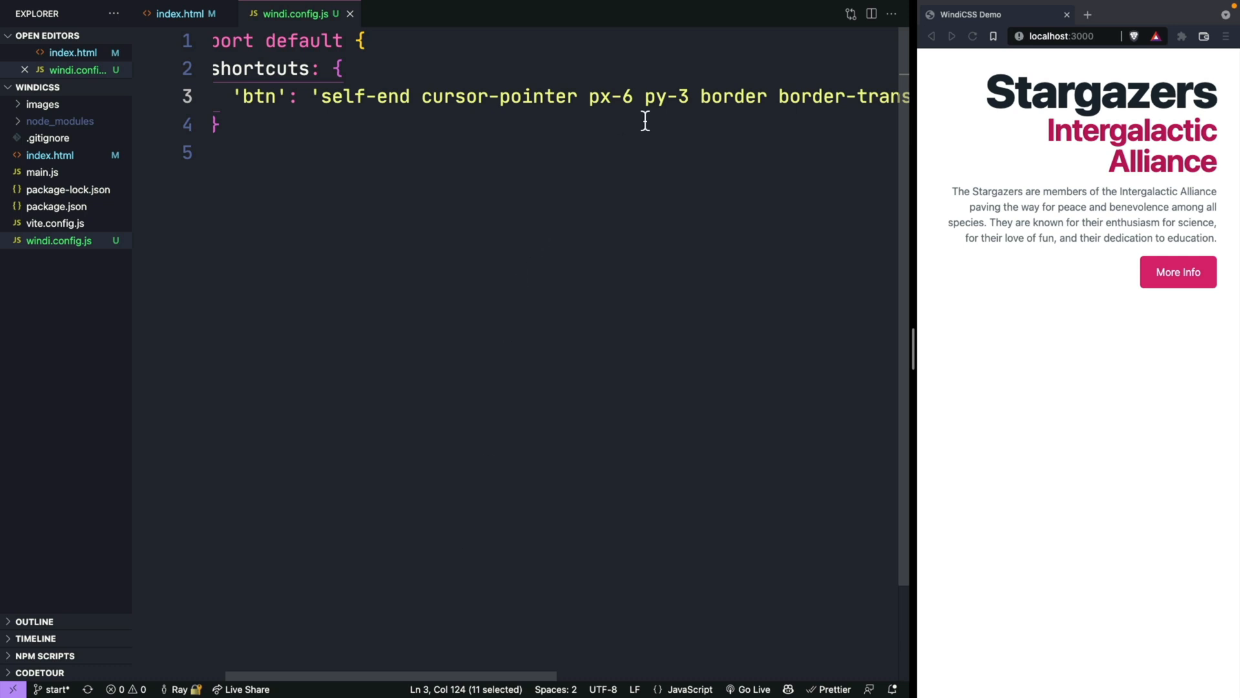
{"action": "scroll", "scroll_direction": "right", "scroll_amount": 3}
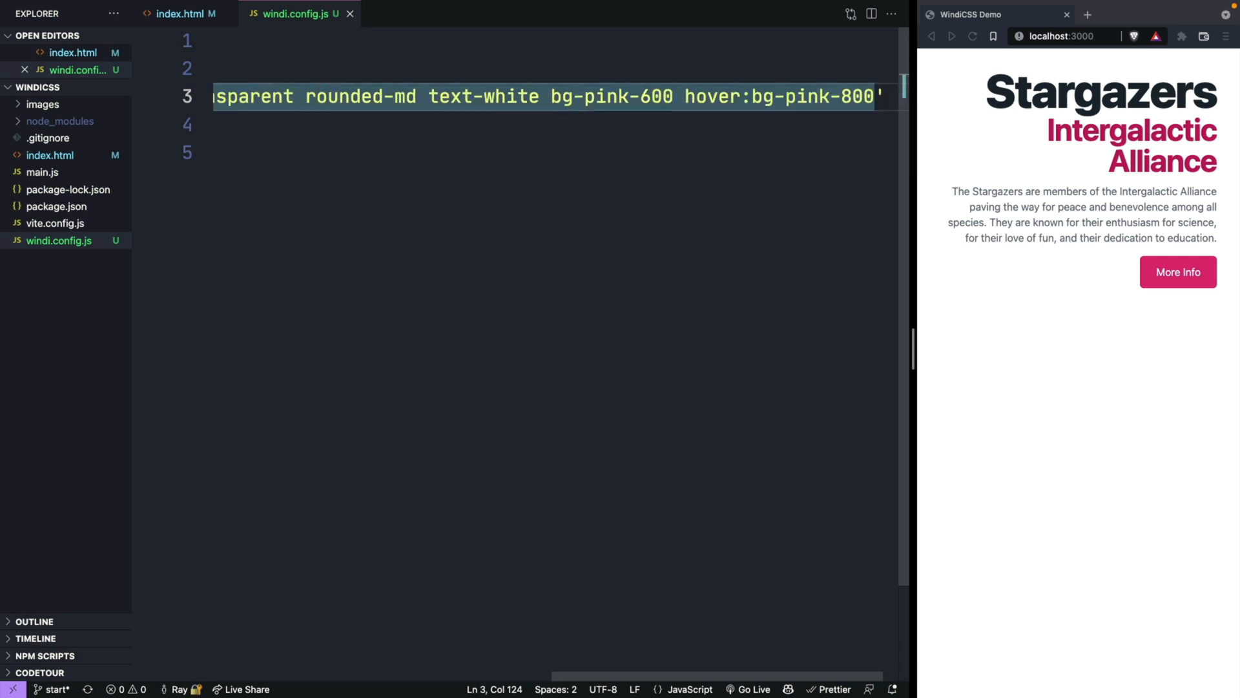
Set the btn hover variant to hover:(bg-pink-800 border-4 border-yellow-500).
{"action": "type", "text": "(bg-pink-800)"}
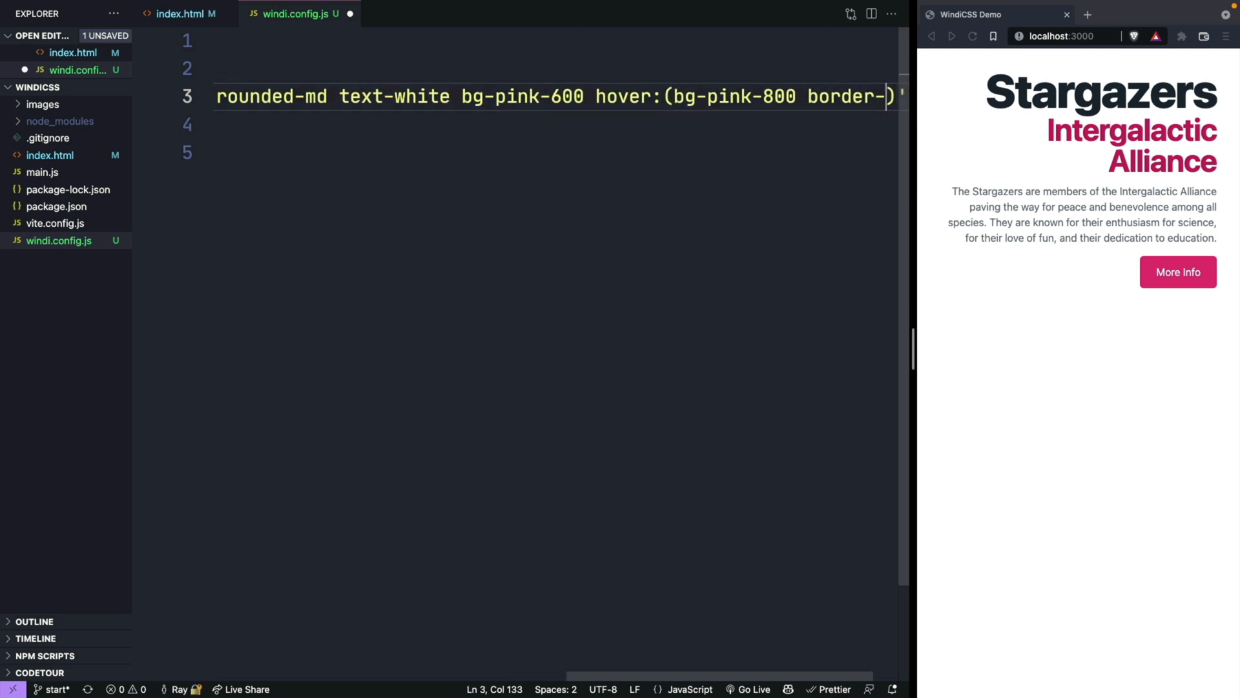
{"action": "type", "text": "4 b"}
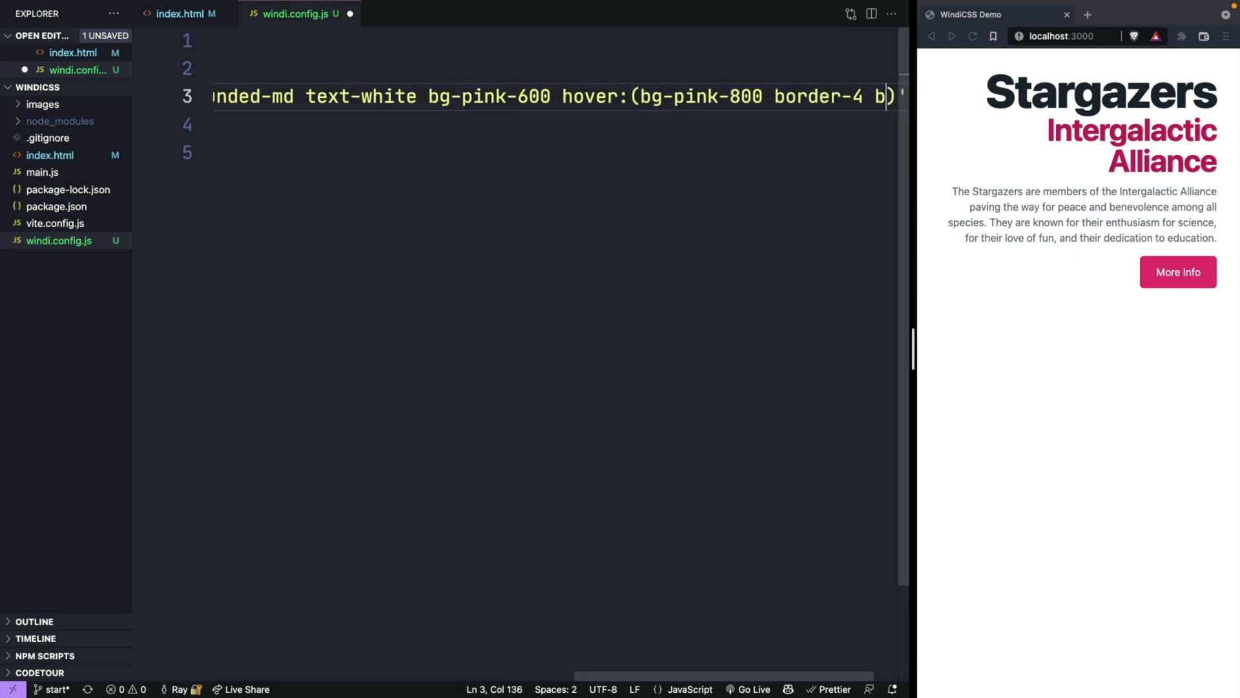
{"action": "type", "text": "order-"}
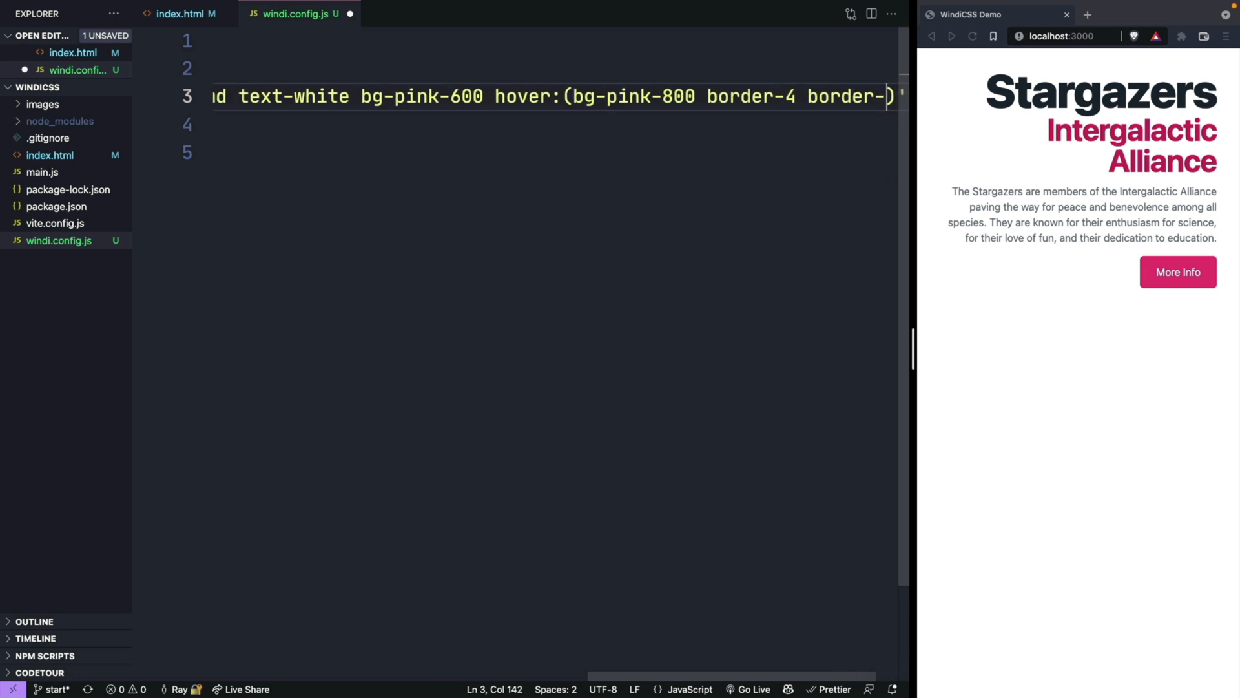
{"action": "type", "text": "yellow"}
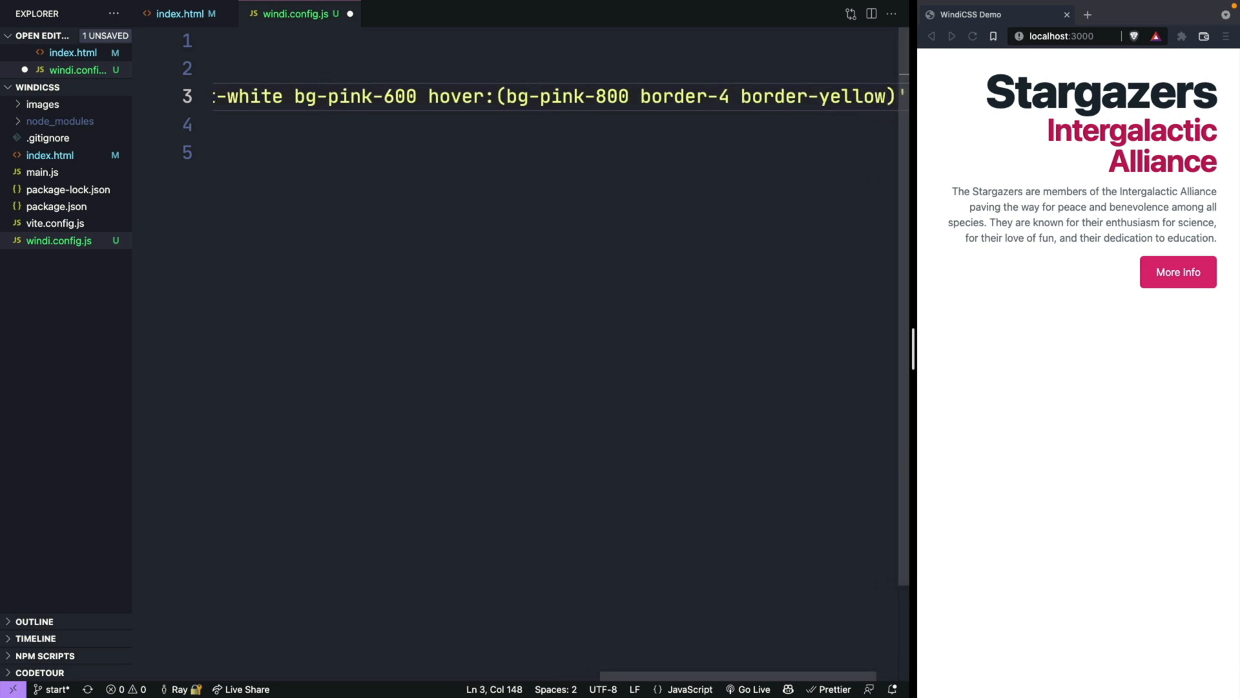
{"action": "type", "text": "-500"}
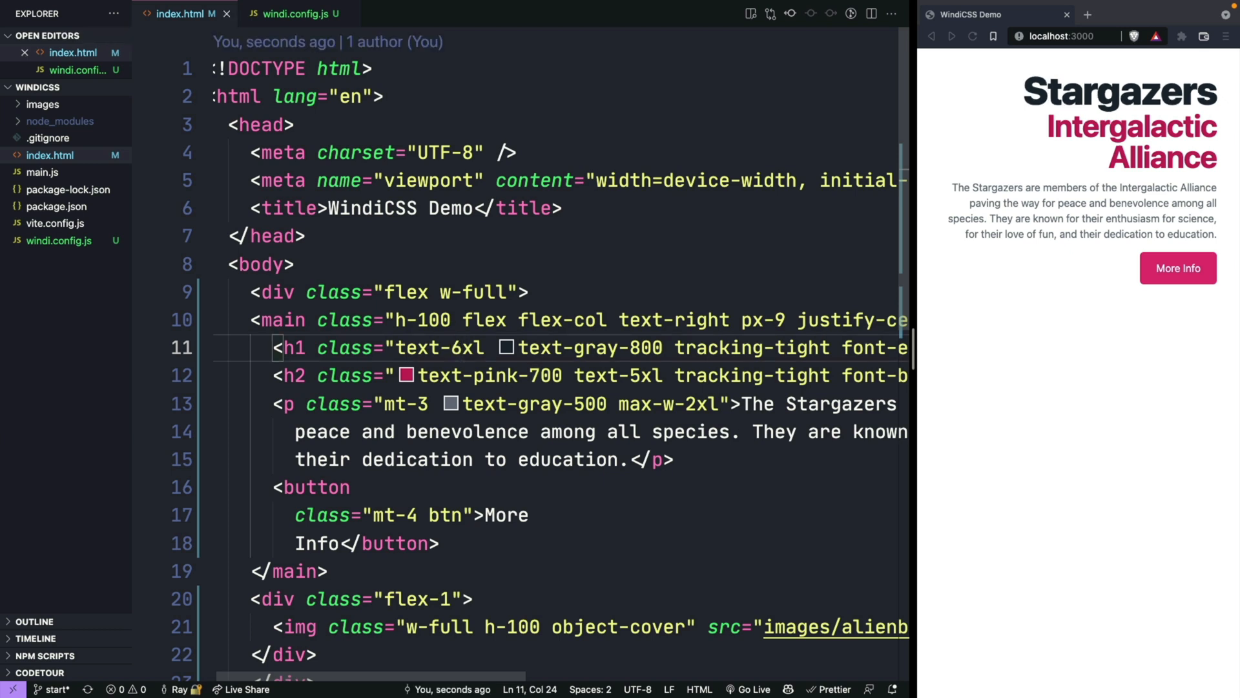
Size the h1 with text-[4em] and a <md:text-[3em] variant.
{"action": "type", "text": "7"}
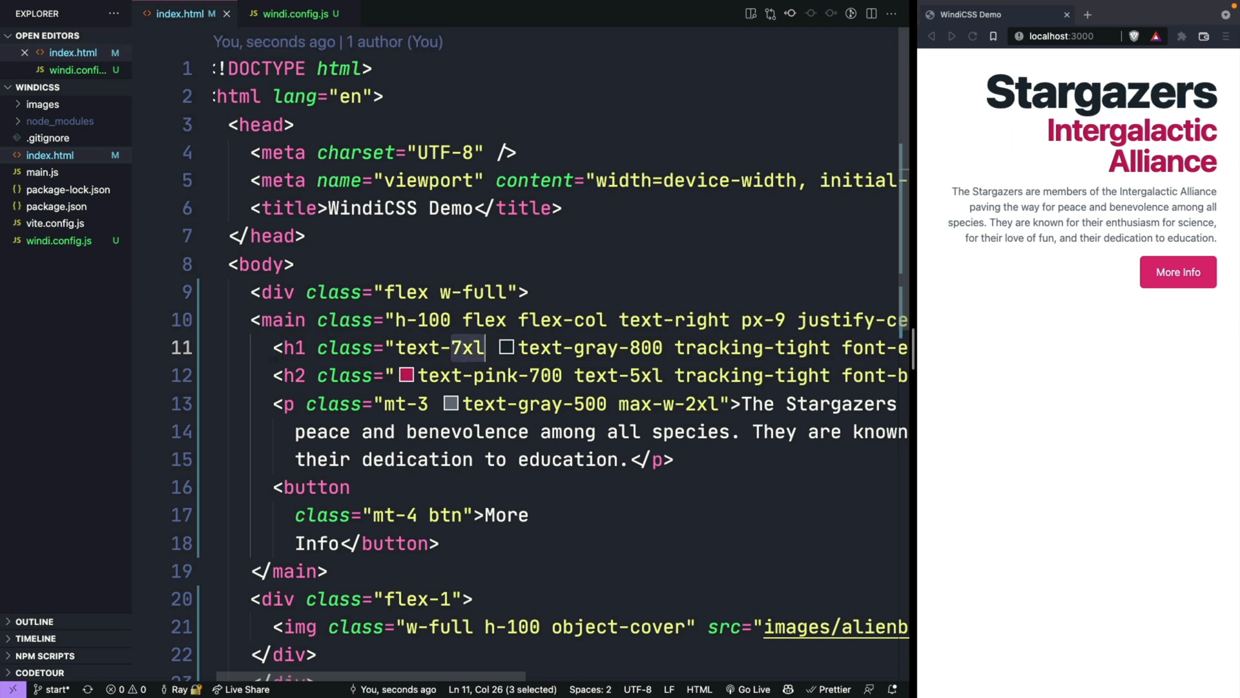
{"action": "type", "text": "[4em"}
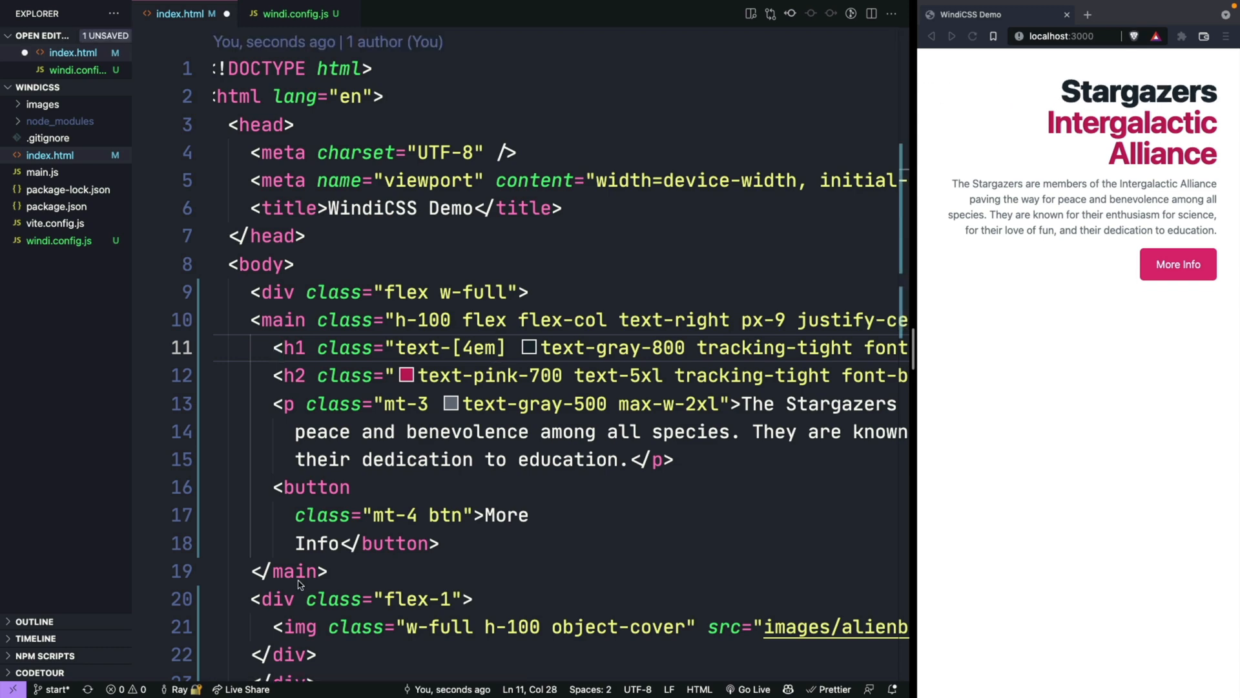
{"action": "type", "text": "\" \""}
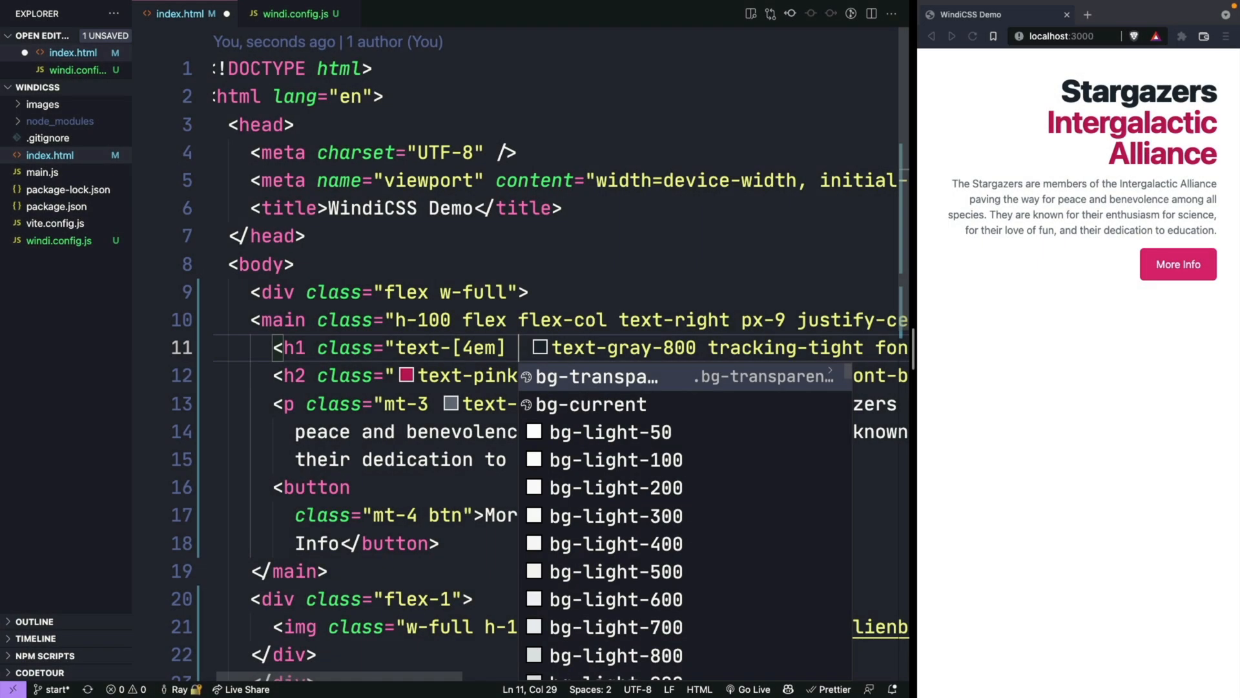
{"action": "type", "text": "<md:"}
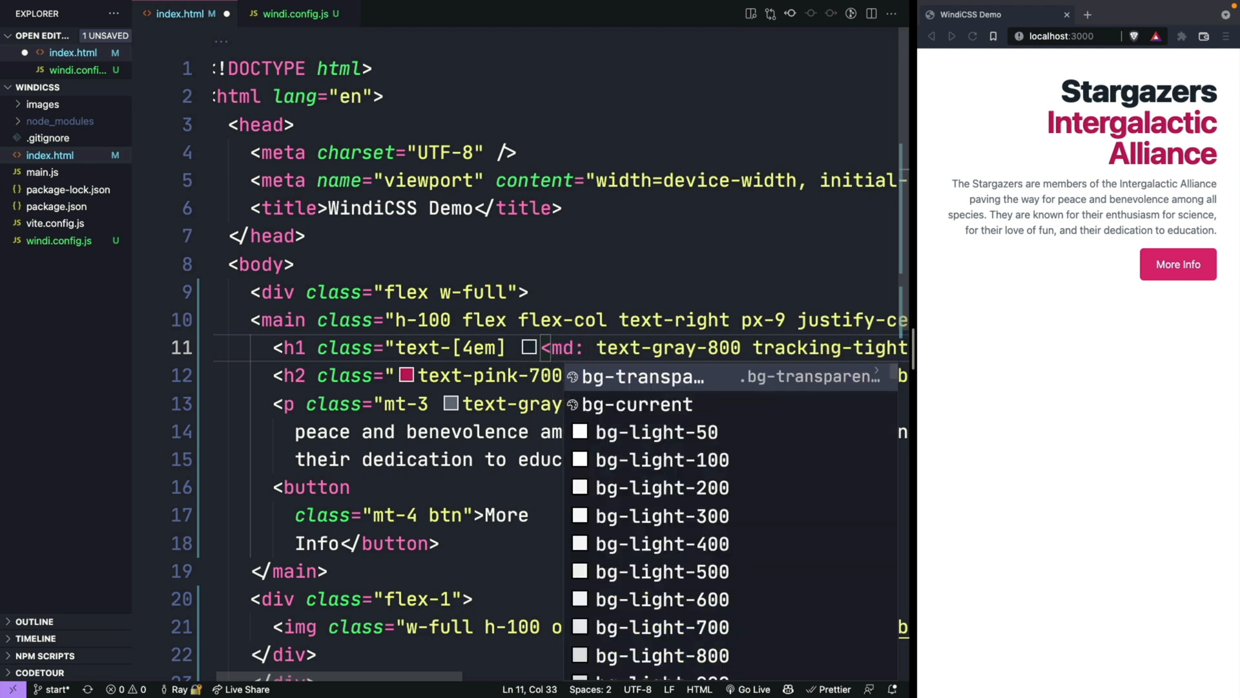
{"action": "type", "text": "text"}
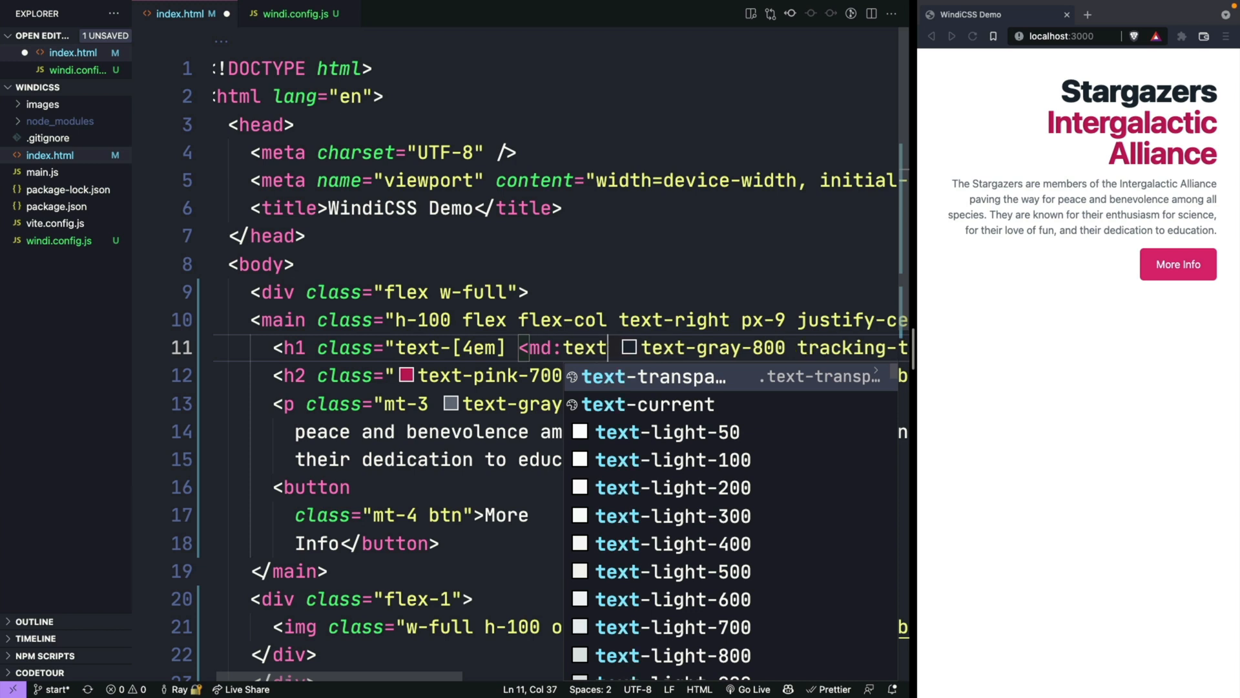
{"action": "type", "text": "-[3em"}
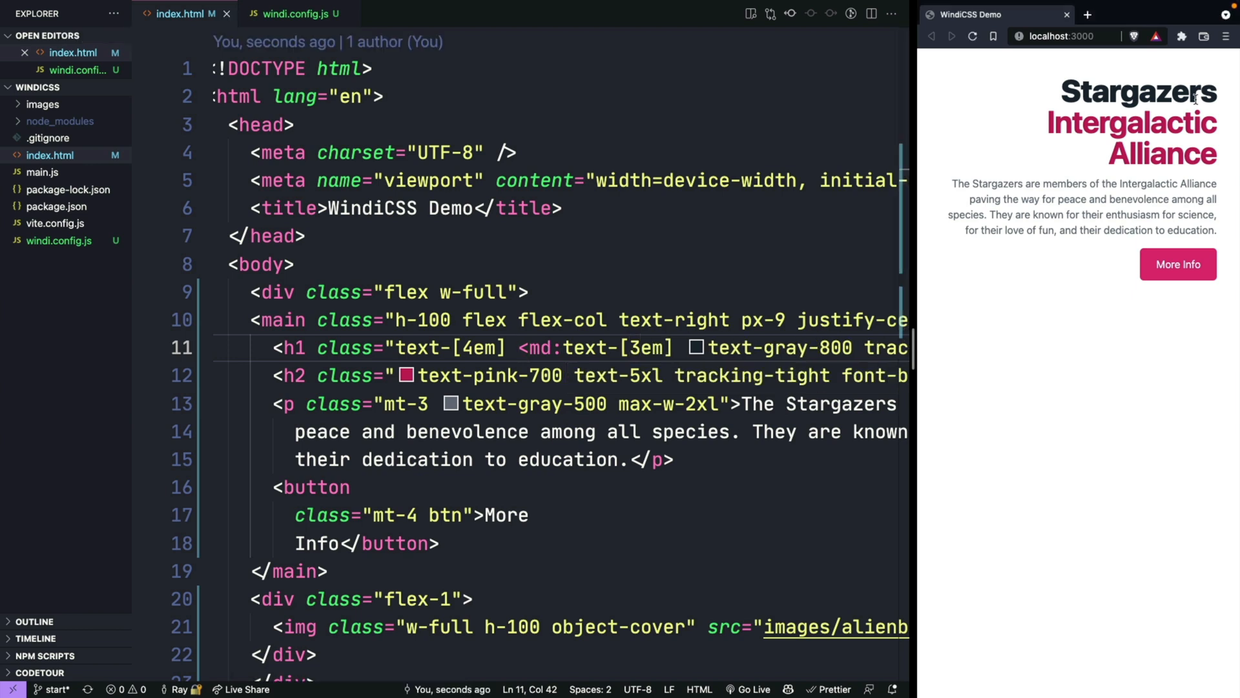
{"action": "mouse_move", "coordinate": [914, 239]}
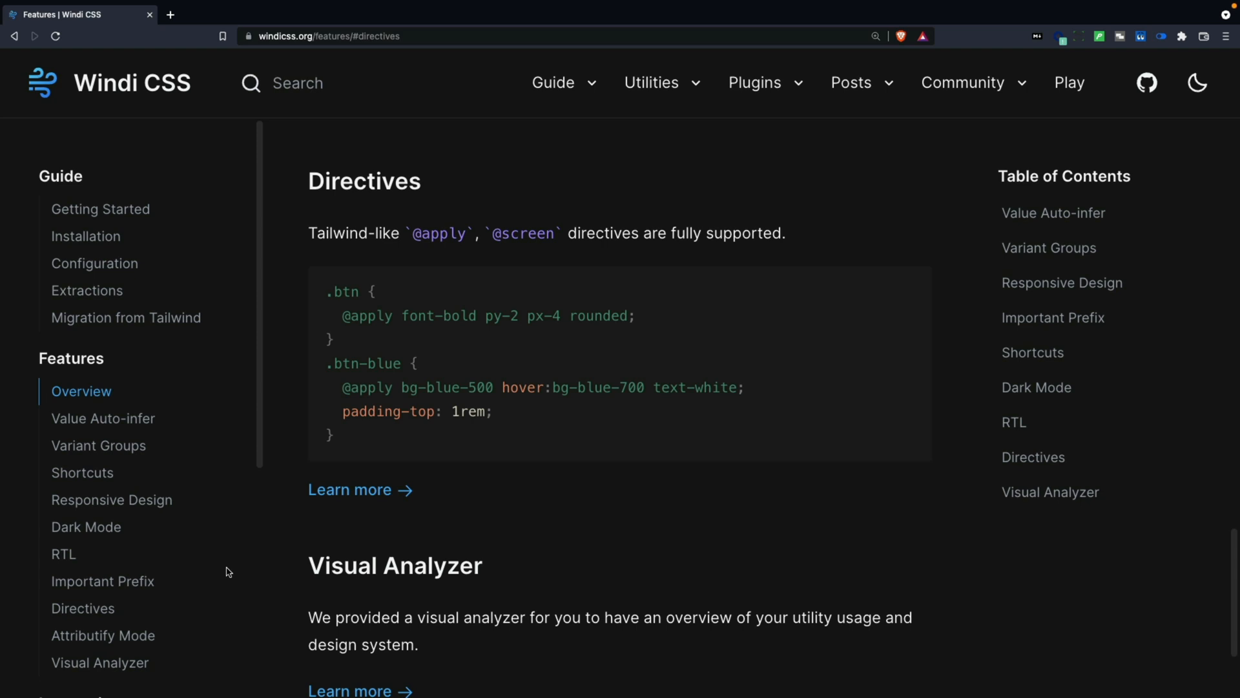
Browse the Windi CSS docs through the Colors palettes to the Behaviors Overflow section, dismissing search.
{"action": "scroll", "scroll_direction": "down", "scroll_amount": 3}
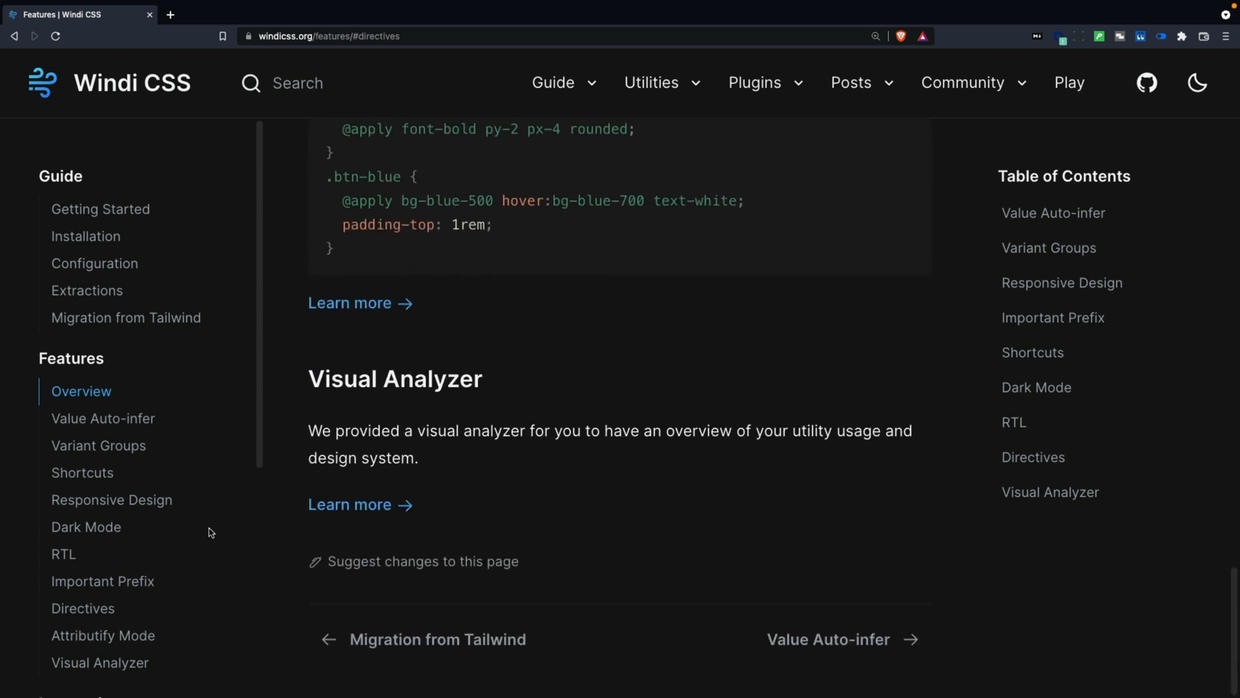
{"action": "scroll", "scroll_direction": "down", "scroll_amount": 3}
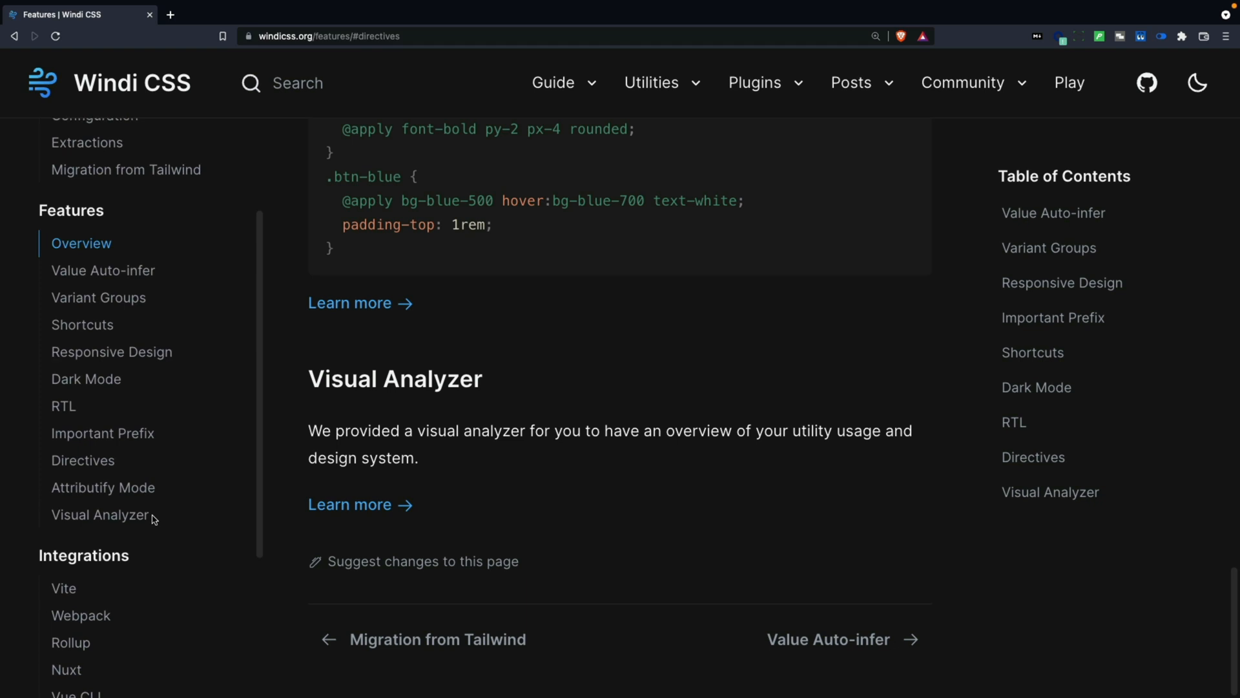
{"action": "mouse_move", "coordinate": [191, 507]}
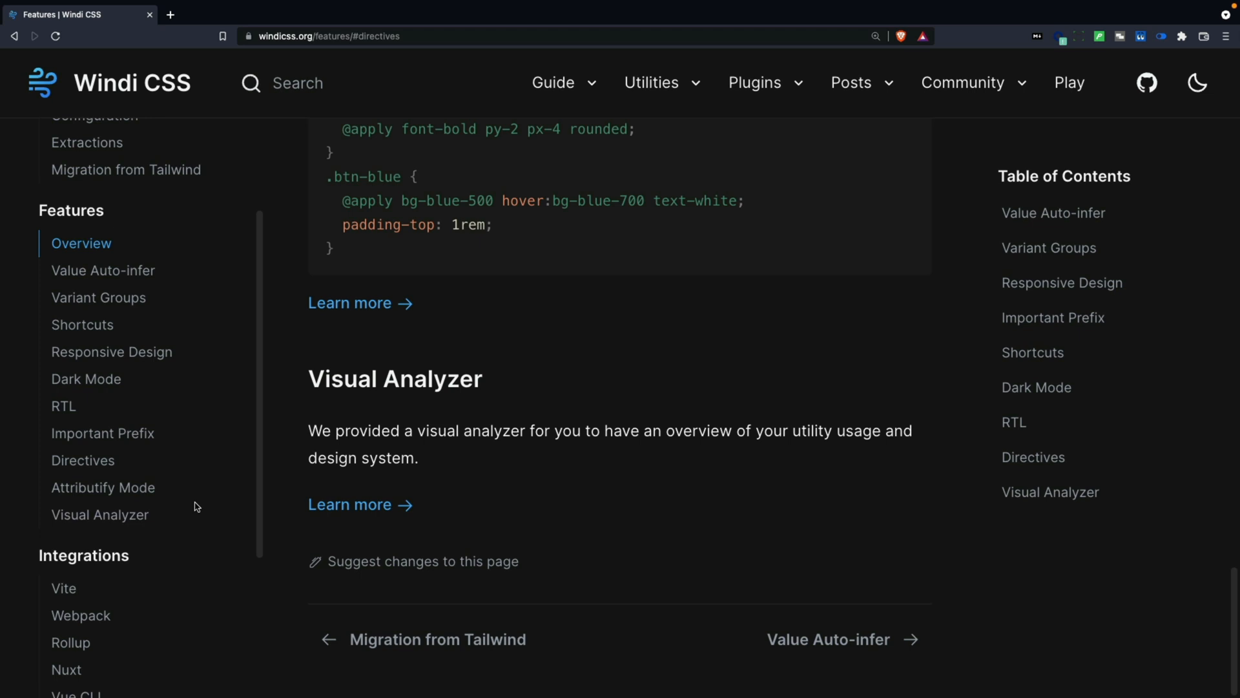
{"action": "scroll", "scroll_direction": "down", "scroll_amount": 3}
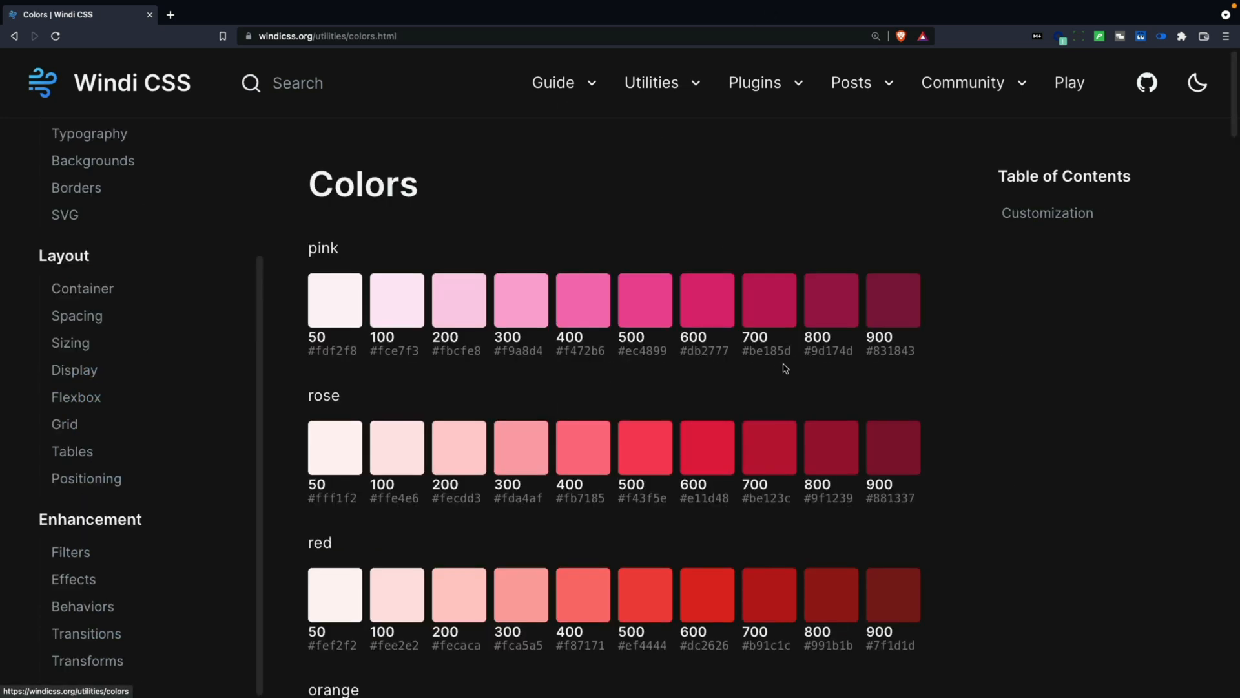
{"action": "scroll", "scroll_direction": "down", "scroll_amount": 3}
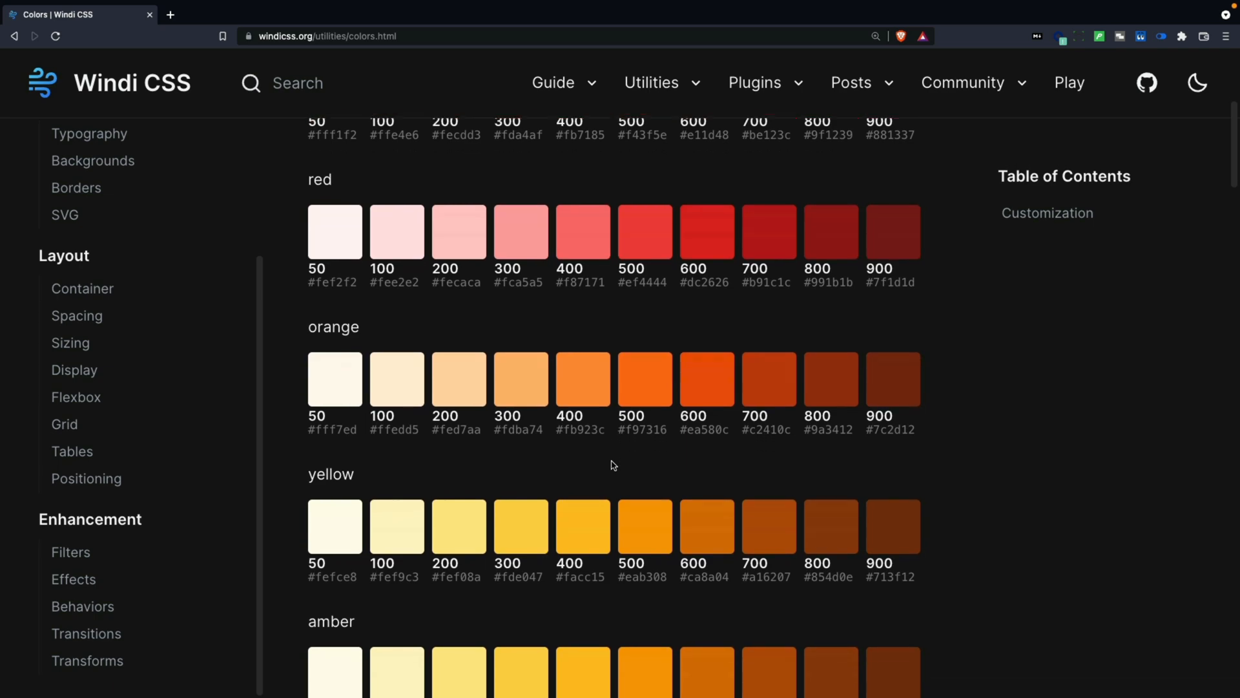
{"action": "scroll", "scroll_direction": "down", "scroll_amount": 3}
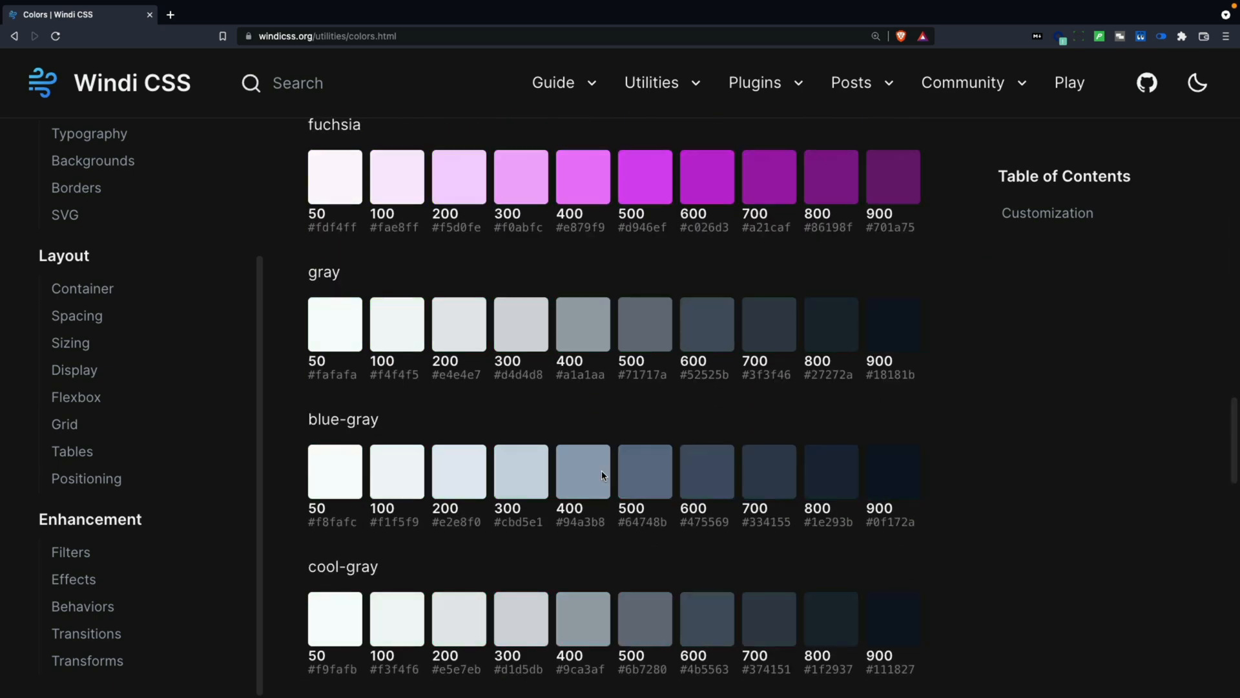
{"action": "left_click", "coordinate": [298, 82]}
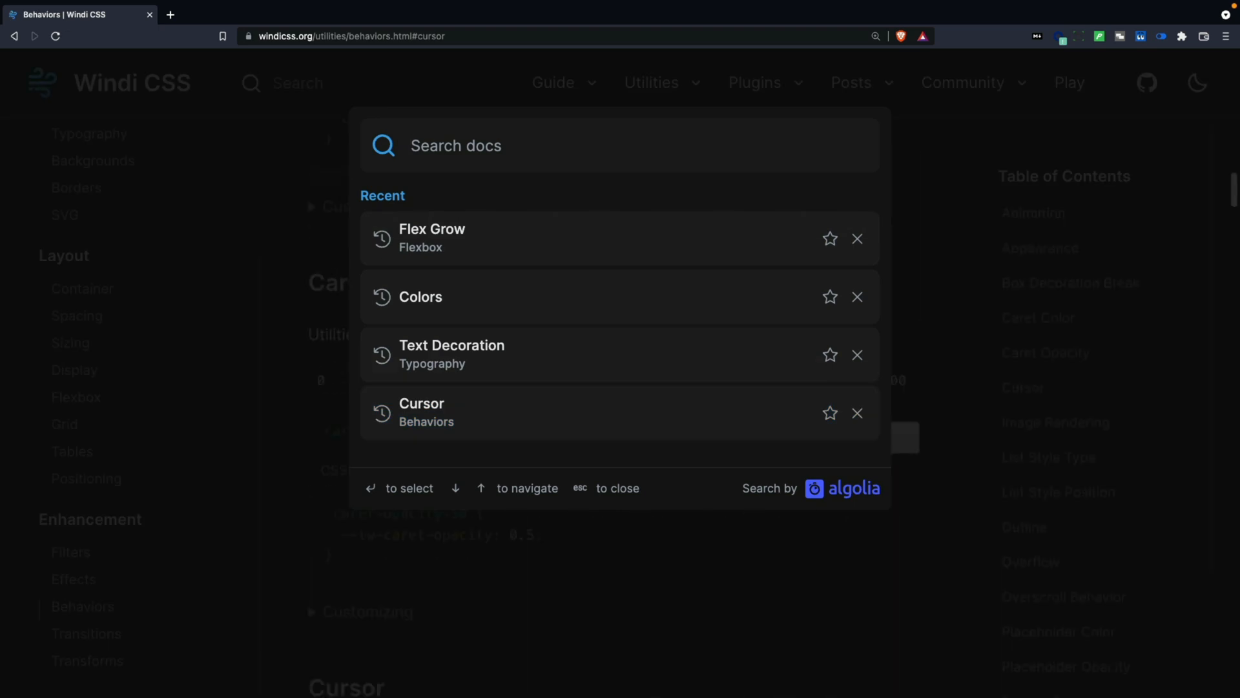
{"action": "key", "text": "Escape"}
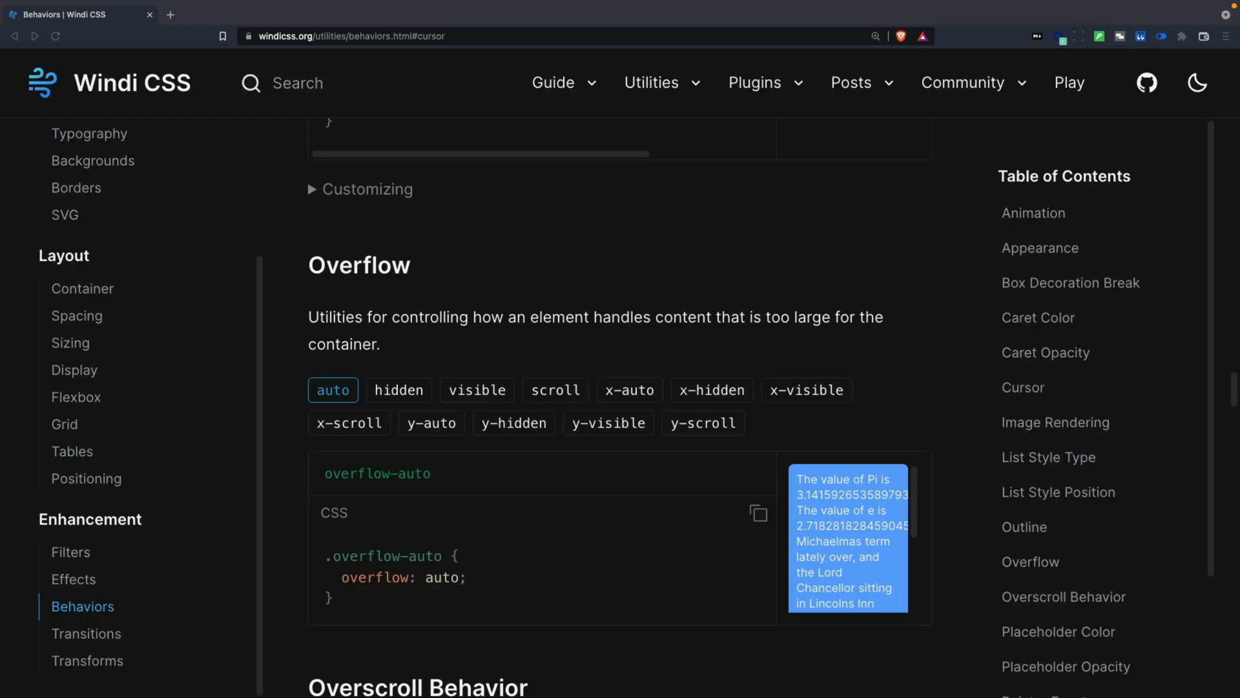